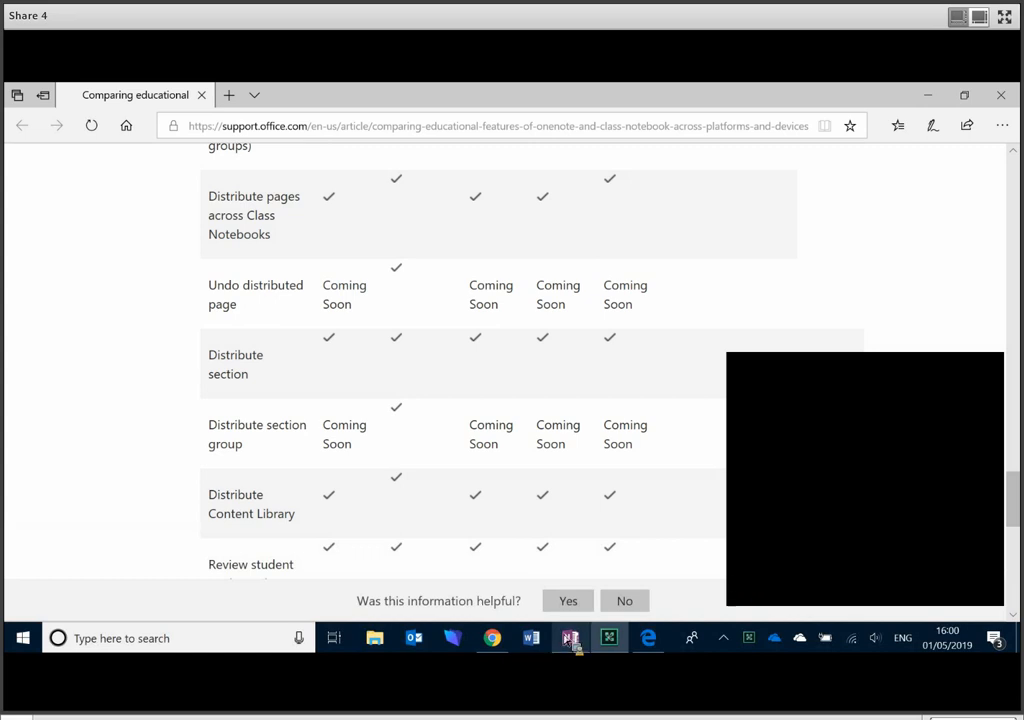
- Switch from the Edge comparison article to the OneNote notebook's Description page
left_click(568, 636)
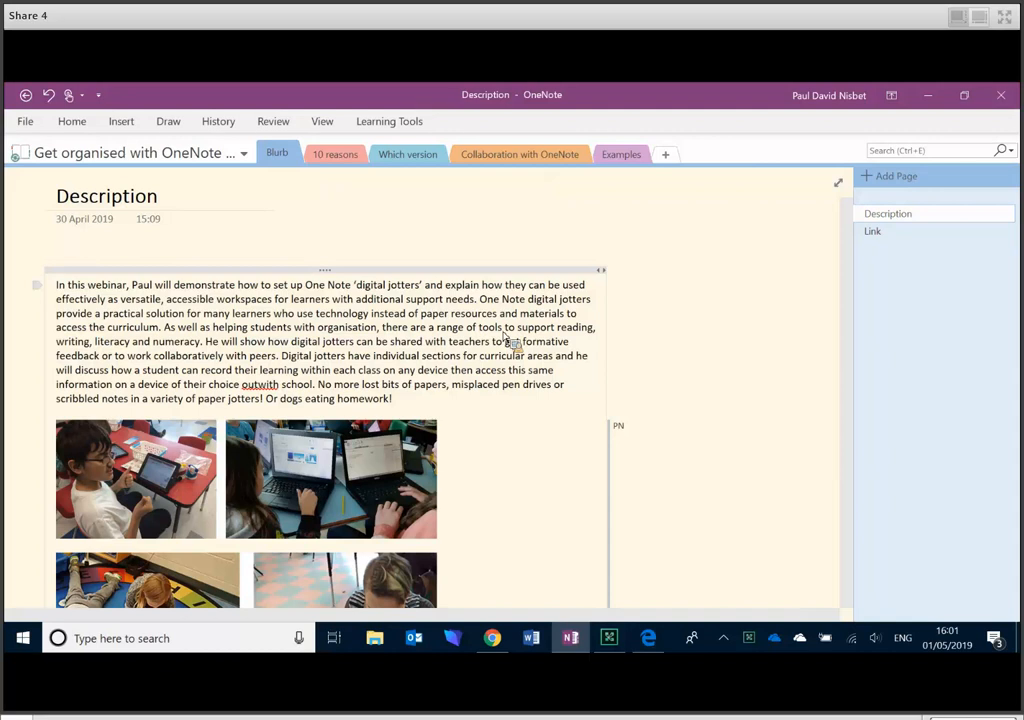
left_click(552, 188)
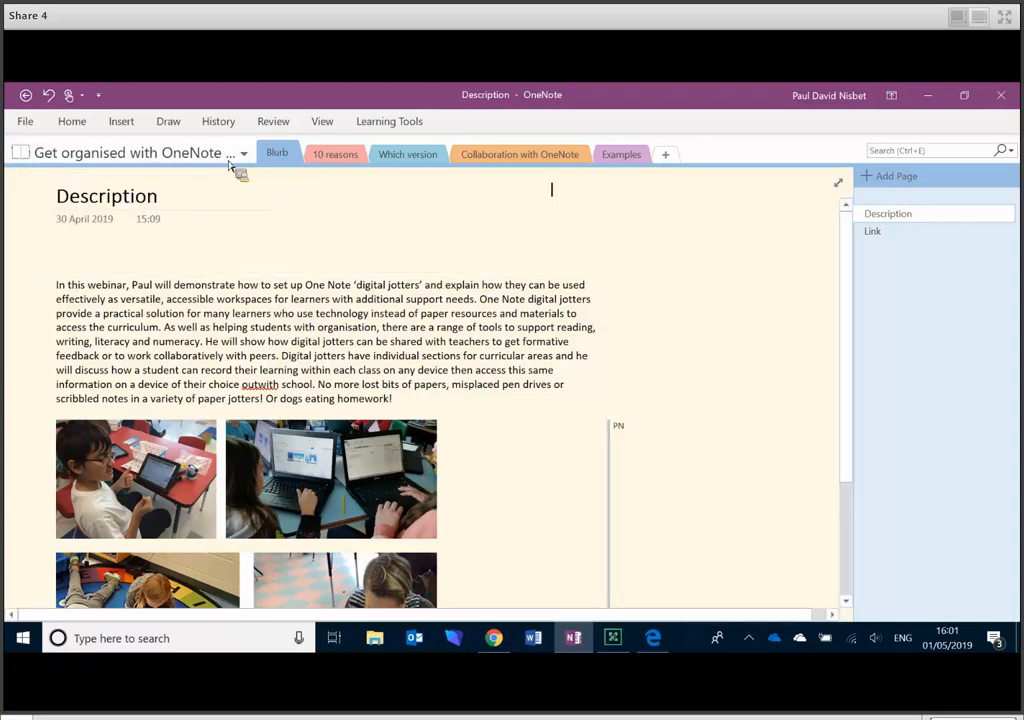
left_click(244, 152)
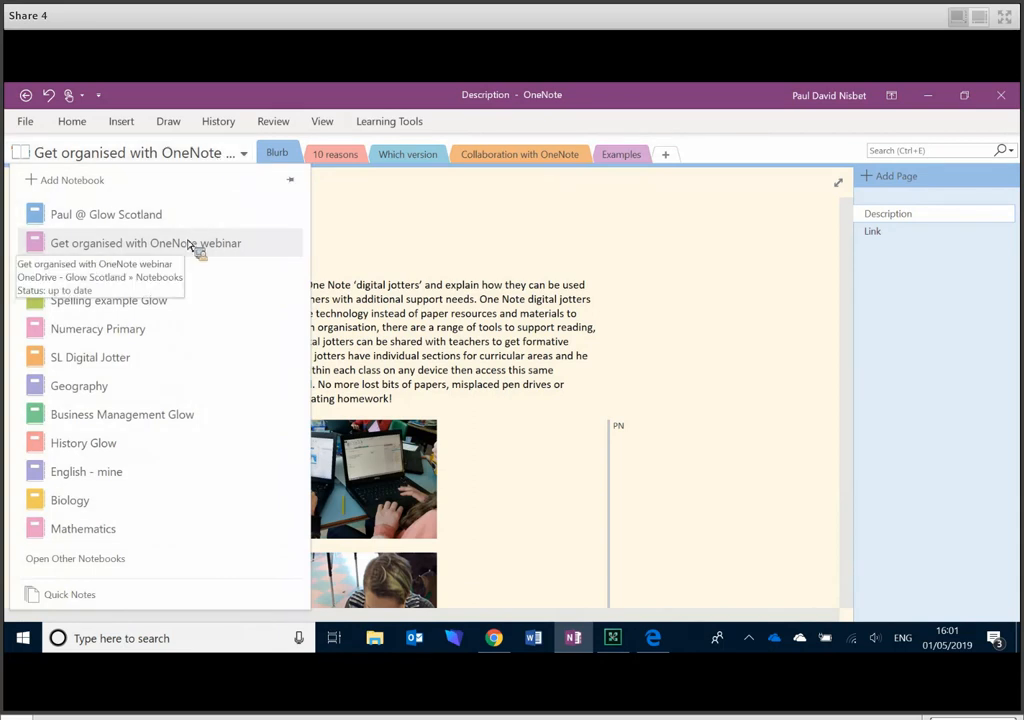
mouse_move(204, 252)
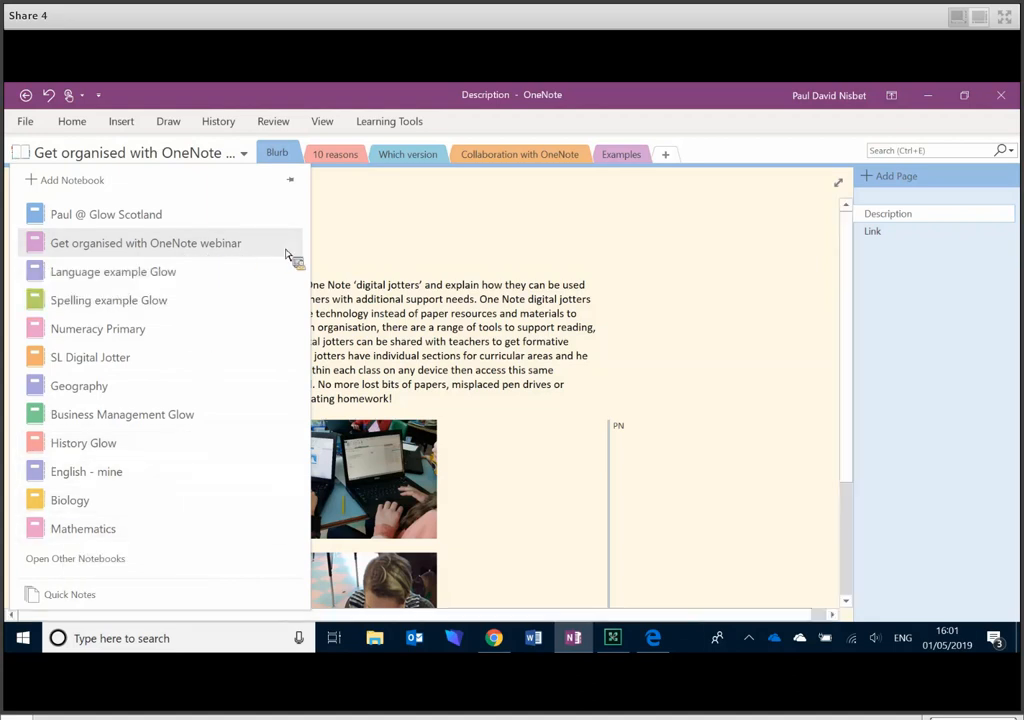
mouse_move(112, 220)
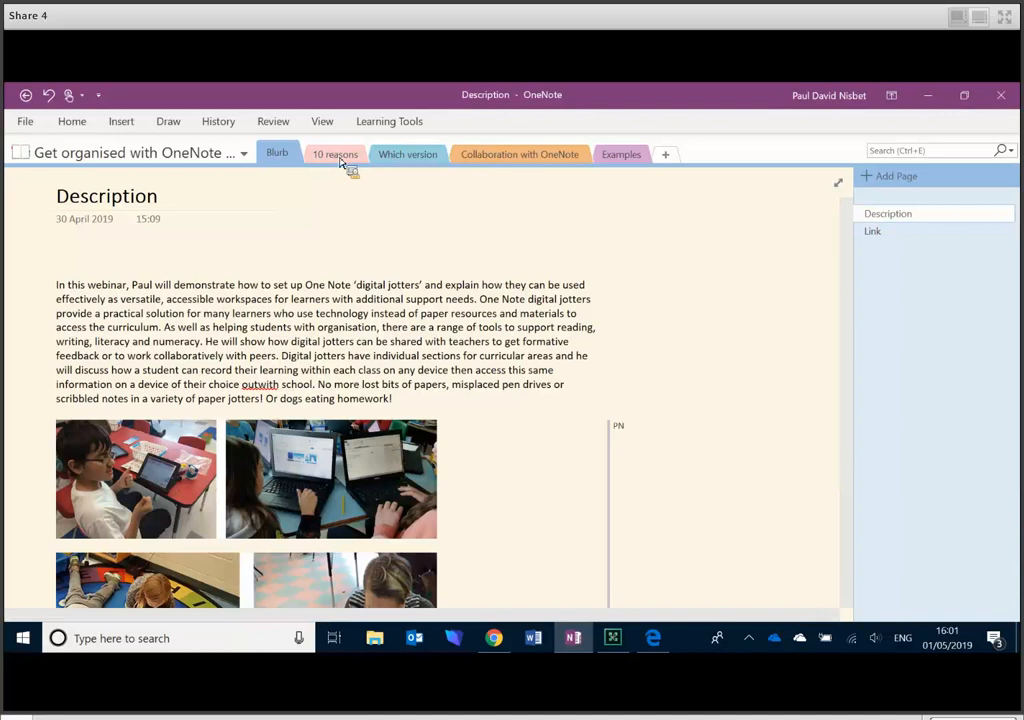
mouse_move(396, 164)
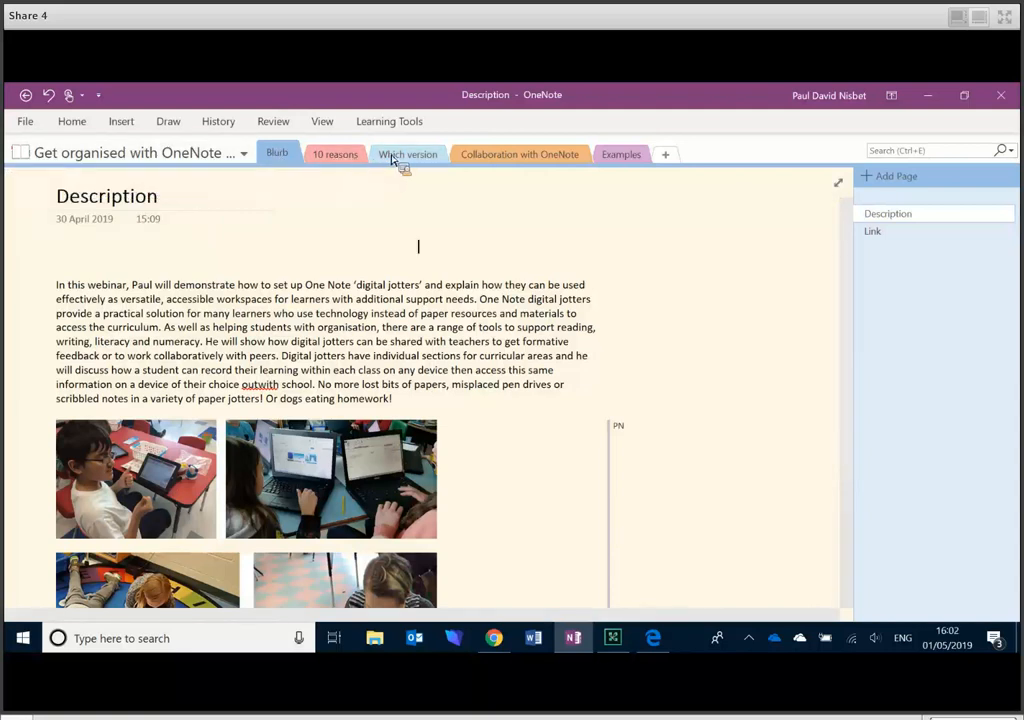
mouse_move(444, 164)
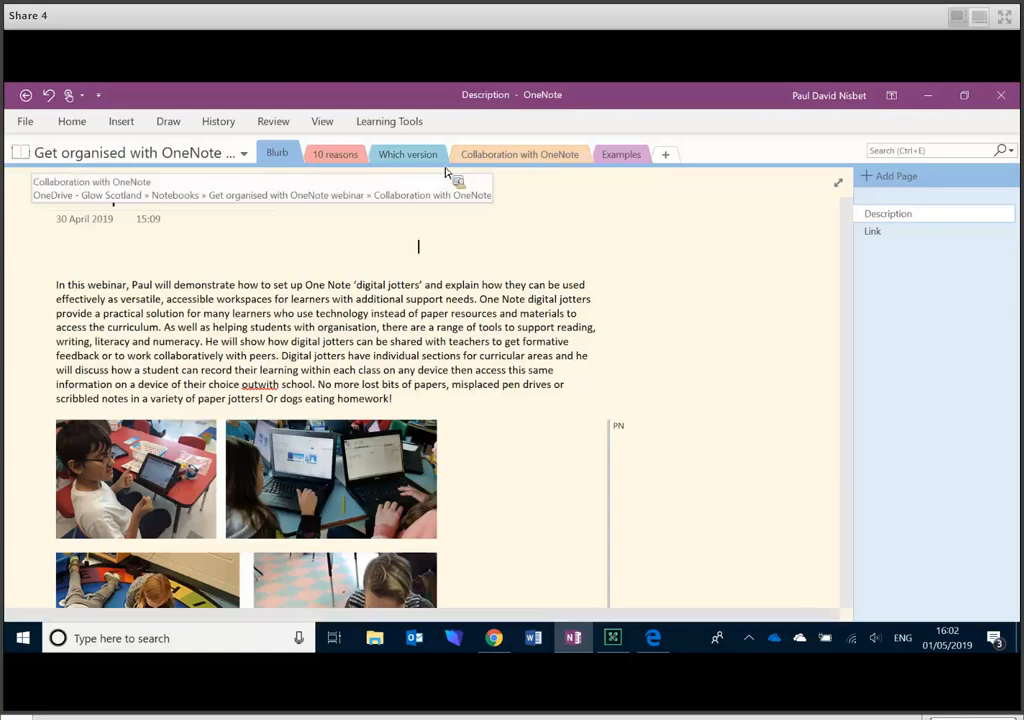
left_click(276, 154)
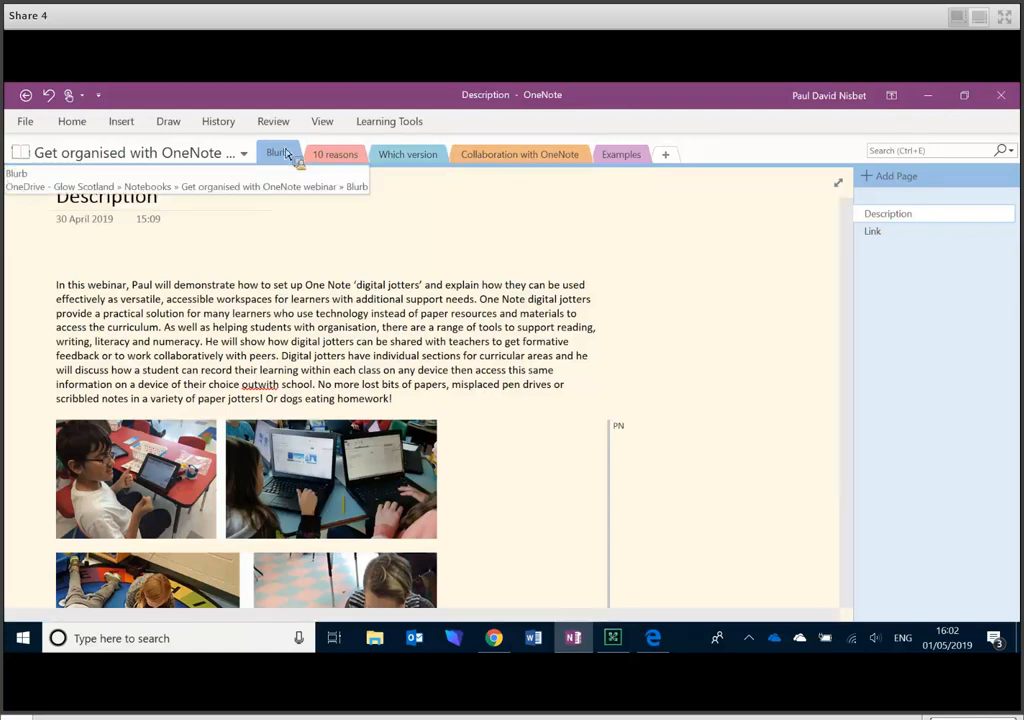
left_click(418, 248)
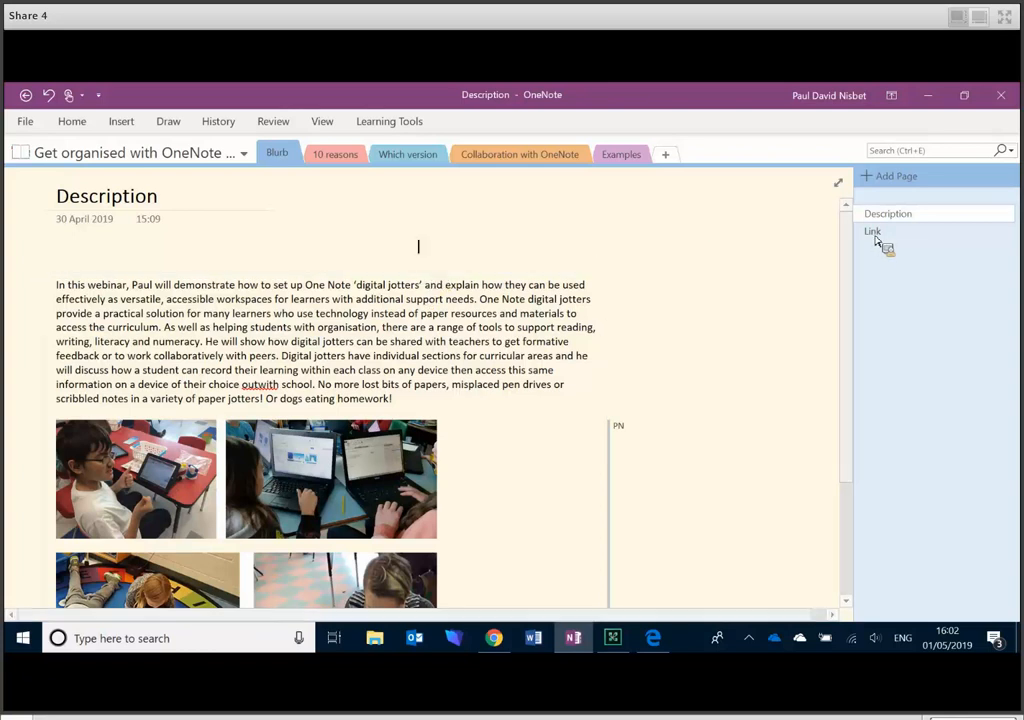
left_click(872, 232)
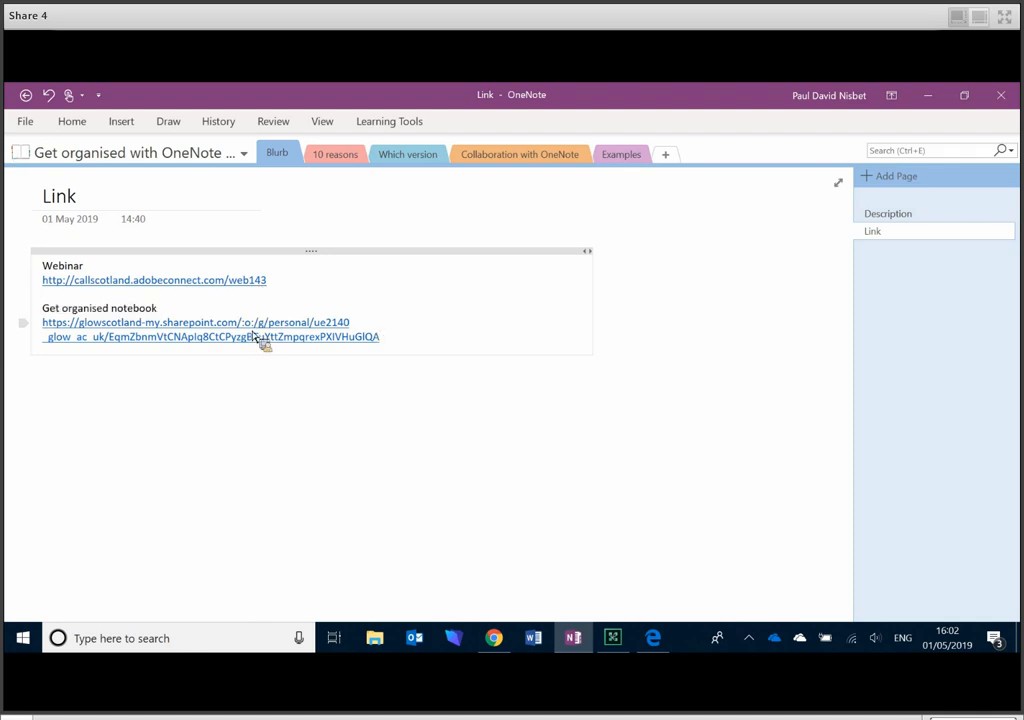
mouse_move(368, 214)
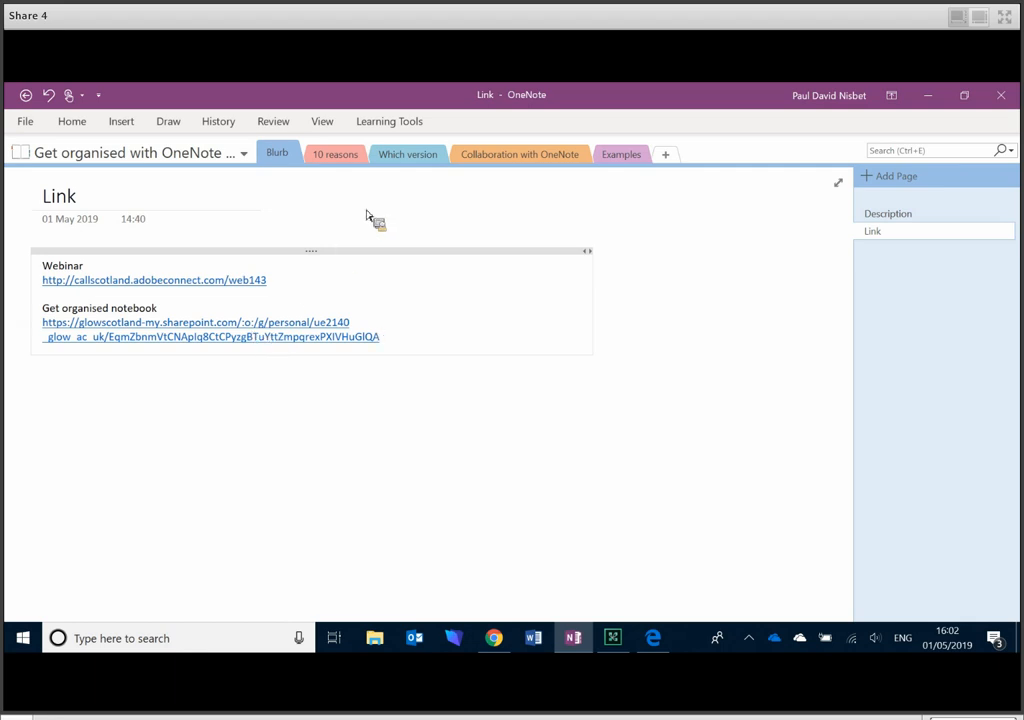
mouse_move(462, 196)
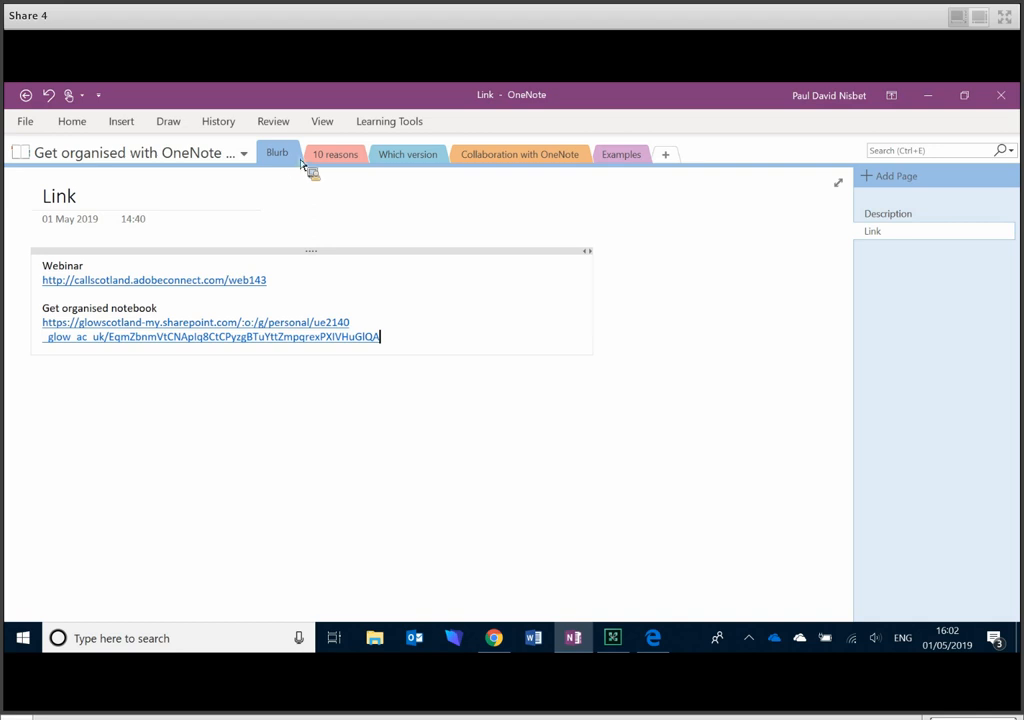
left_click(888, 212)
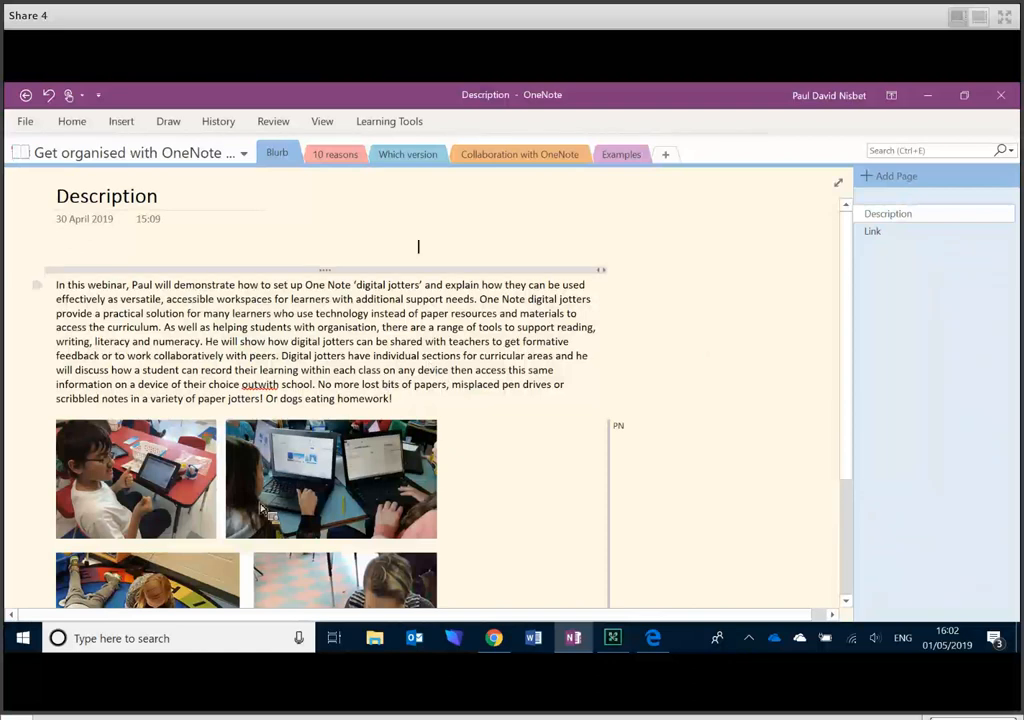
mouse_move(748, 332)
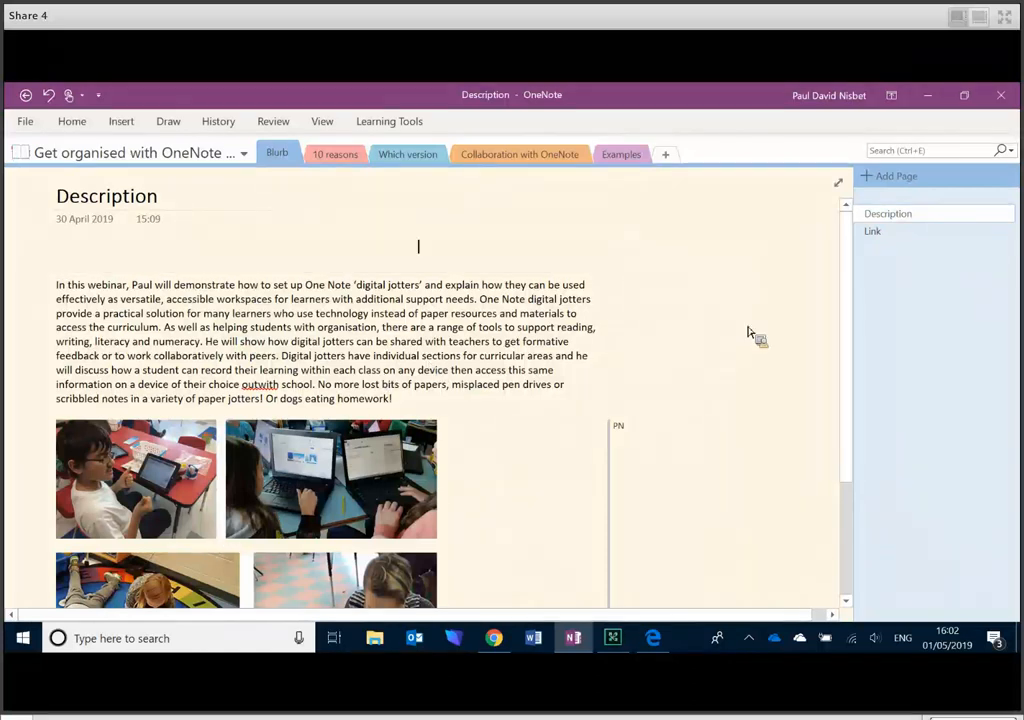
mouse_move(340, 156)
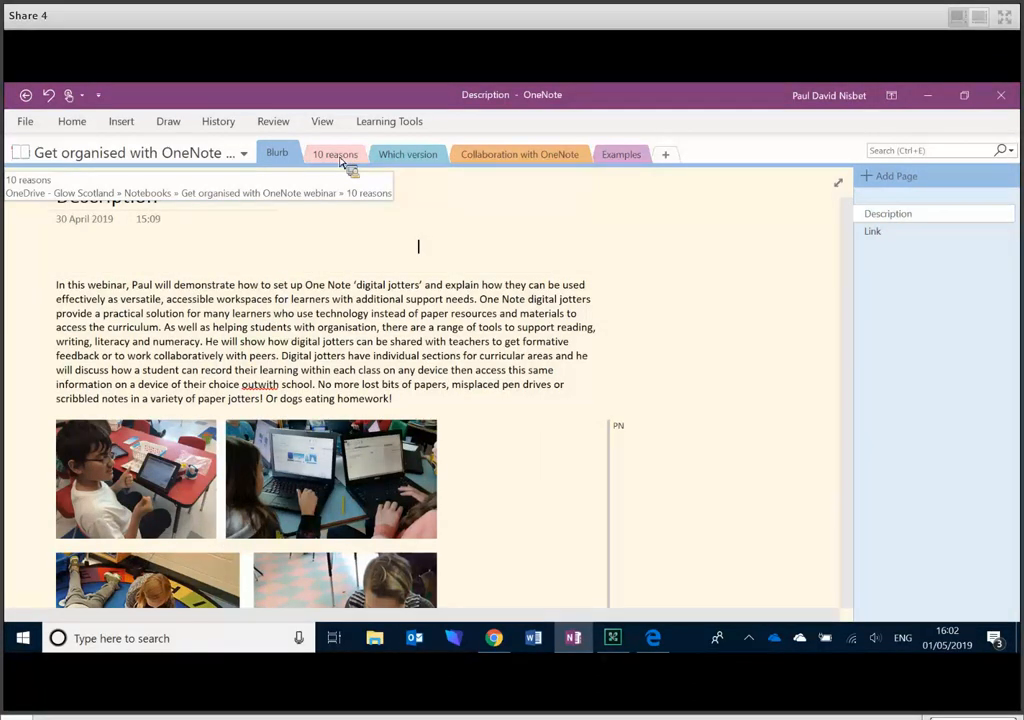
- Open the '10 reasons' section at its first reason on organising digital materials
left_click(336, 152)
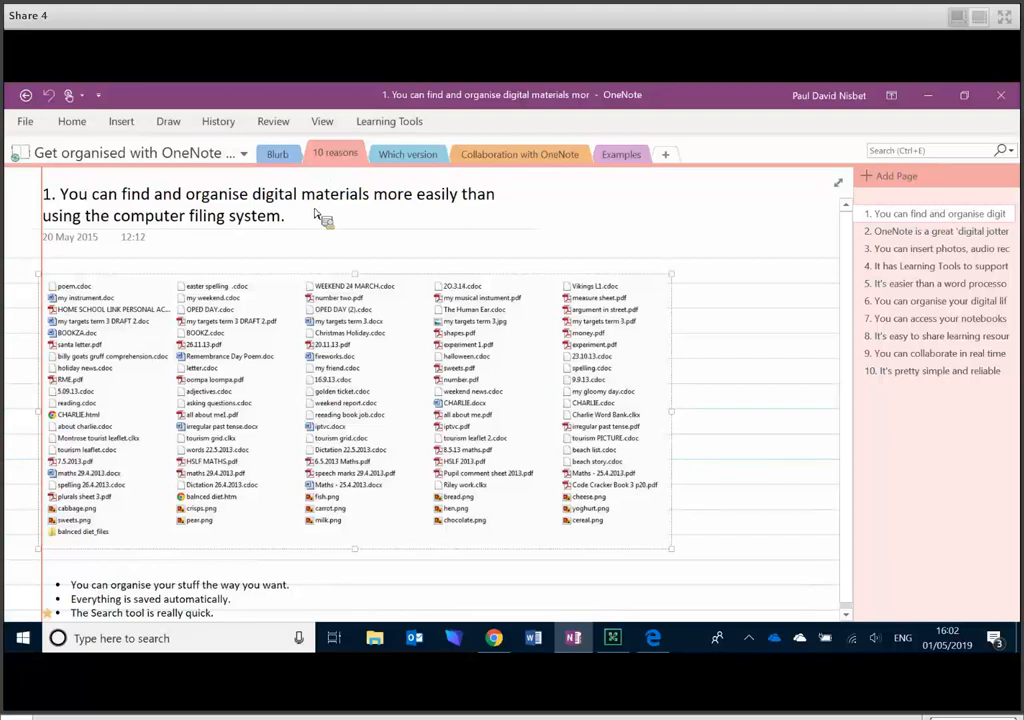
mouse_move(272, 232)
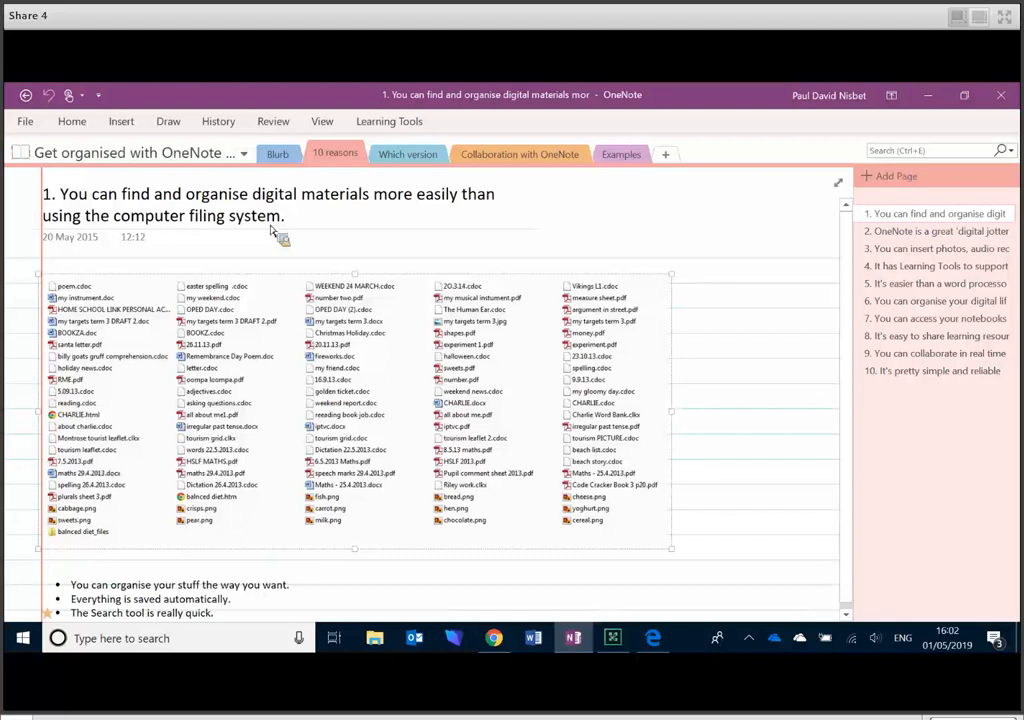
mouse_move(344, 394)
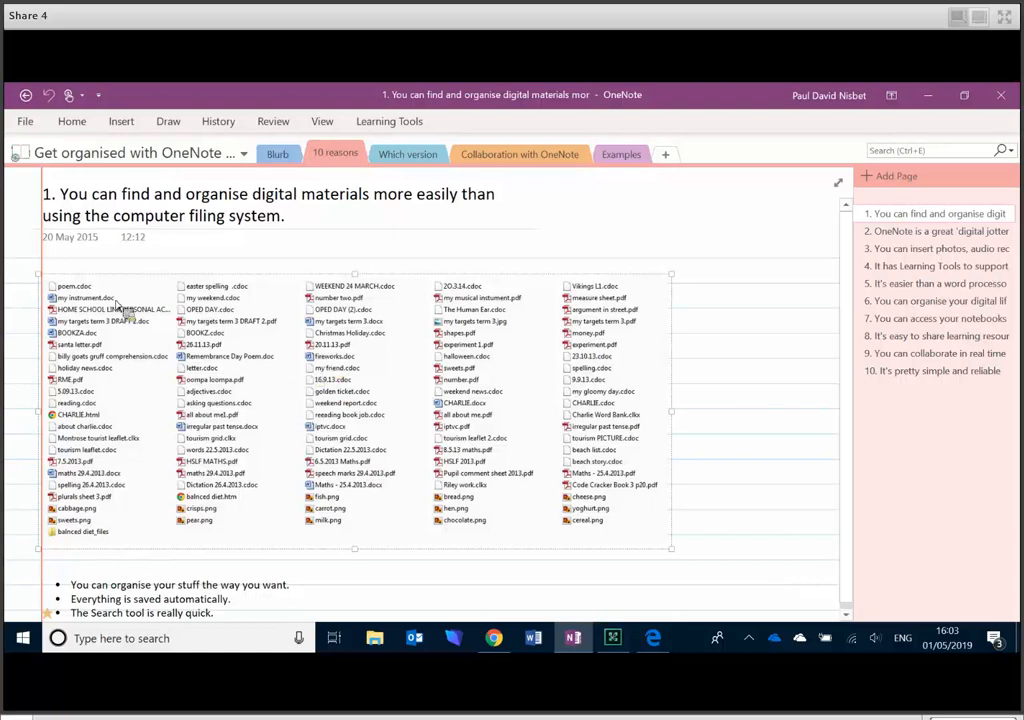
mouse_move(128, 312)
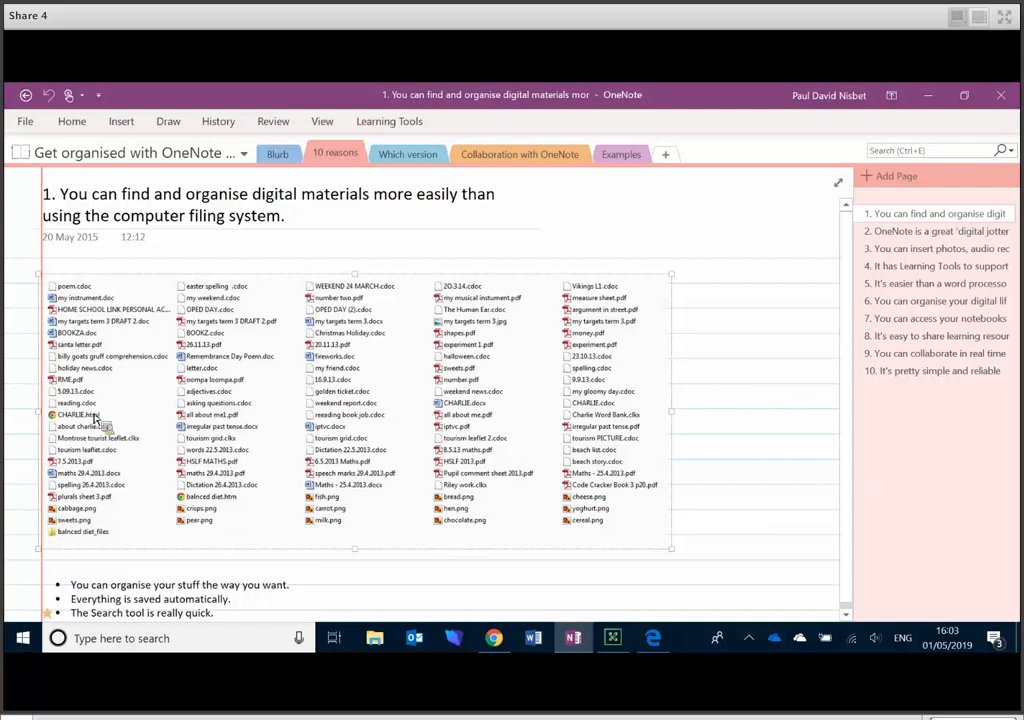
mouse_move(84, 530)
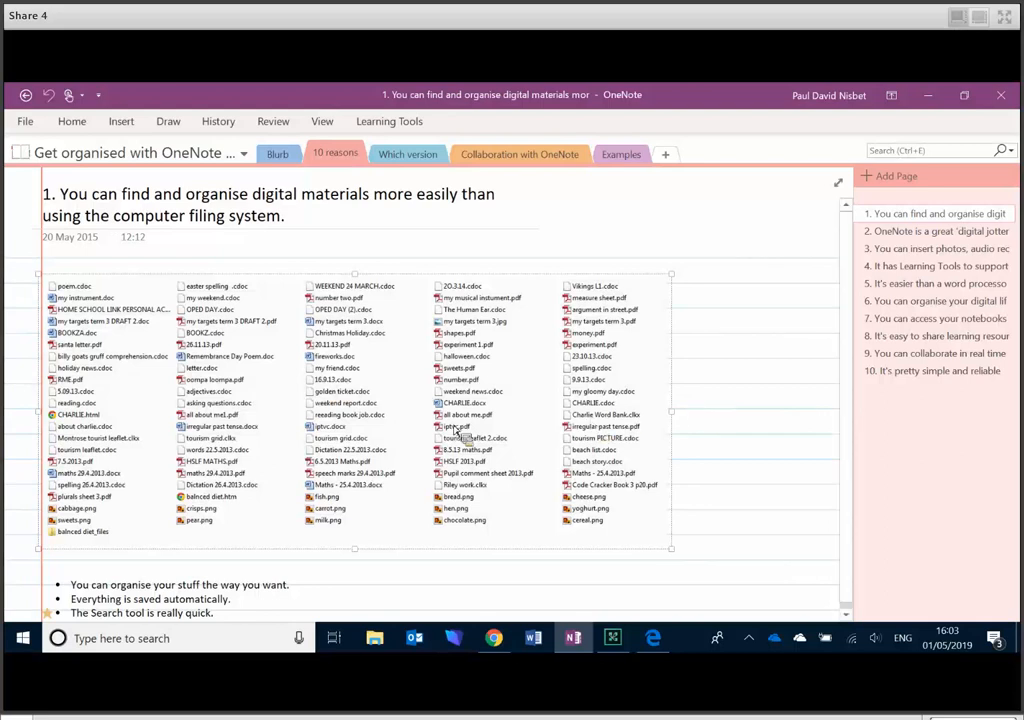
mouse_move(710, 332)
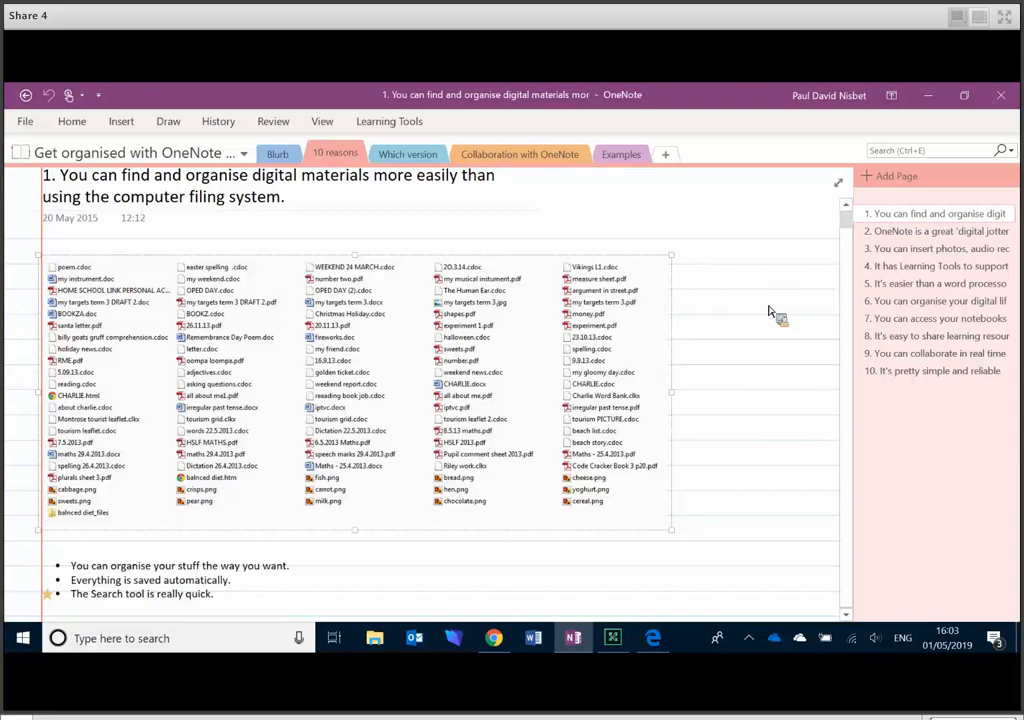
mouse_move(222, 200)
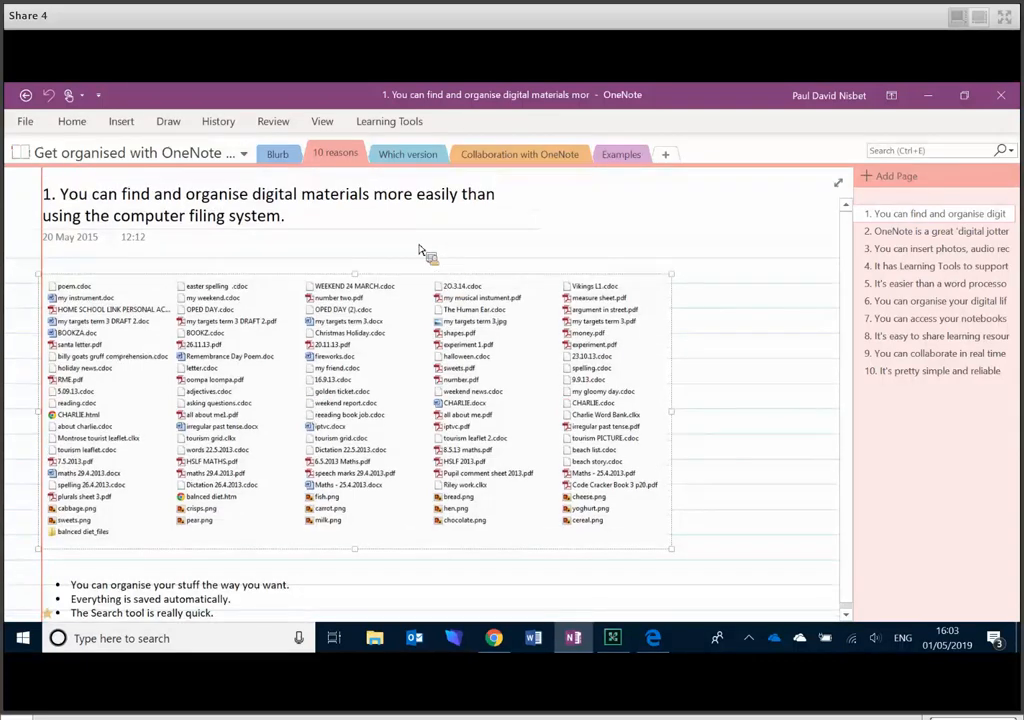
mouse_move(944, 236)
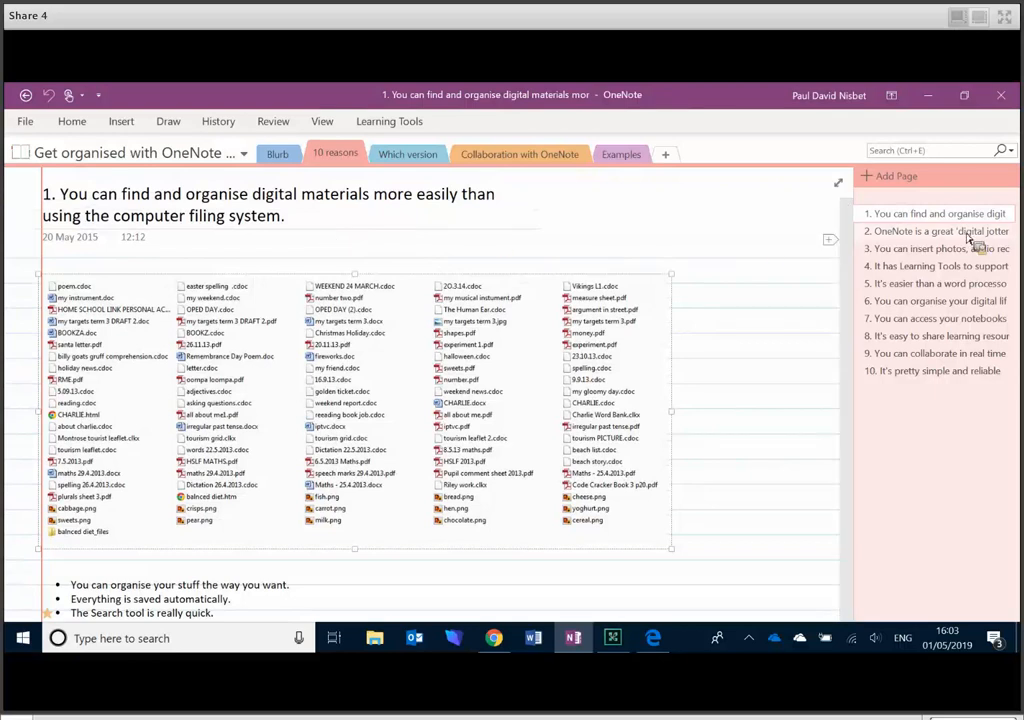
left_click(940, 232)
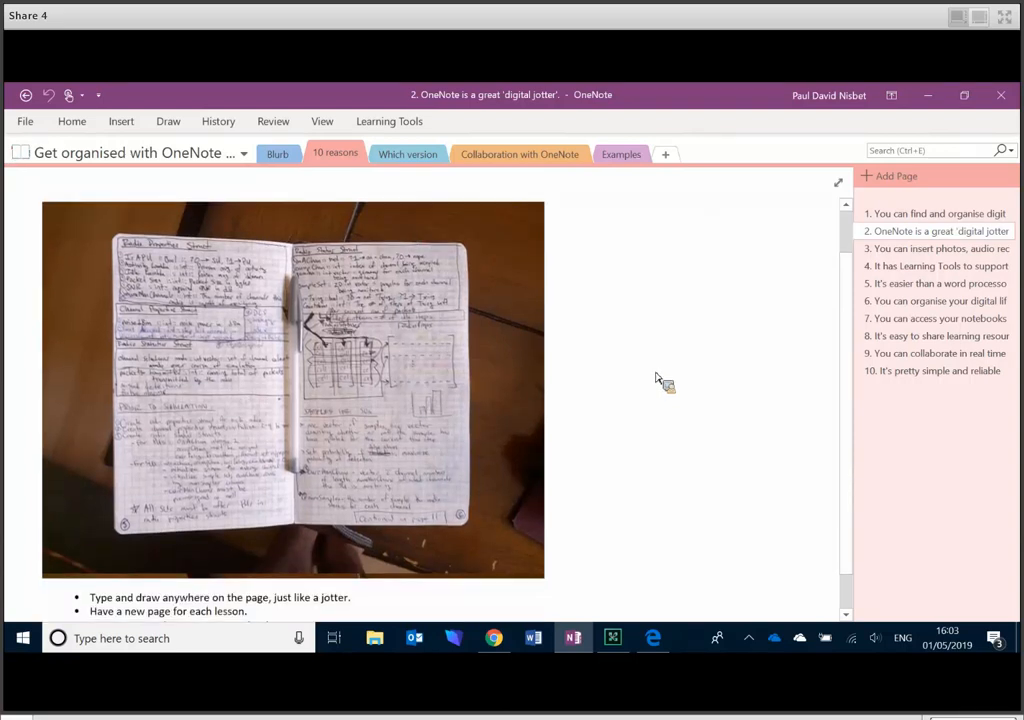
mouse_move(644, 390)
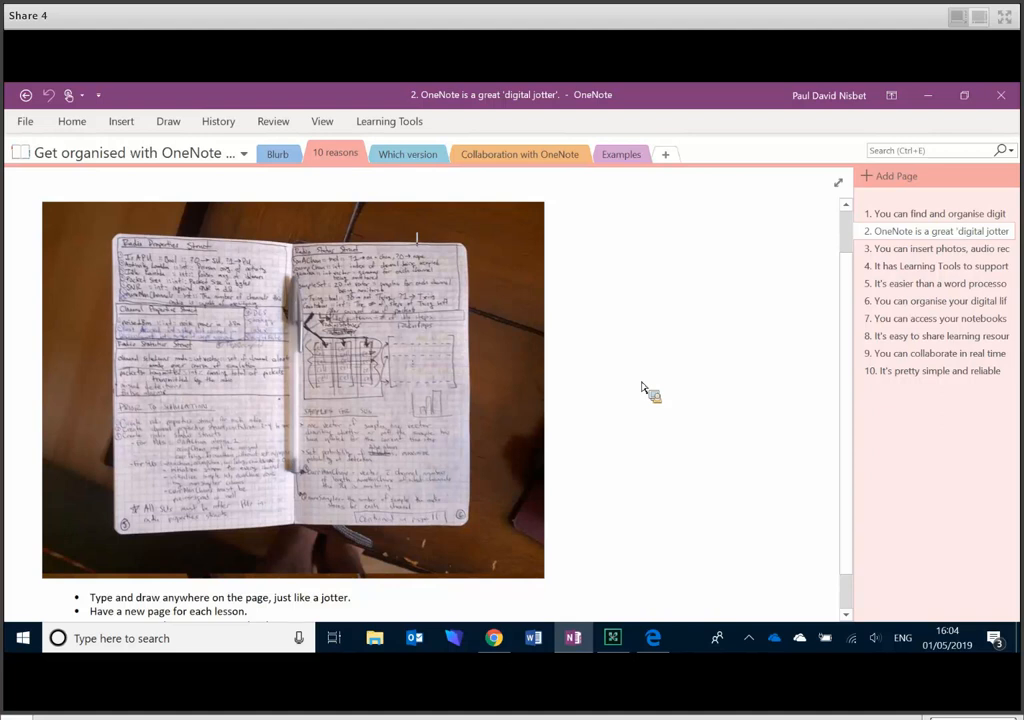
mouse_move(622, 404)
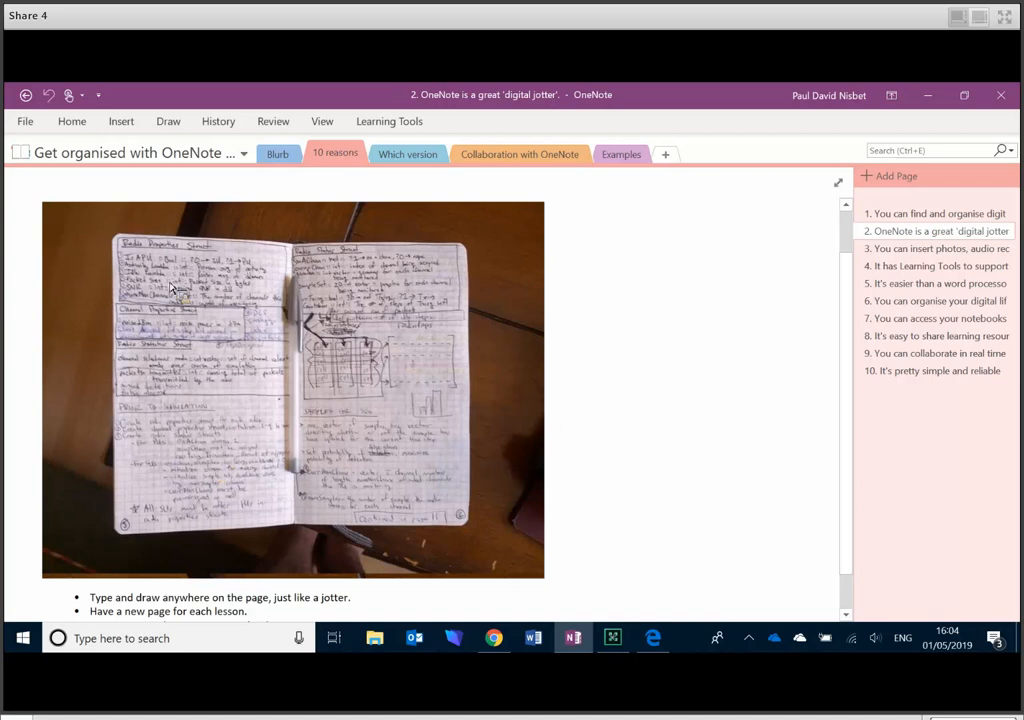
mouse_move(342, 388)
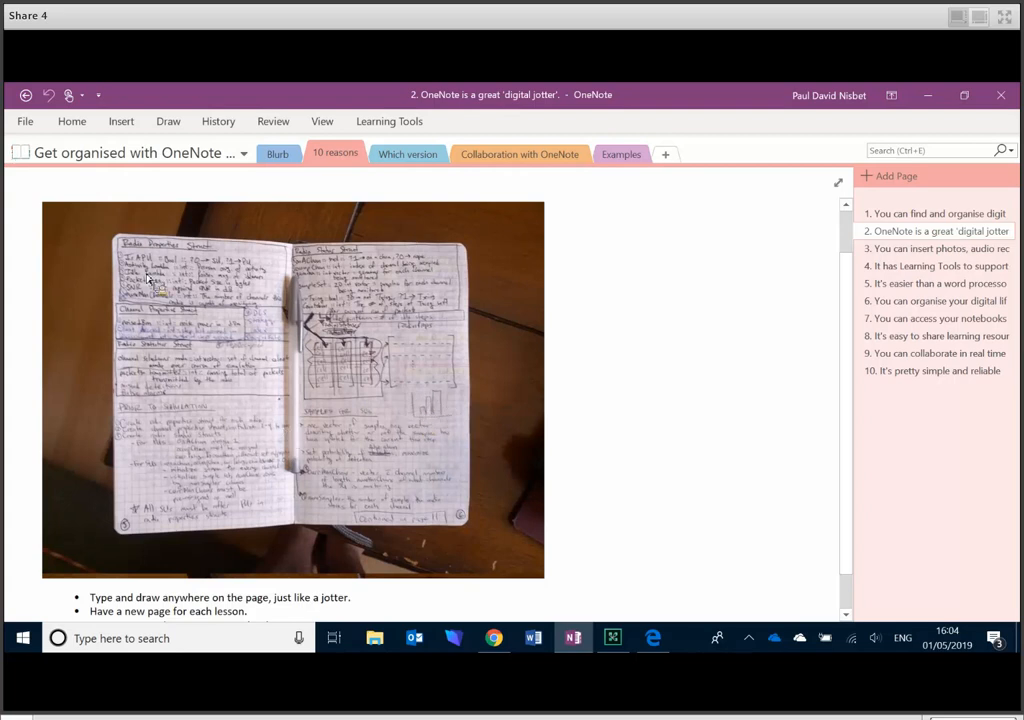
mouse_move(168, 412)
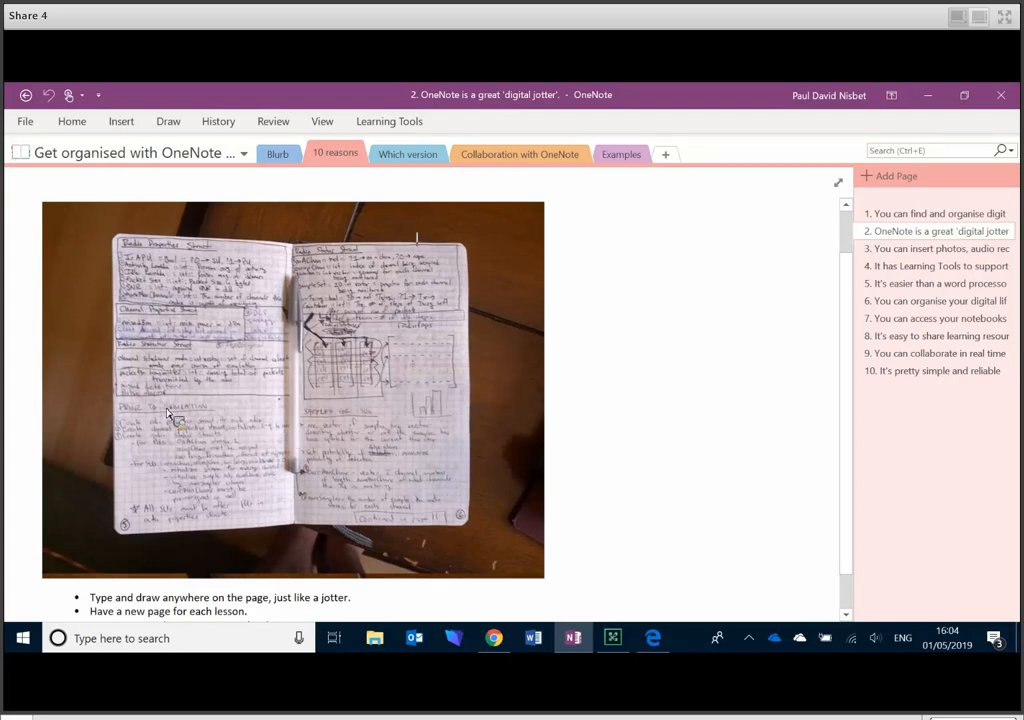
mouse_move(172, 448)
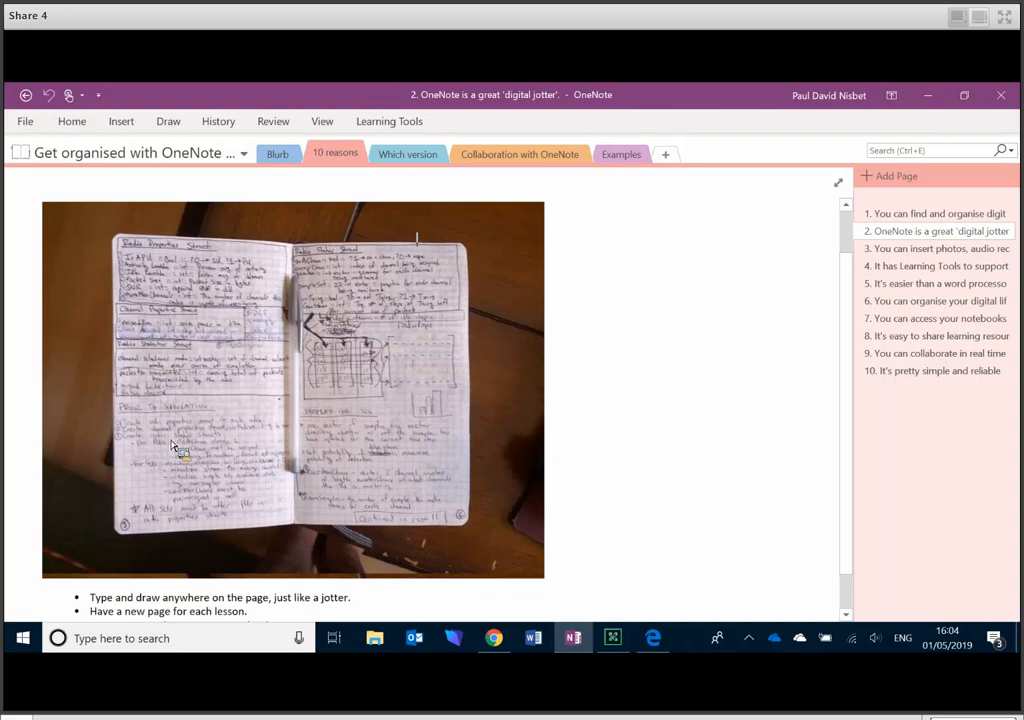
mouse_move(238, 440)
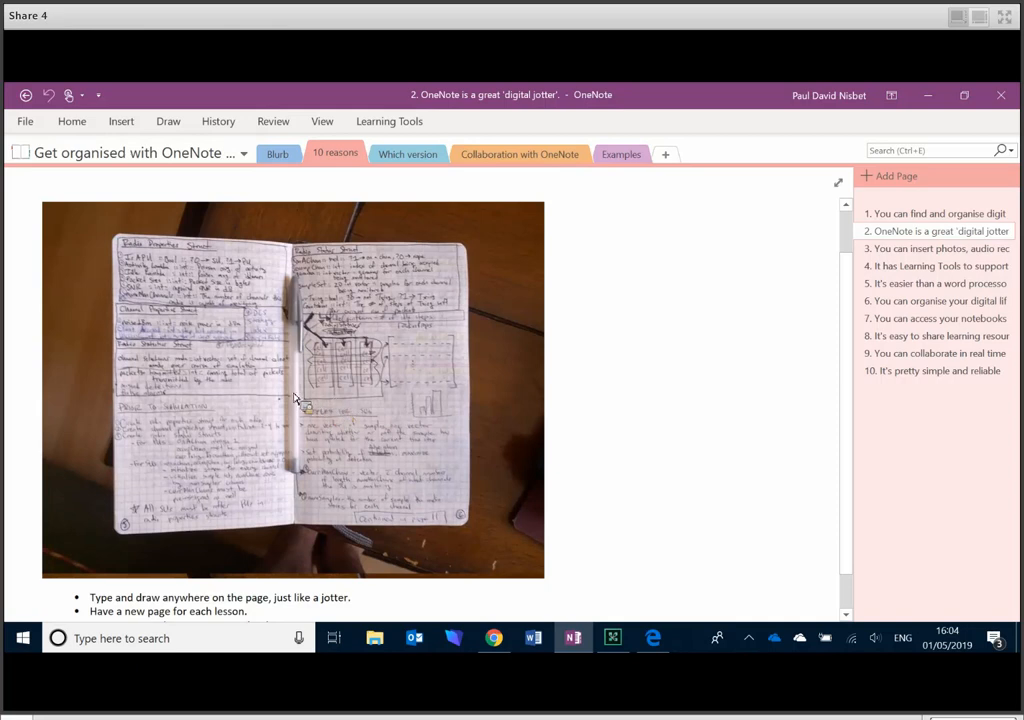
scroll("down", 3)
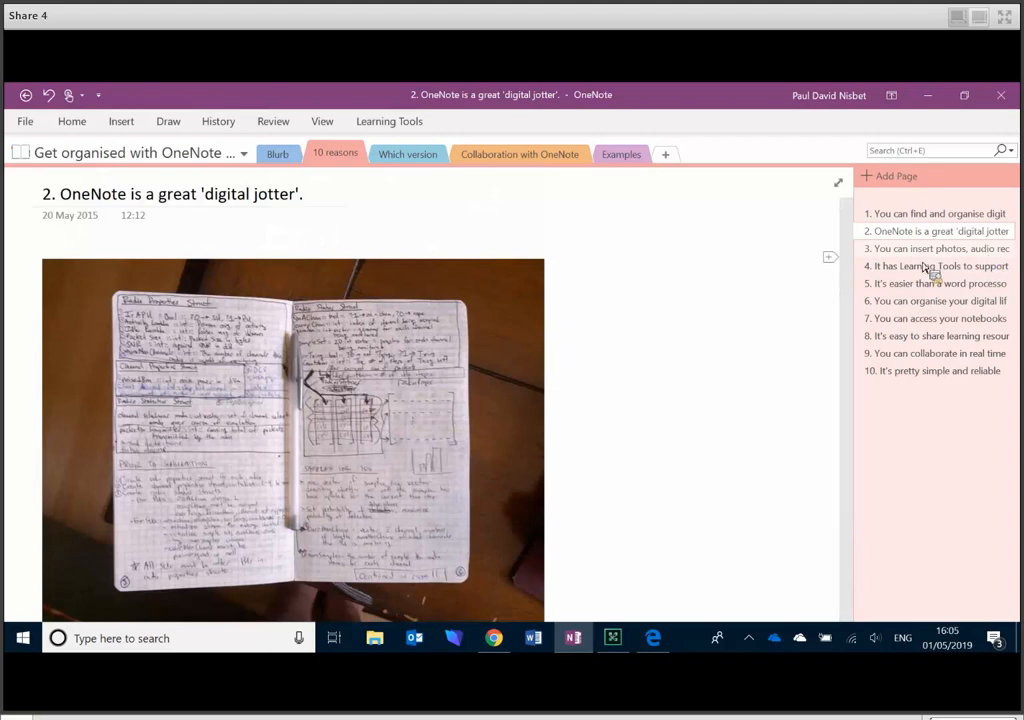
- Open reason page 3 on inserting photos, audio and links and reach its embedded video
left_click(938, 248)
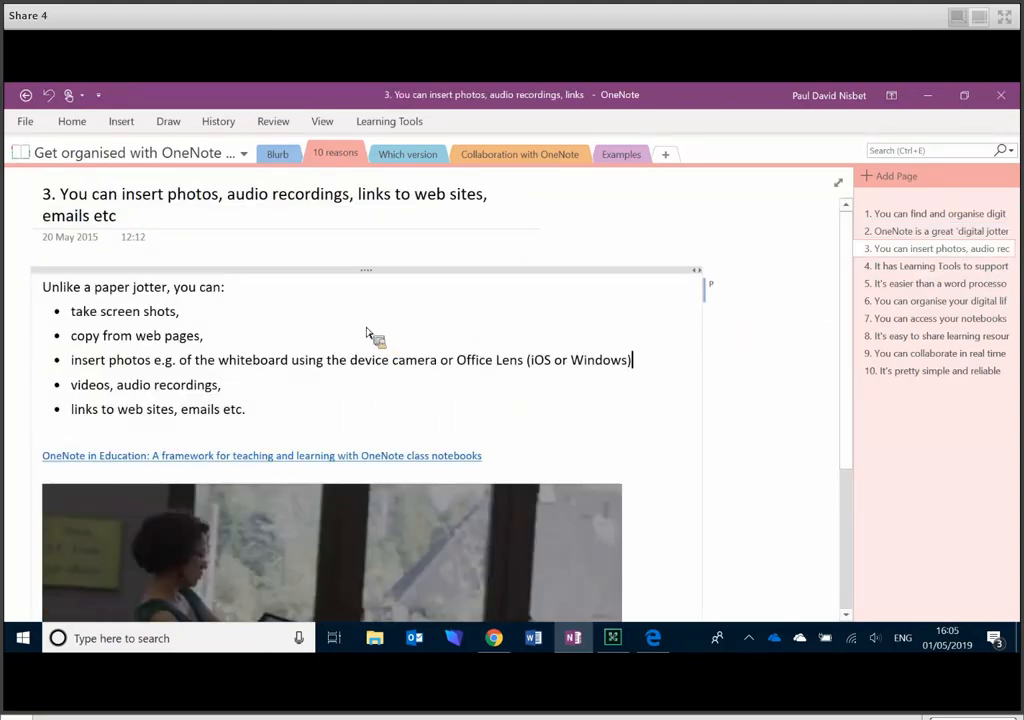
mouse_move(210, 332)
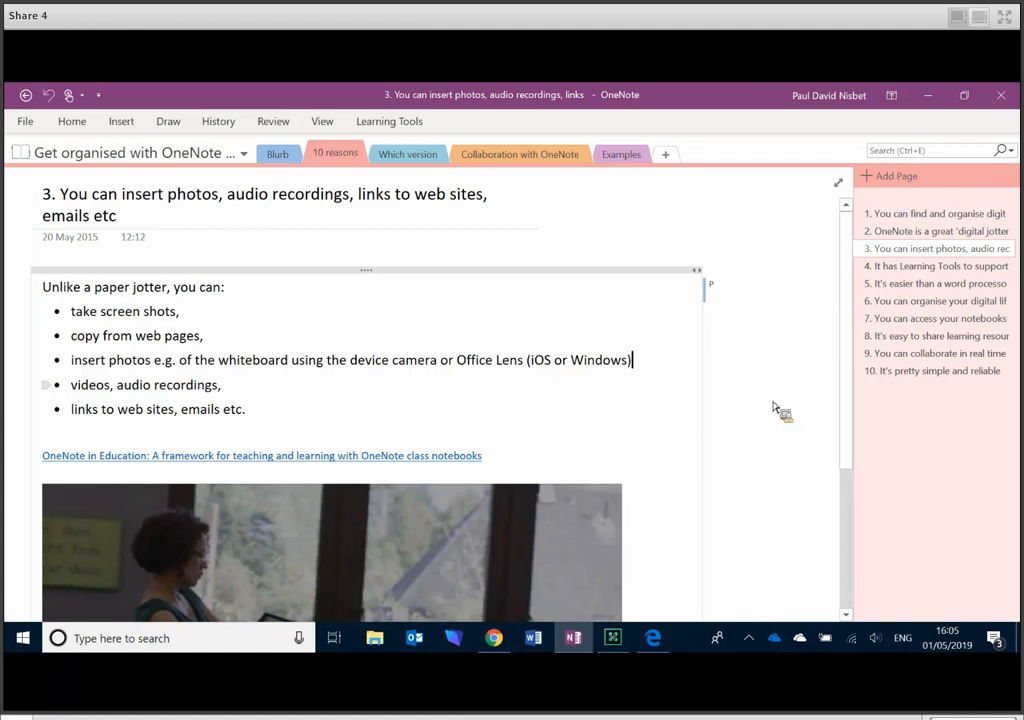
scroll("down", 3)
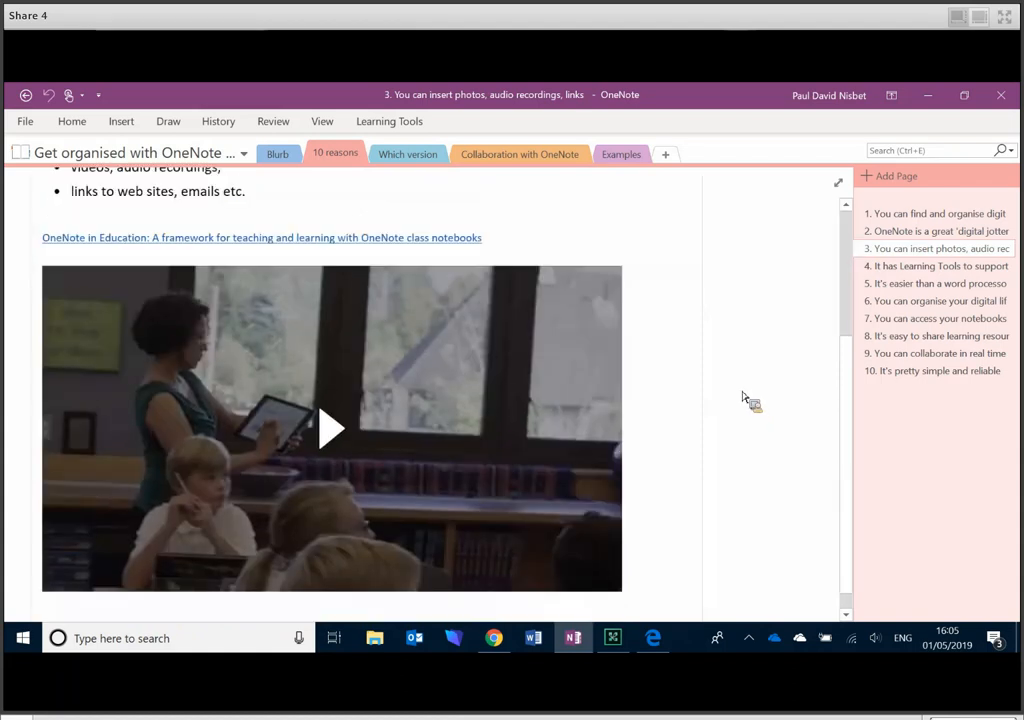
scroll("down", 3)
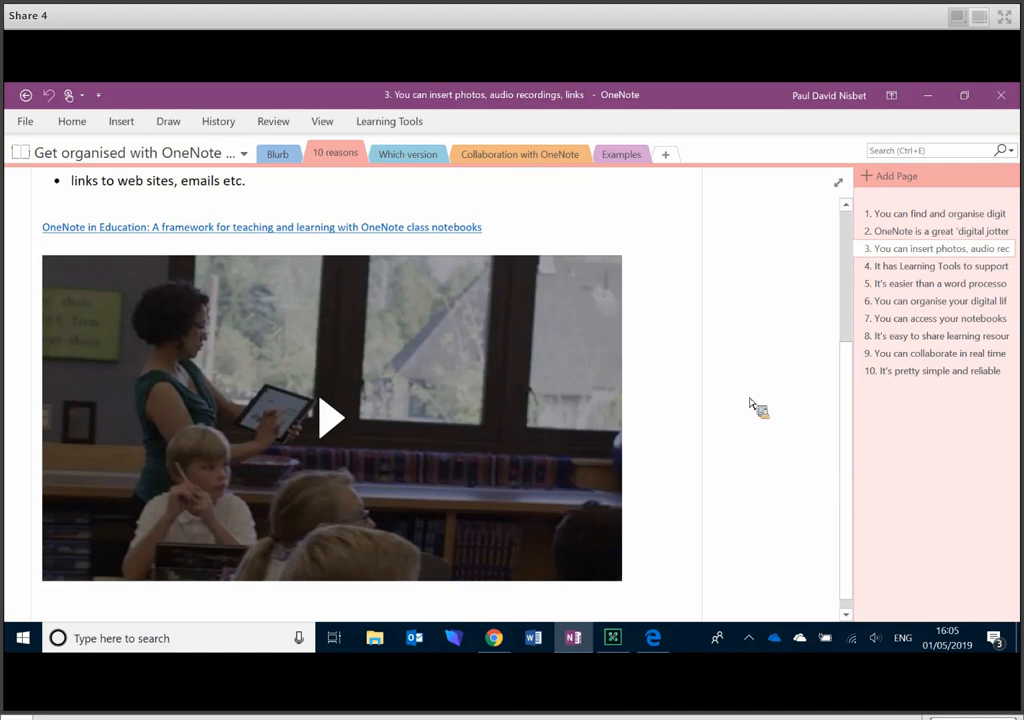
mouse_move(716, 426)
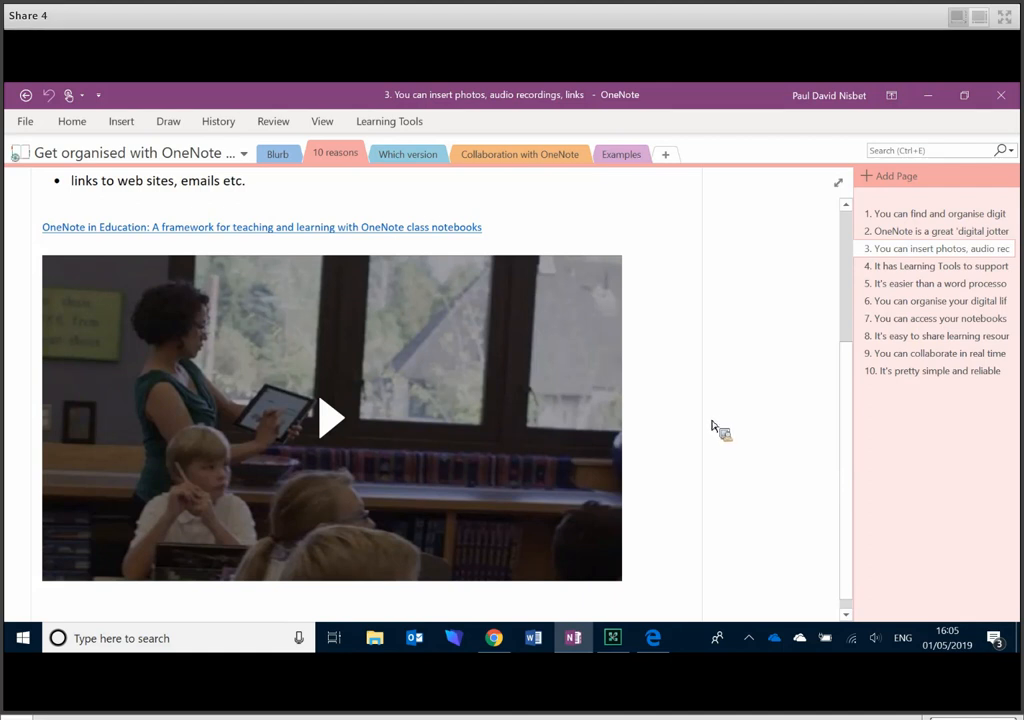
mouse_move(622, 256)
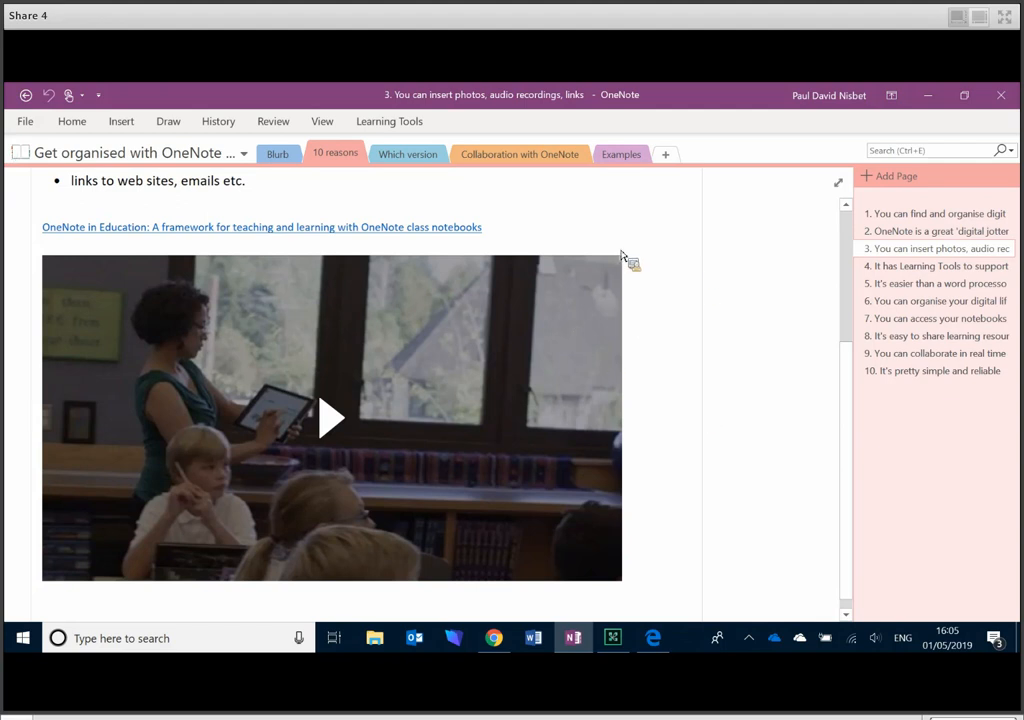
mouse_move(480, 238)
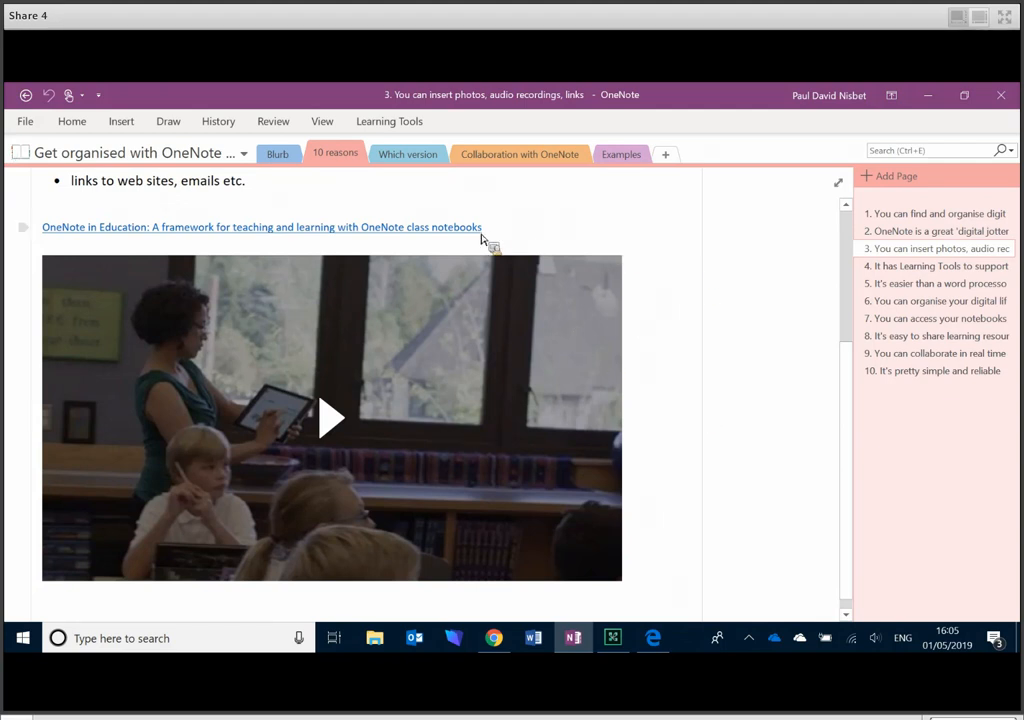
mouse_move(468, 236)
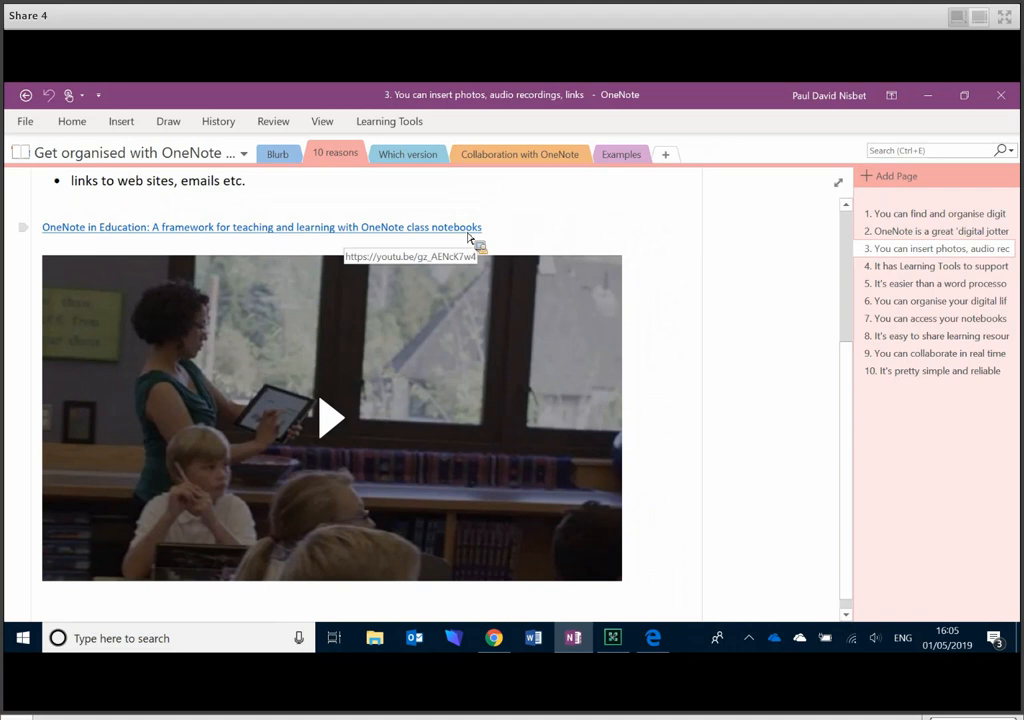
mouse_move(338, 432)
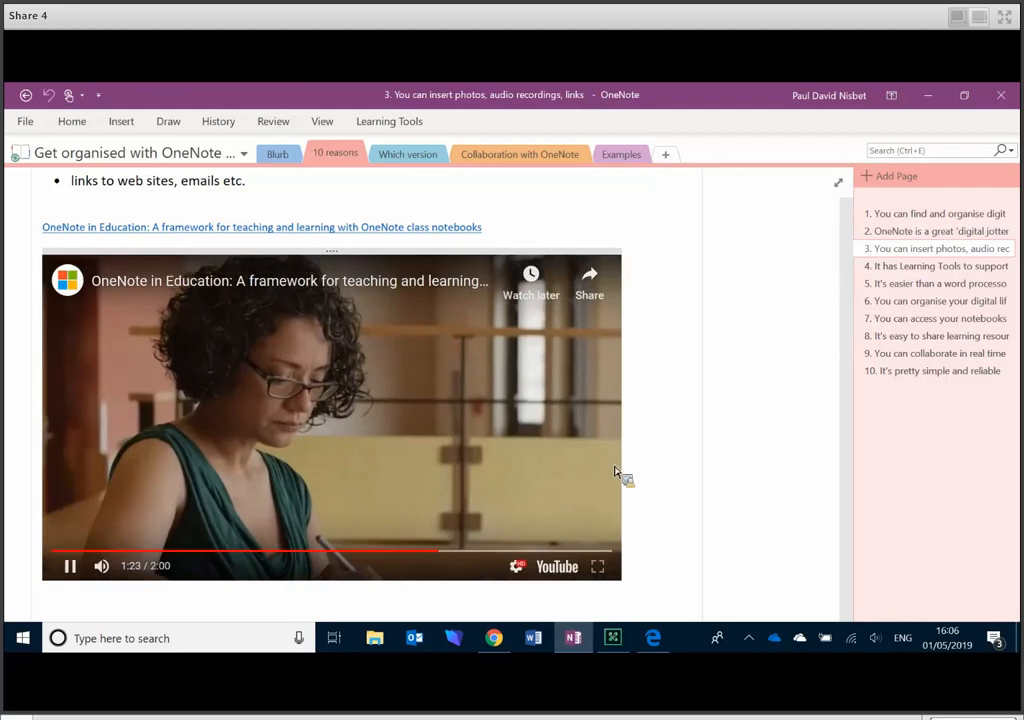
mouse_move(632, 472)
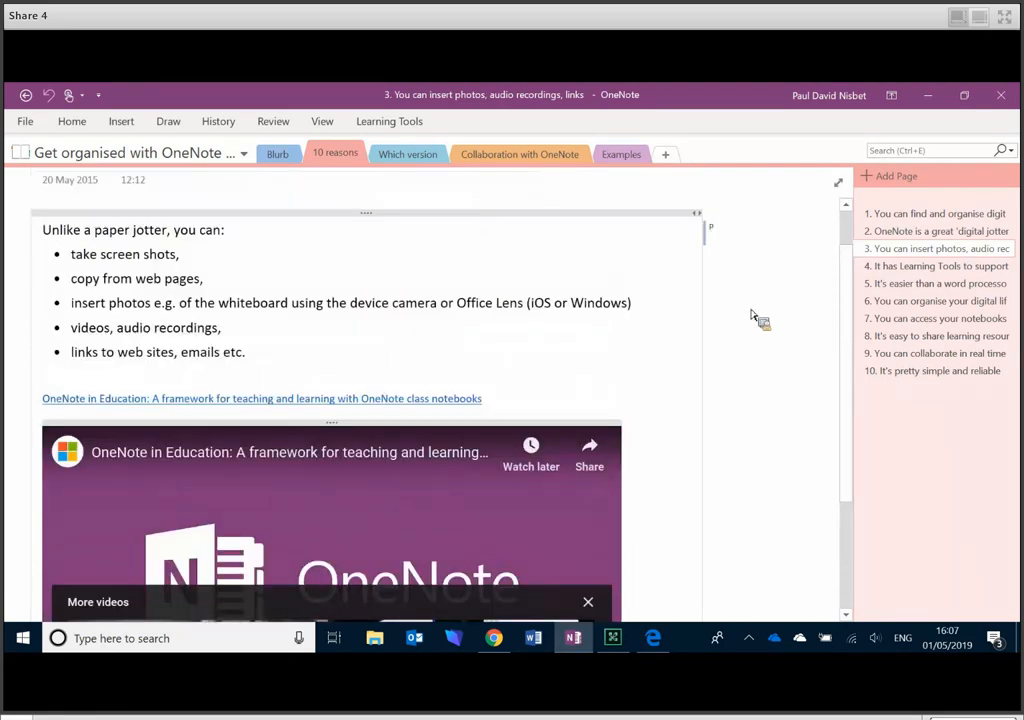
mouse_move(726, 302)
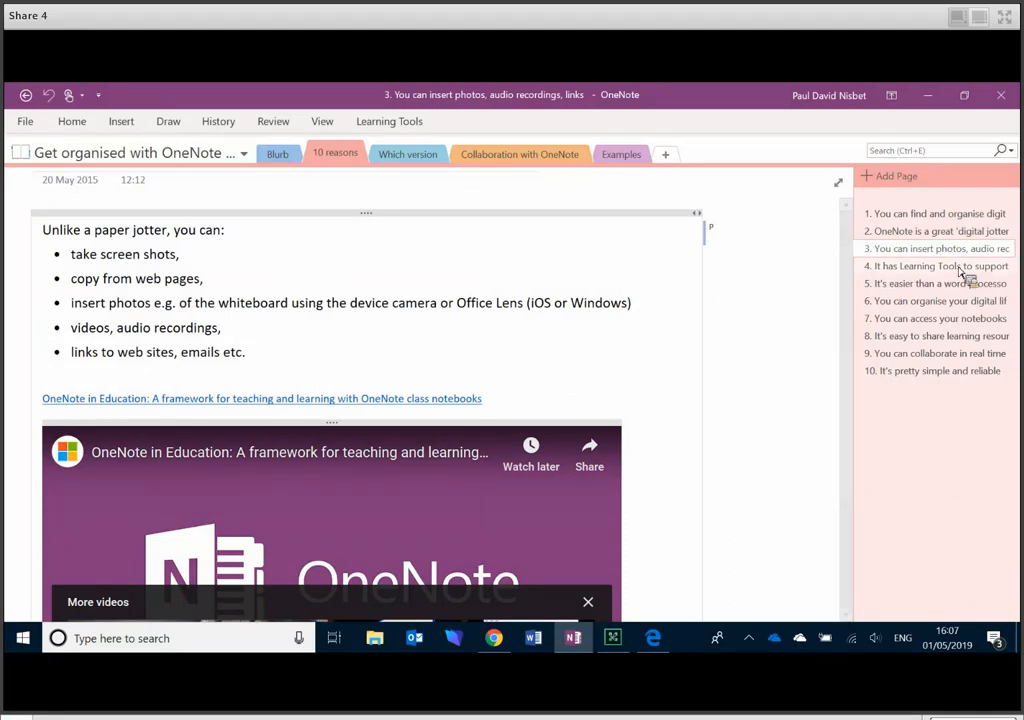
- View reason page 4 on Learning Tools, then return to the Blurb Description page with Learning Tools shown
left_click(928, 266)
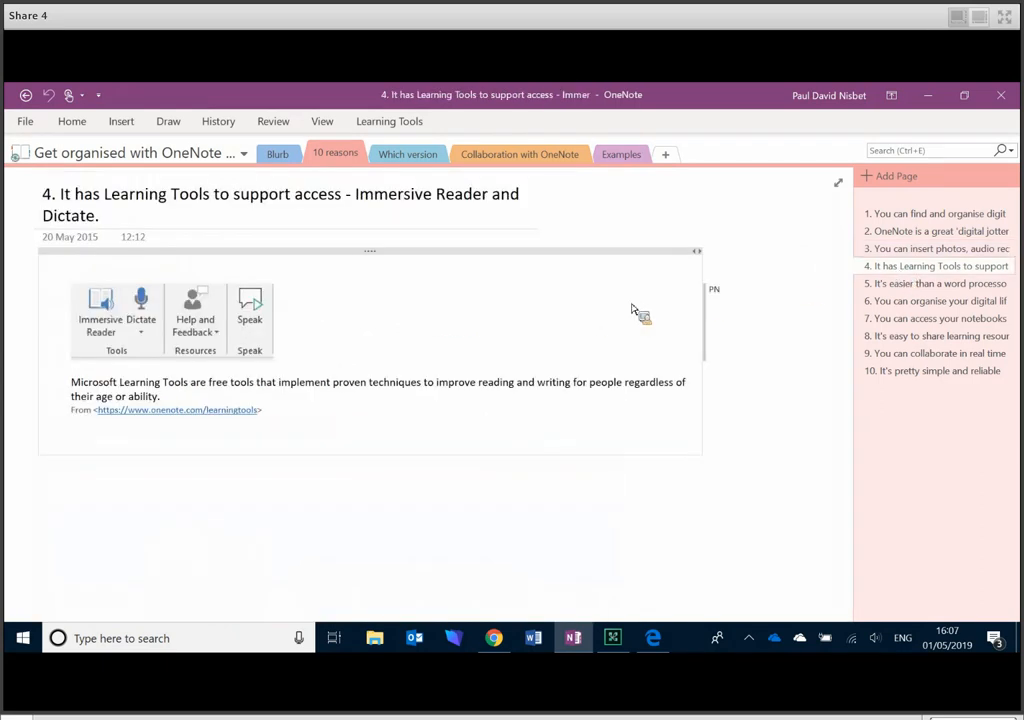
mouse_move(768, 290)
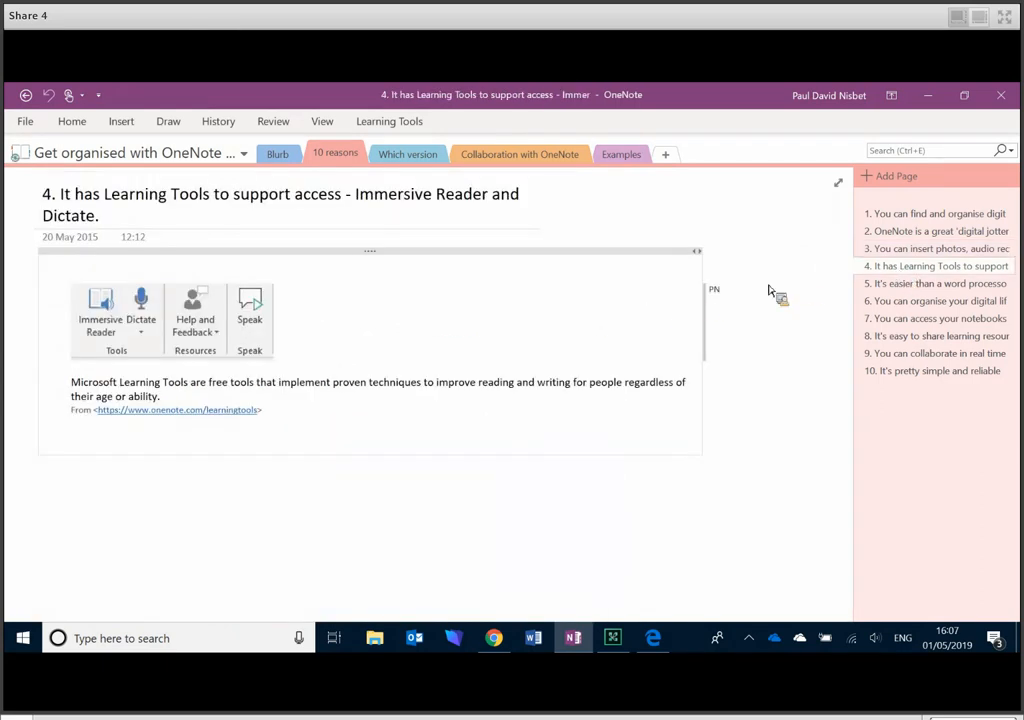
mouse_move(776, 292)
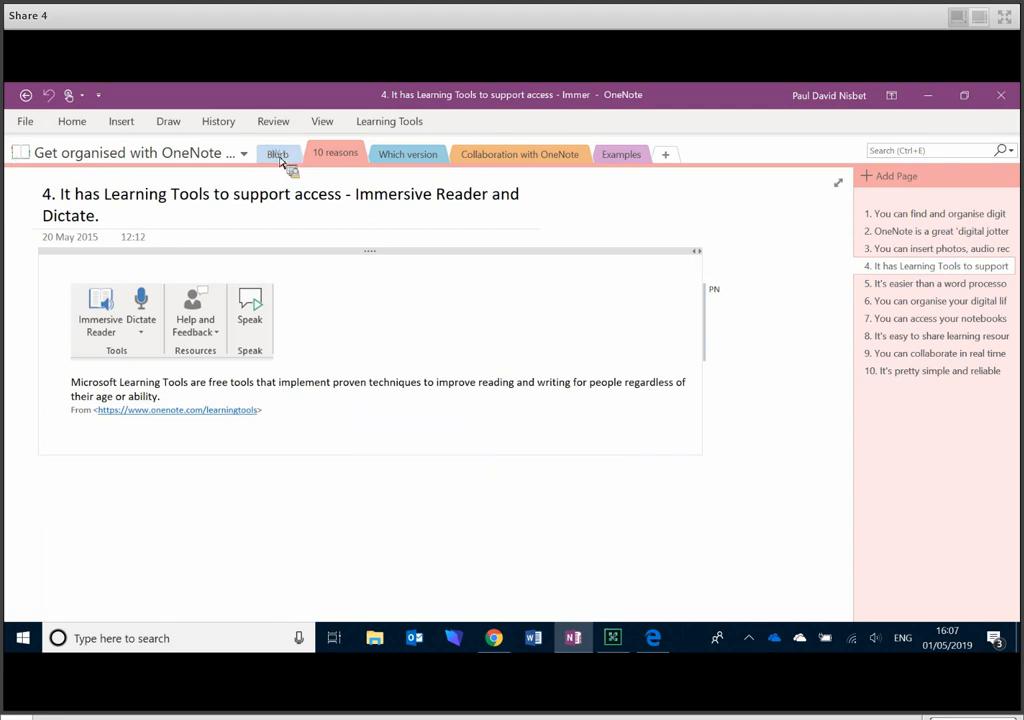
left_click(276, 152)
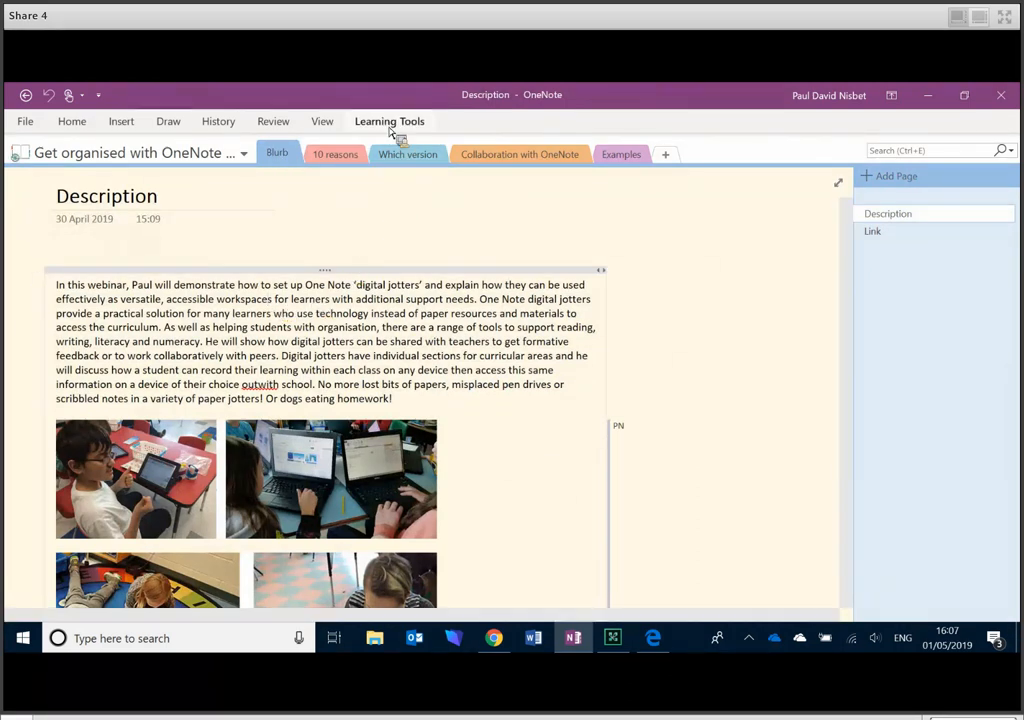
left_click(390, 122)
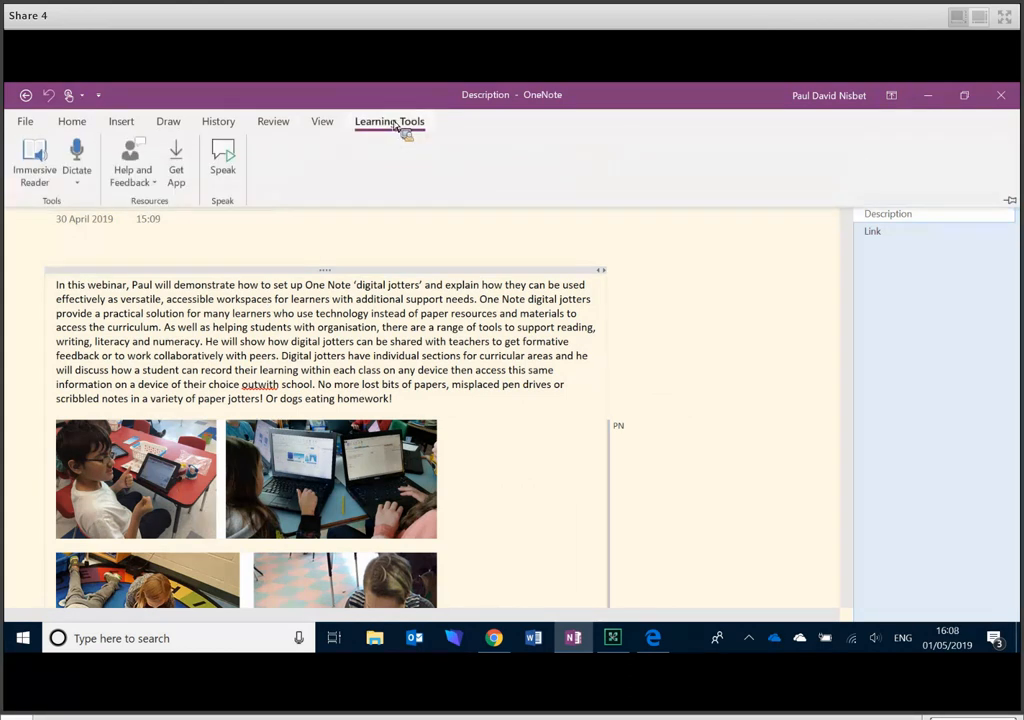
mouse_move(40, 168)
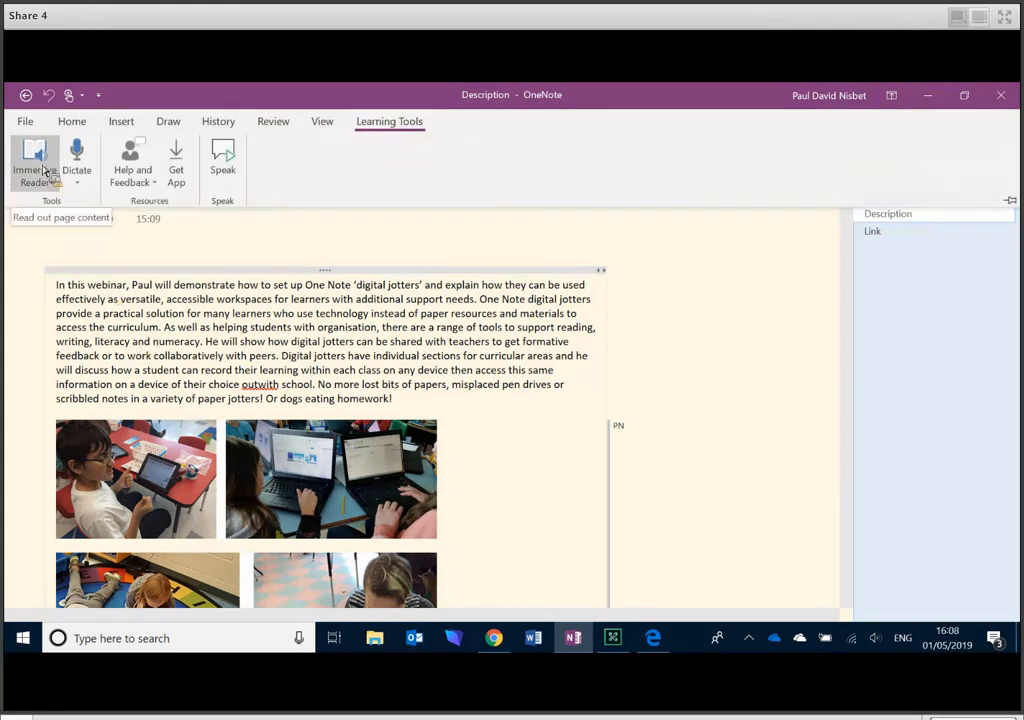
- Show the Description blurb in Immersive Reader with normal spacing on a yellow background
left_click(36, 158)
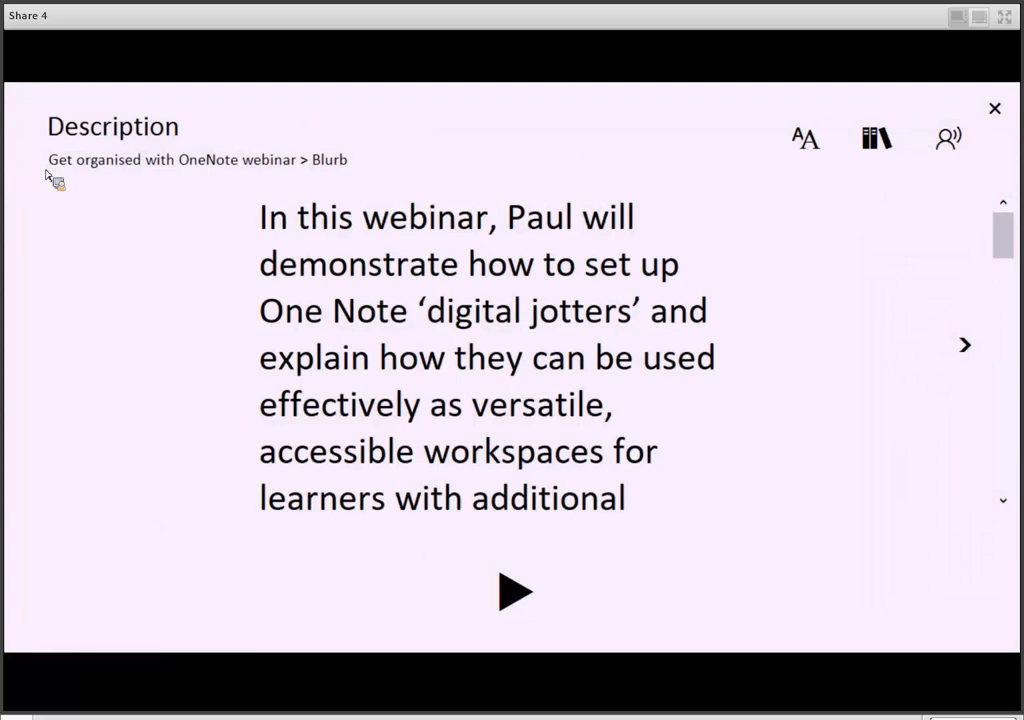
left_click(804, 140)
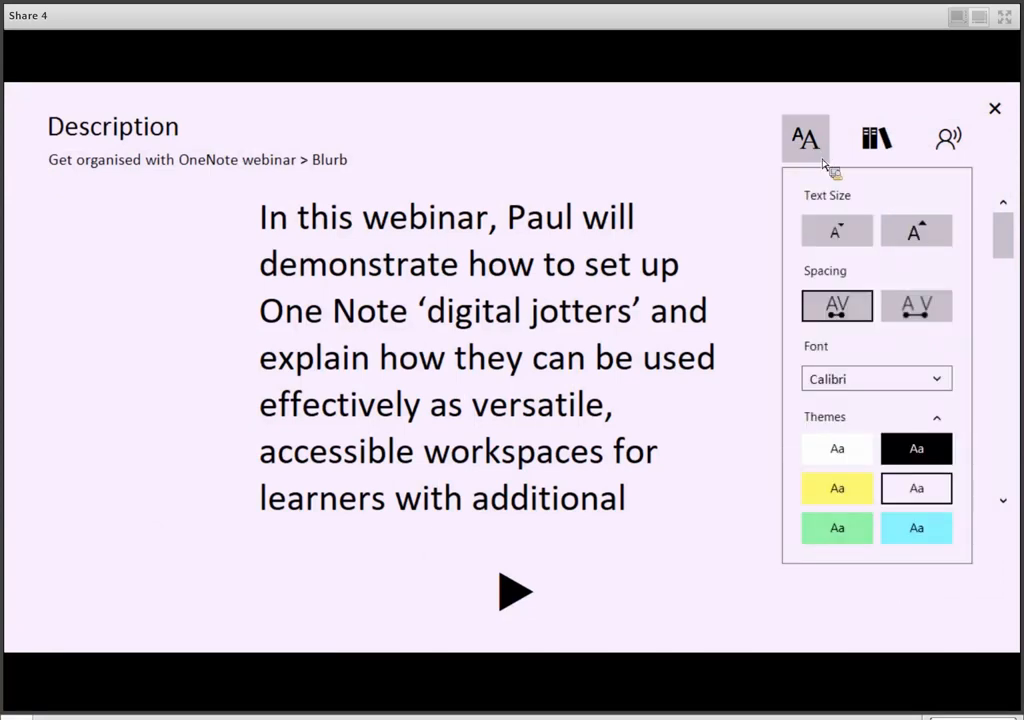
mouse_move(820, 152)
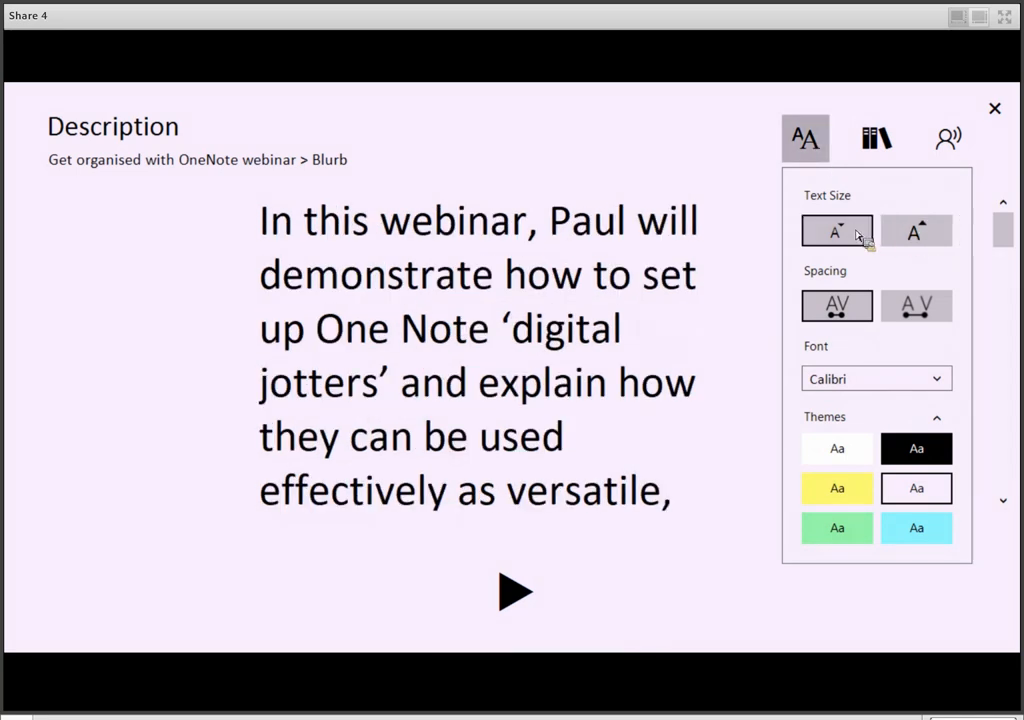
left_click(916, 304)
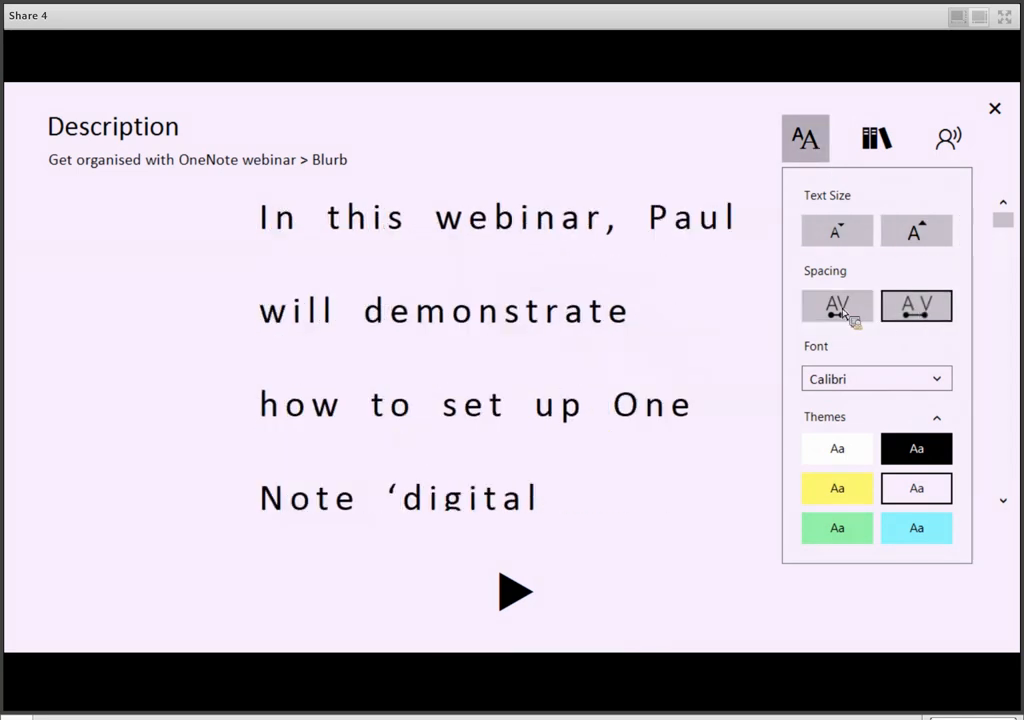
left_click(836, 306)
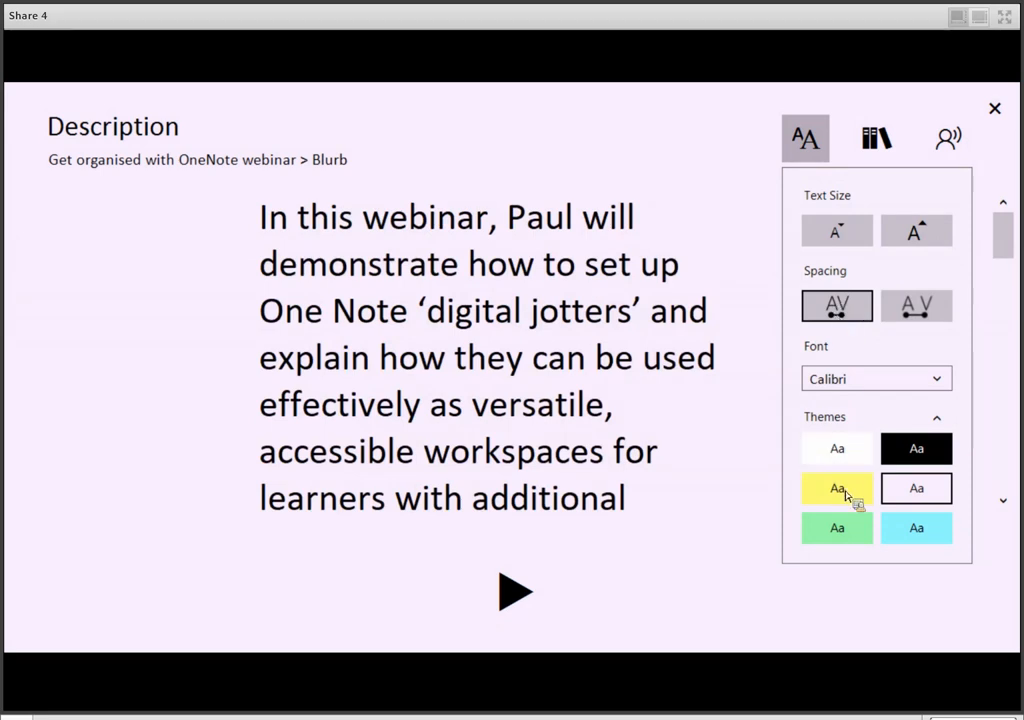
left_click(836, 488)
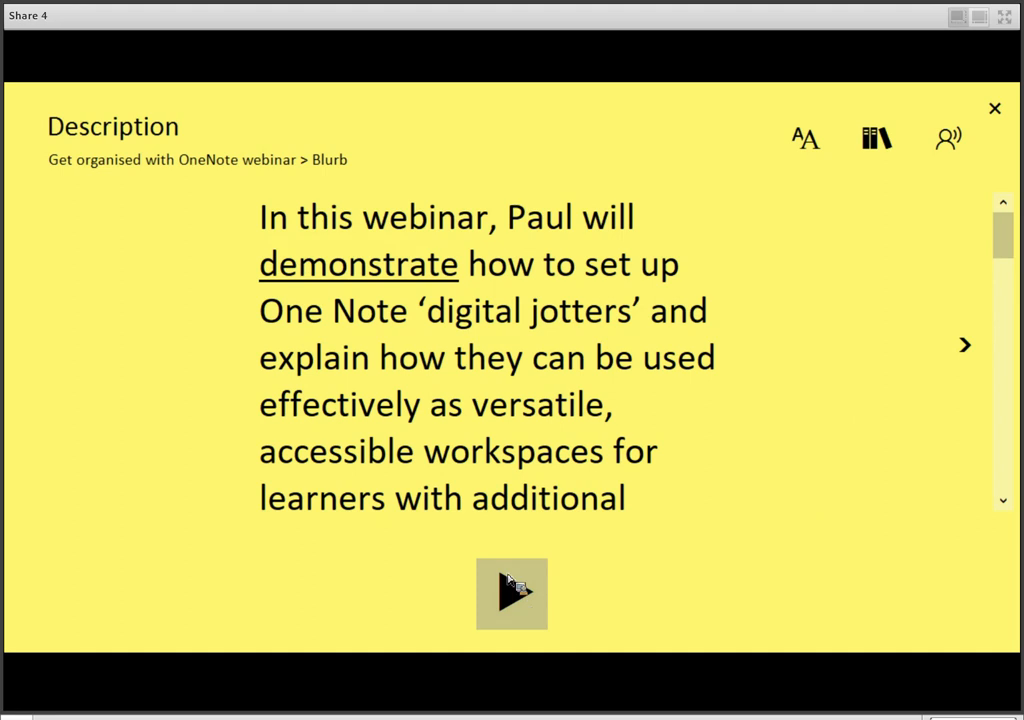
- Read the blurb aloud, switch the voice to English (Scotland), then leave Immersive Reader
left_click(512, 596)
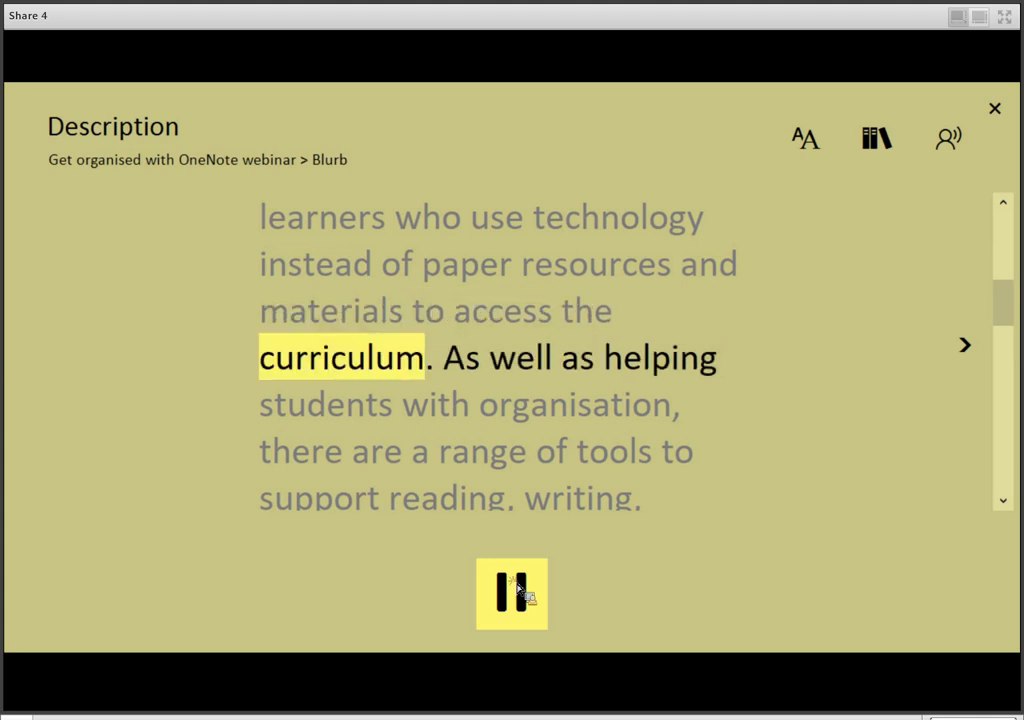
left_click(948, 140)
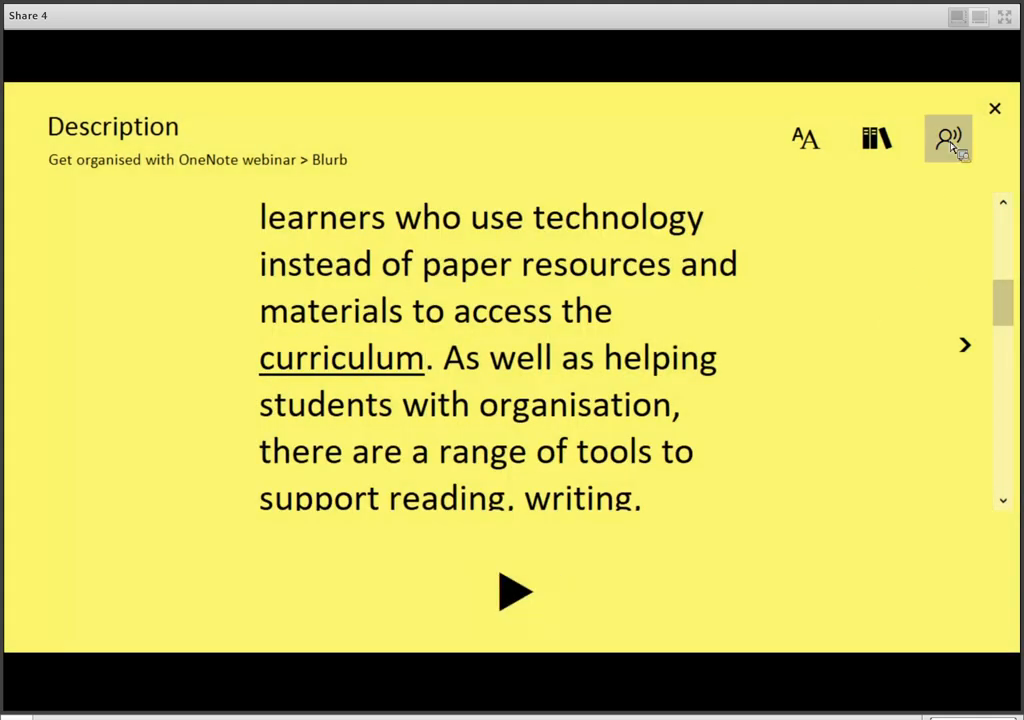
left_click(970, 138)
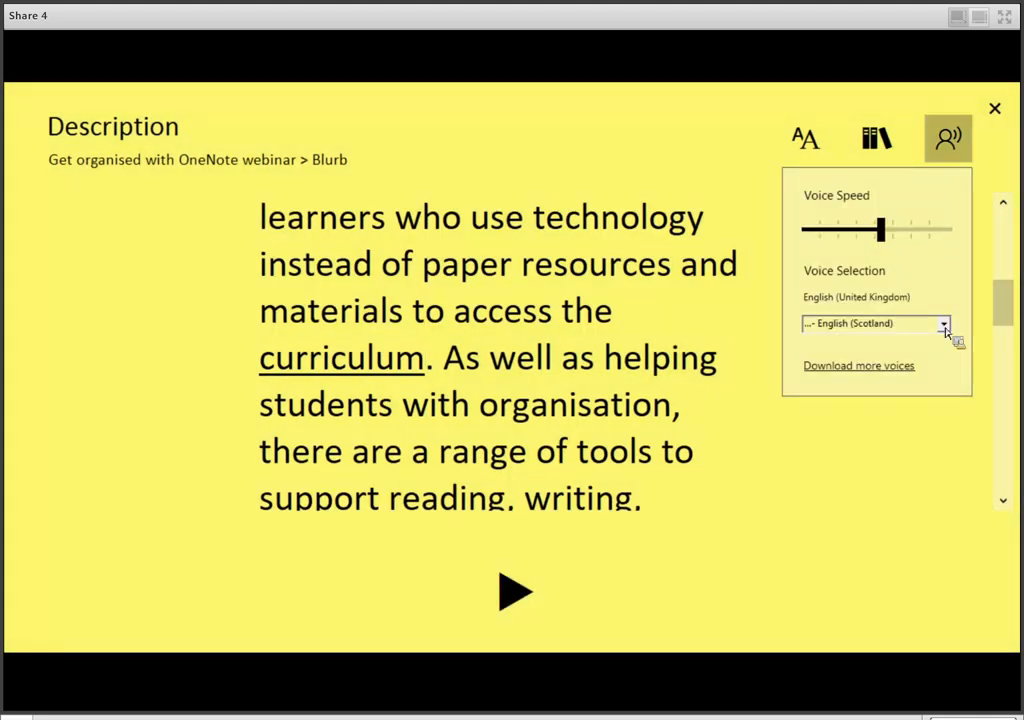
left_click(944, 324)
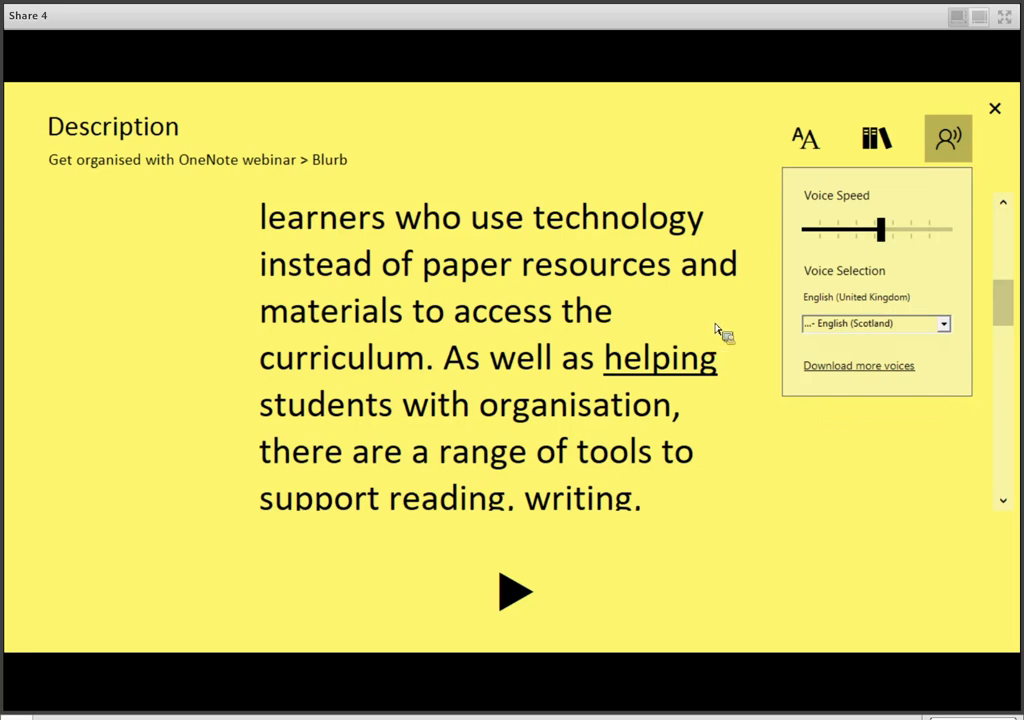
left_click(964, 128)
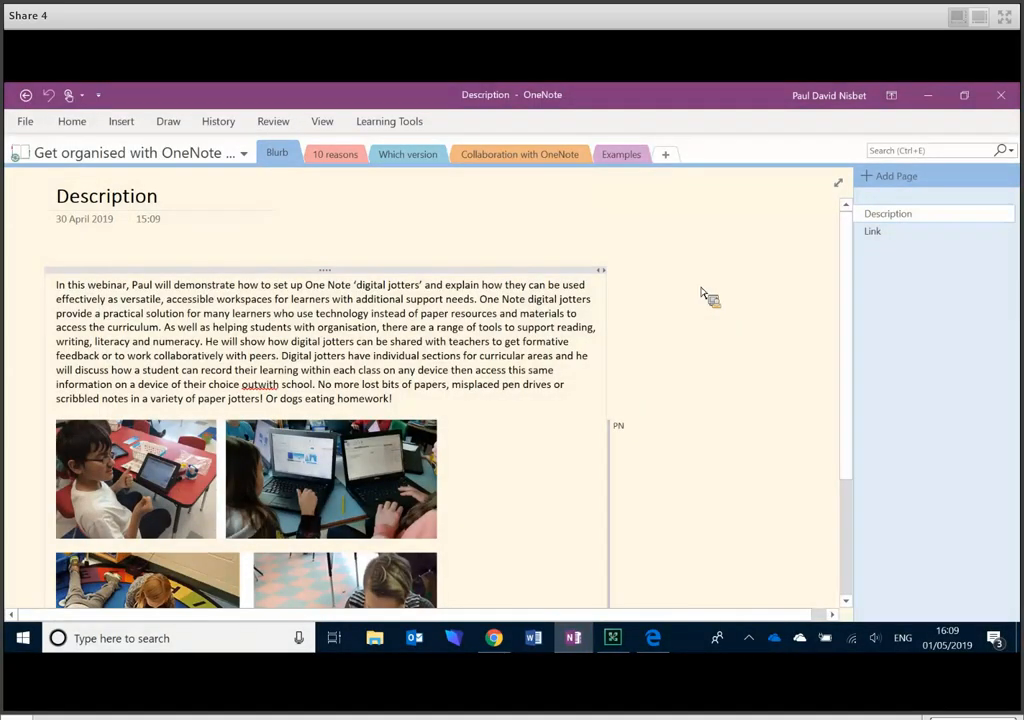
mouse_move(712, 298)
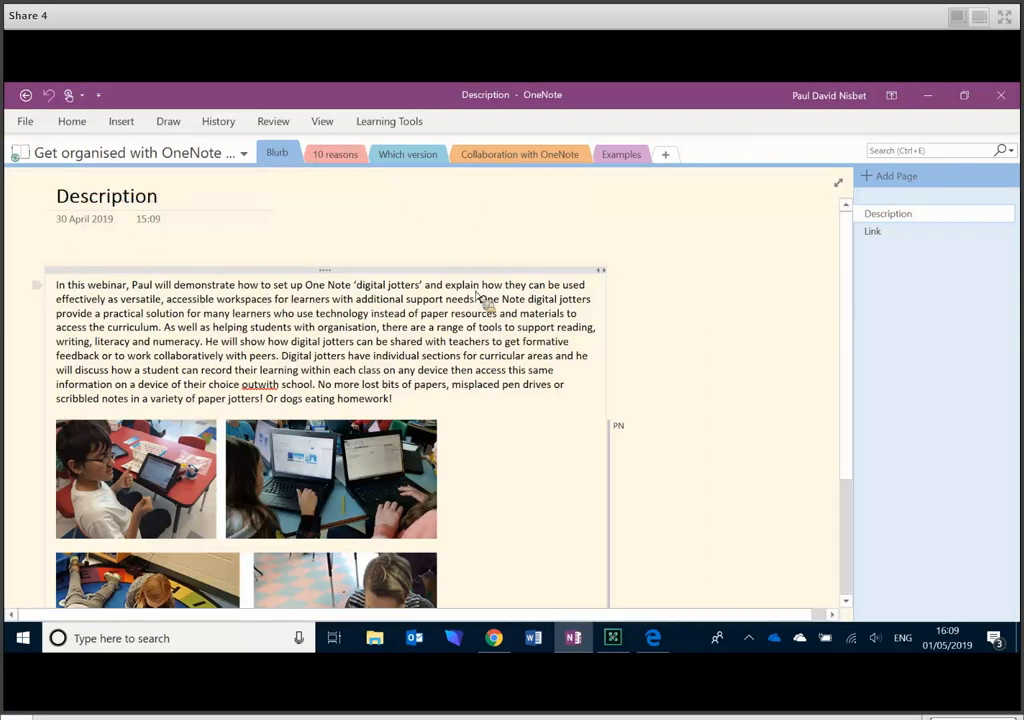
mouse_move(442, 188)
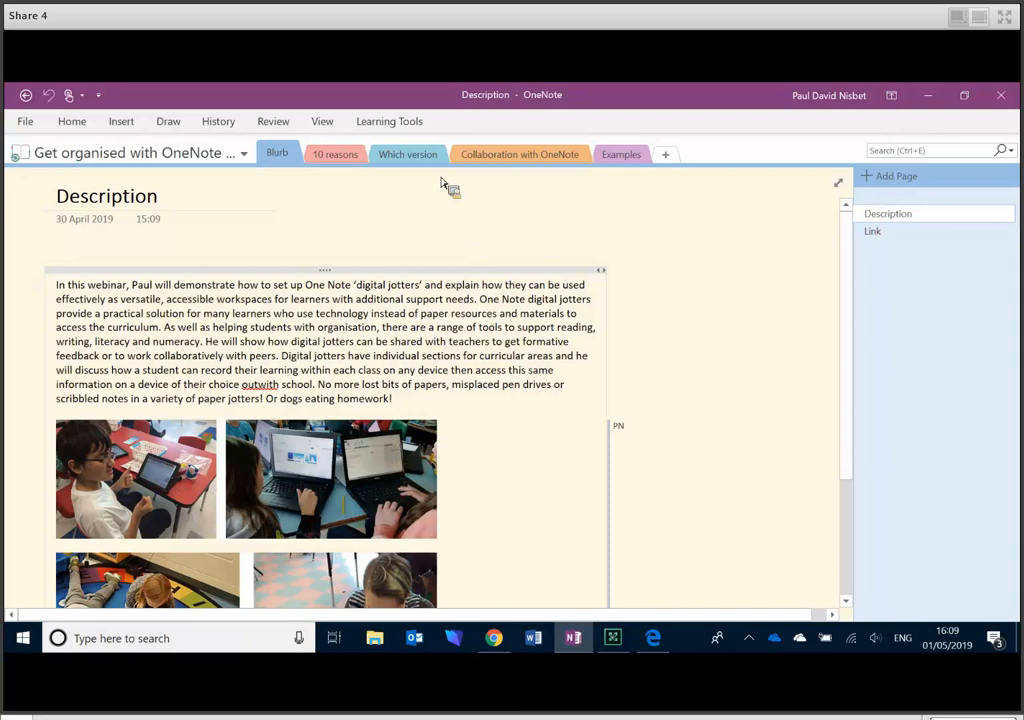
mouse_move(338, 302)
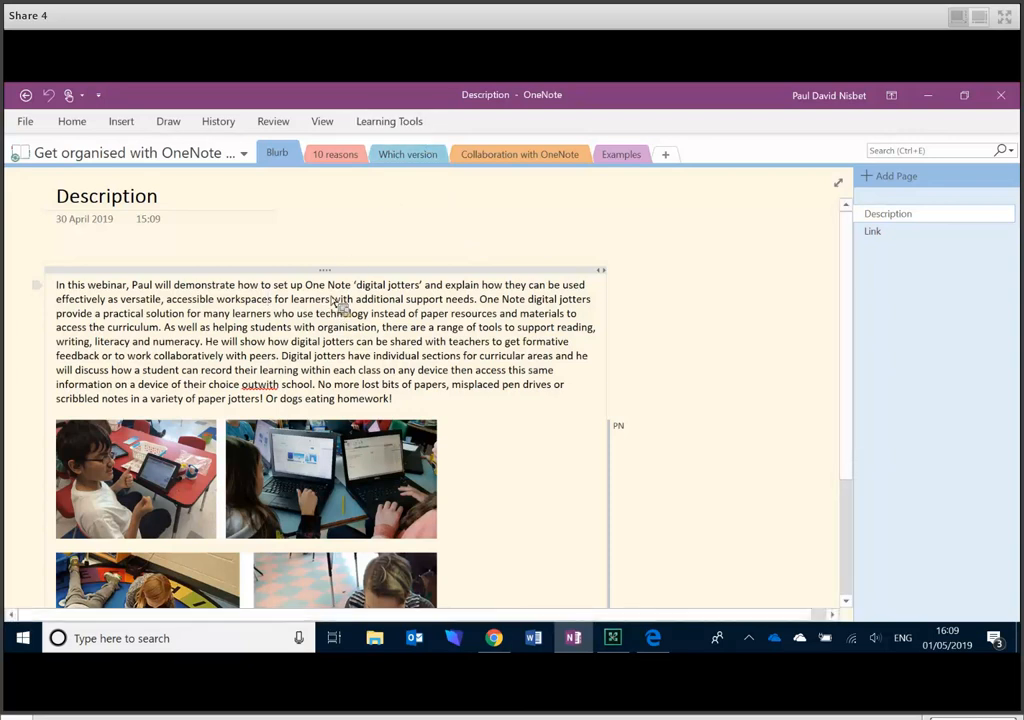
- Have Learning Tools speak the Description page's opening paragraph, then stop the speech
left_click(336, 152)
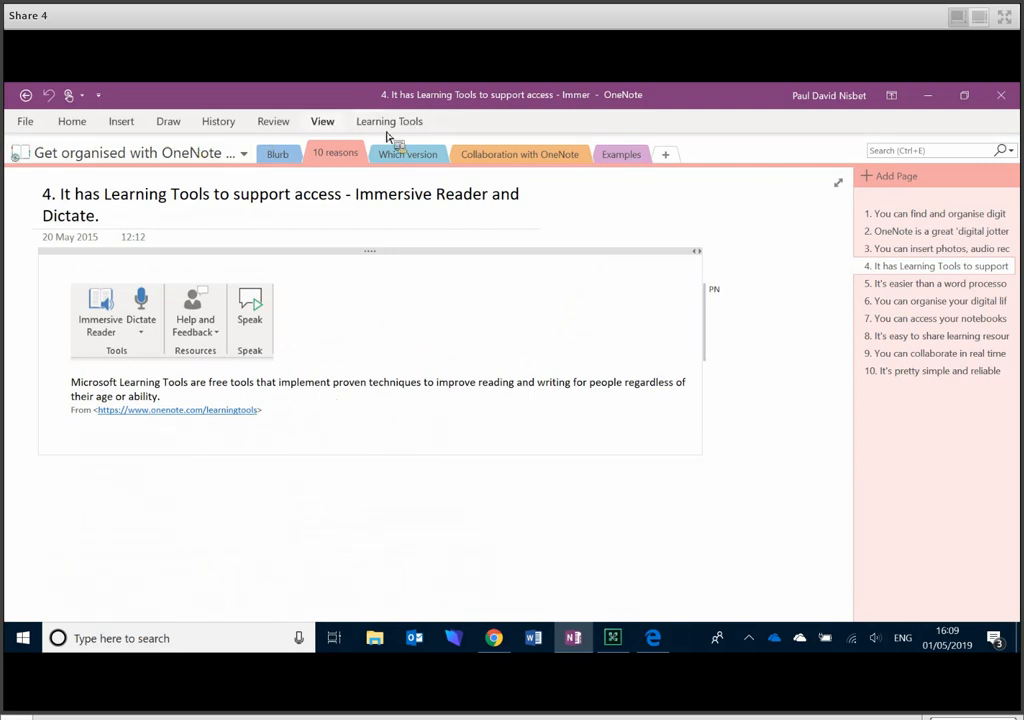
left_click(388, 122)
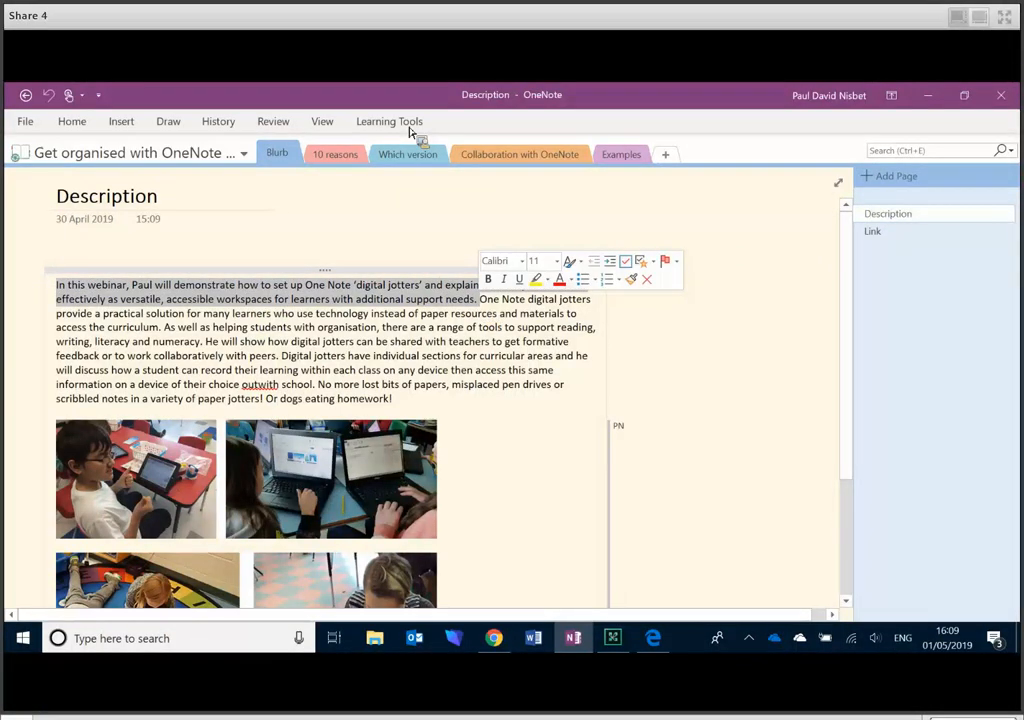
left_click(388, 122)
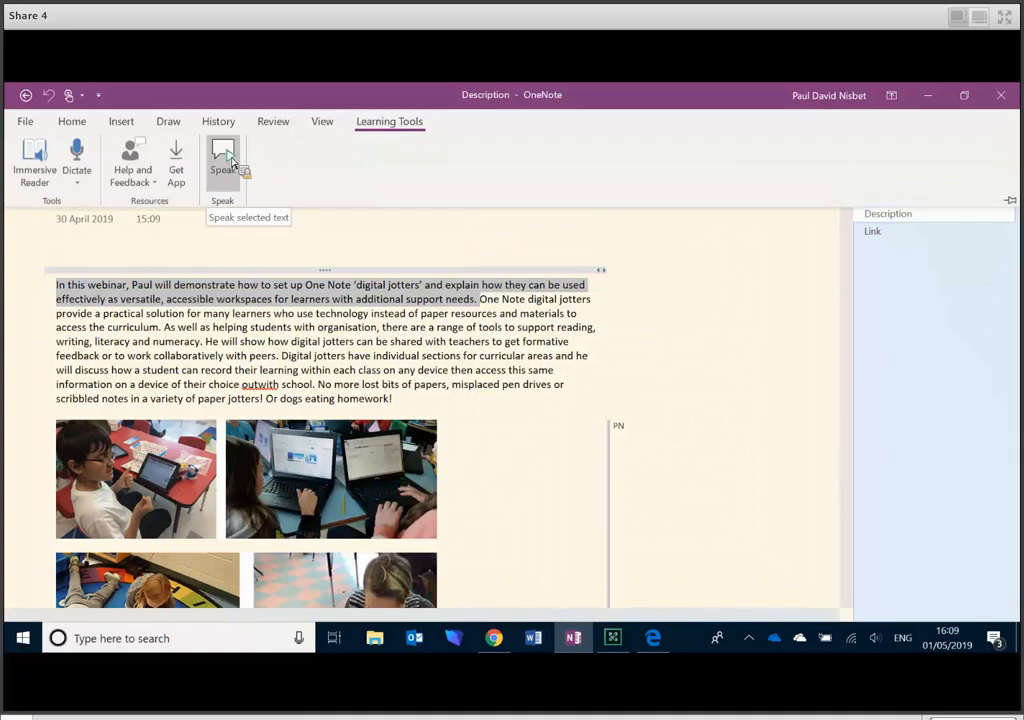
left_click(228, 160)
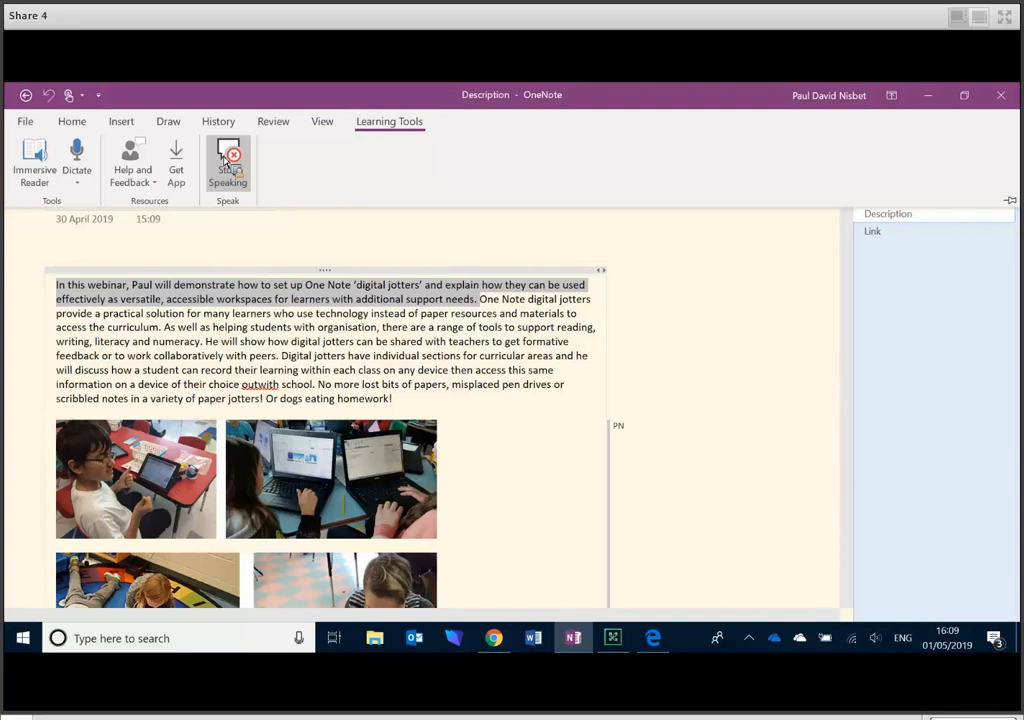
left_click(228, 160)
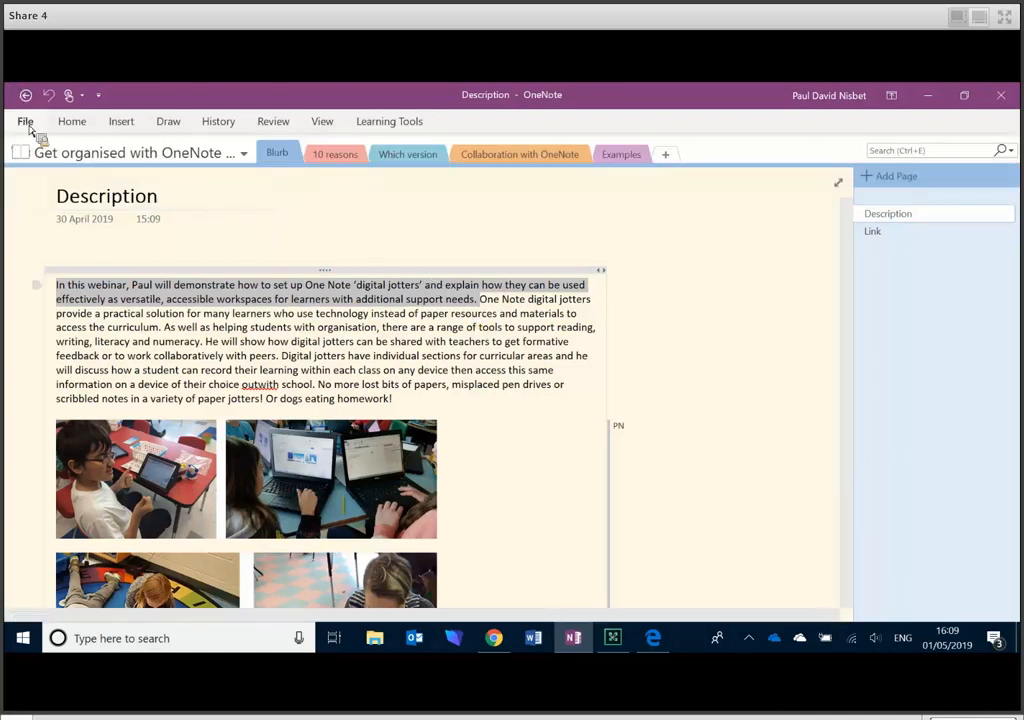
left_click(24, 122)
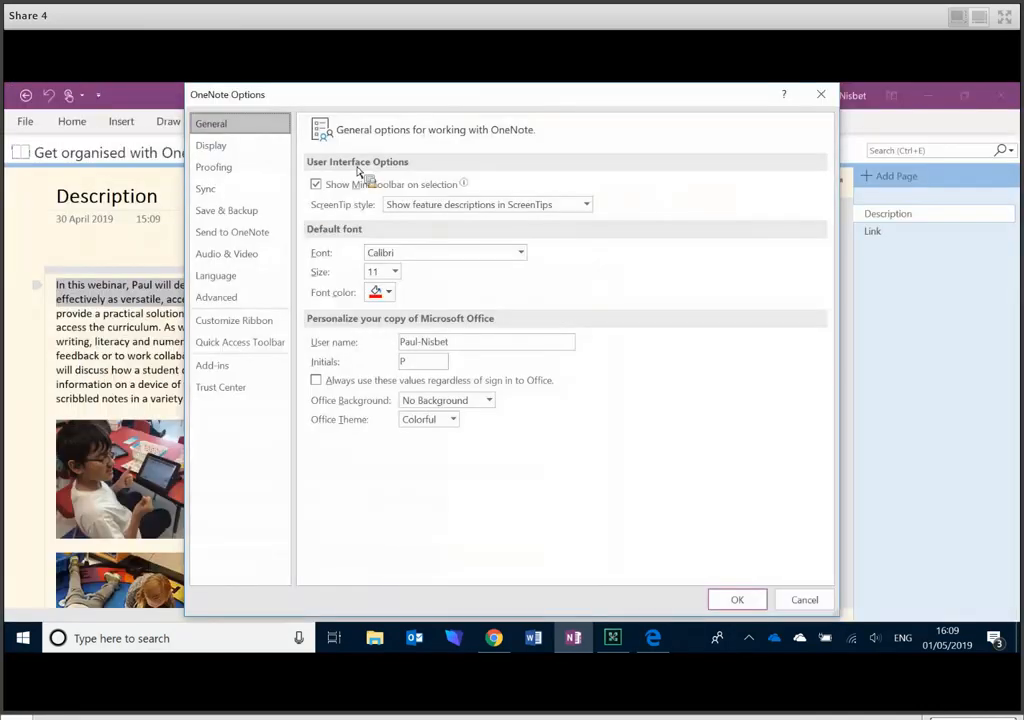
mouse_move(248, 330)
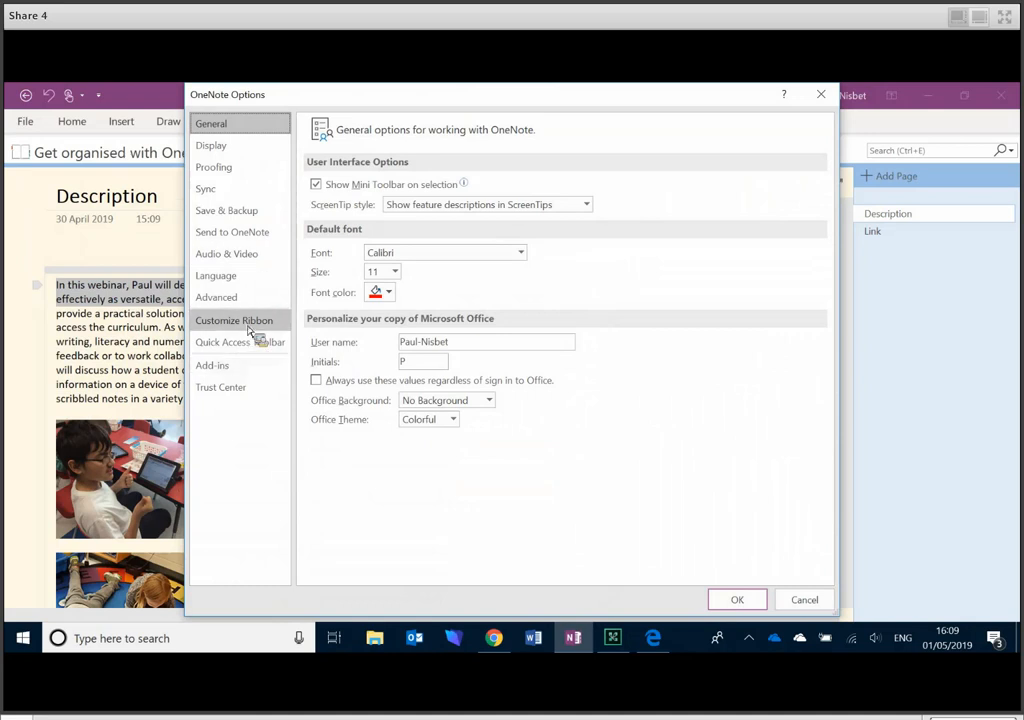
left_click(234, 320)
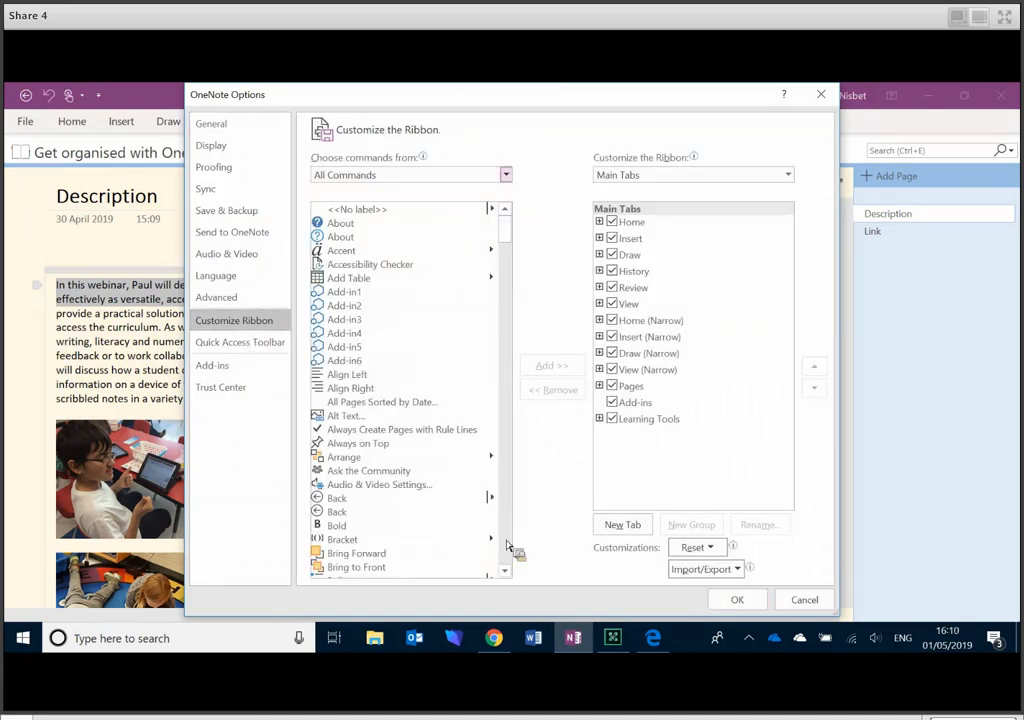
scroll("down", 3)
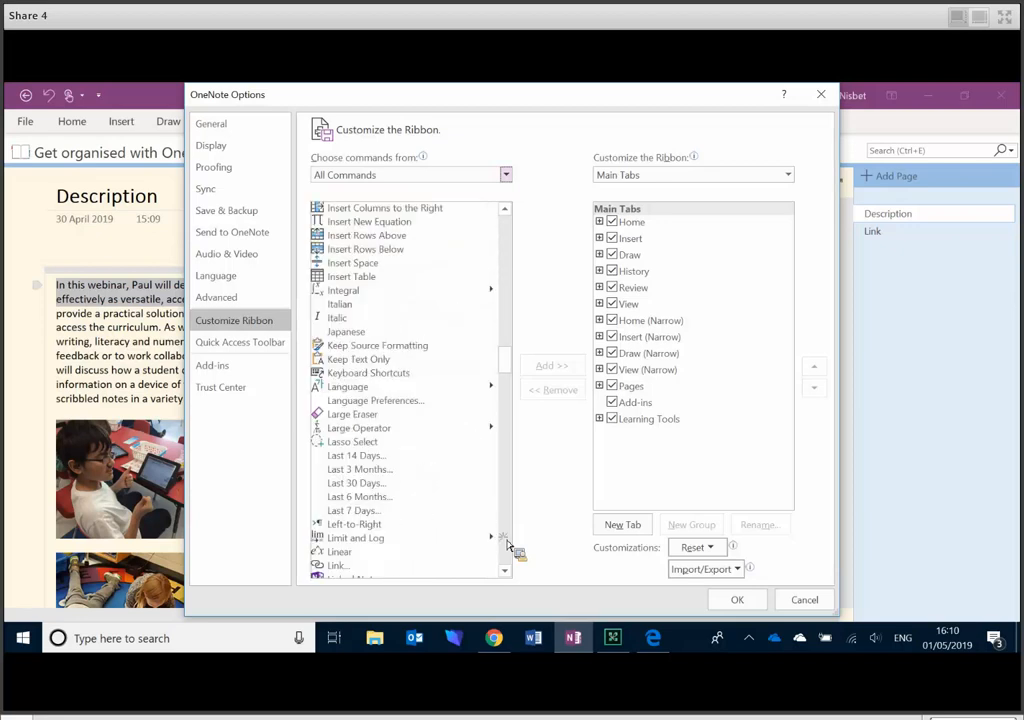
scroll("down", 3)
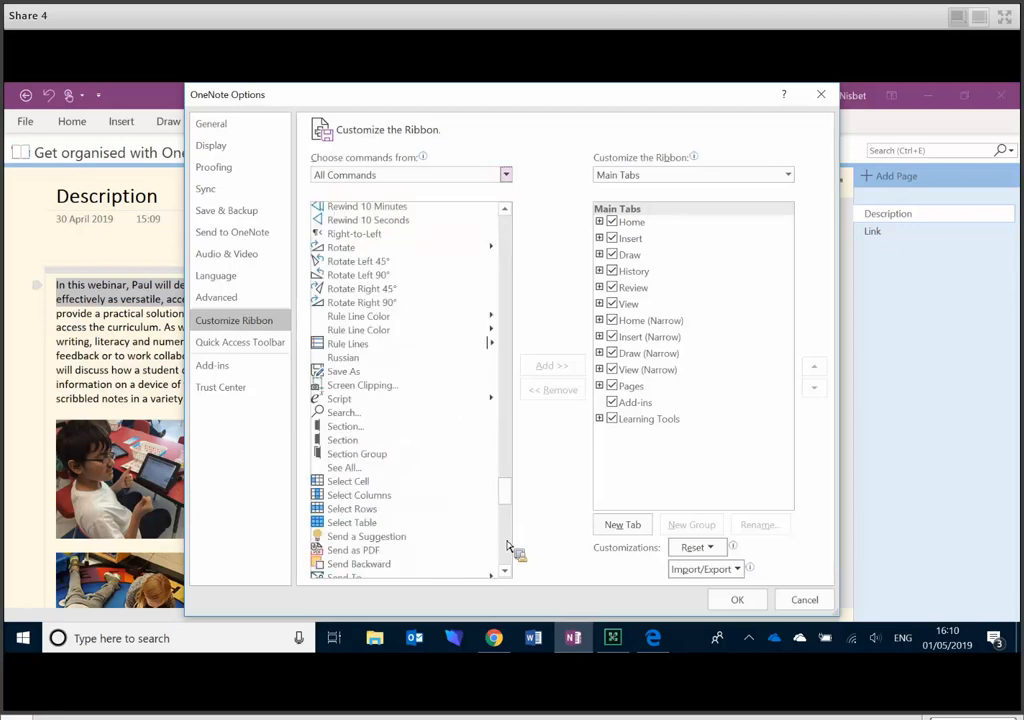
mouse_move(520, 564)
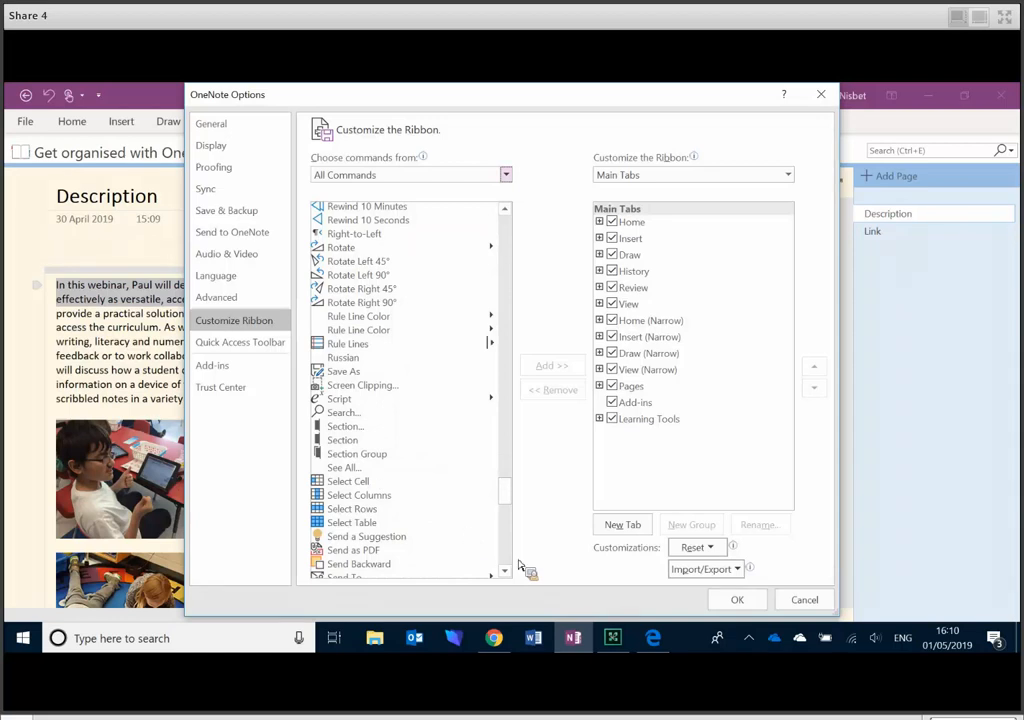
scroll("down", 3)
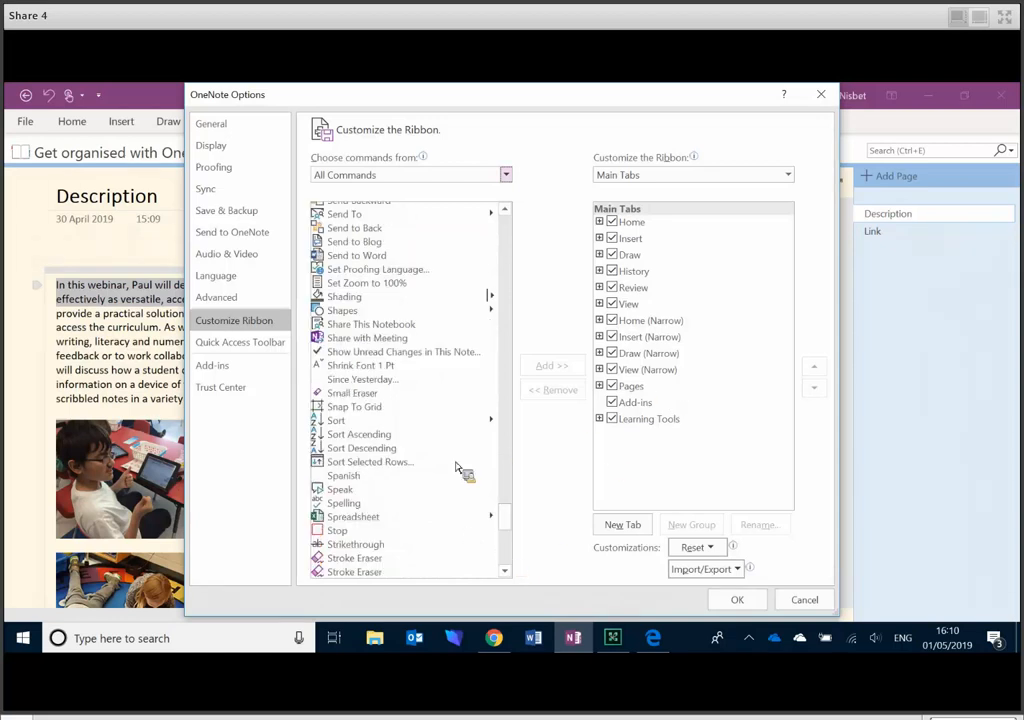
mouse_move(348, 492)
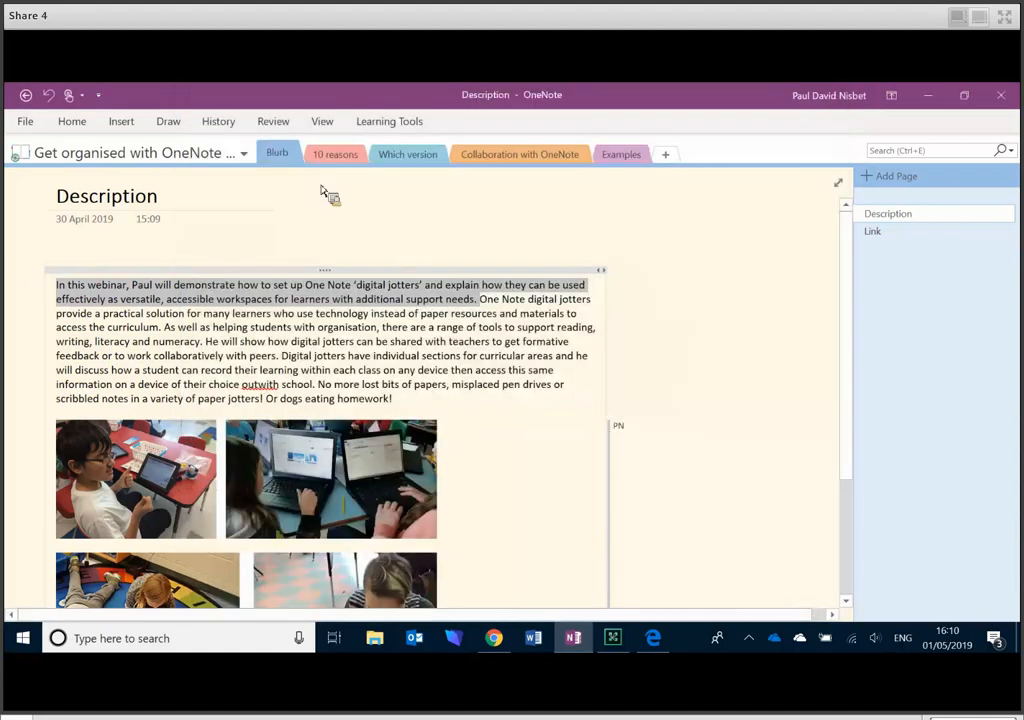
- Open the fifth reason page, 'It's easier than a word processor'
left_click(936, 266)
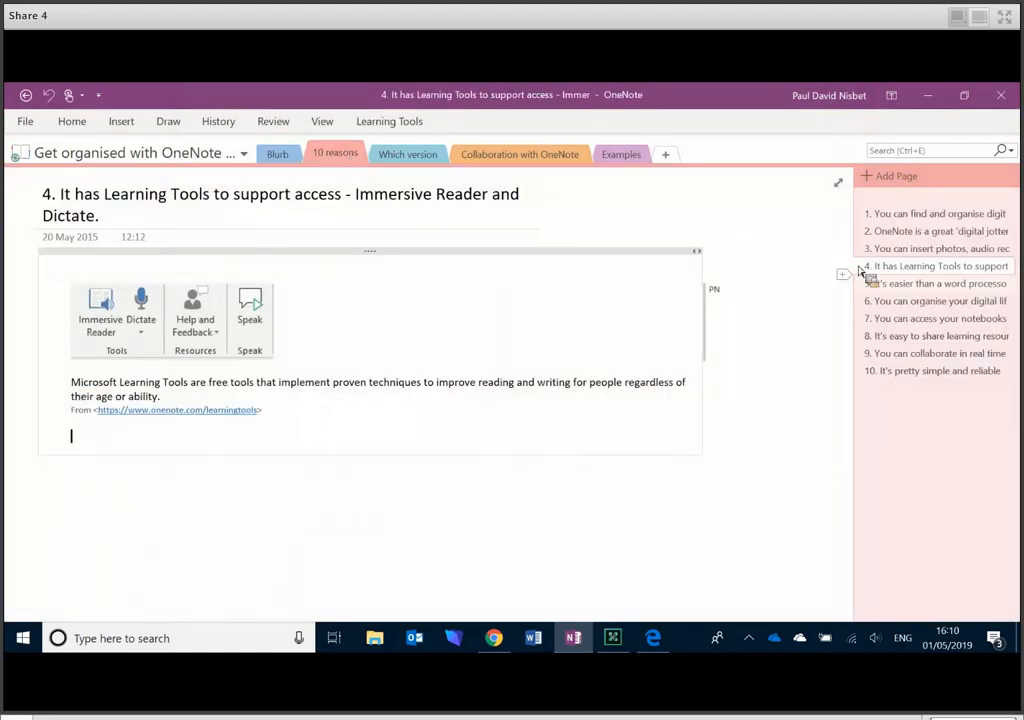
left_click(936, 284)
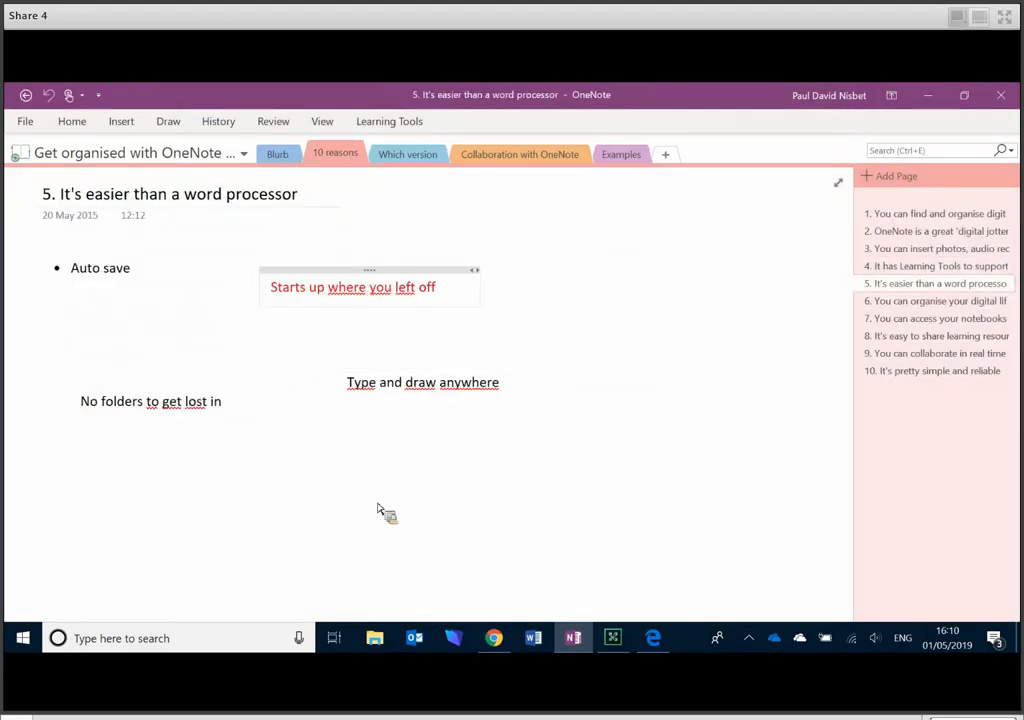
mouse_move(384, 510)
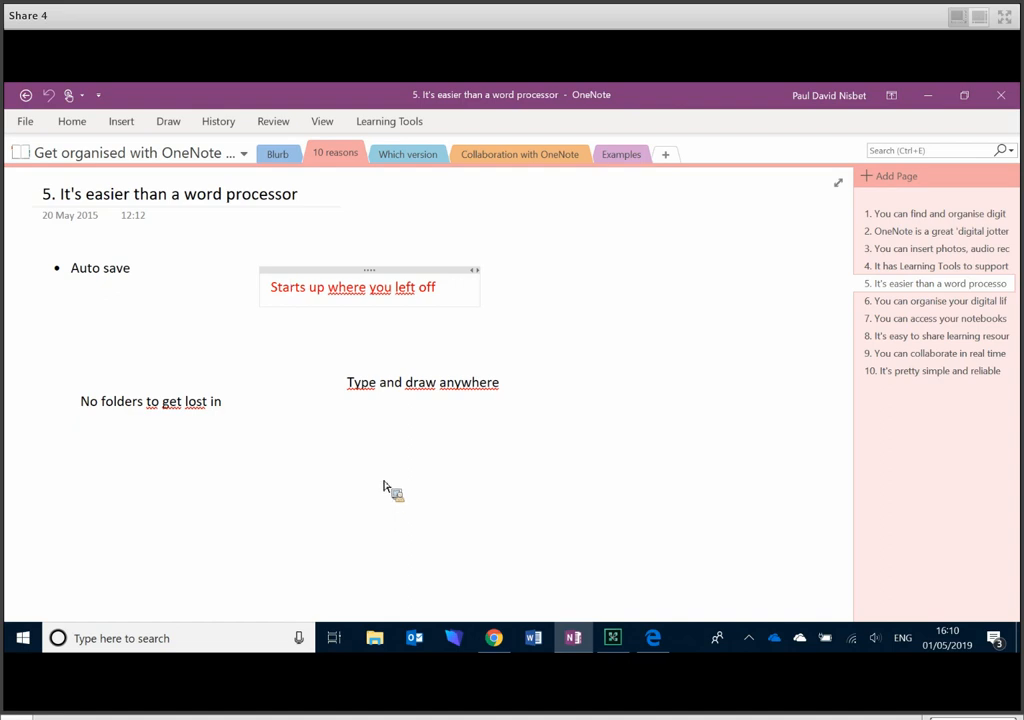
mouse_move(458, 408)
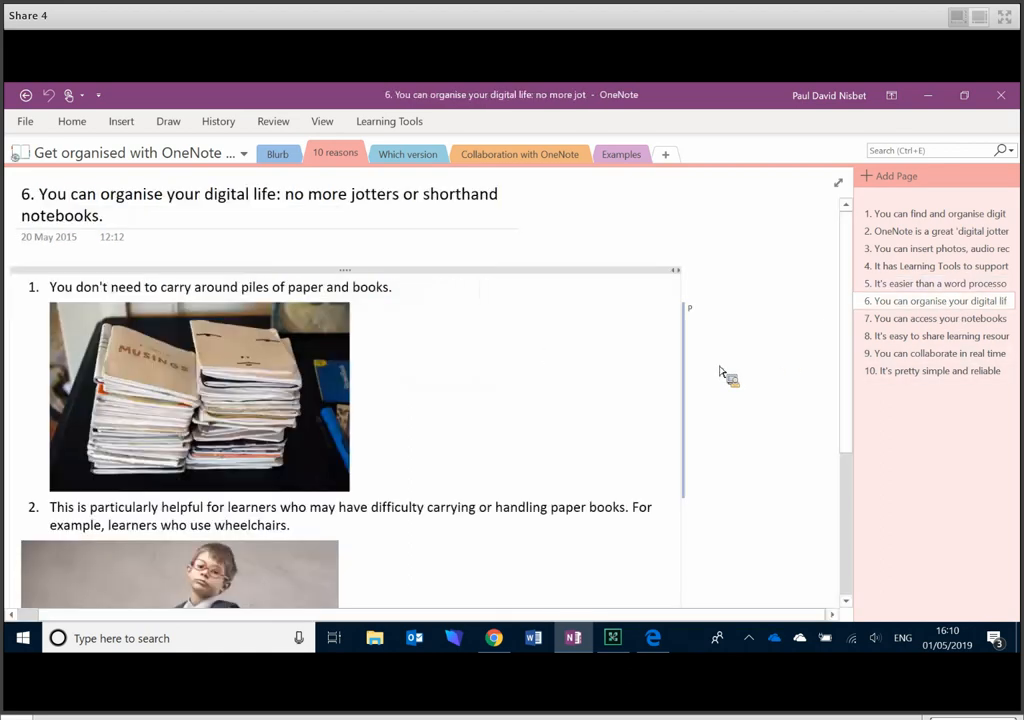
mouse_move(286, 224)
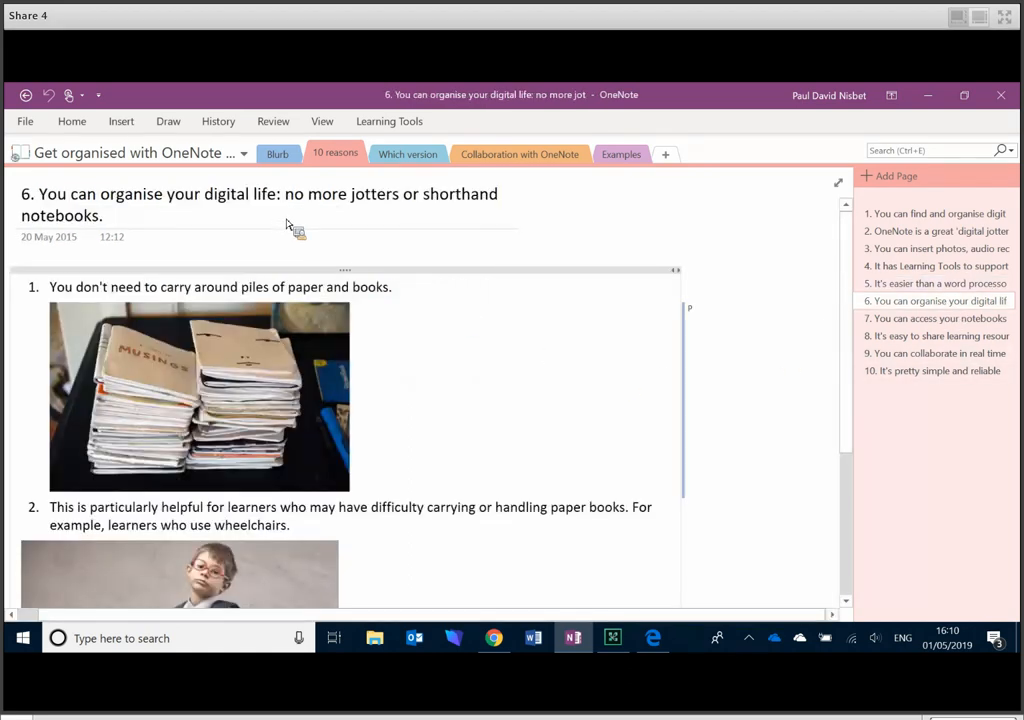
mouse_move(248, 336)
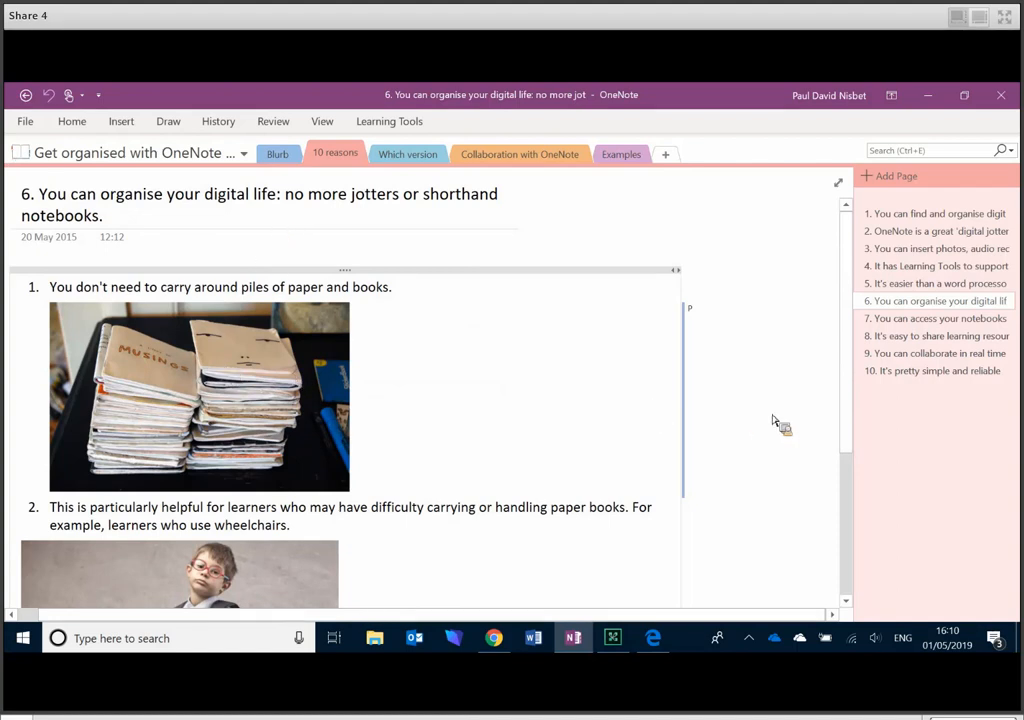
scroll("down", 3)
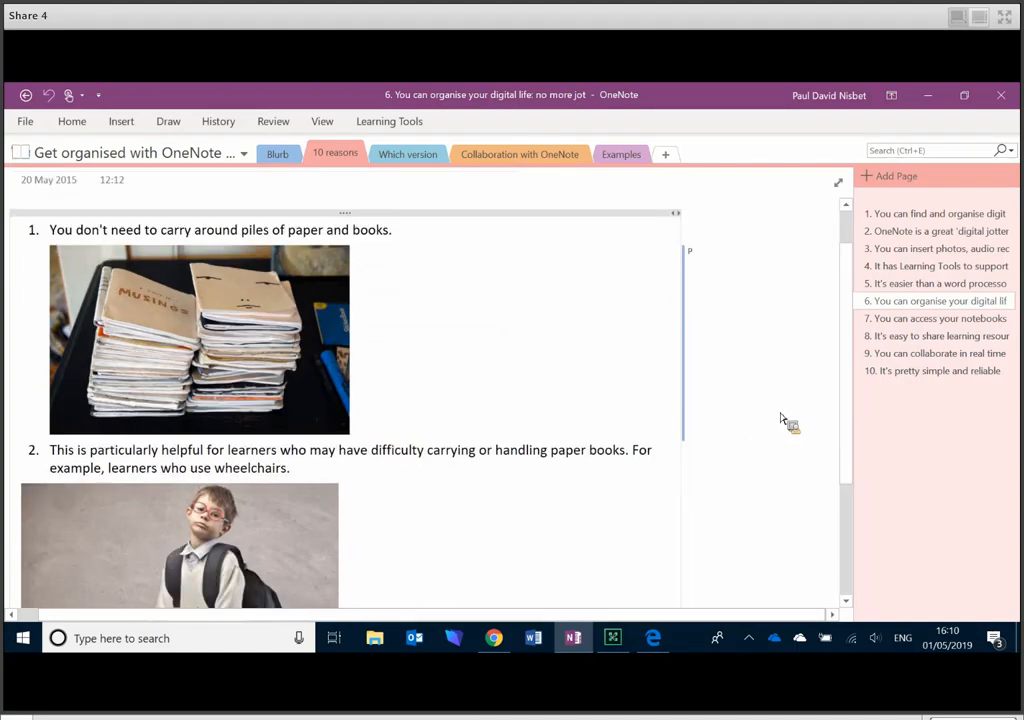
scroll("down", 3)
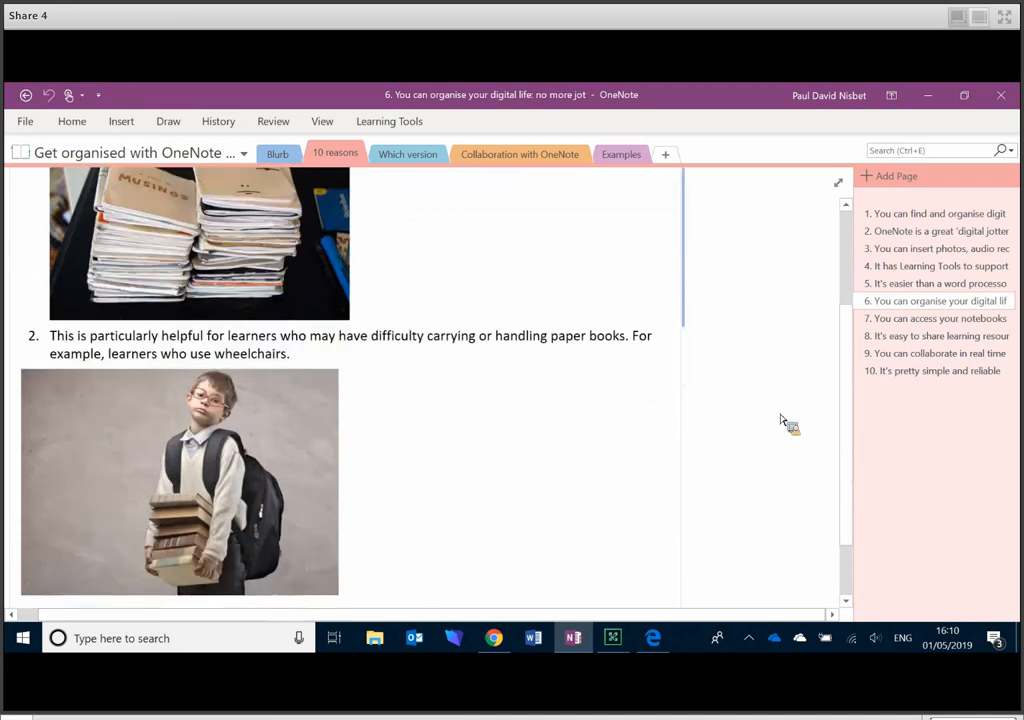
scroll("down", 3)
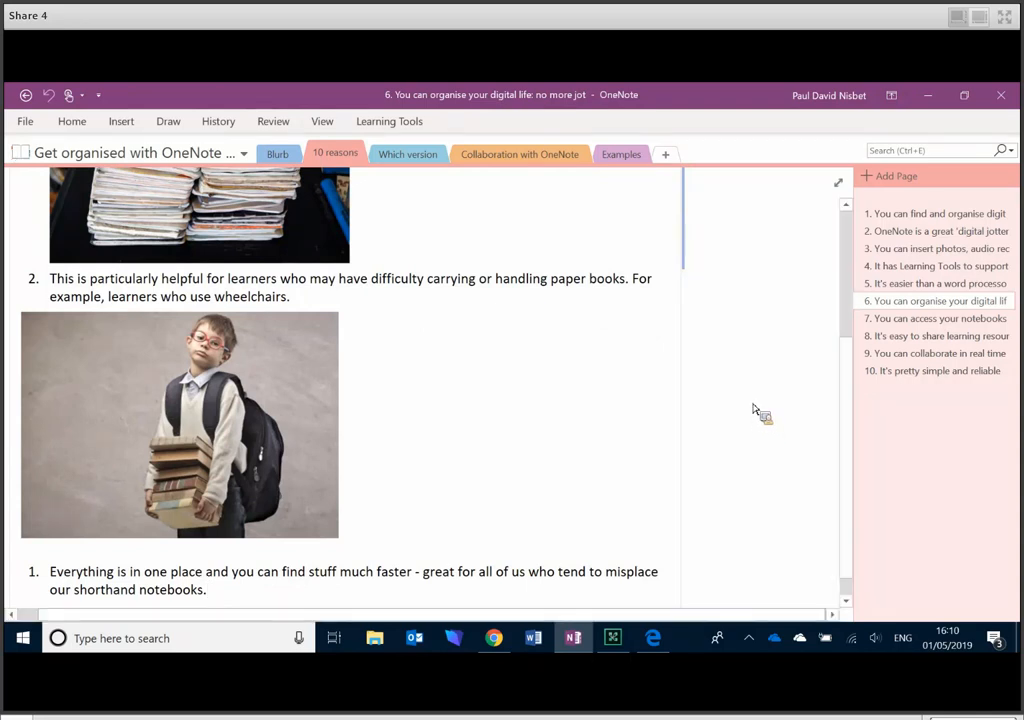
scroll("down", 3)
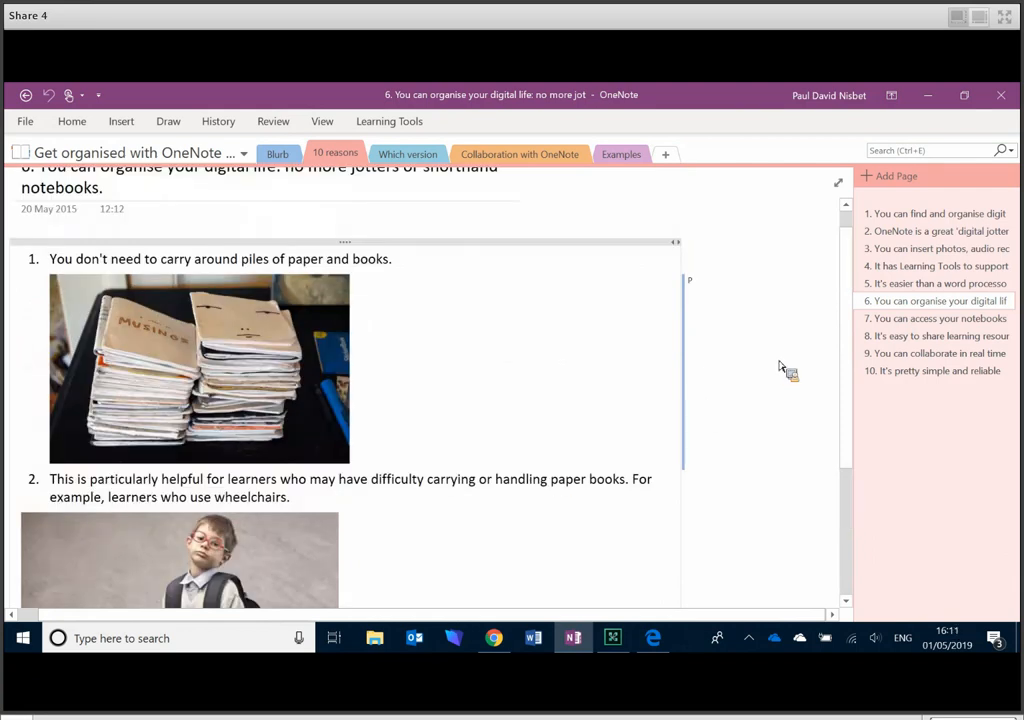
mouse_move(788, 360)
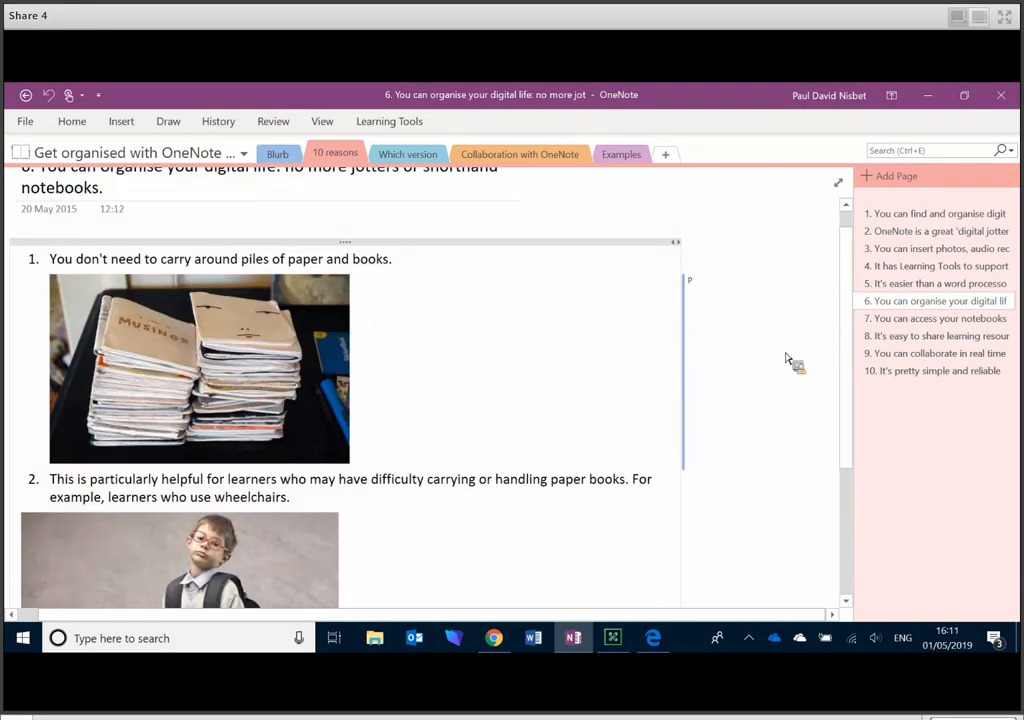
mouse_move(850, 380)
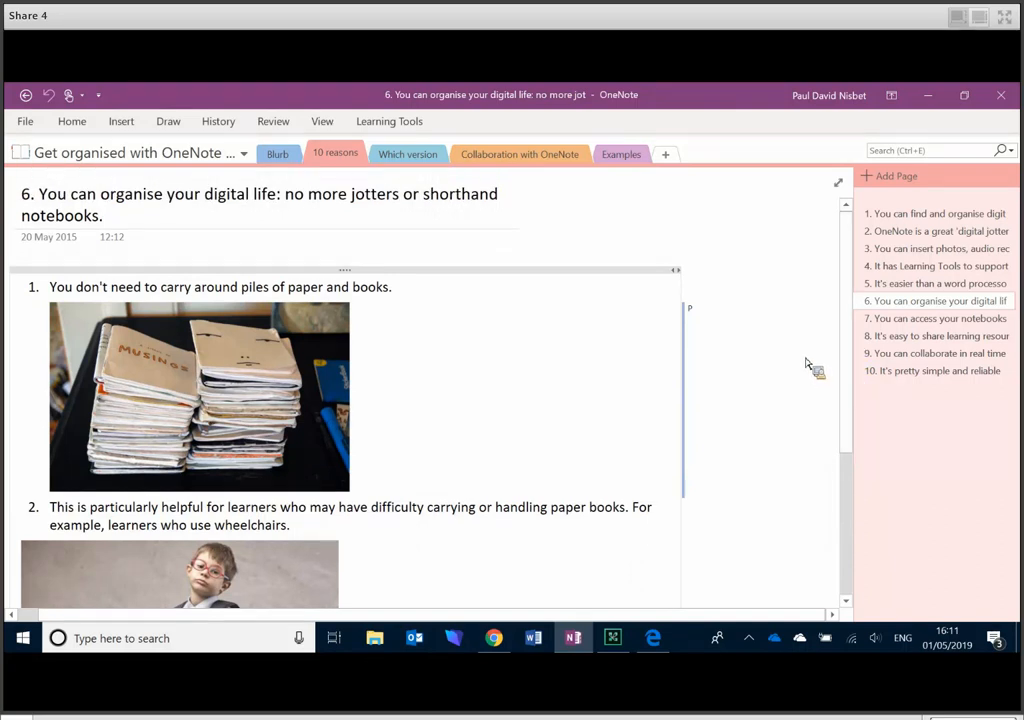
- Search all notebooks for 'sweden', see the single matching page, then close the results
left_click(936, 152)
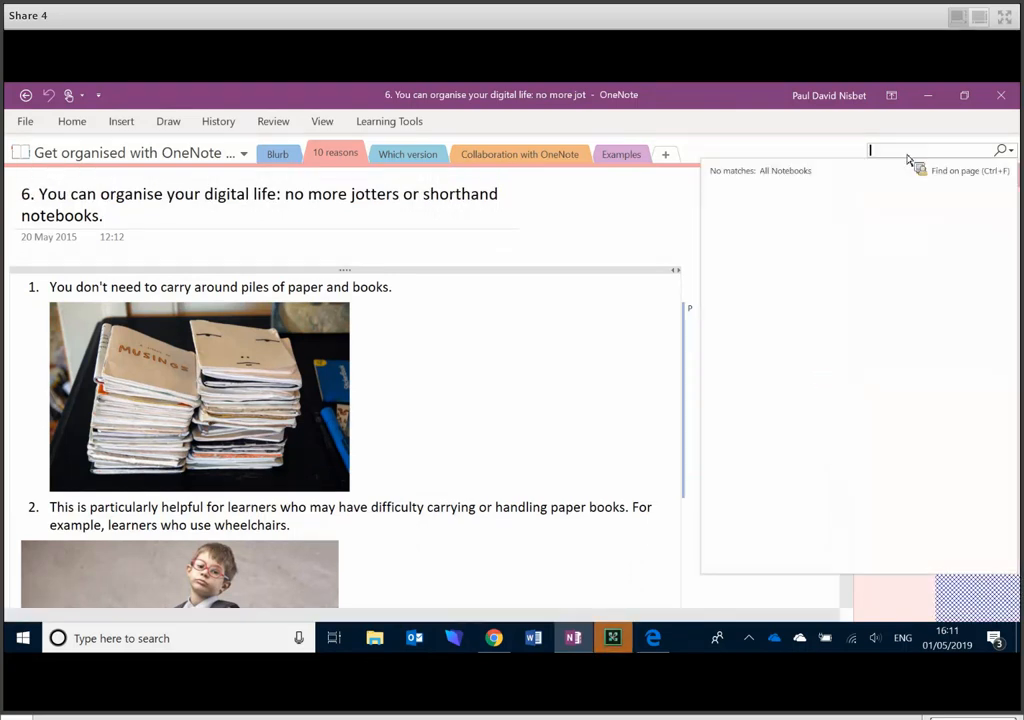
type("s")
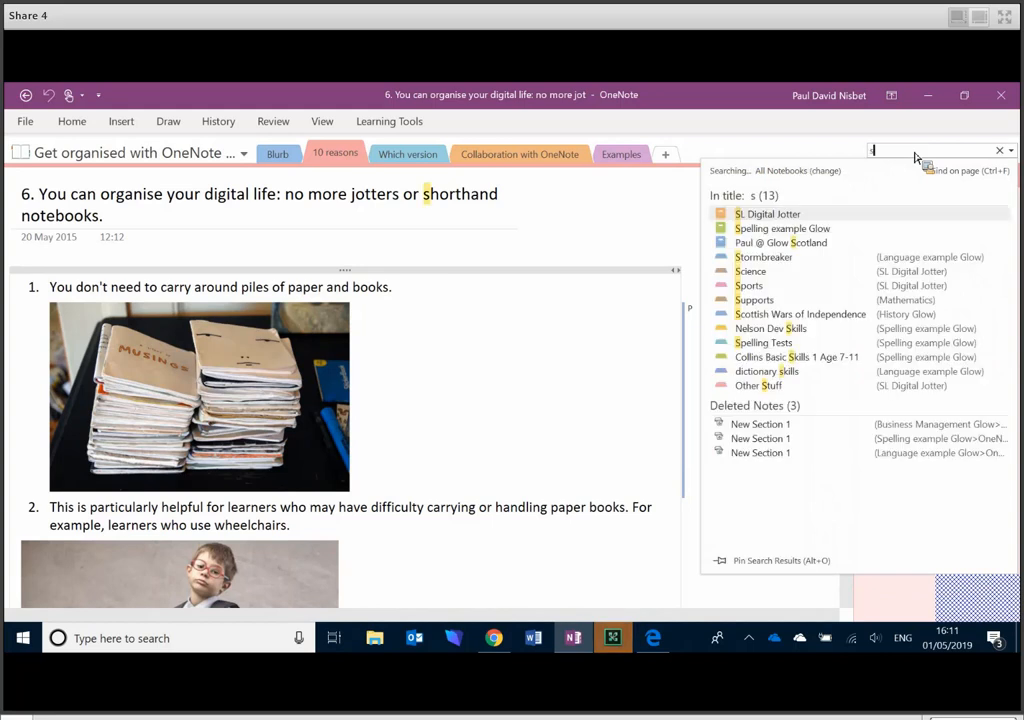
type("sweden")
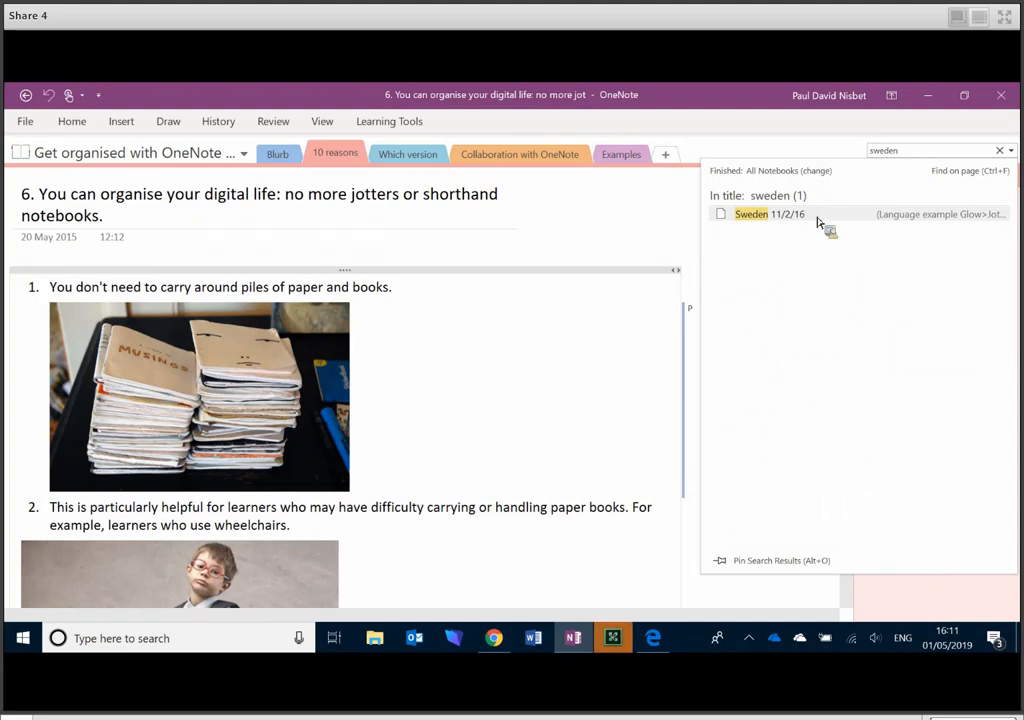
left_click(754, 212)
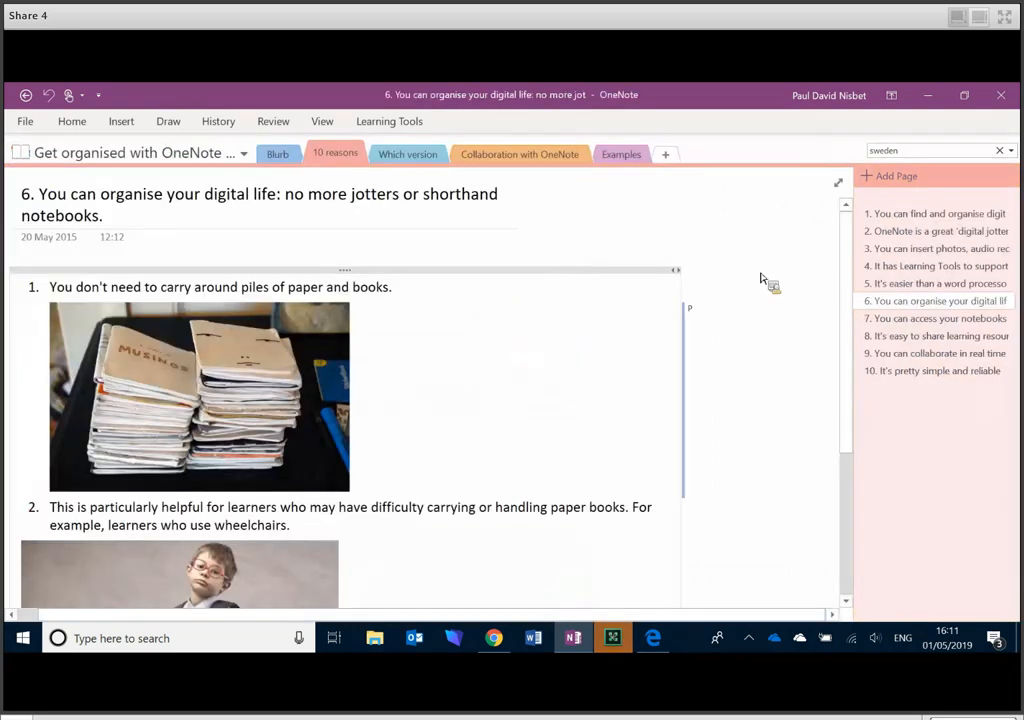
mouse_move(796, 308)
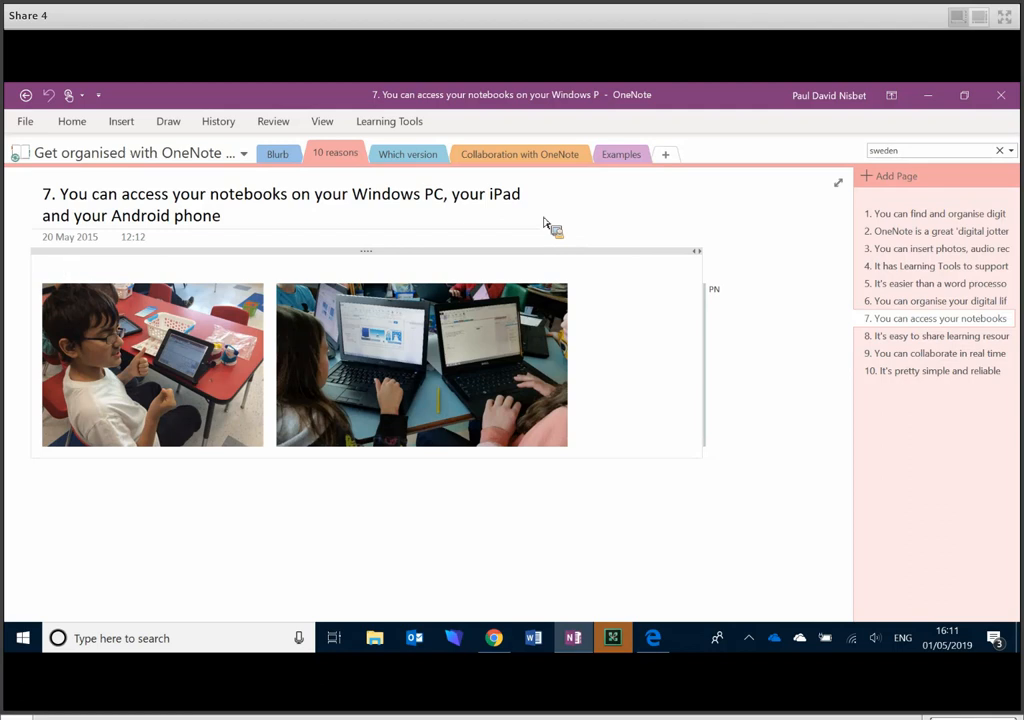
- Move past the cross-device access page to reason 8, 'It's easy to share learning resources'
left_click(70, 268)
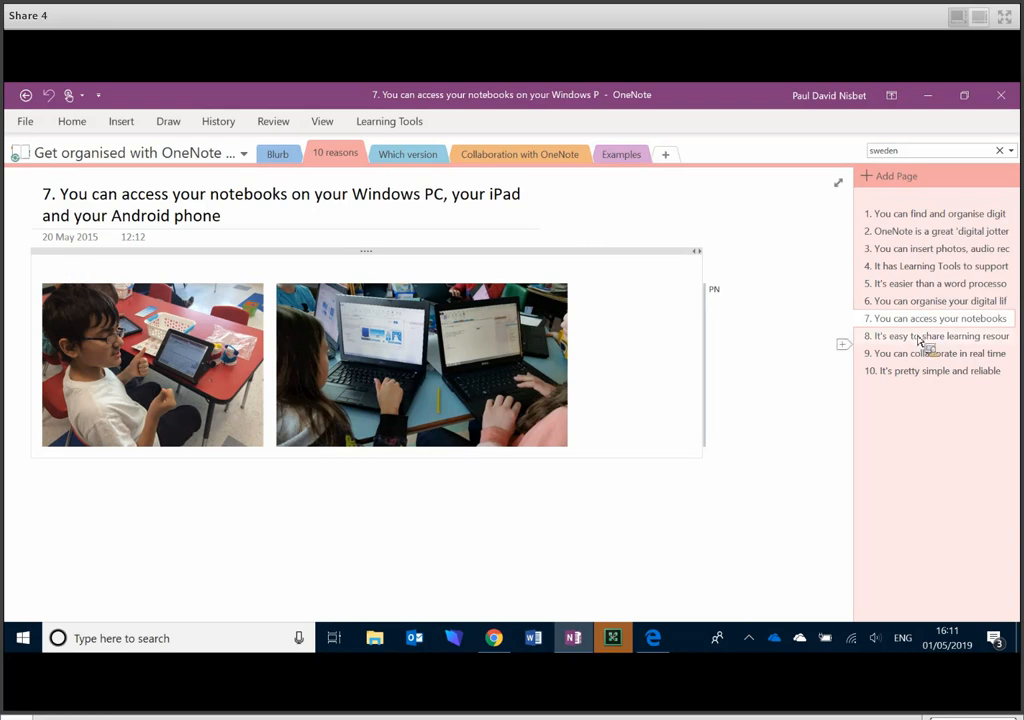
left_click(936, 336)
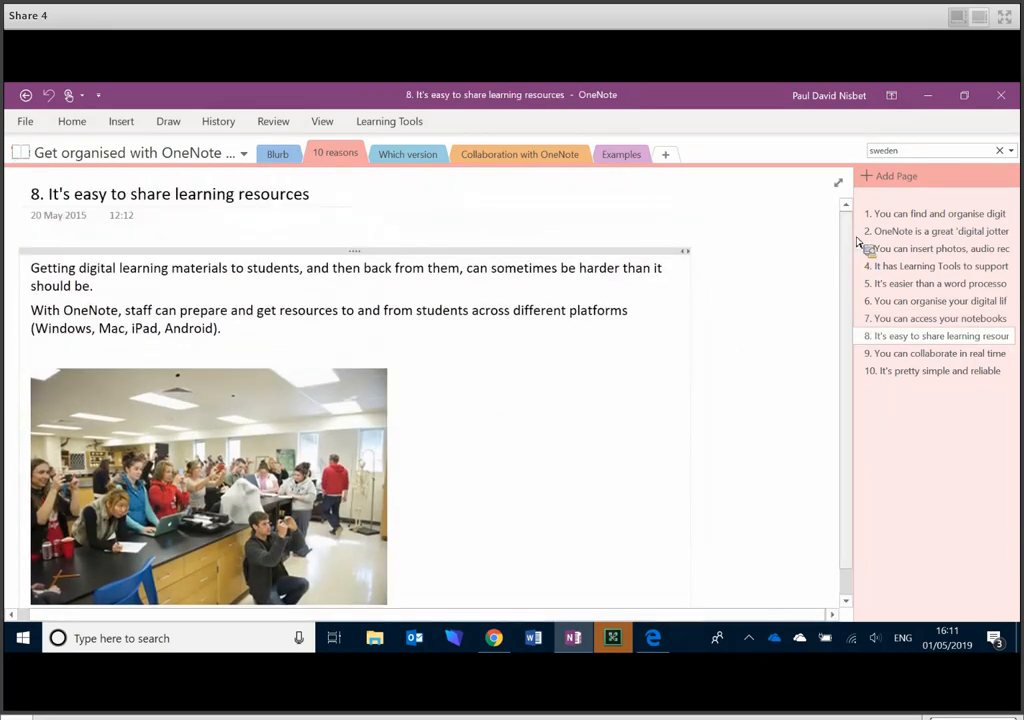
mouse_move(498, 336)
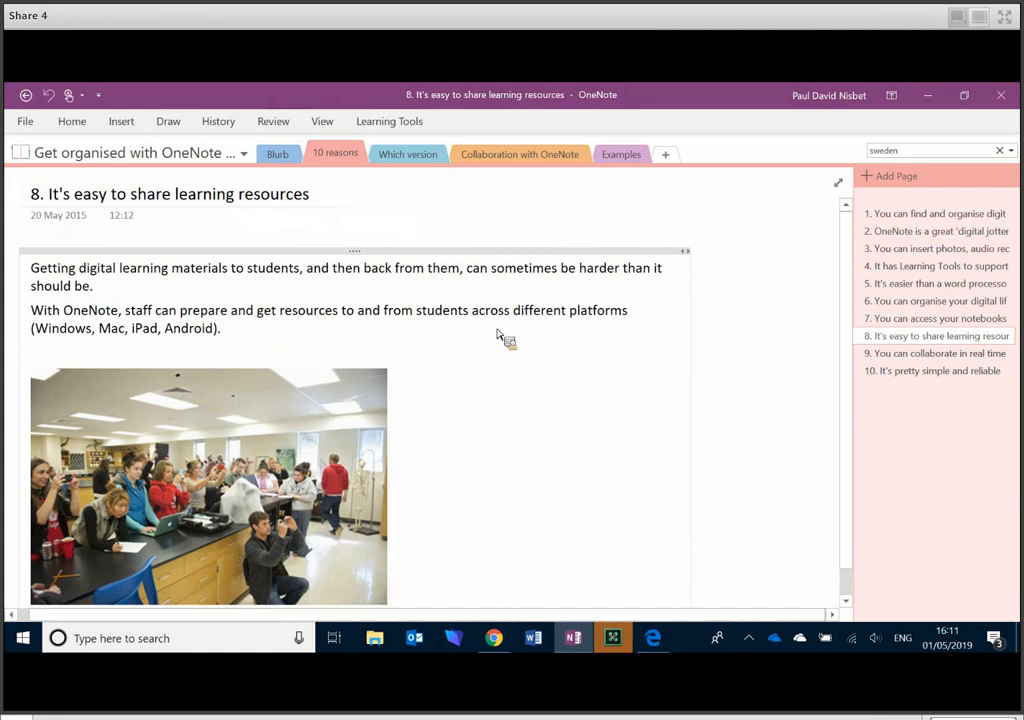
mouse_move(500, 262)
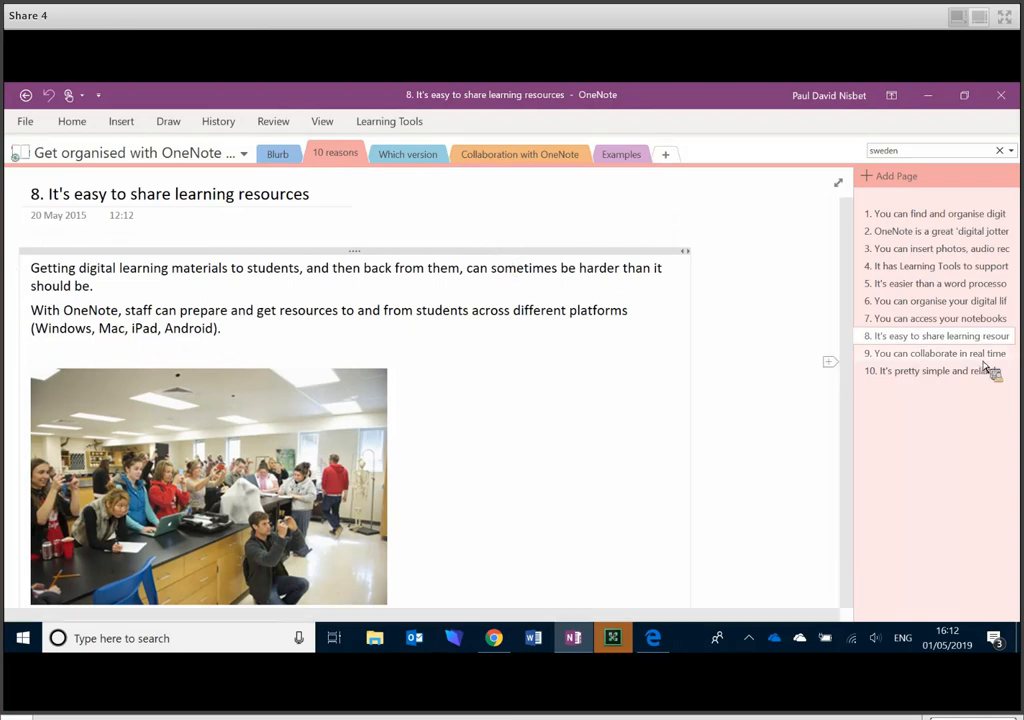
- Open reason page 9, 'You can collaborate in real time'
left_click(936, 352)
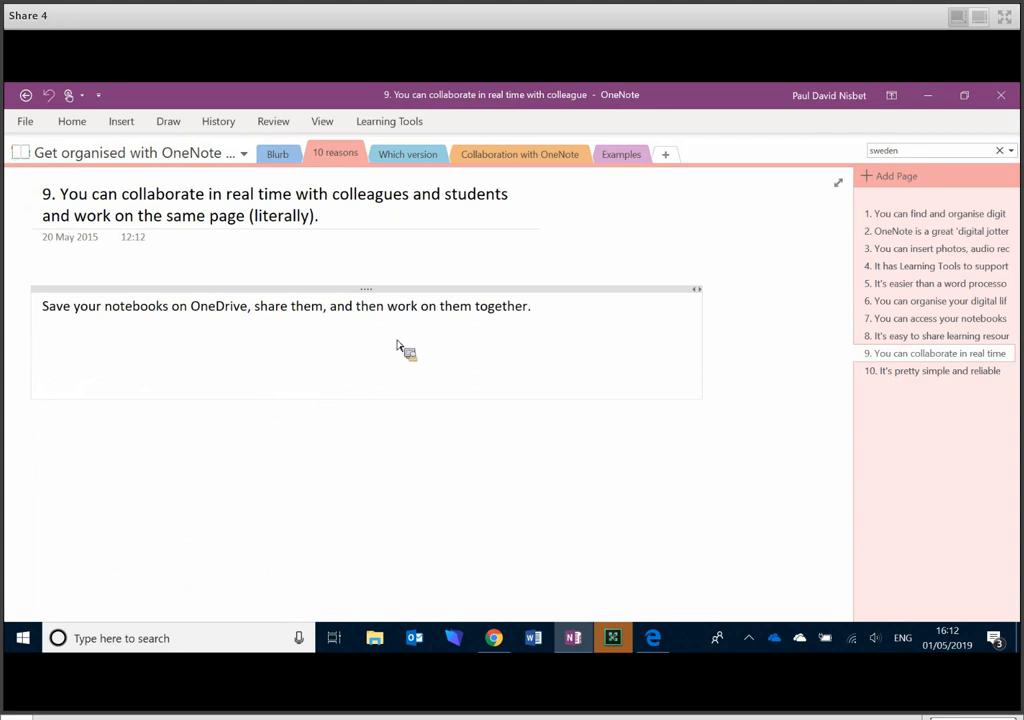
- View the 'It's pretty simple and reliable' page, then move to the Which version section
left_click(936, 370)
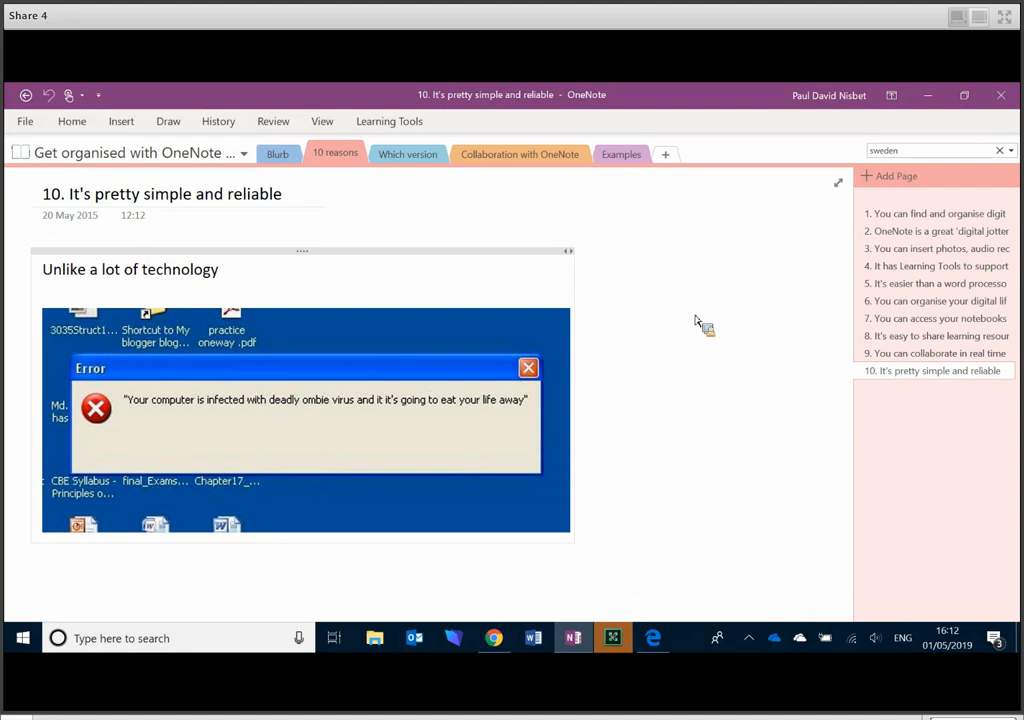
mouse_move(638, 280)
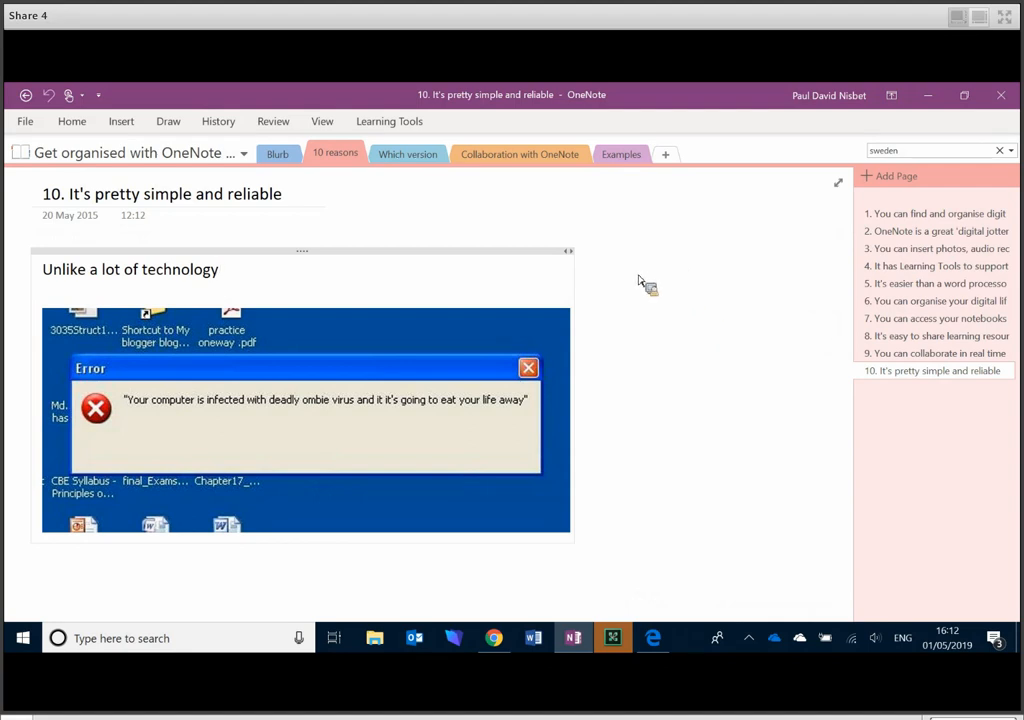
left_click(408, 154)
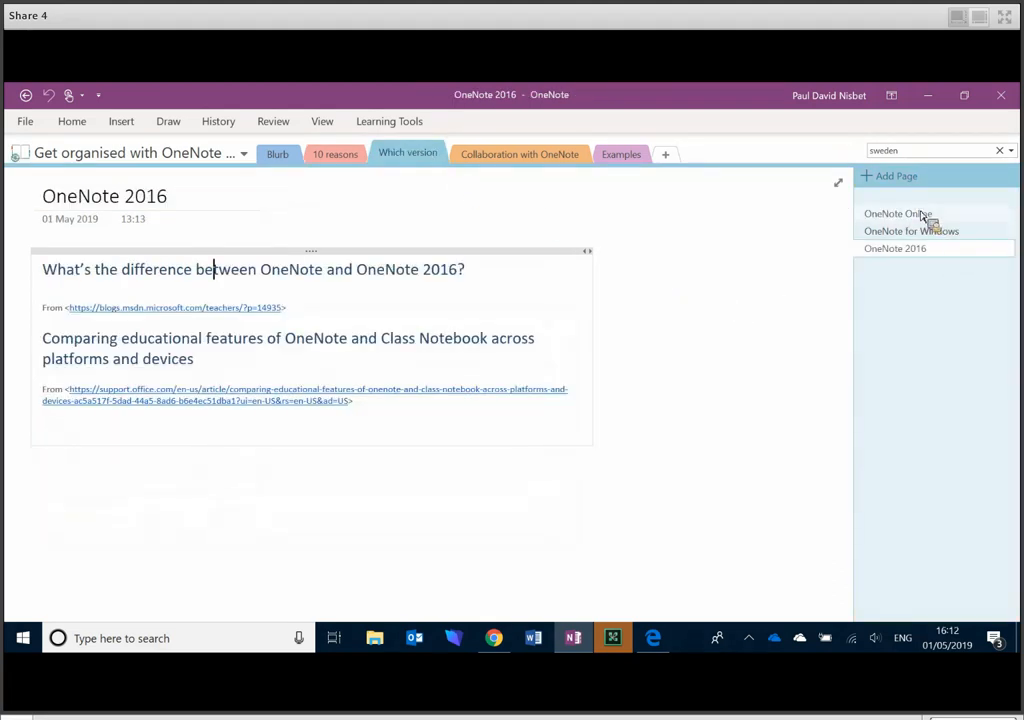
- Browse the OneNote Online and OneNote for Windows pages, then return to the OneNote 2016 page
left_click(898, 212)
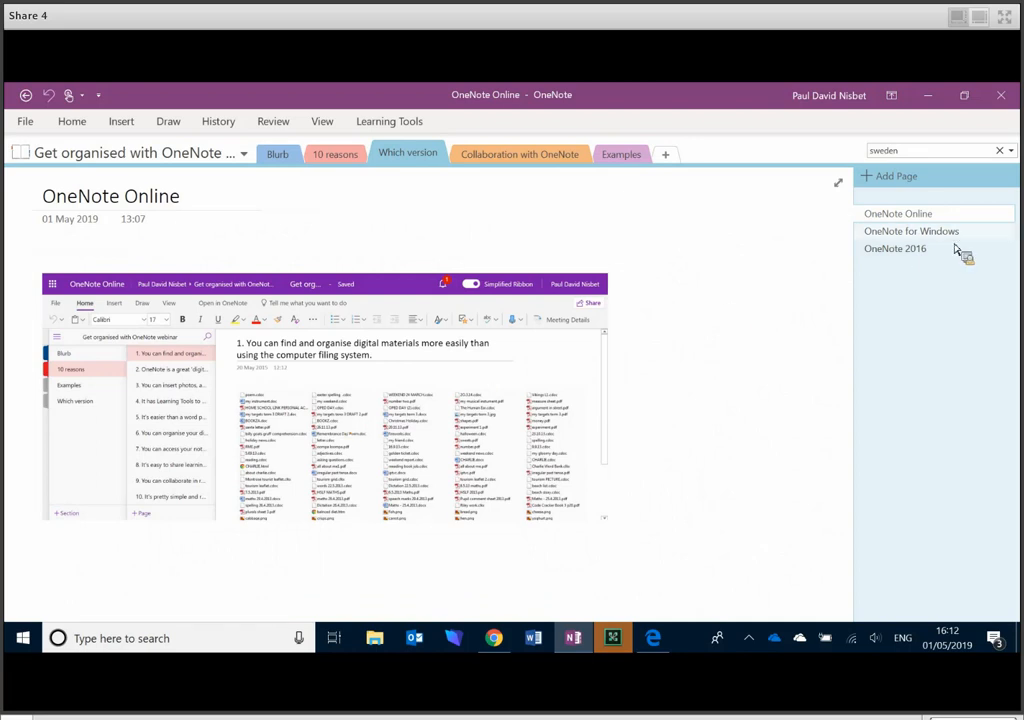
left_click(916, 232)
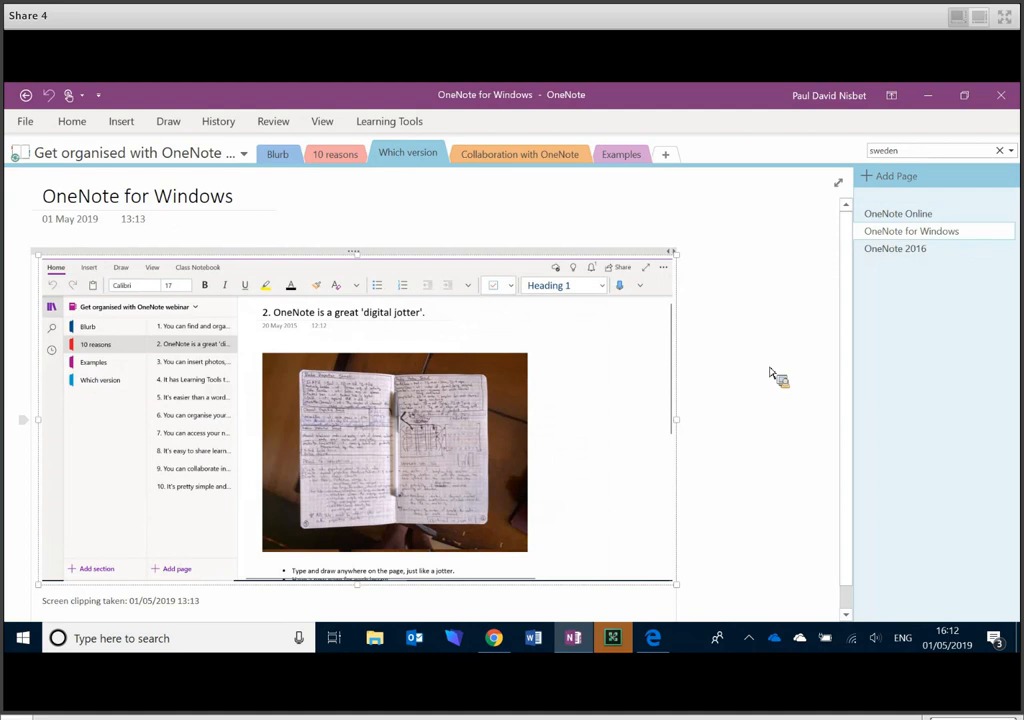
mouse_move(784, 384)
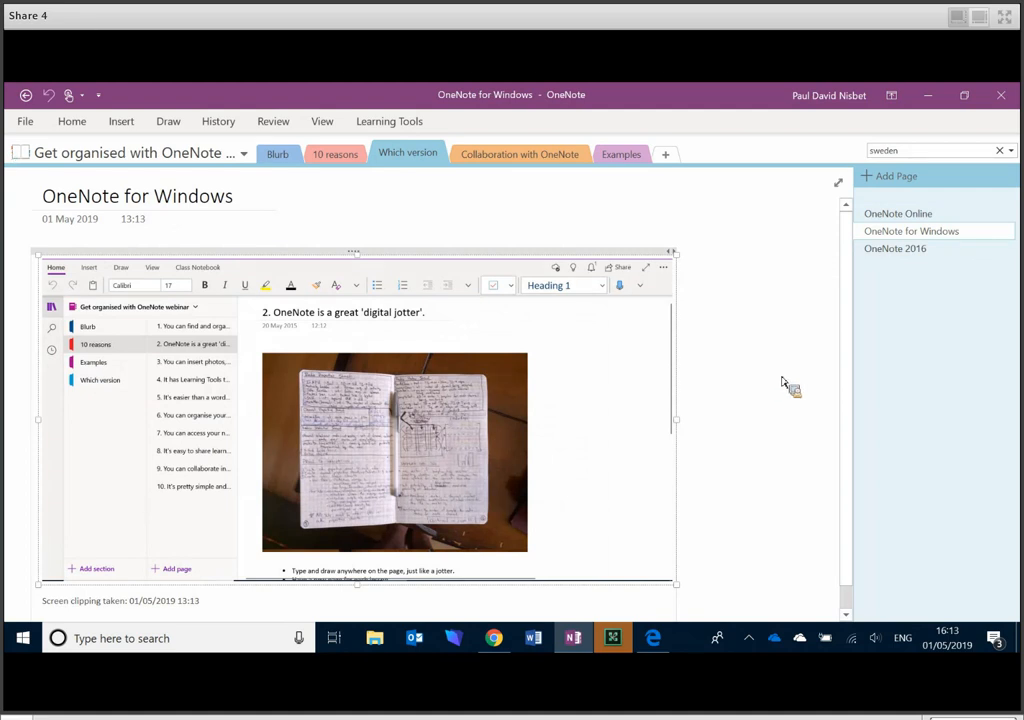
mouse_move(636, 420)
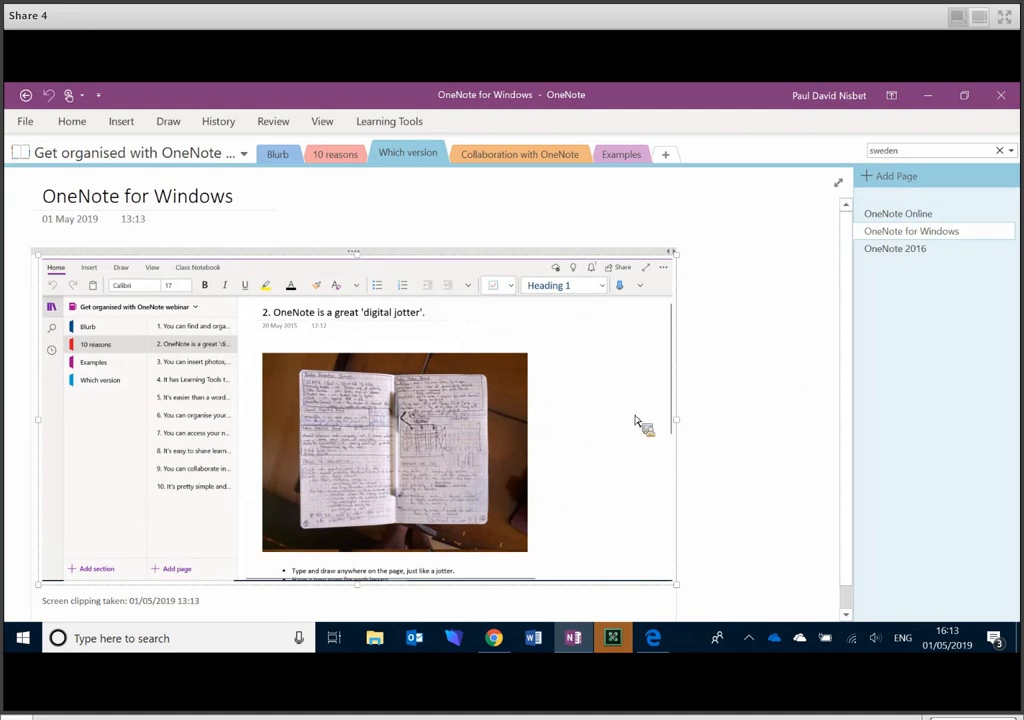
left_click(16, 638)
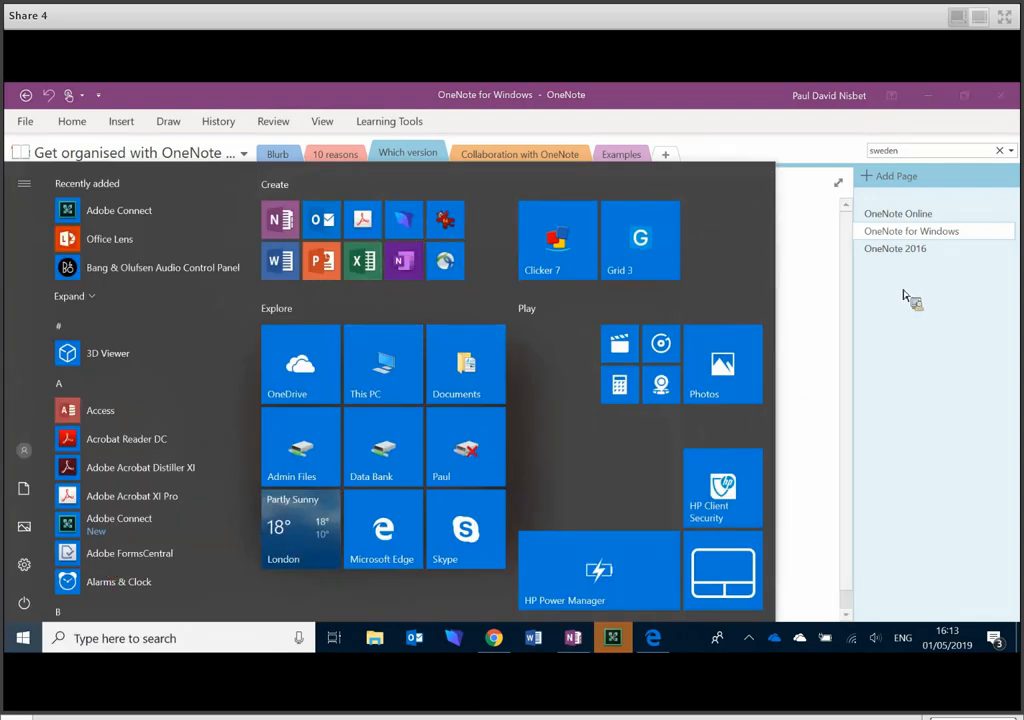
left_click(894, 248)
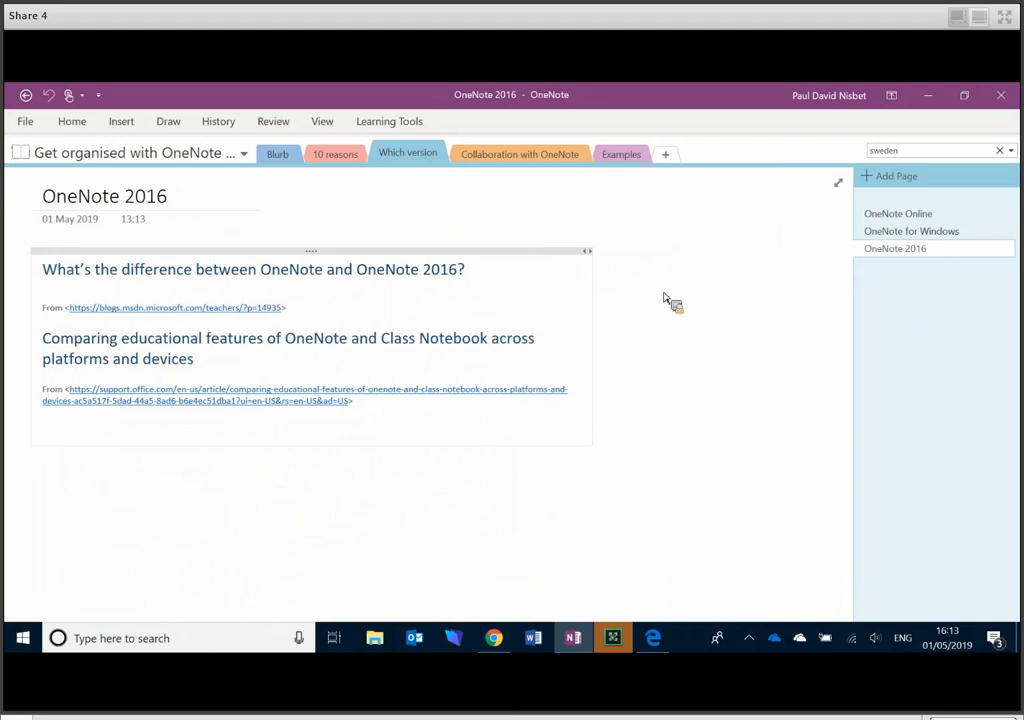
left_click(212, 270)
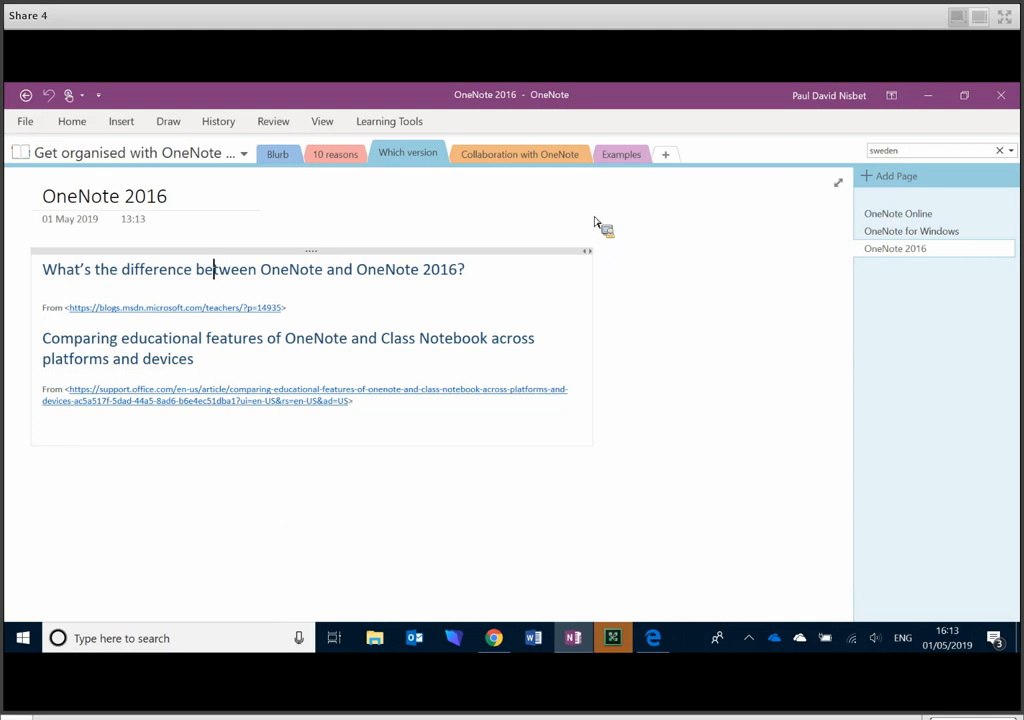
mouse_move(600, 218)
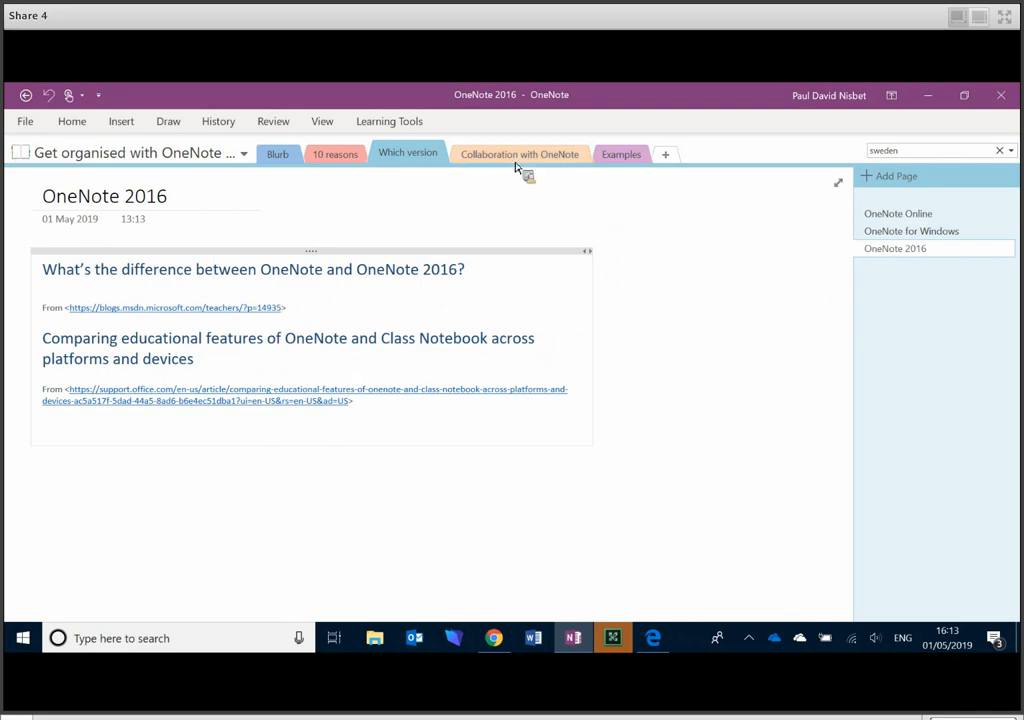
- Read the Collaboration page in the Collaboration with OneNote section, scrolling into the sharing text
left_click(520, 154)
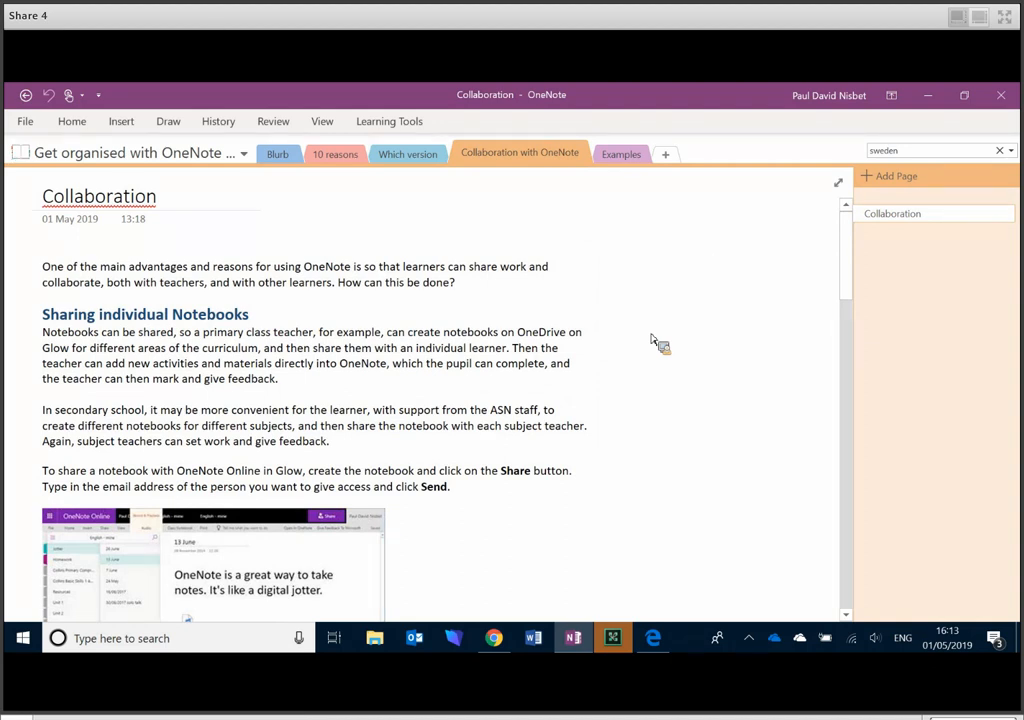
left_click(708, 266)
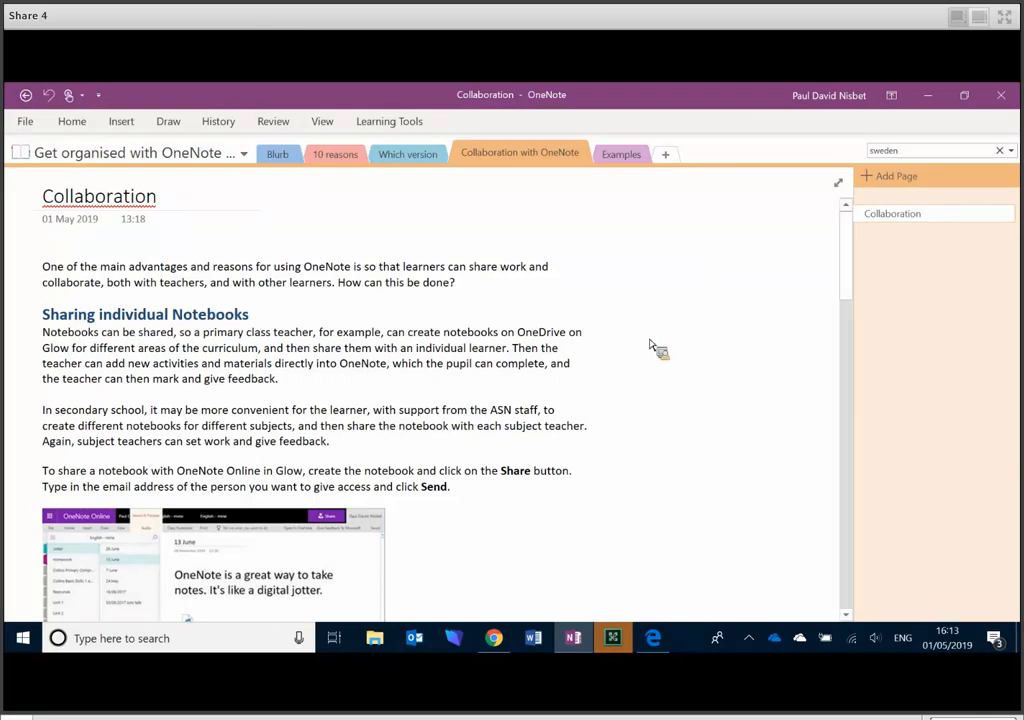
mouse_move(642, 354)
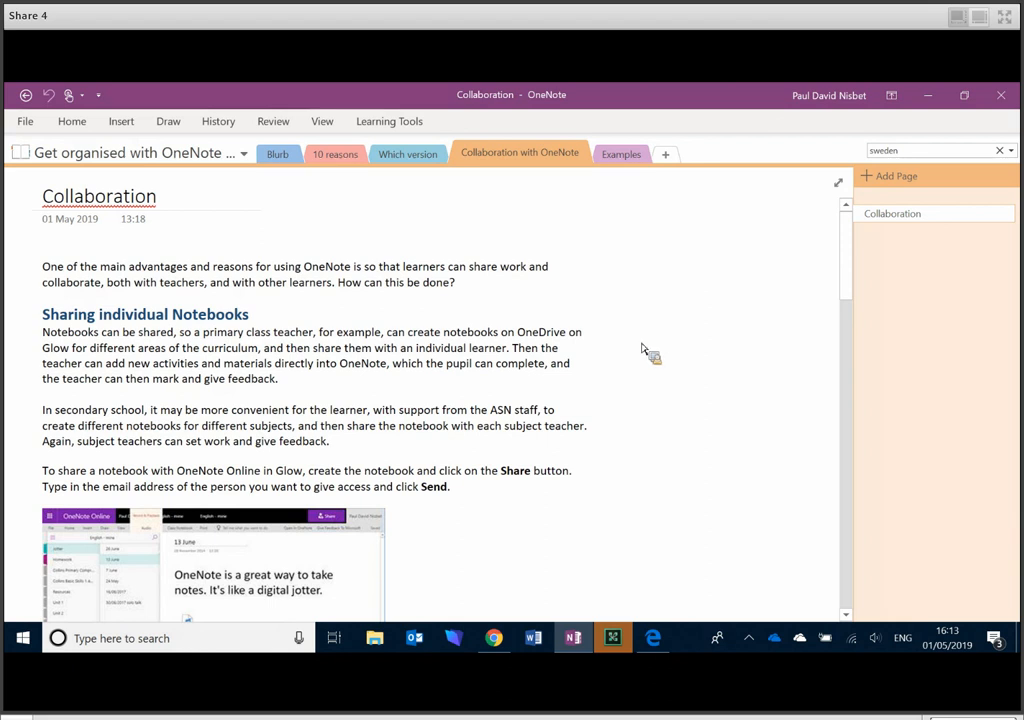
left_click(708, 266)
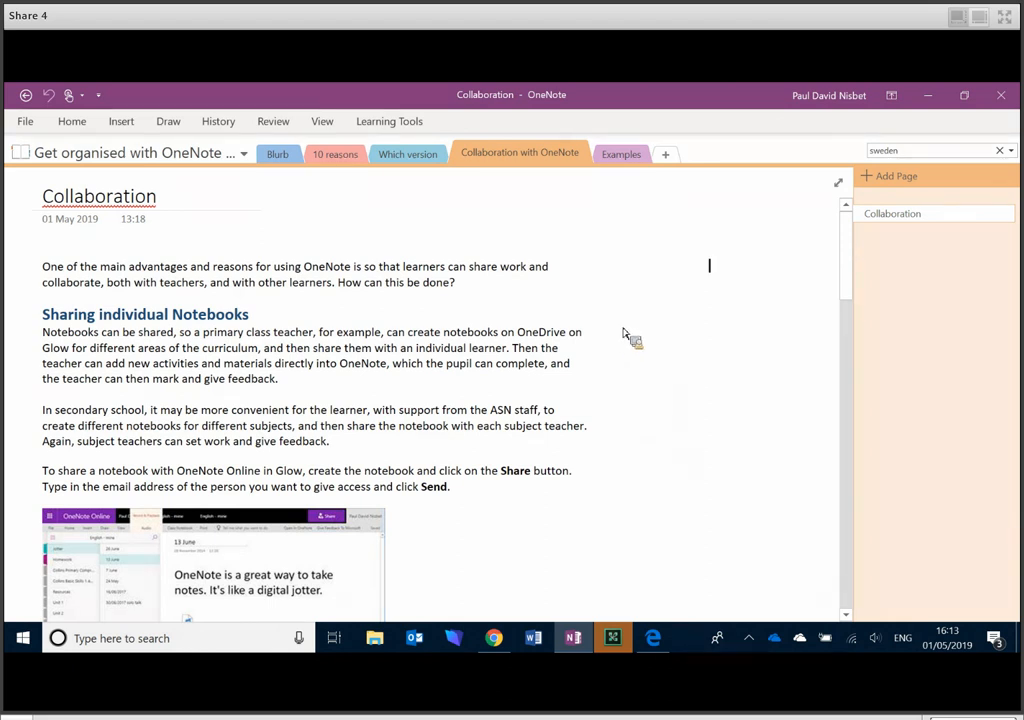
scroll("down", 3)
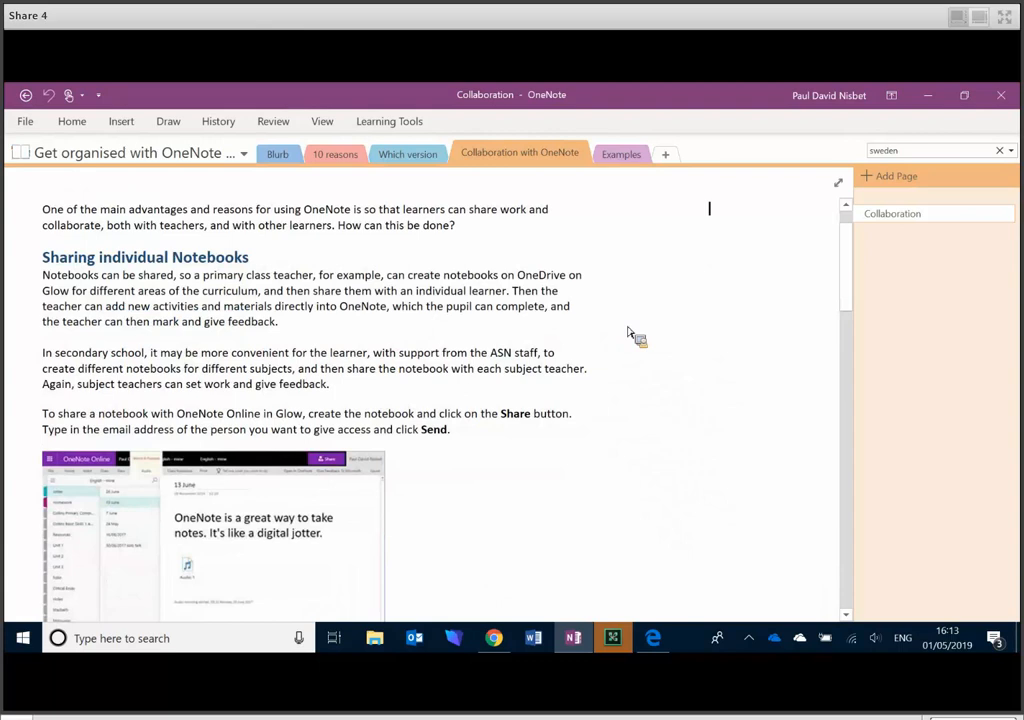
mouse_move(636, 334)
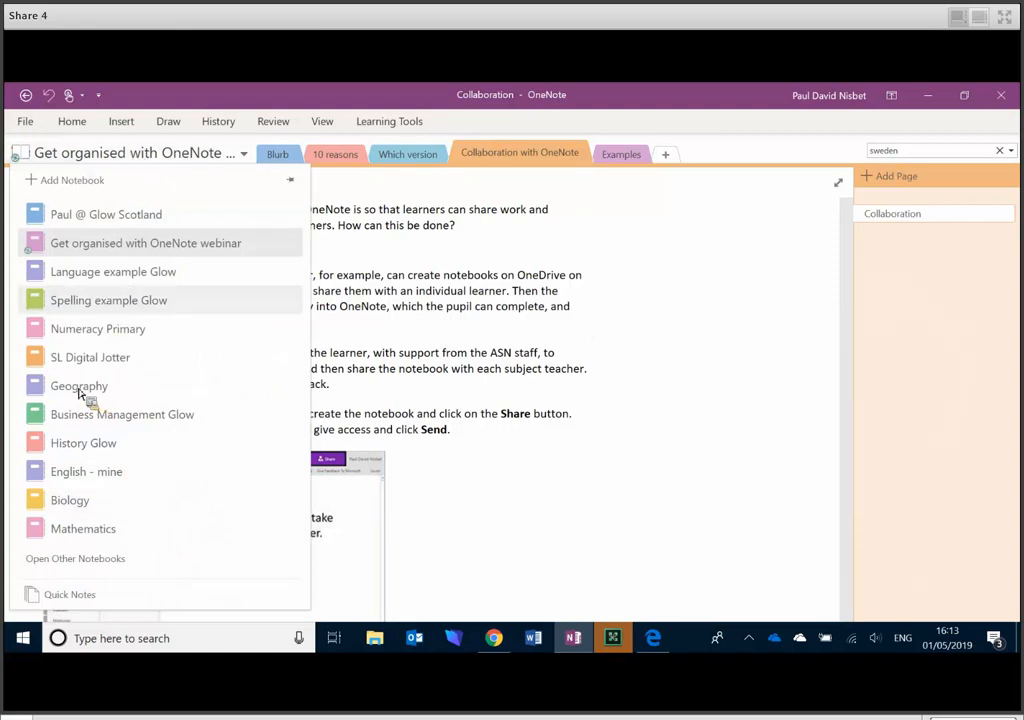
mouse_move(80, 388)
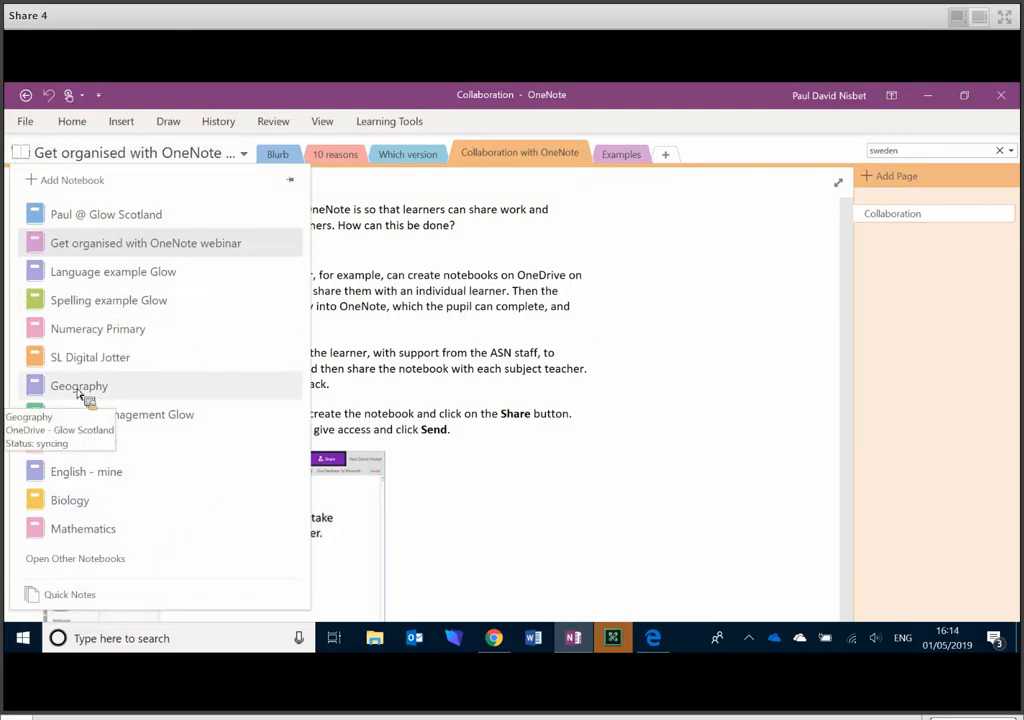
- Switch to the Geography notebook, view its Share This Notebook options, then go back to its notes
left_click(78, 384)
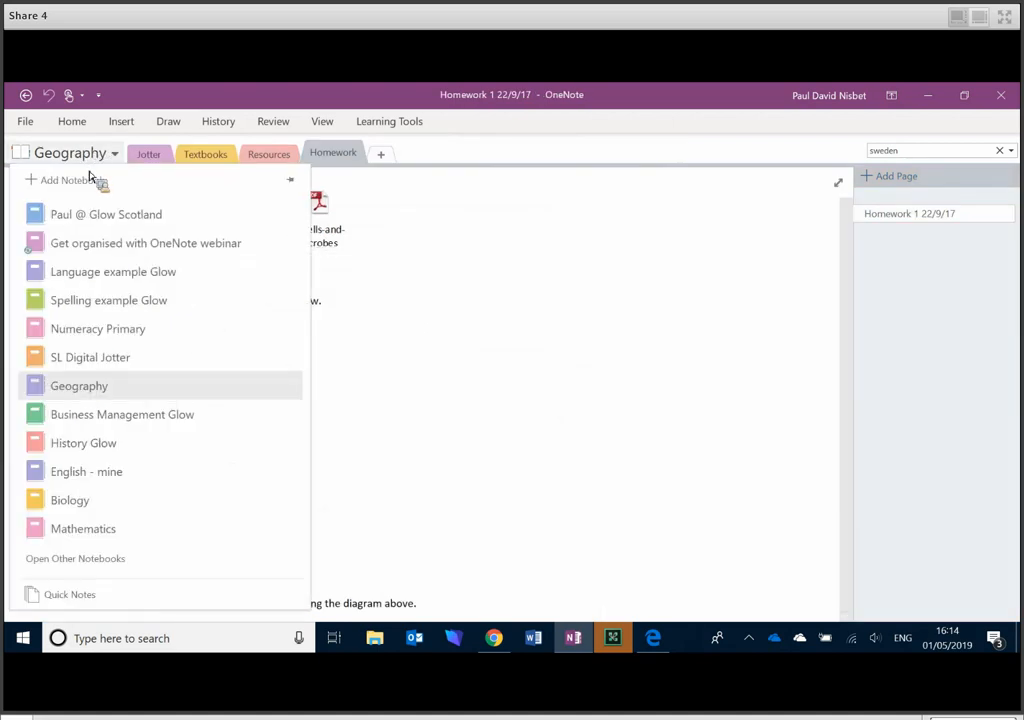
right_click(78, 384)
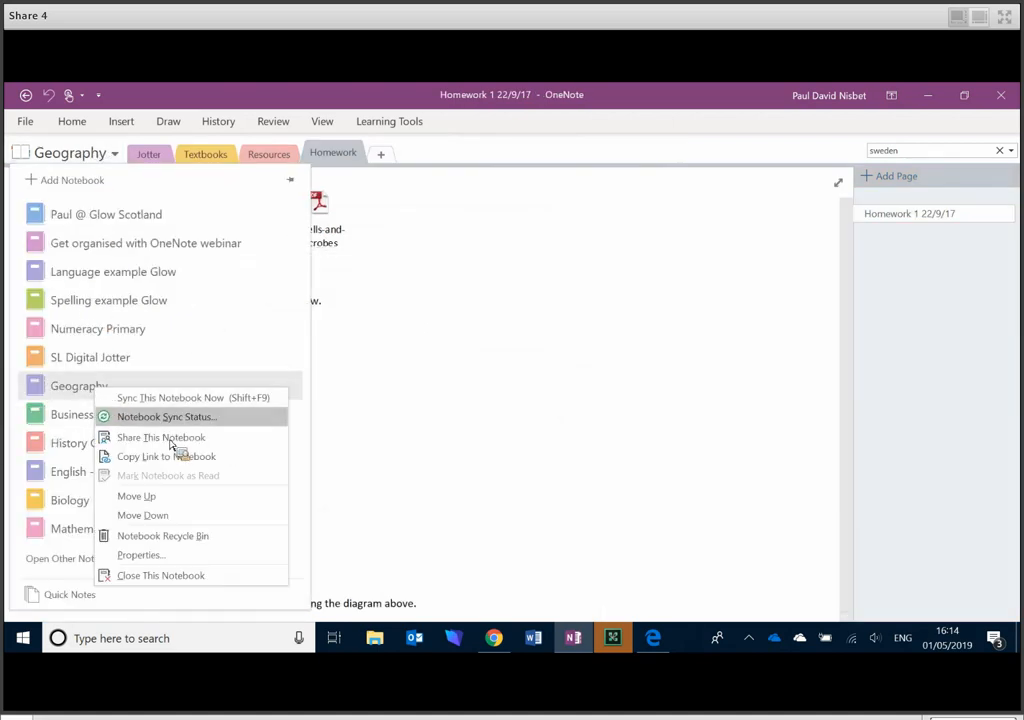
left_click(160, 436)
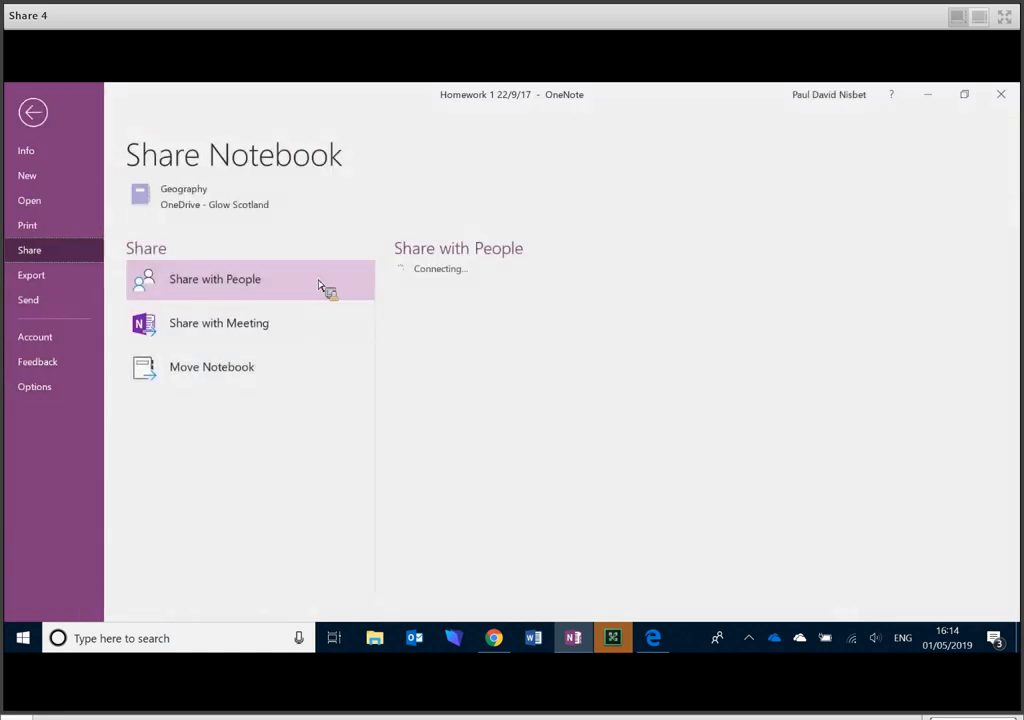
mouse_move(418, 304)
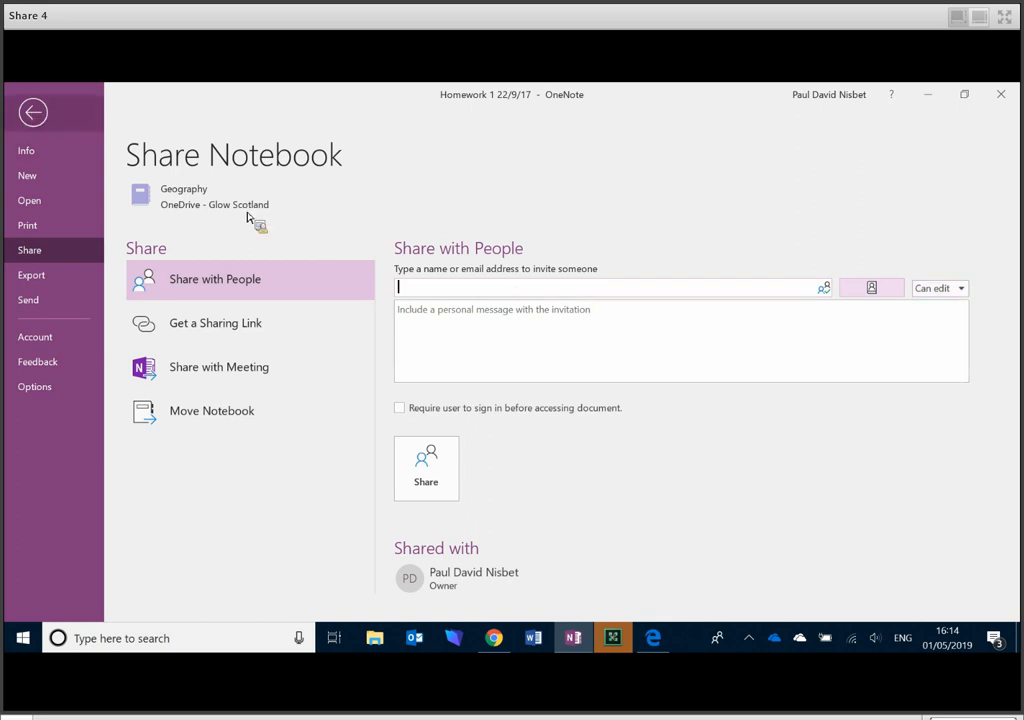
left_click(32, 112)
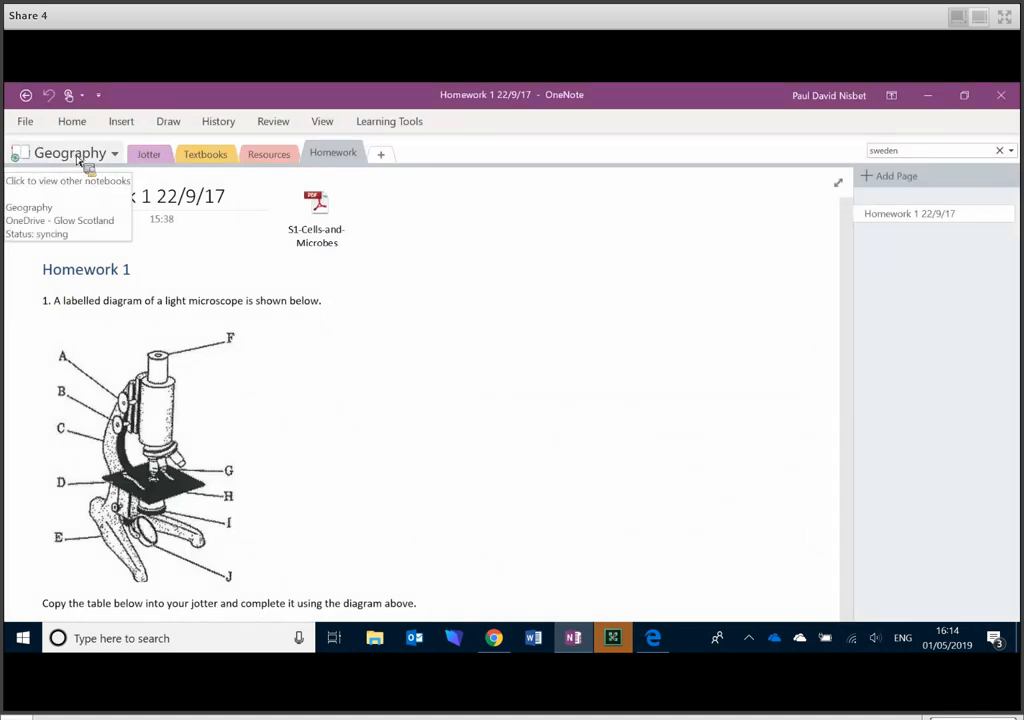
- Return to the Get organised with OneNote webinar notebook's Collaboration page via the notebook list
left_click(100, 196)
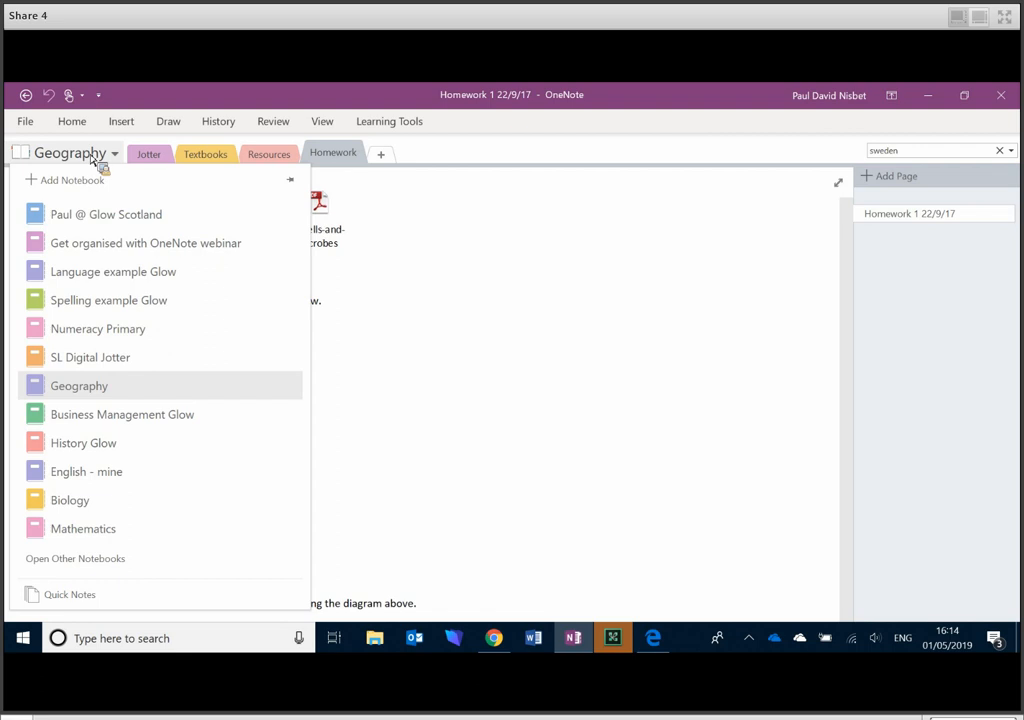
mouse_move(96, 394)
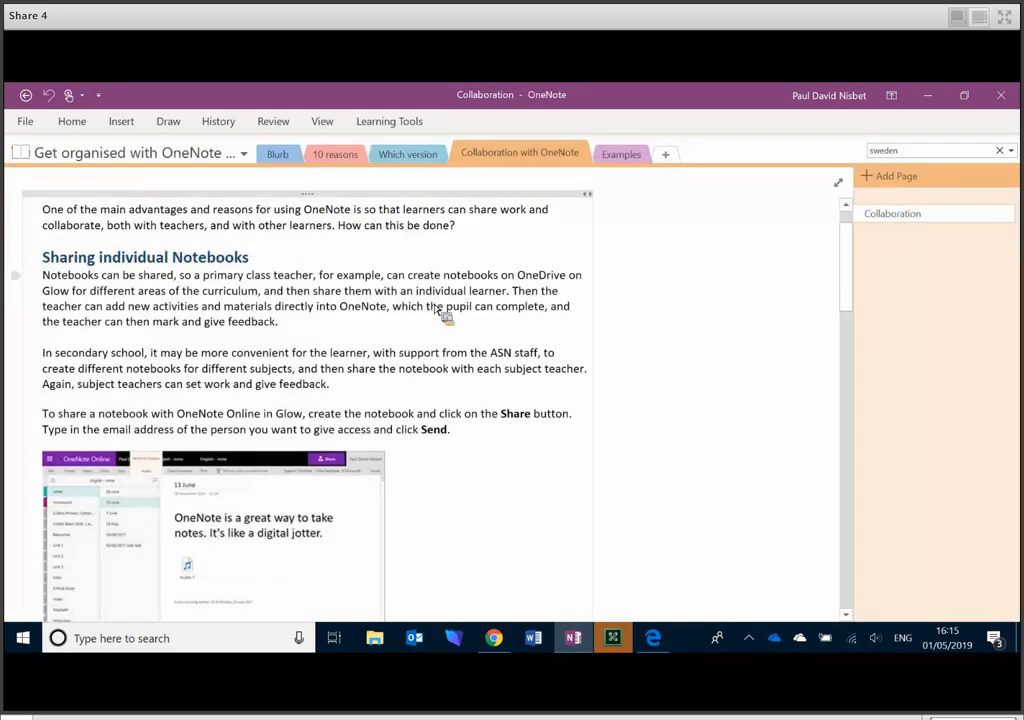
scroll("down", 3)
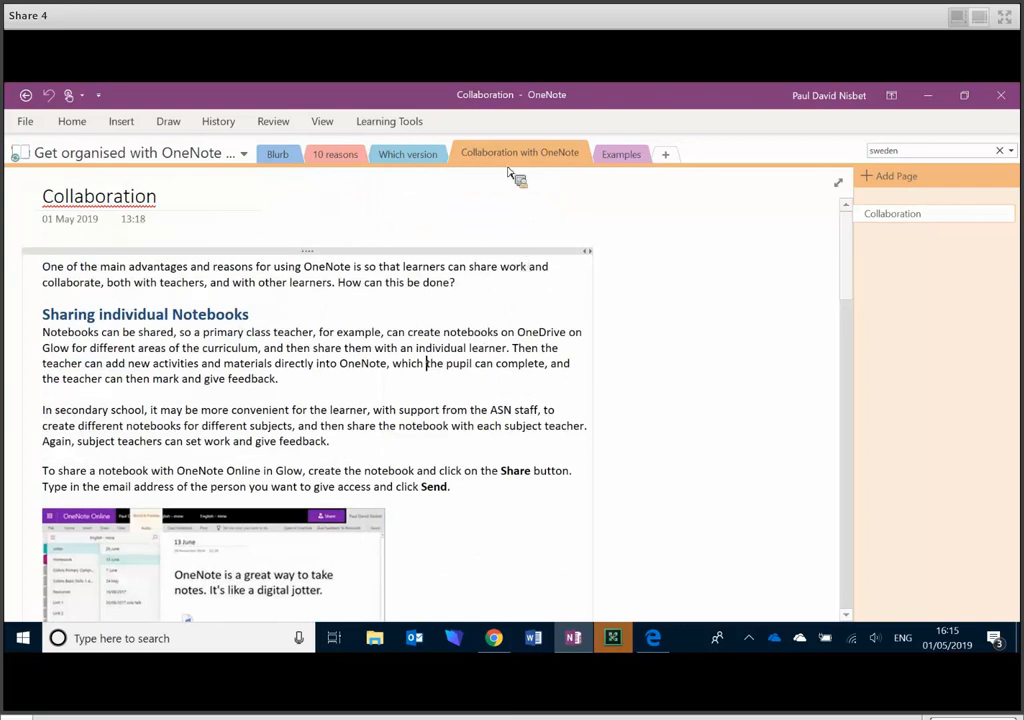
mouse_move(630, 184)
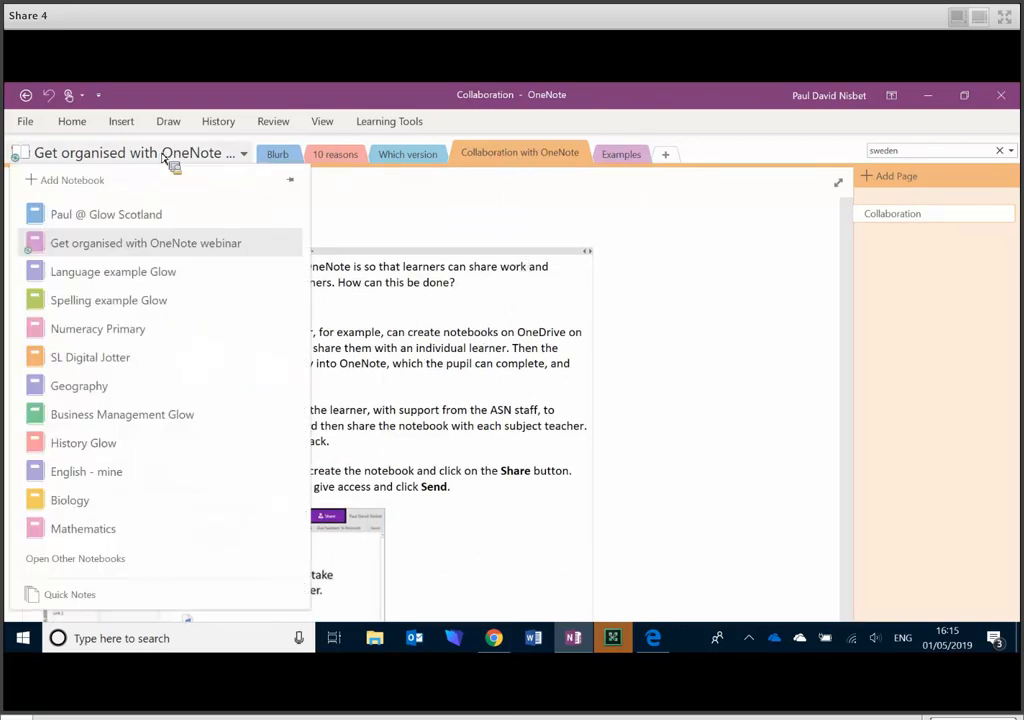
mouse_move(122, 278)
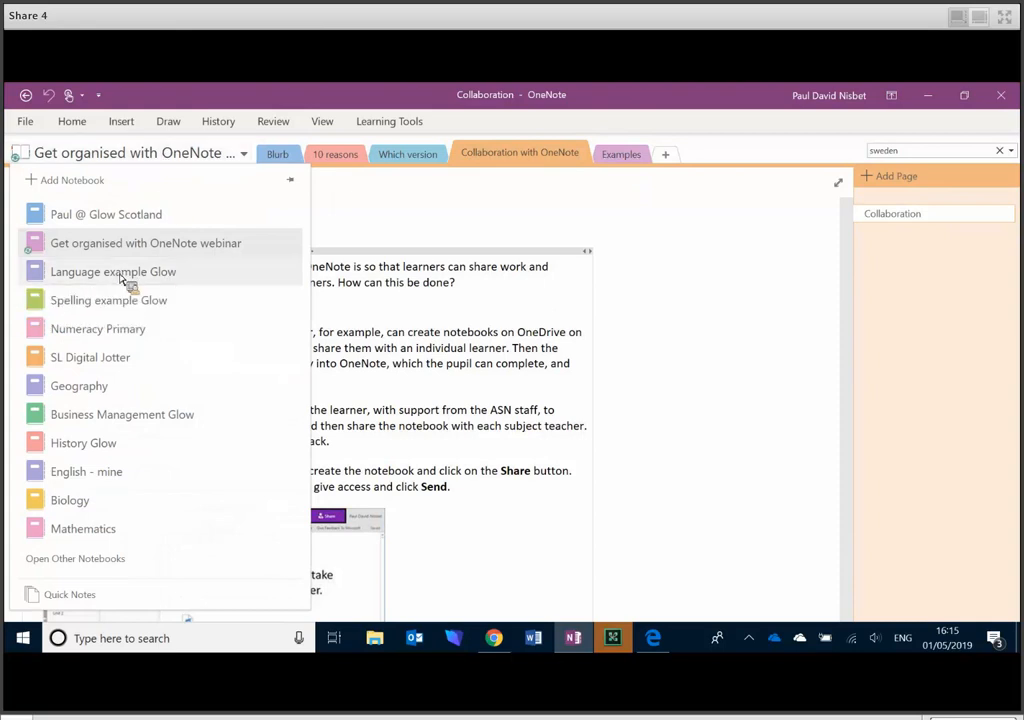
- Switch to the Language example Glow notebook and read the pupil's introduction, Monster Story and Sea Adventure pages
left_click(112, 272)
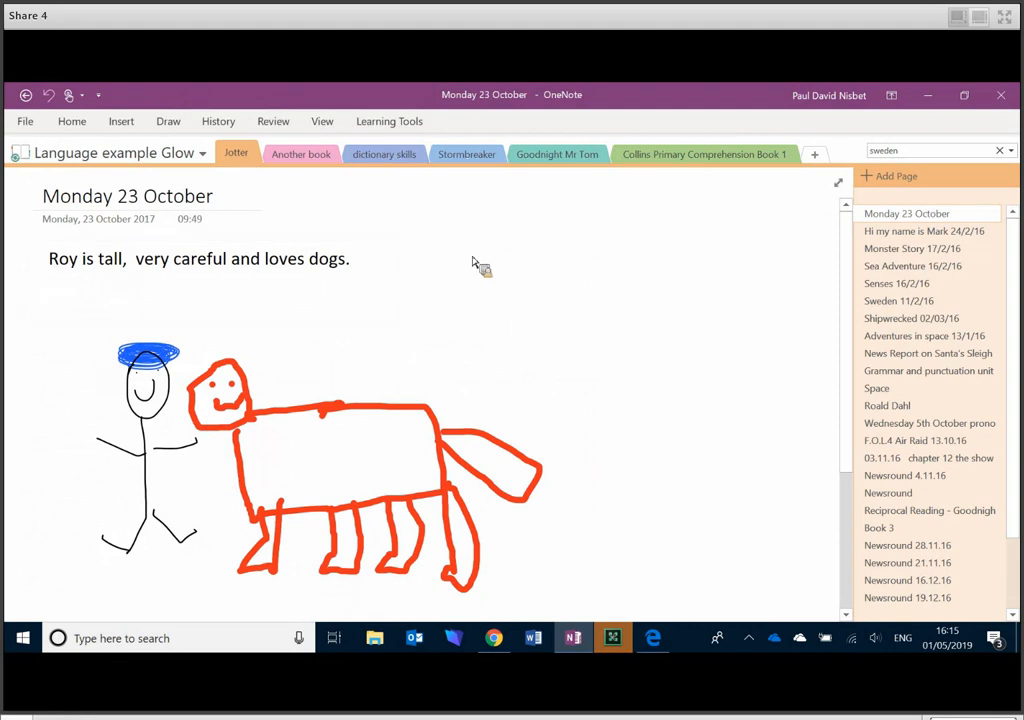
mouse_move(160, 178)
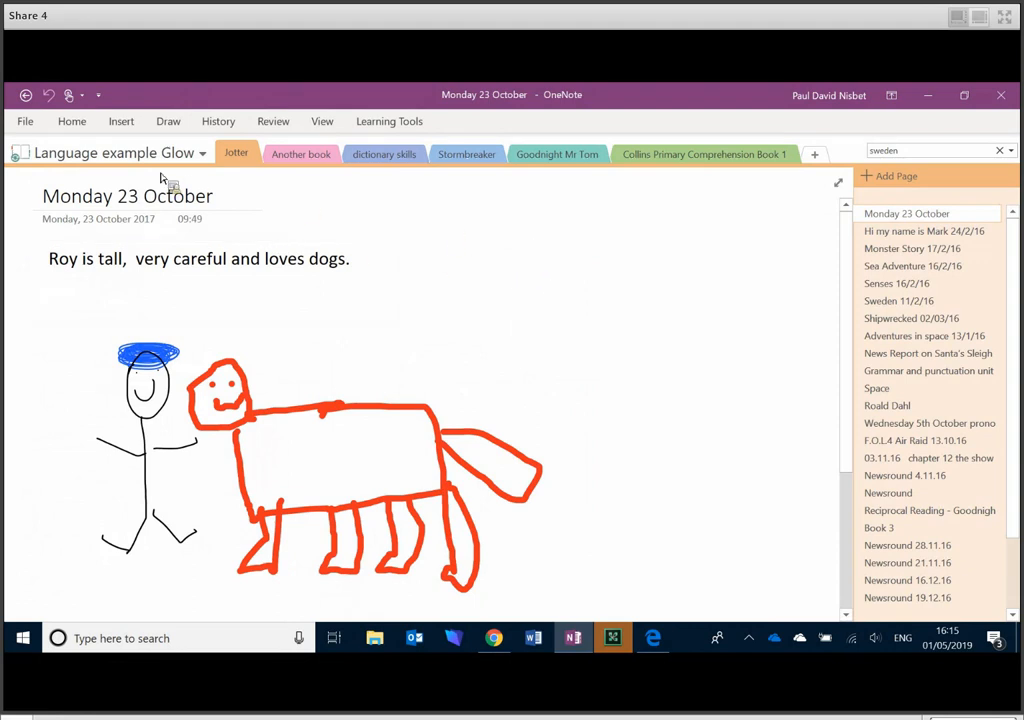
mouse_move(92, 160)
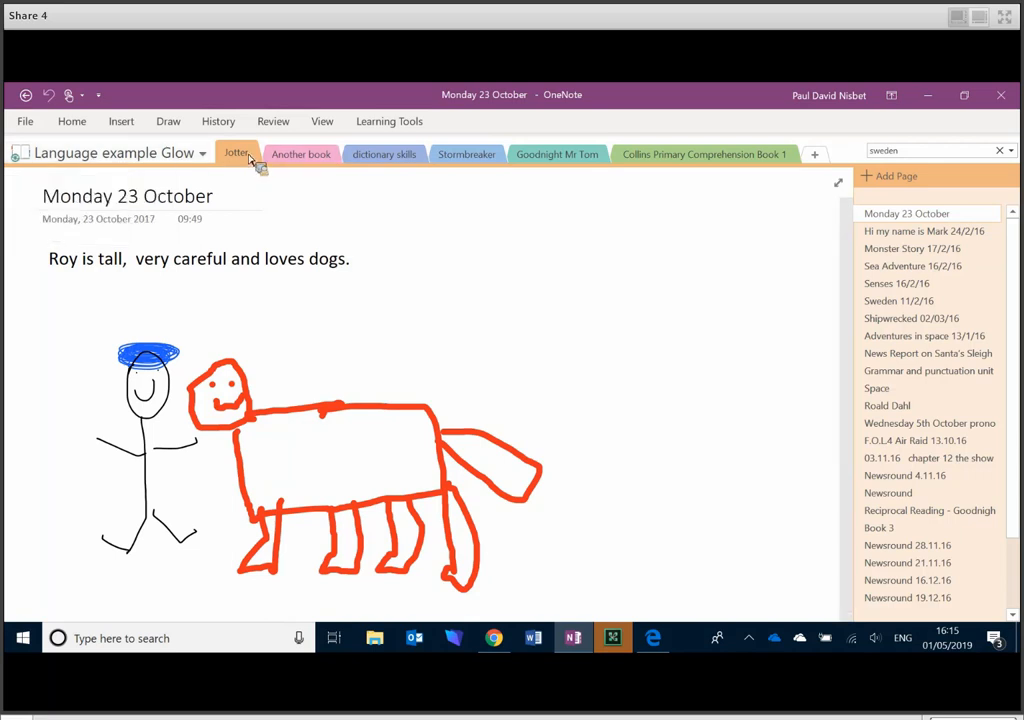
mouse_move(236, 152)
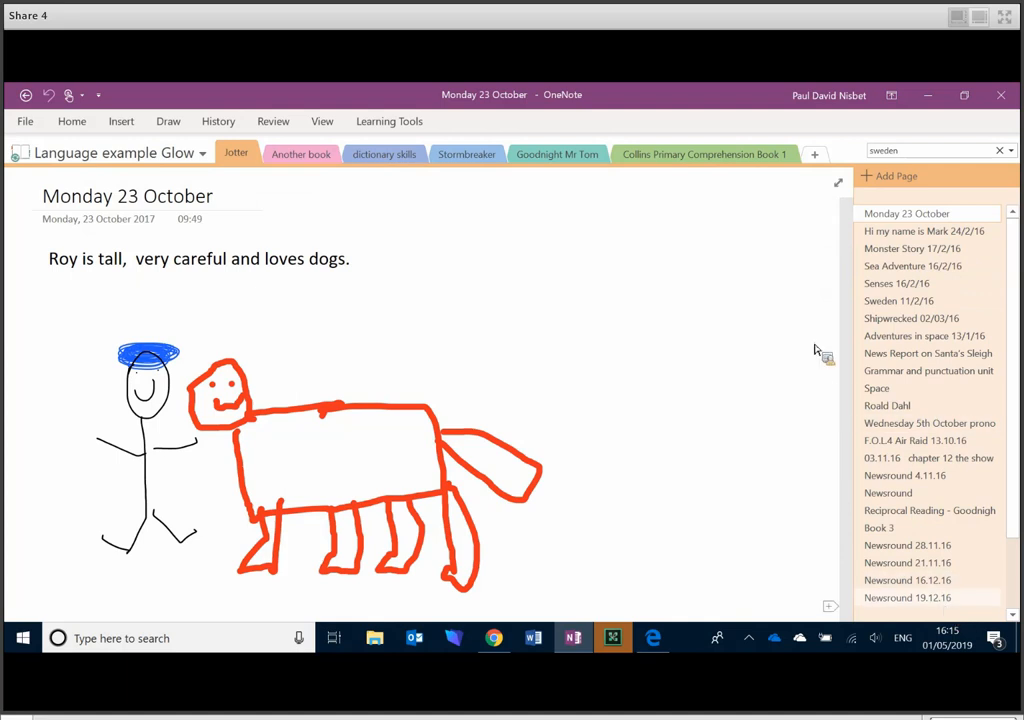
mouse_move(972, 254)
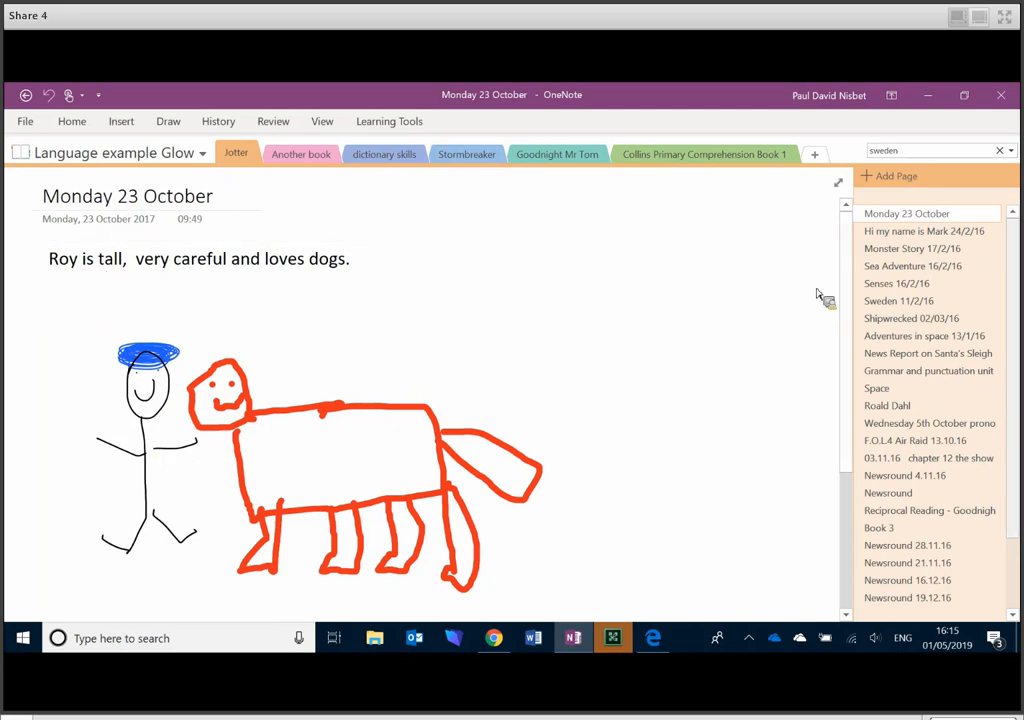
left_click(924, 232)
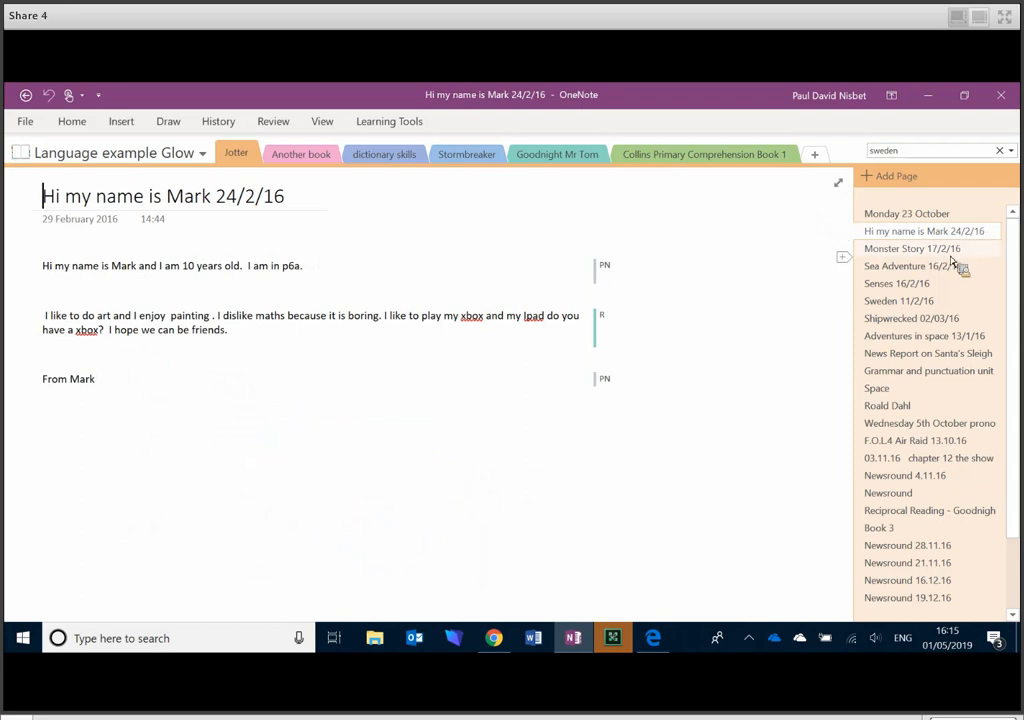
left_click(916, 248)
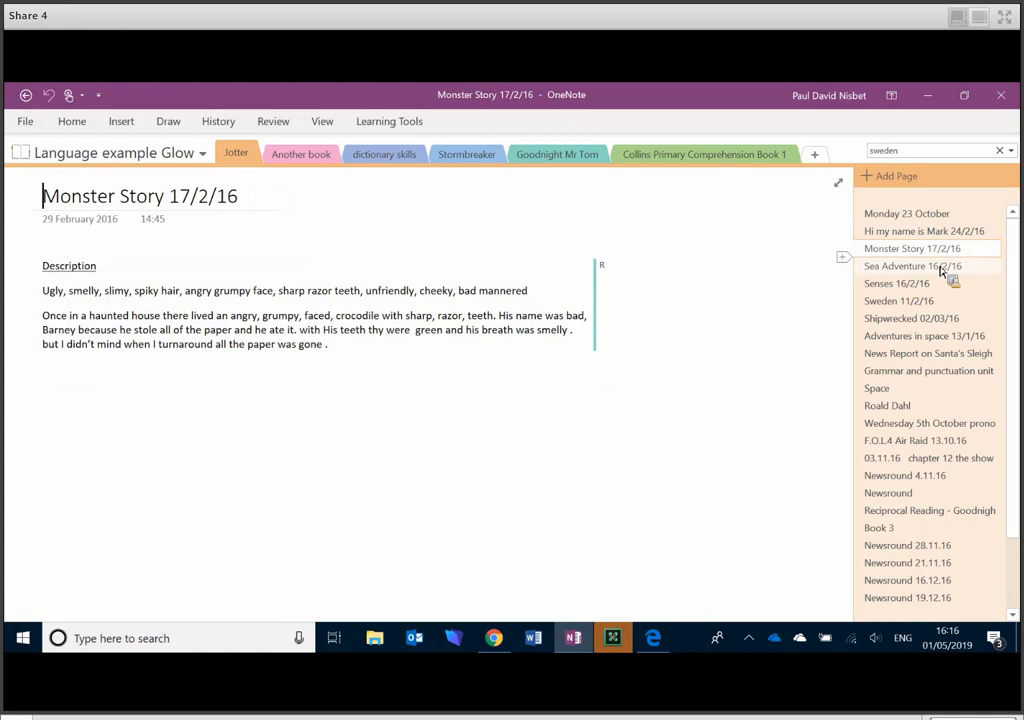
left_click(912, 266)
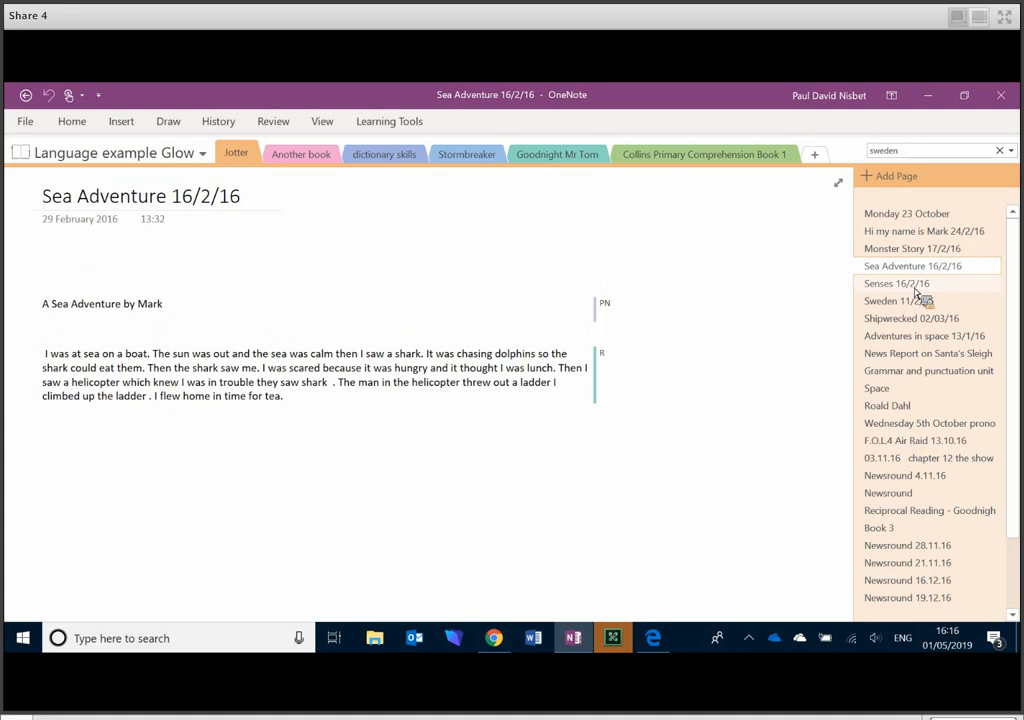
- Continue through the Sweden, Shipwrecked, Adventures in space and Santa's Sleigh news report pages
left_click(900, 300)
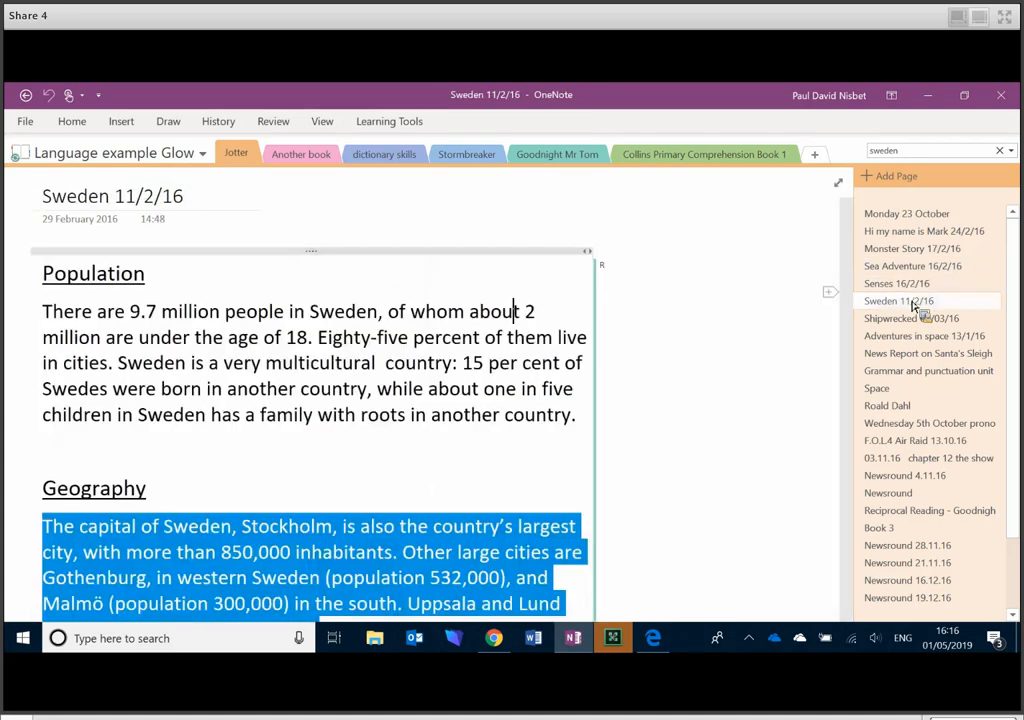
left_click(920, 318)
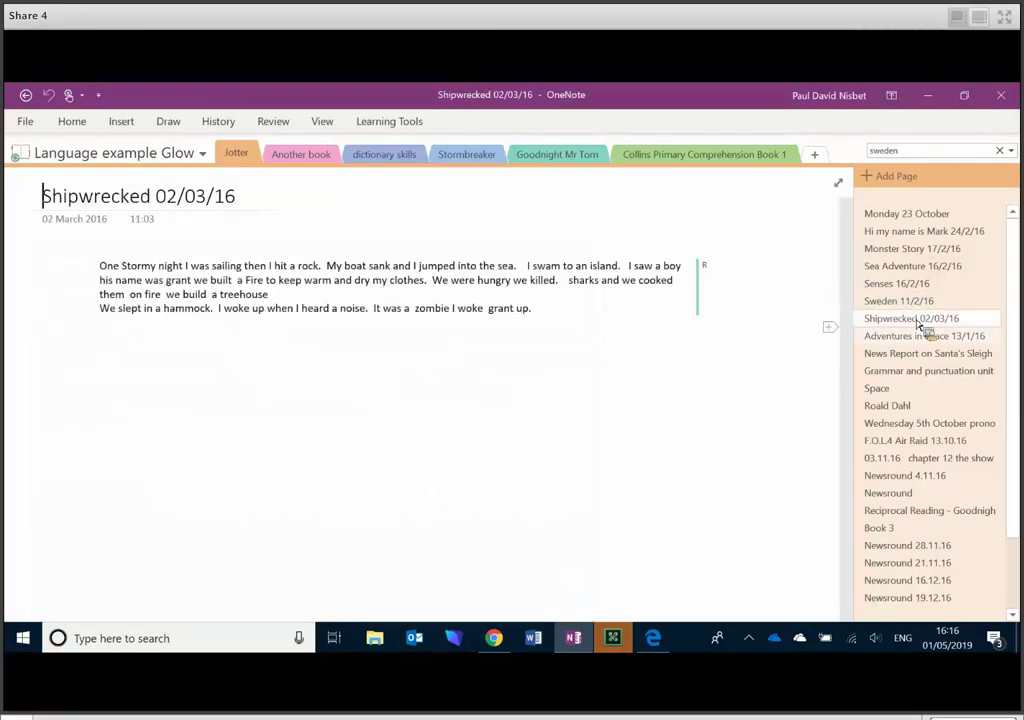
left_click(912, 336)
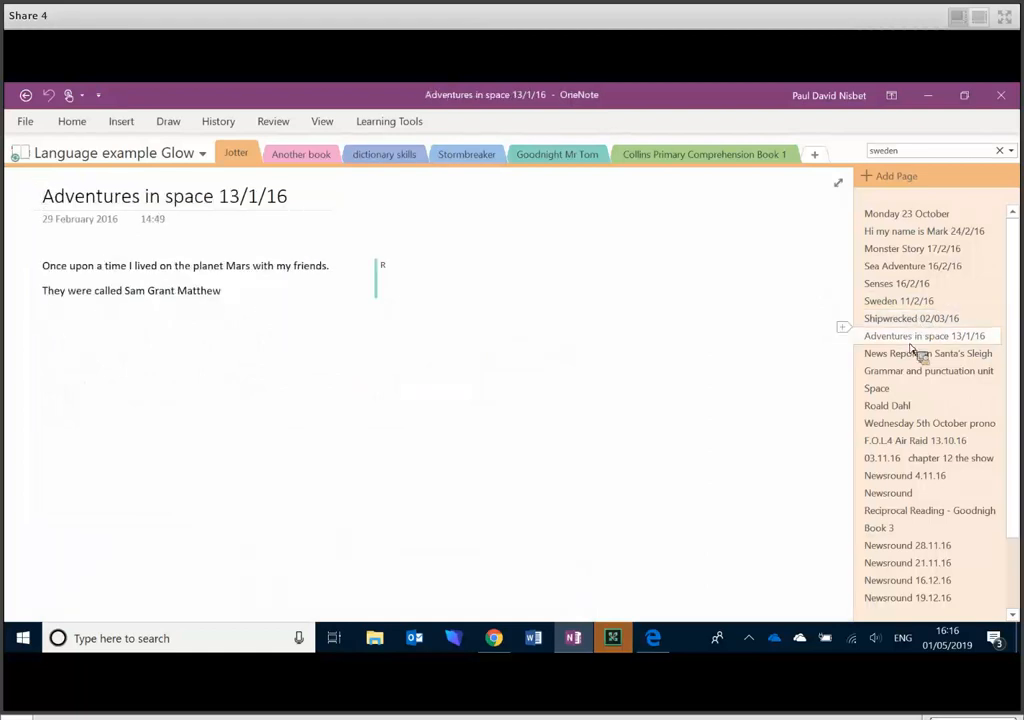
left_click(928, 352)
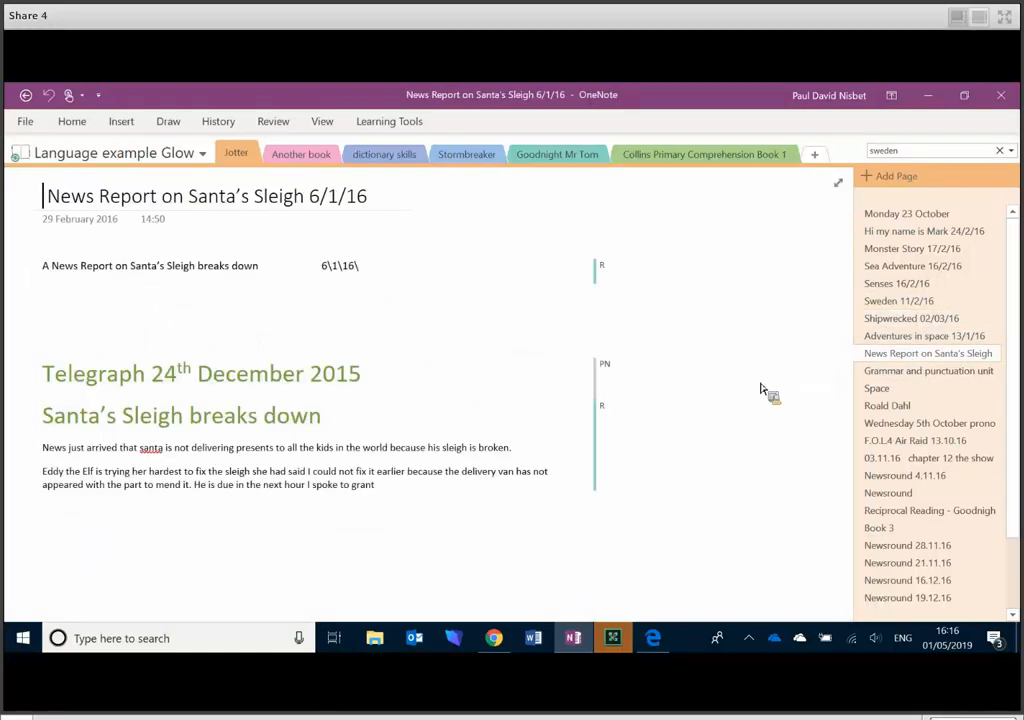
mouse_move(726, 370)
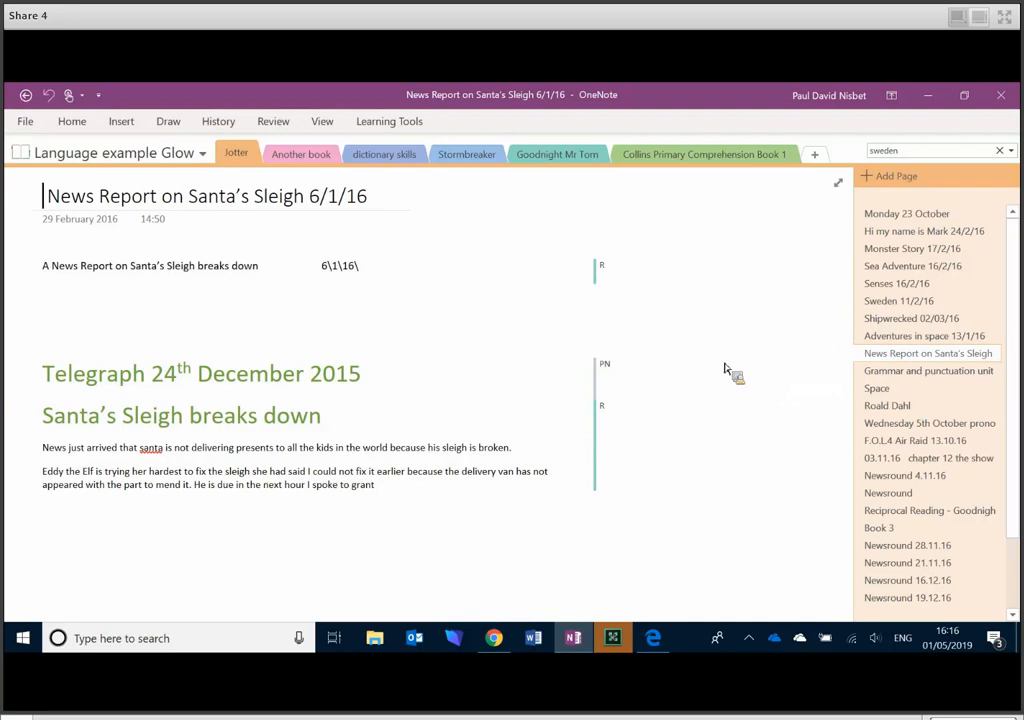
mouse_move(708, 376)
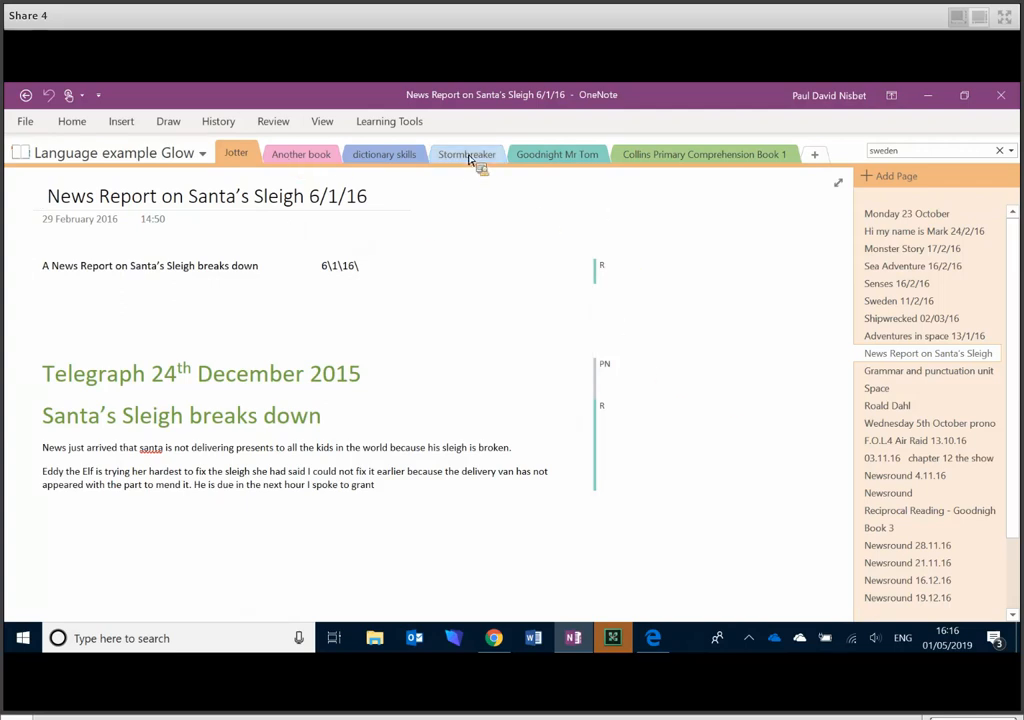
- Go to the Stormbreaker section's Chapter 8 page and launch its attached Stormbreaker PDF
left_click(466, 154)
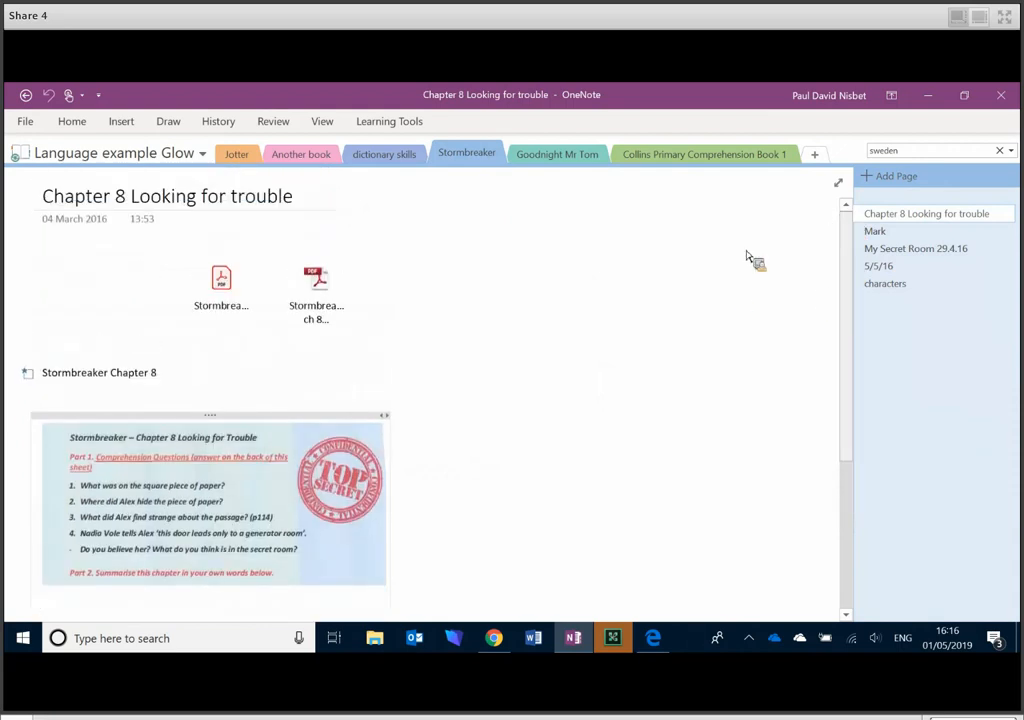
mouse_move(610, 324)
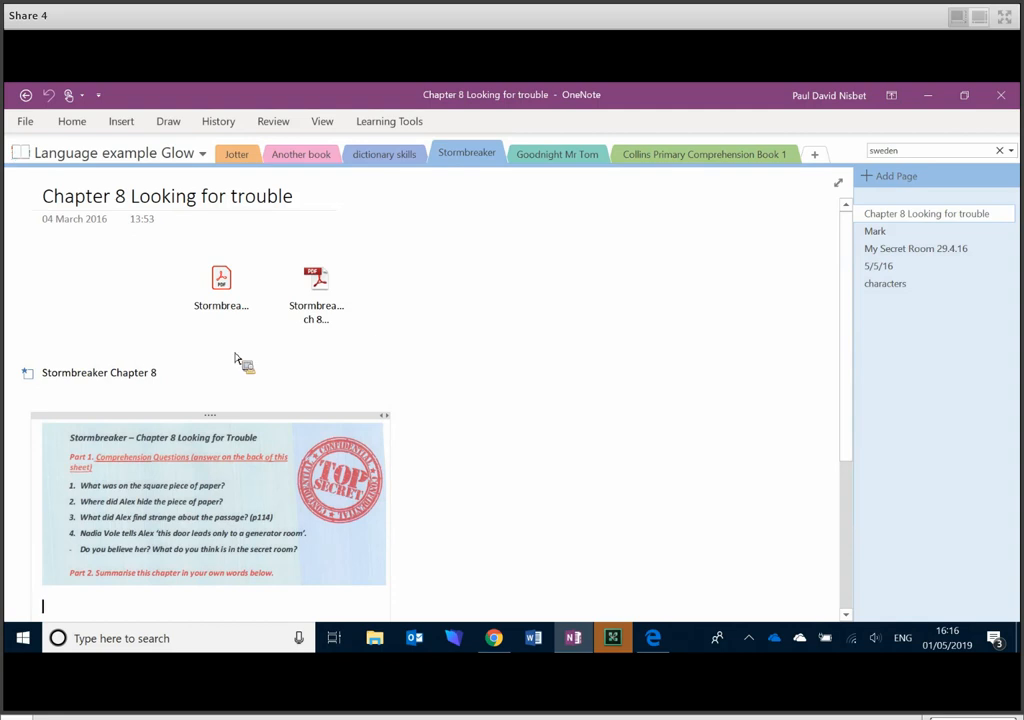
mouse_move(220, 300)
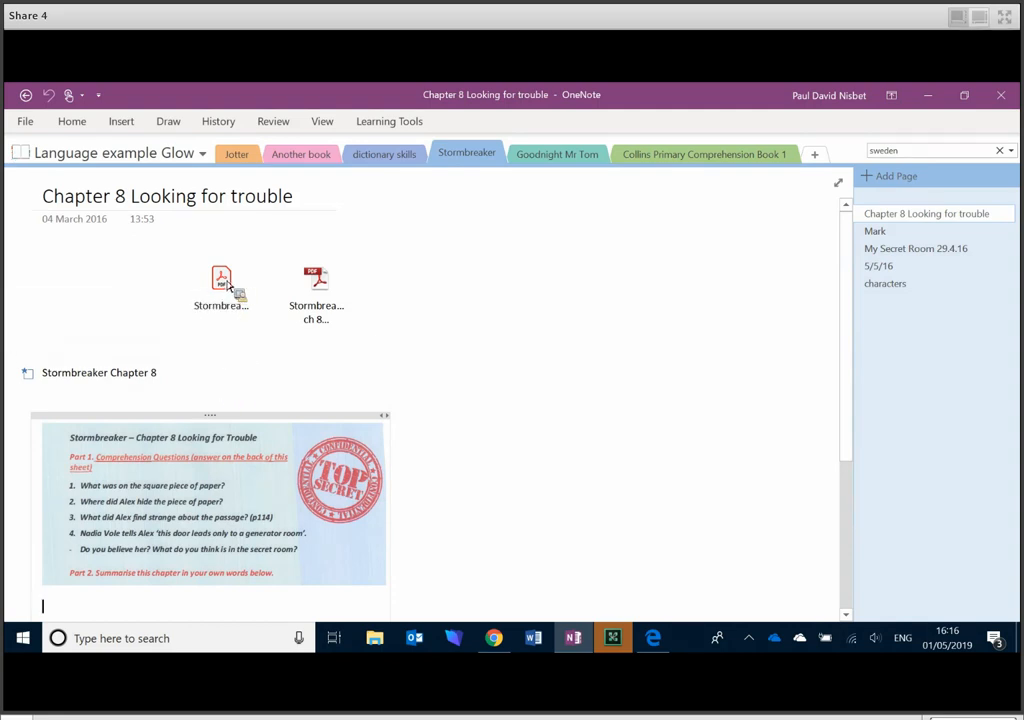
double_click(220, 278)
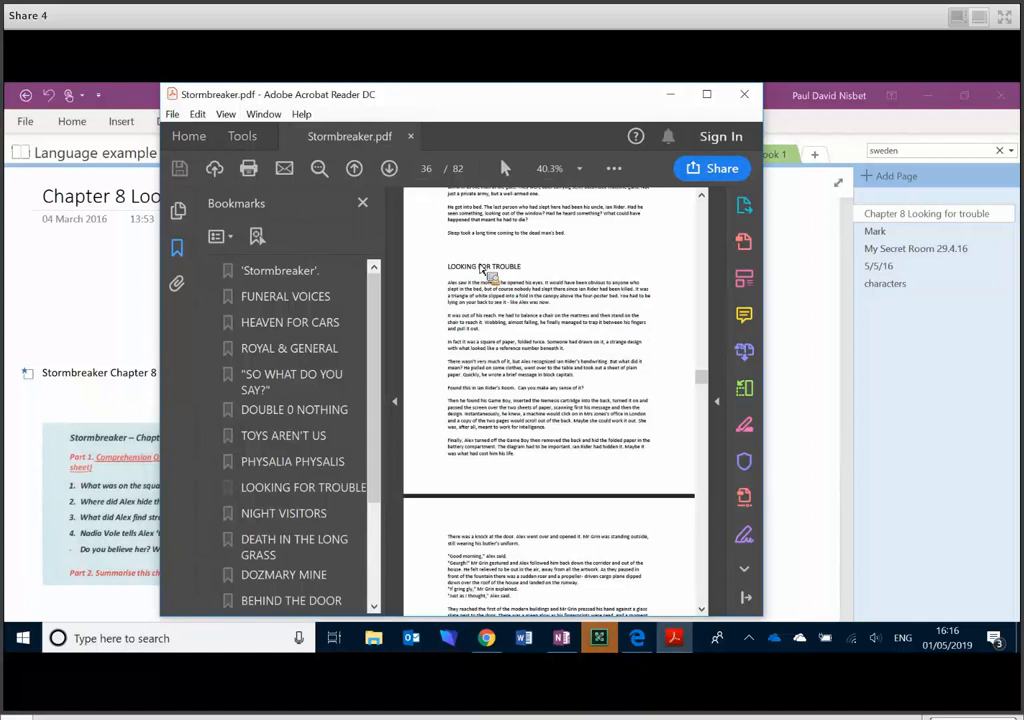
- Close the Stormbreaker PDF in Acrobat Reader to return to the Chapter 8 page
left_click(304, 488)
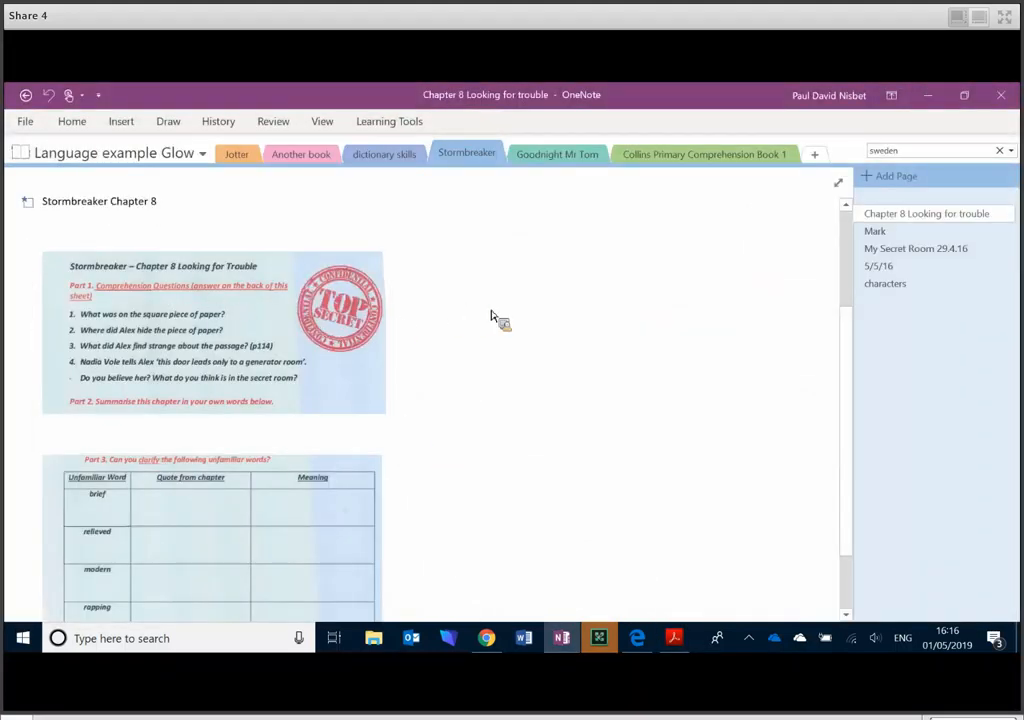
- Add the note 'There was some diagrams' beside the Chapter 8 worksheet, then move to the Goodnight Mr Tom section
left_click(442, 284)
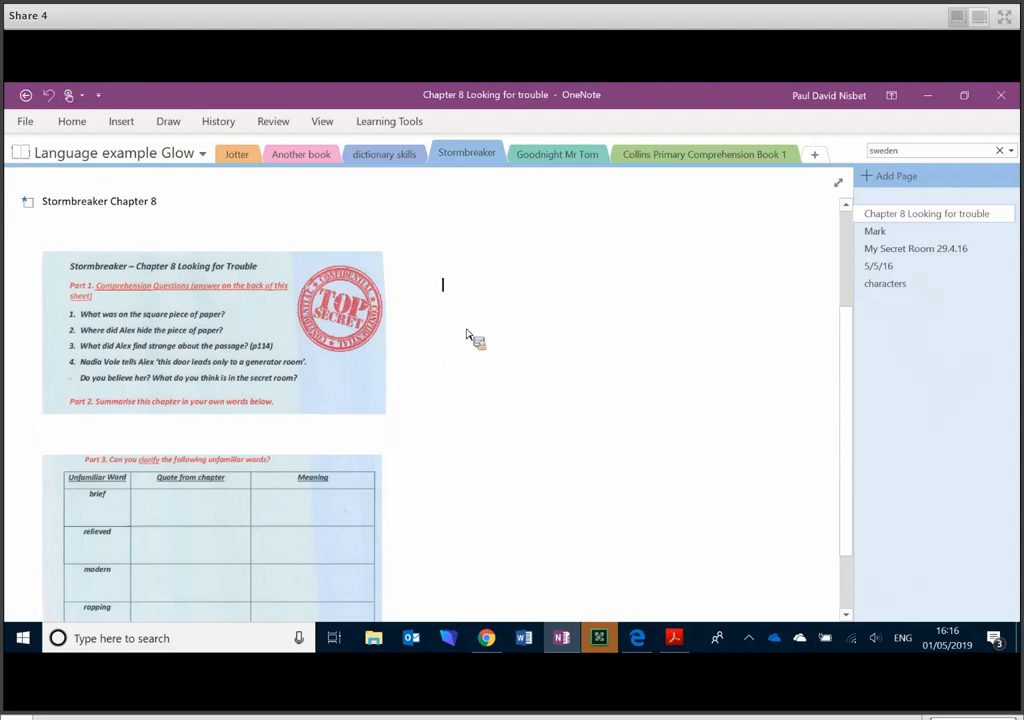
type("There was some")
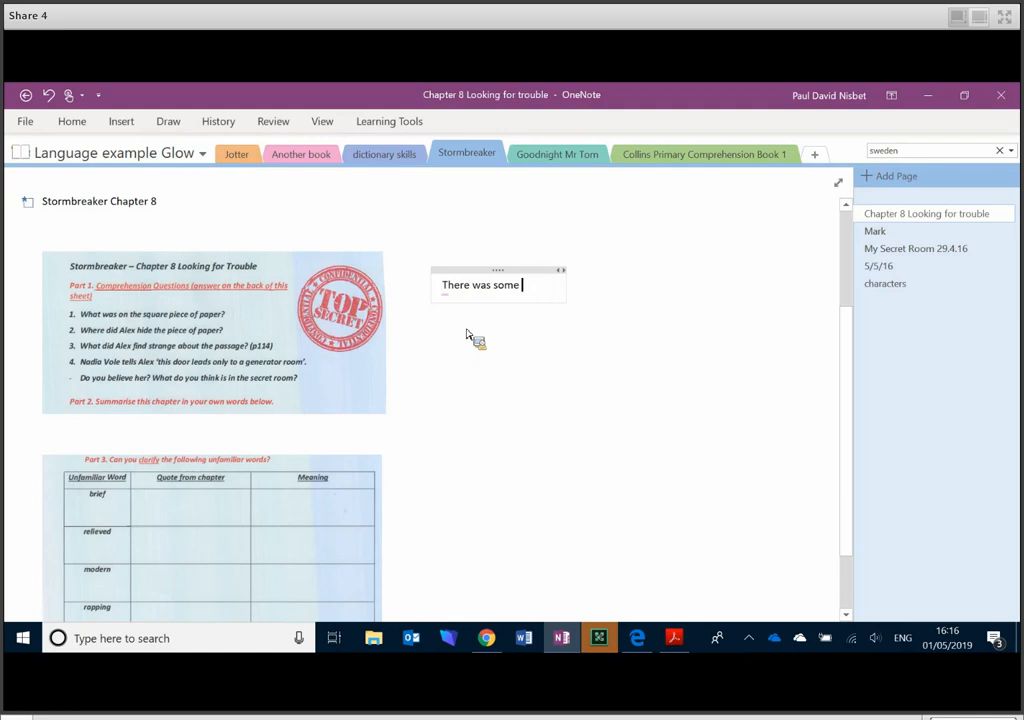
type("diagra")
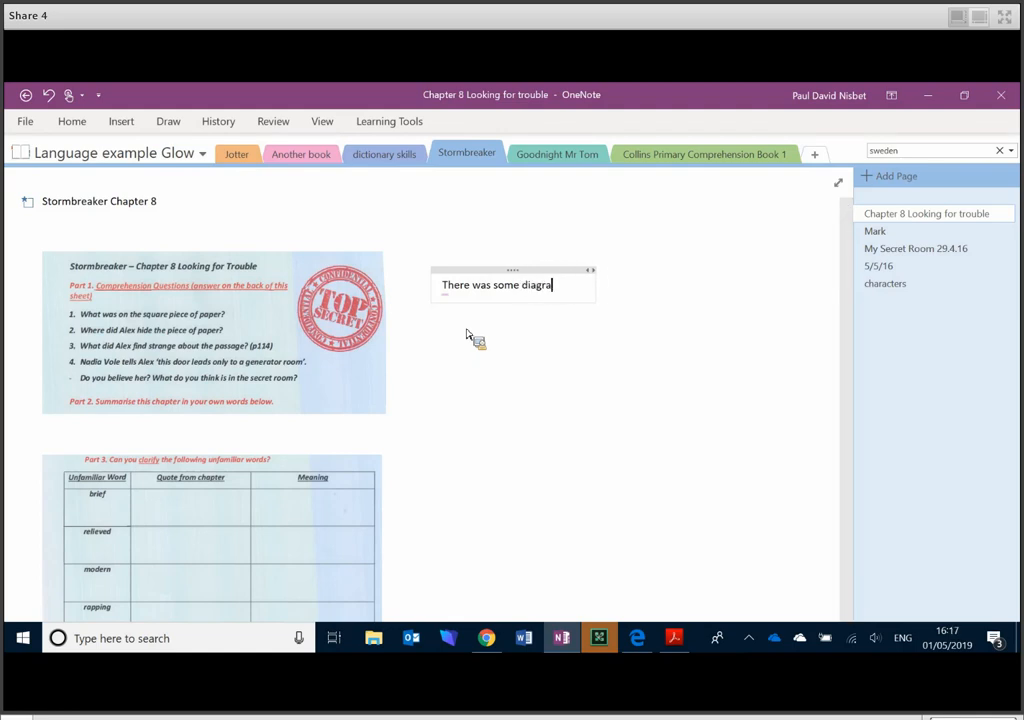
type("ms")
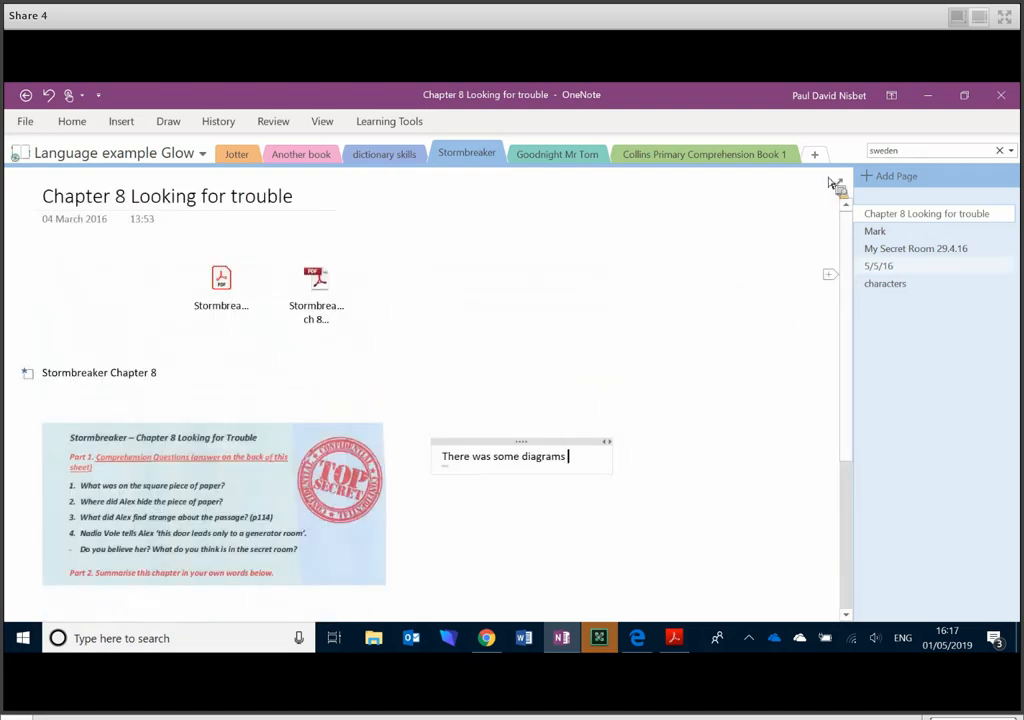
left_click(556, 154)
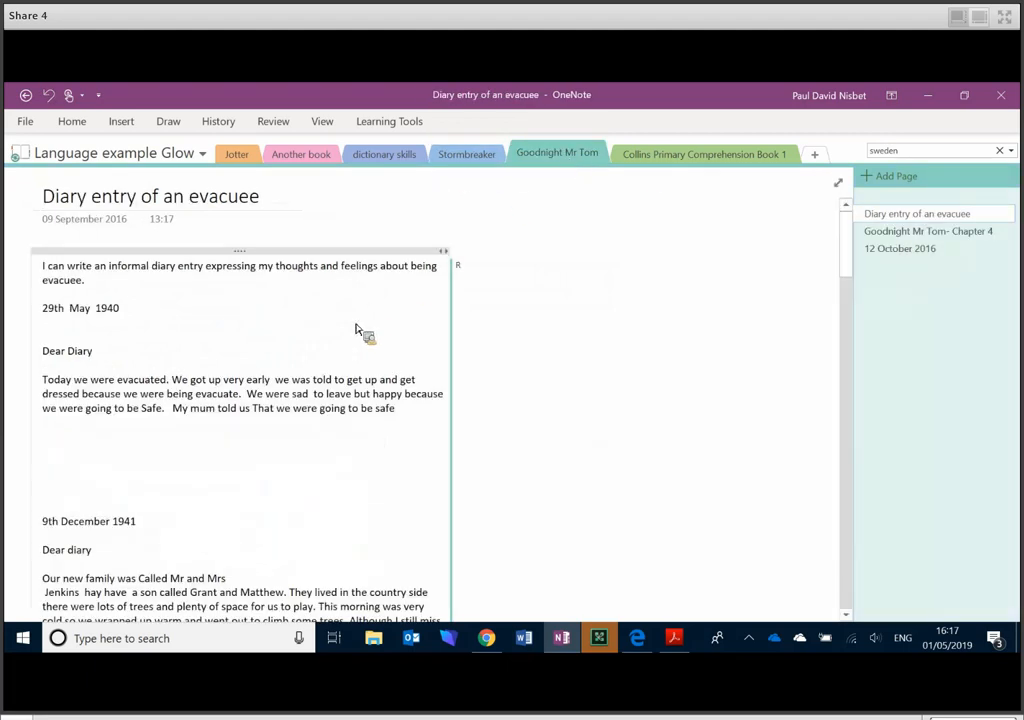
- Open the Collins Primary Comprehension Caterpillars page and fill the first blank with 'clowns'
left_click(704, 152)
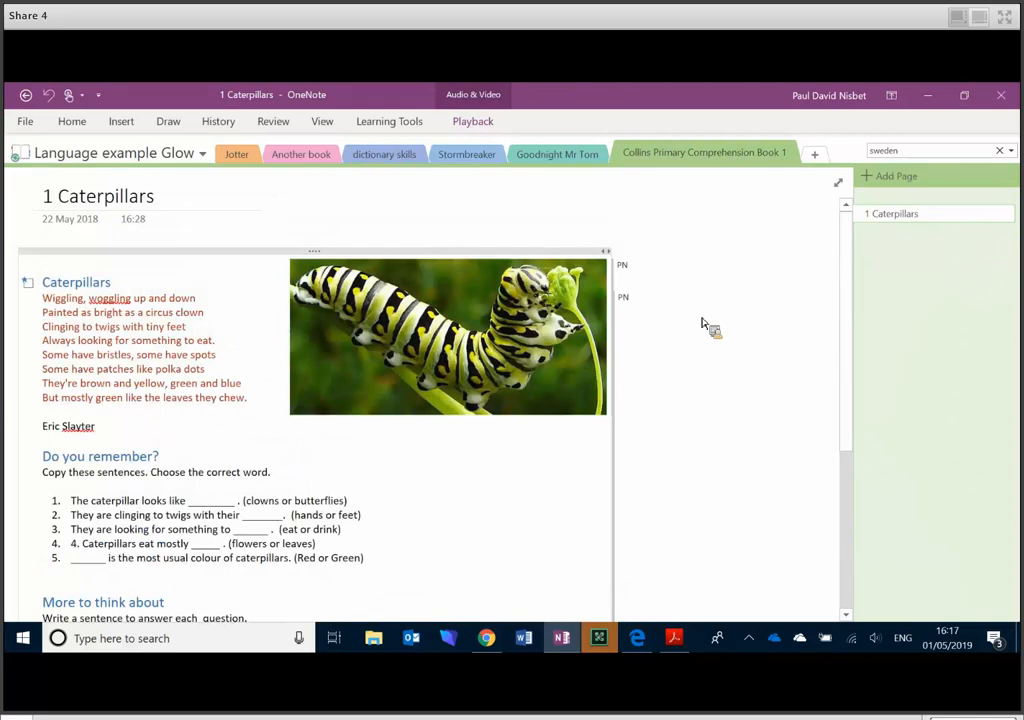
scroll("down", 3)
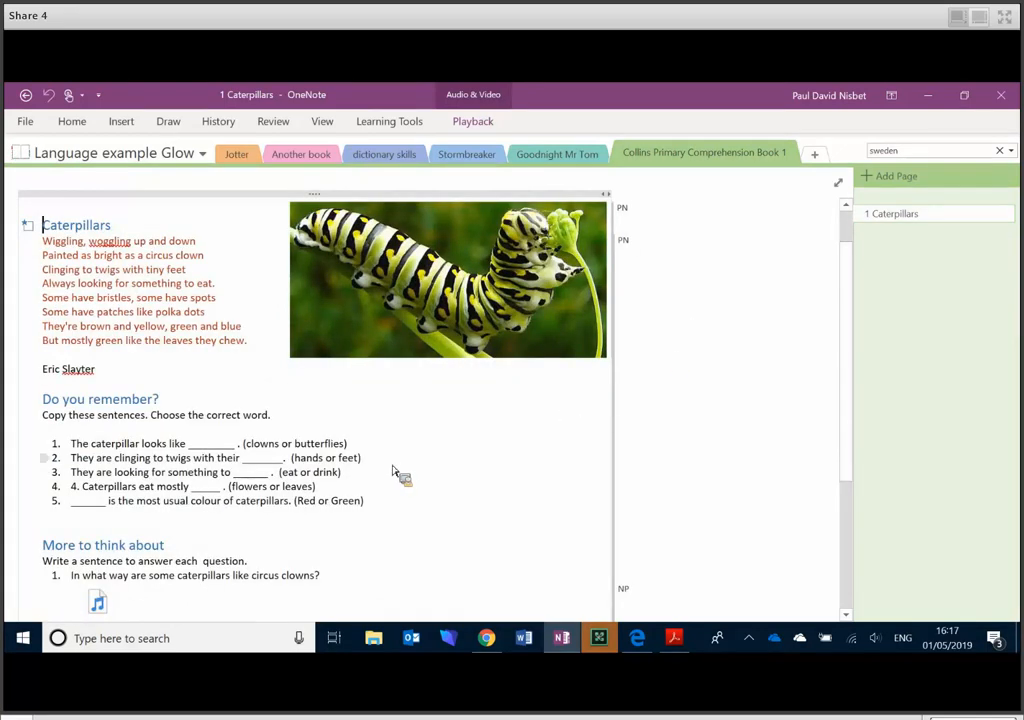
scroll("down", 3)
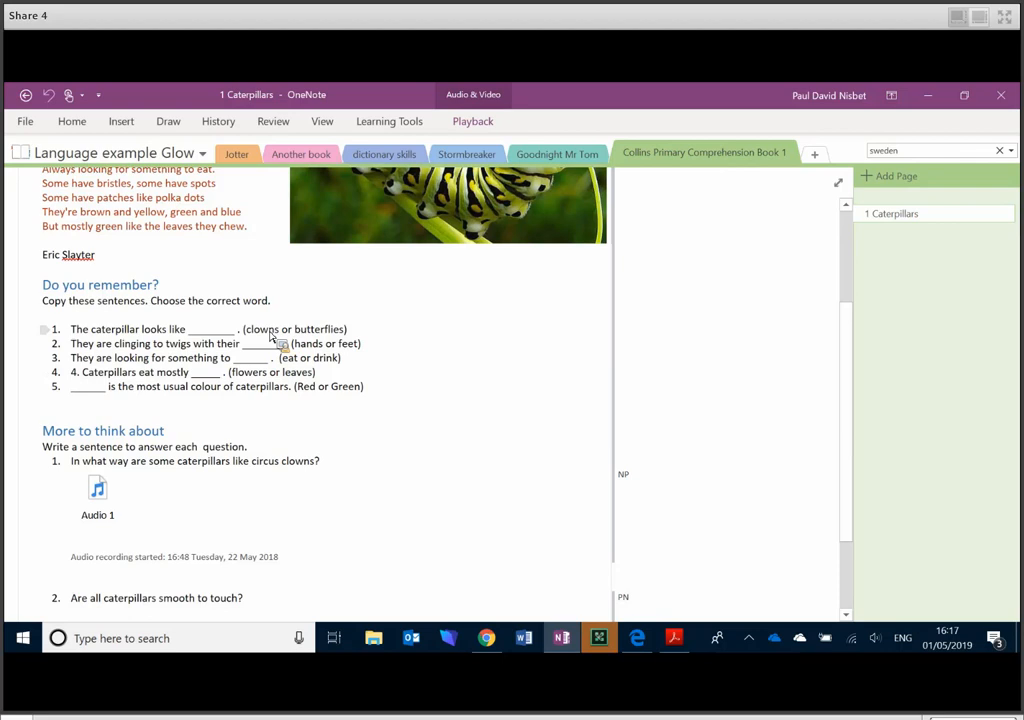
mouse_move(356, 364)
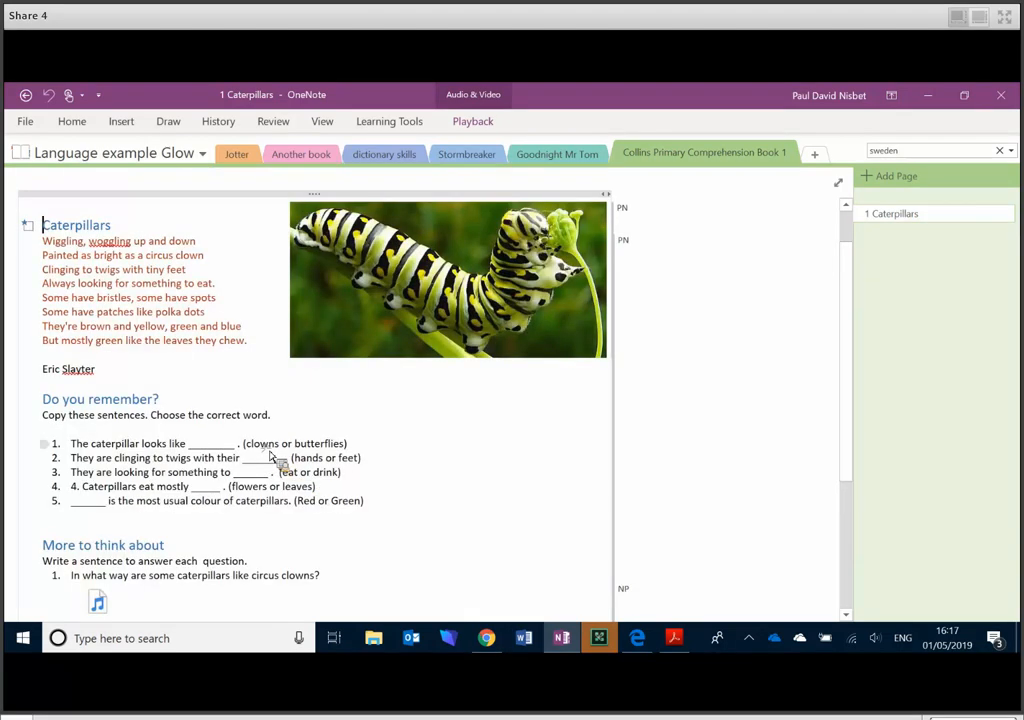
double_click(262, 444)
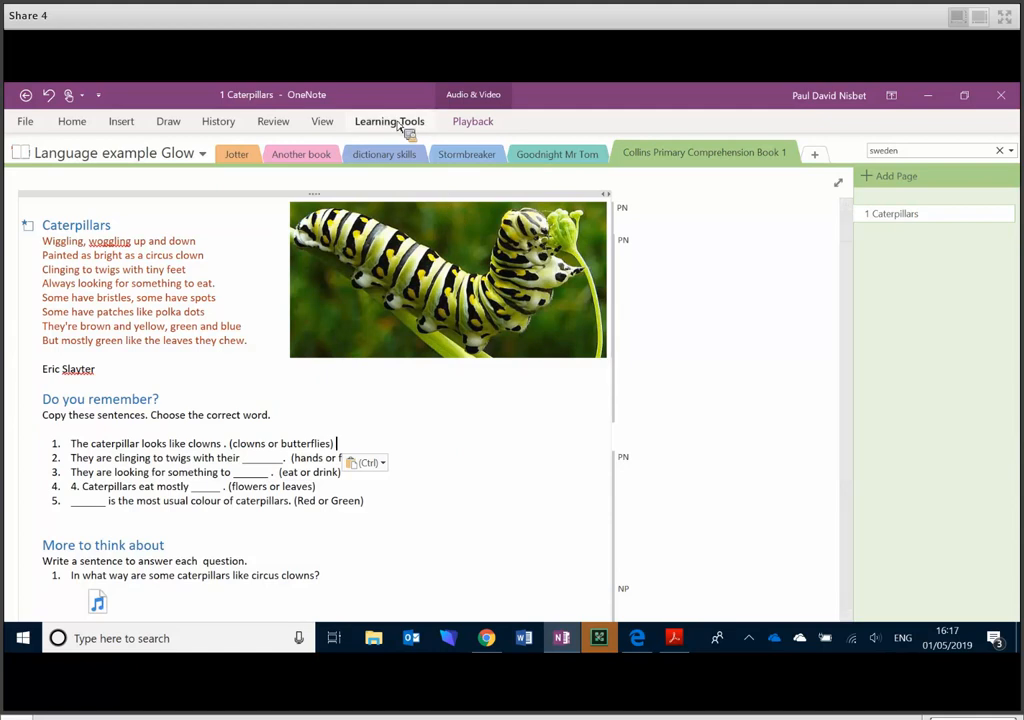
left_click(120, 122)
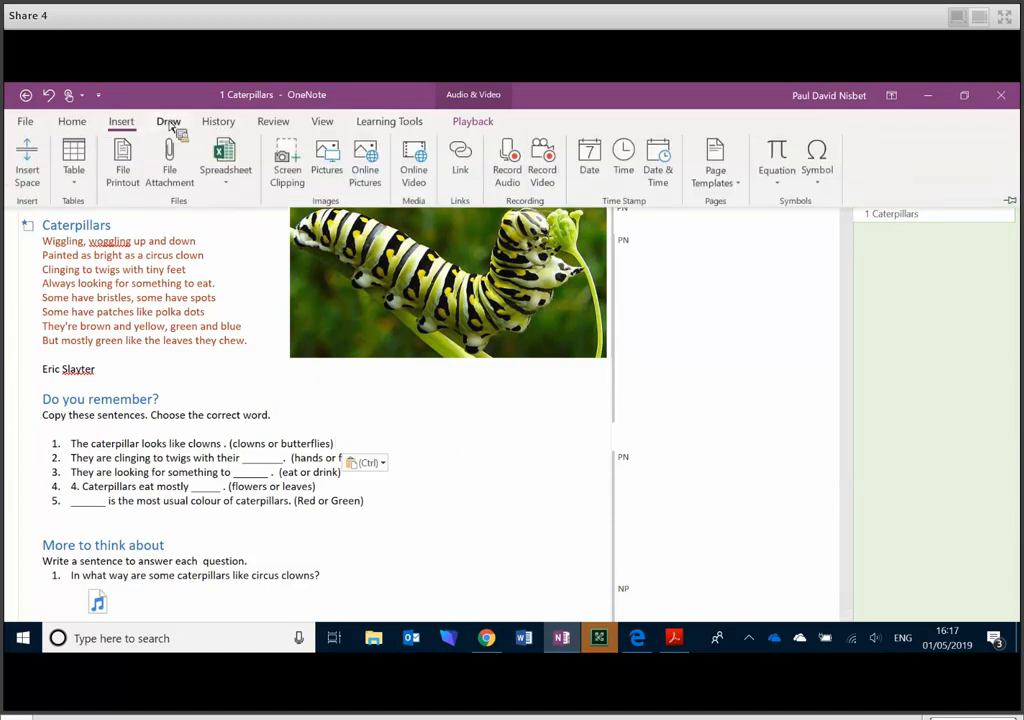
left_click(168, 122)
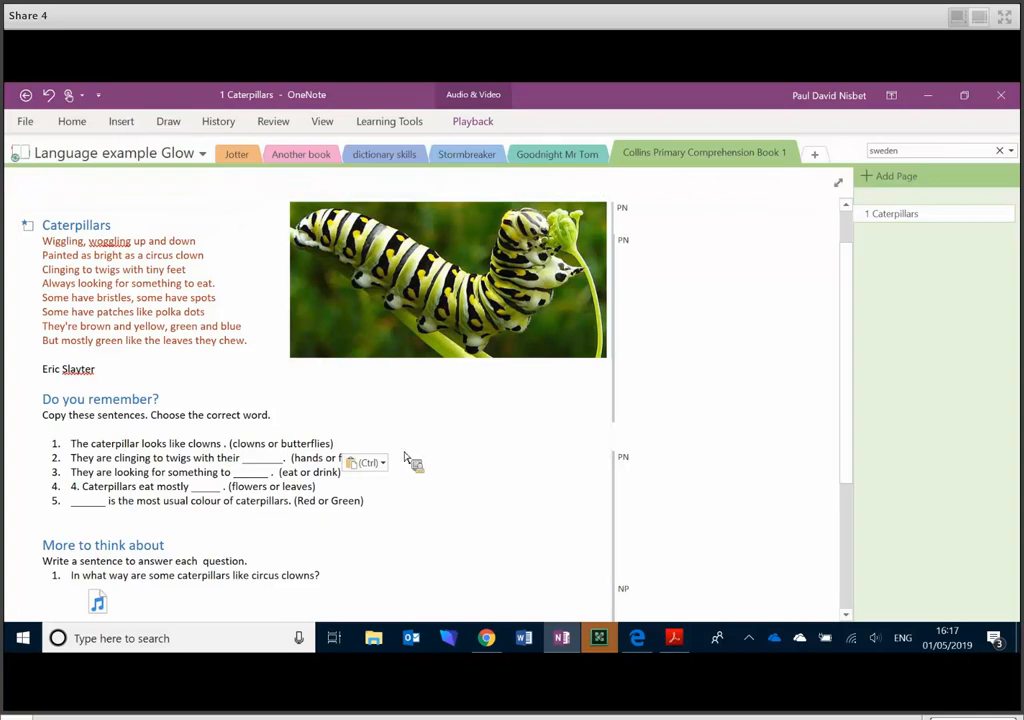
- Ink a tick mark and handwrite 'well done!' beside it on the Caterpillars page
left_click_drag(400, 460, 590, 430)
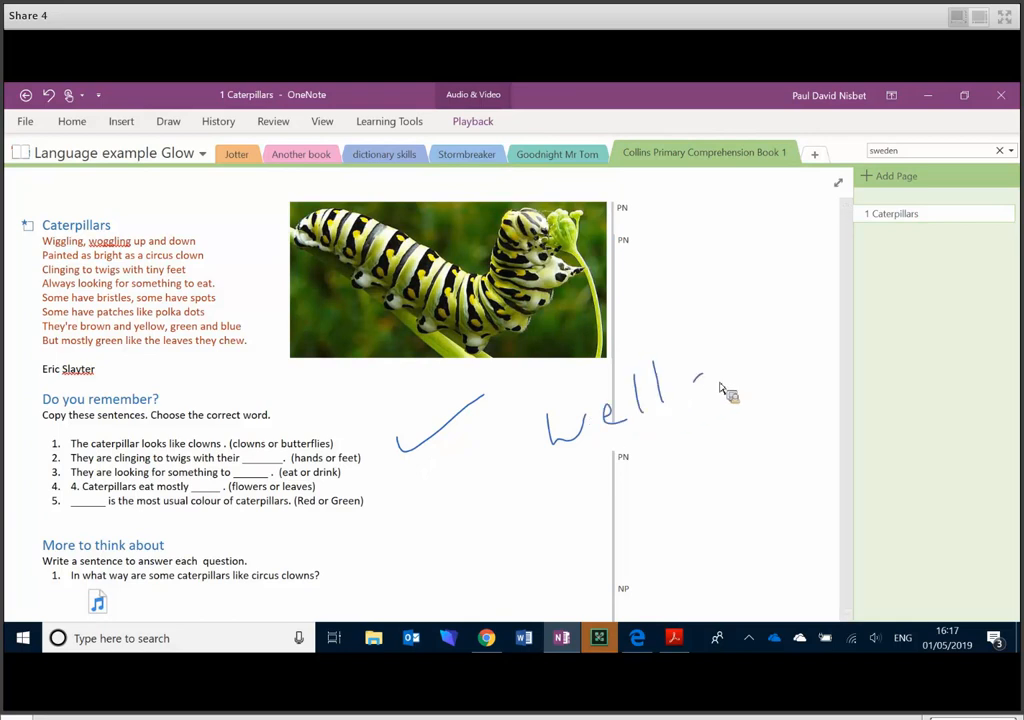
left_click_drag(690, 390, 800, 320)
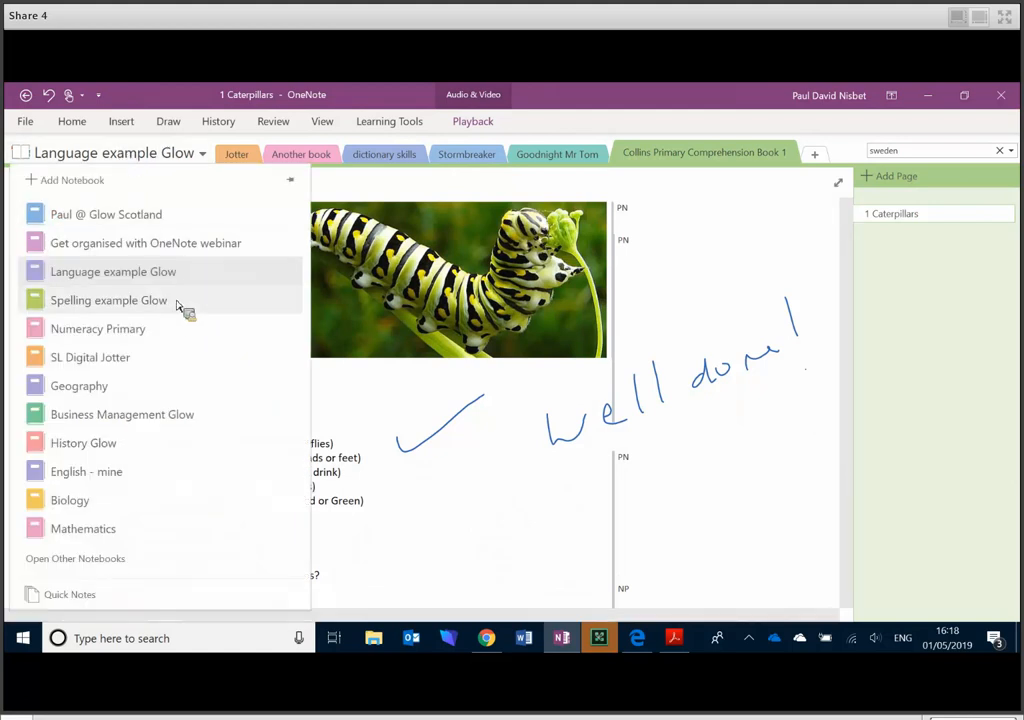
- Switch to the Spelling example Glow notebook and view its Comprehension 31 March 2016 and Untitled pages
left_click(108, 300)
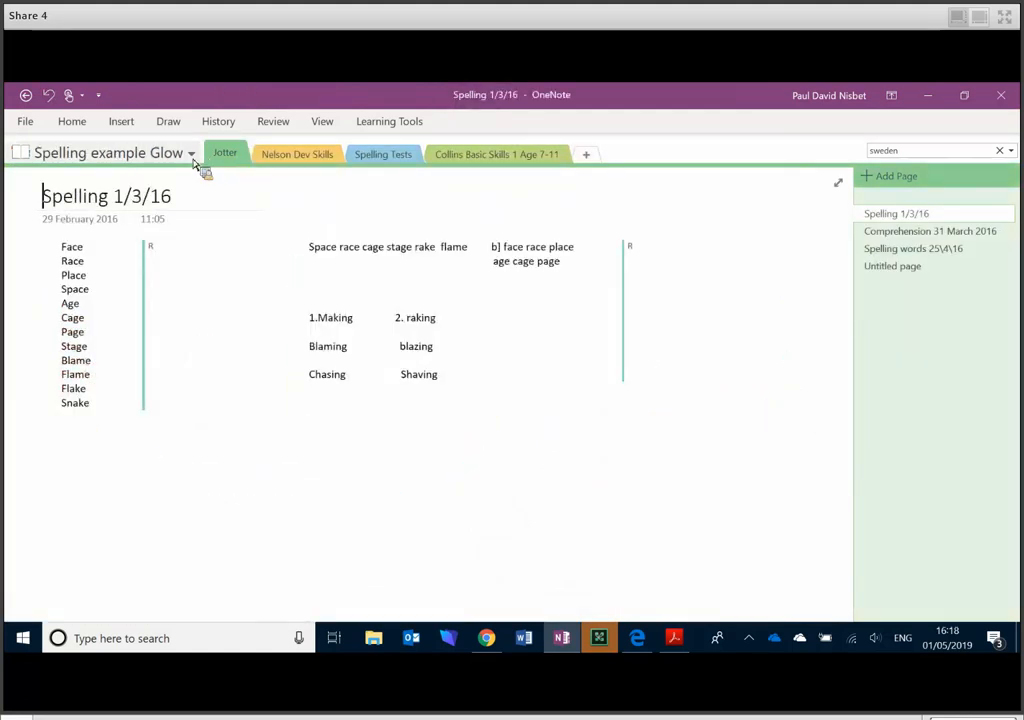
mouse_move(168, 160)
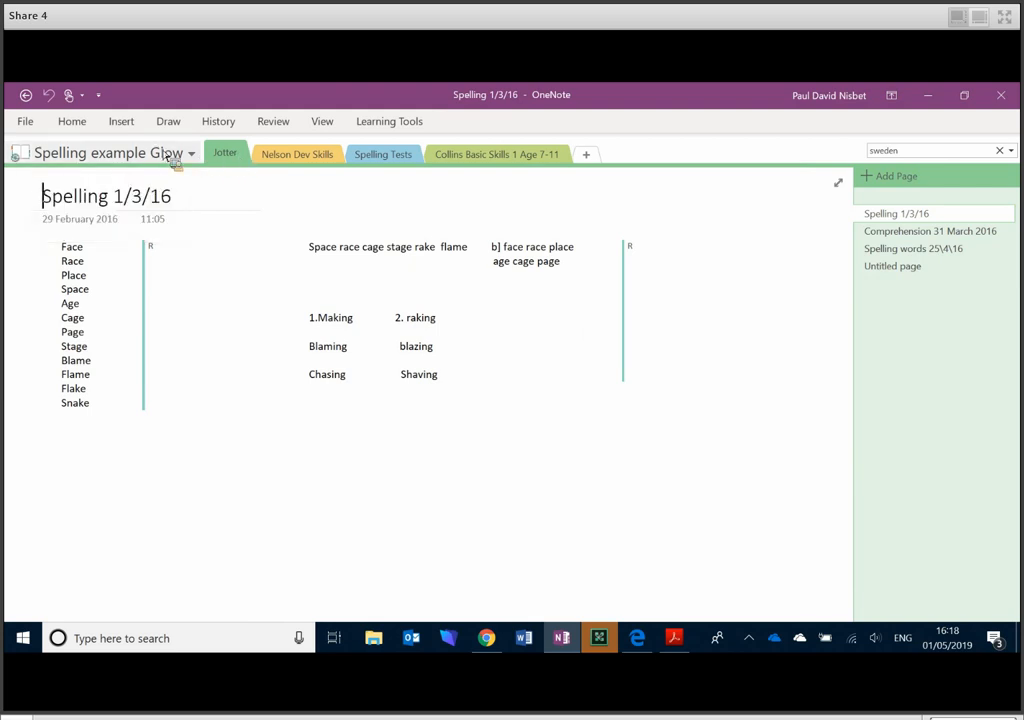
left_click(936, 232)
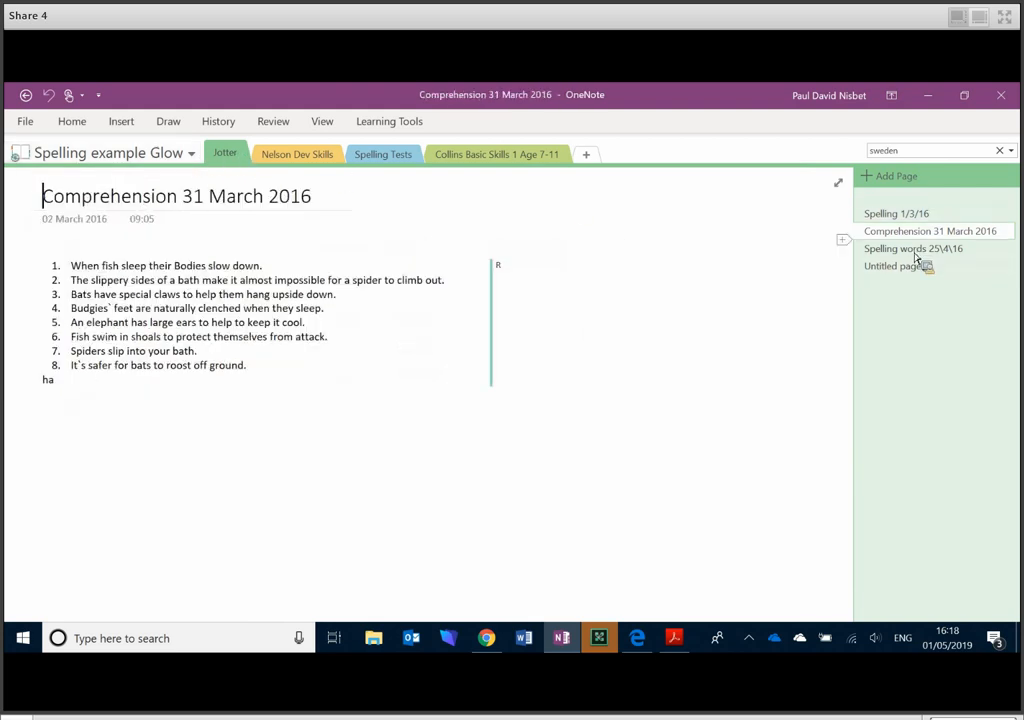
left_click(904, 266)
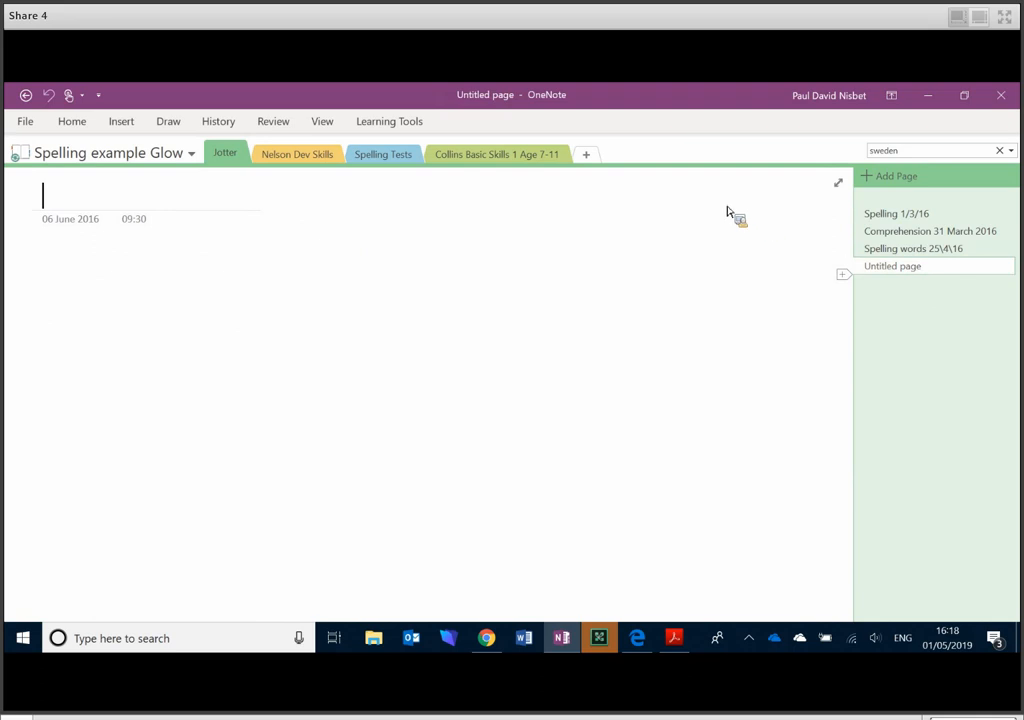
- Browse the Nelson Dev Skills, Spelling Tests and Collins Basic Skills sections
left_click(296, 154)
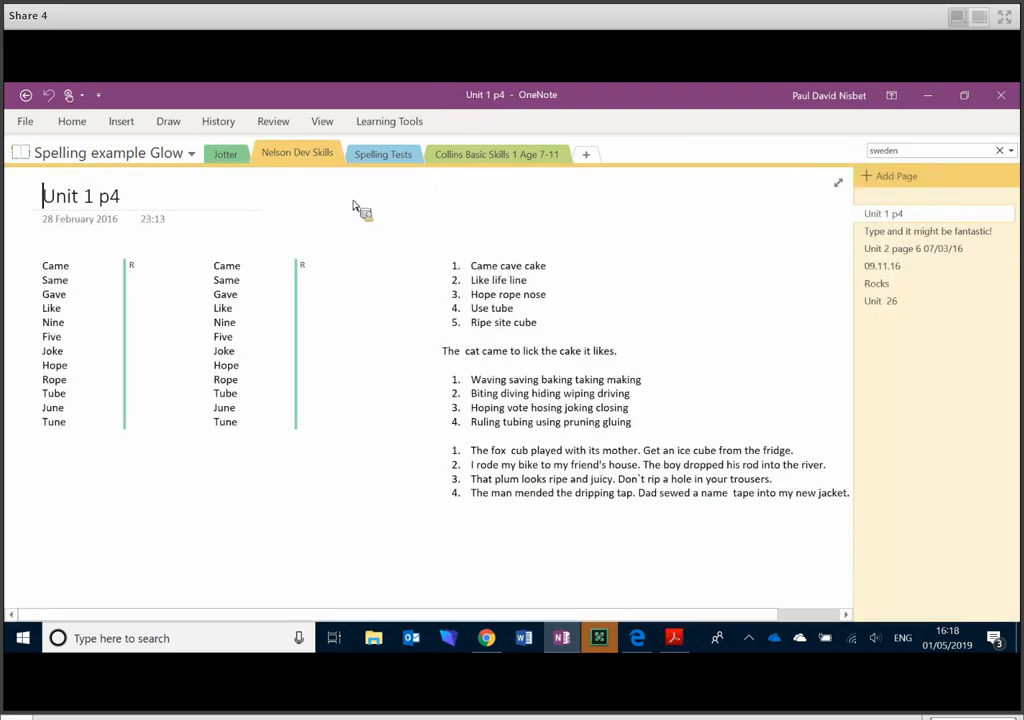
left_click(472, 284)
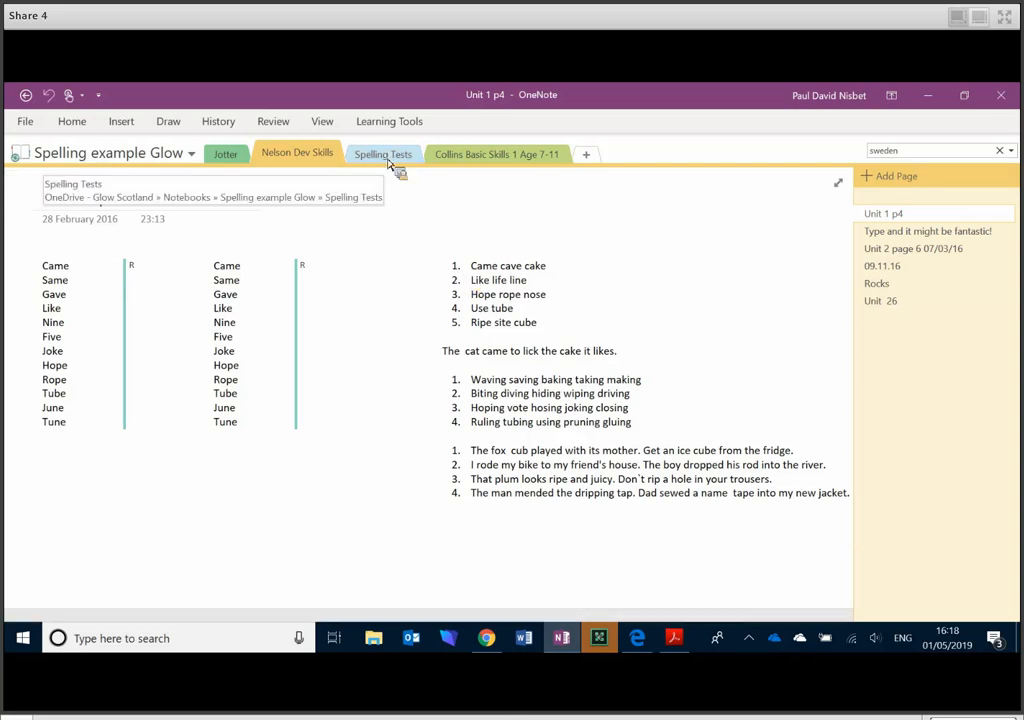
left_click(496, 154)
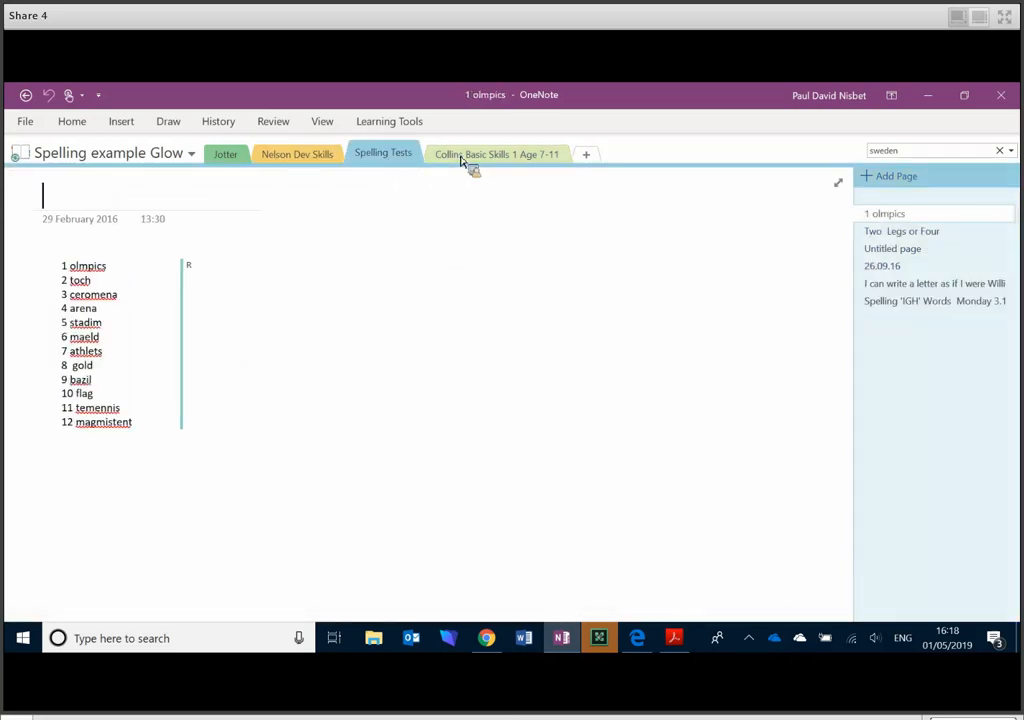
left_click(496, 152)
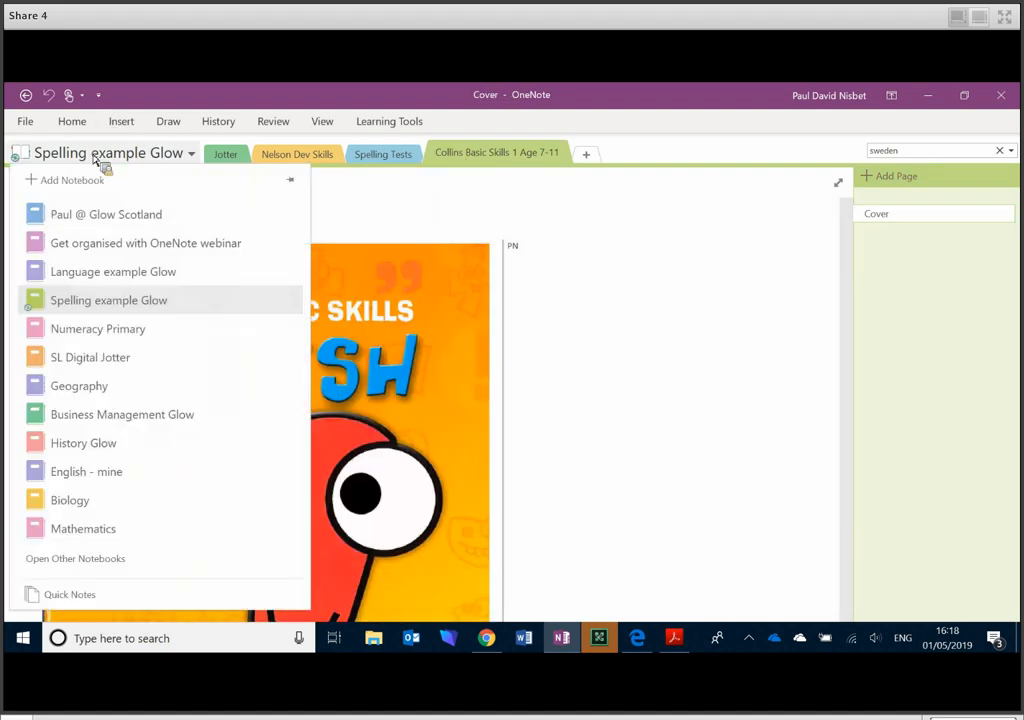
- Switch to the Numeracy Primary notebook and reach the Arithmetic section's square paper page
left_click(98, 328)
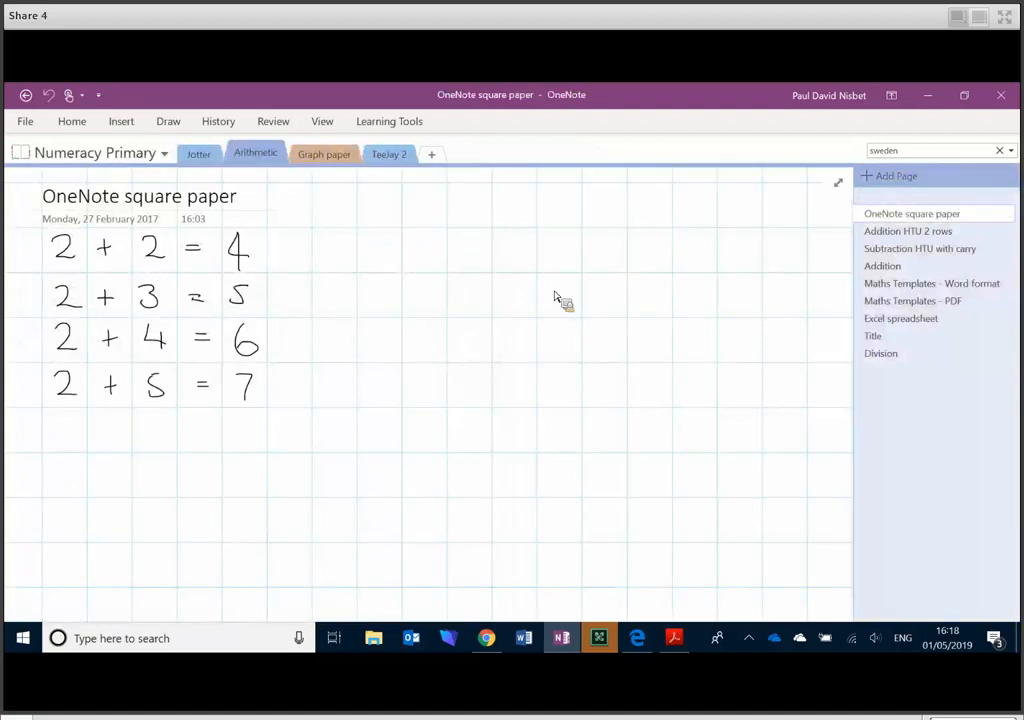
left_click(198, 154)
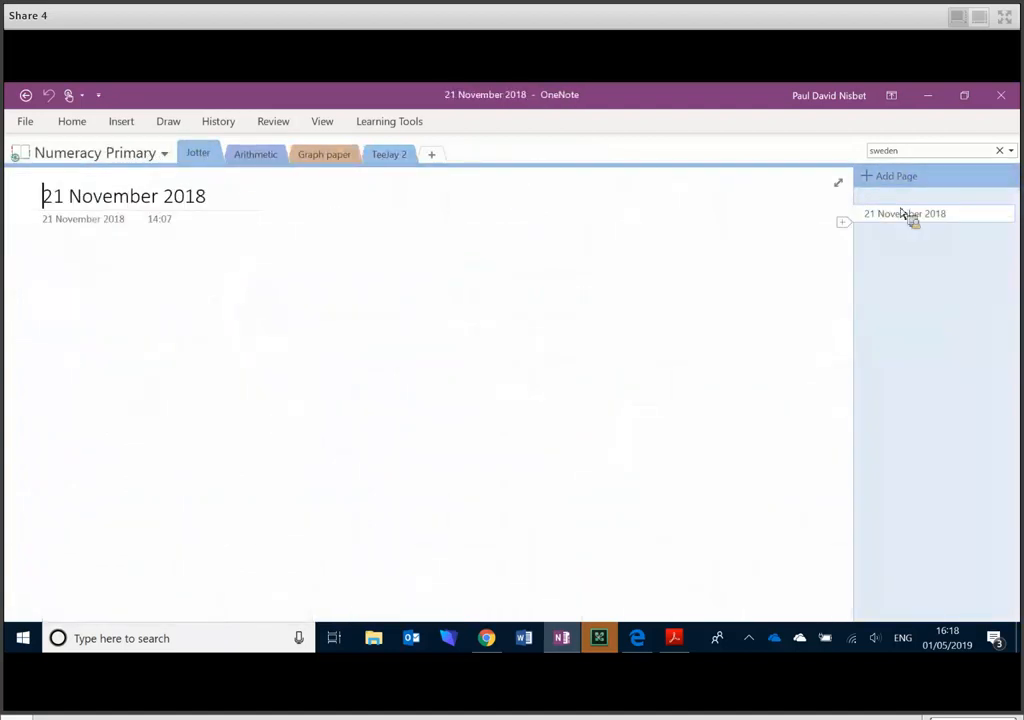
left_click(256, 154)
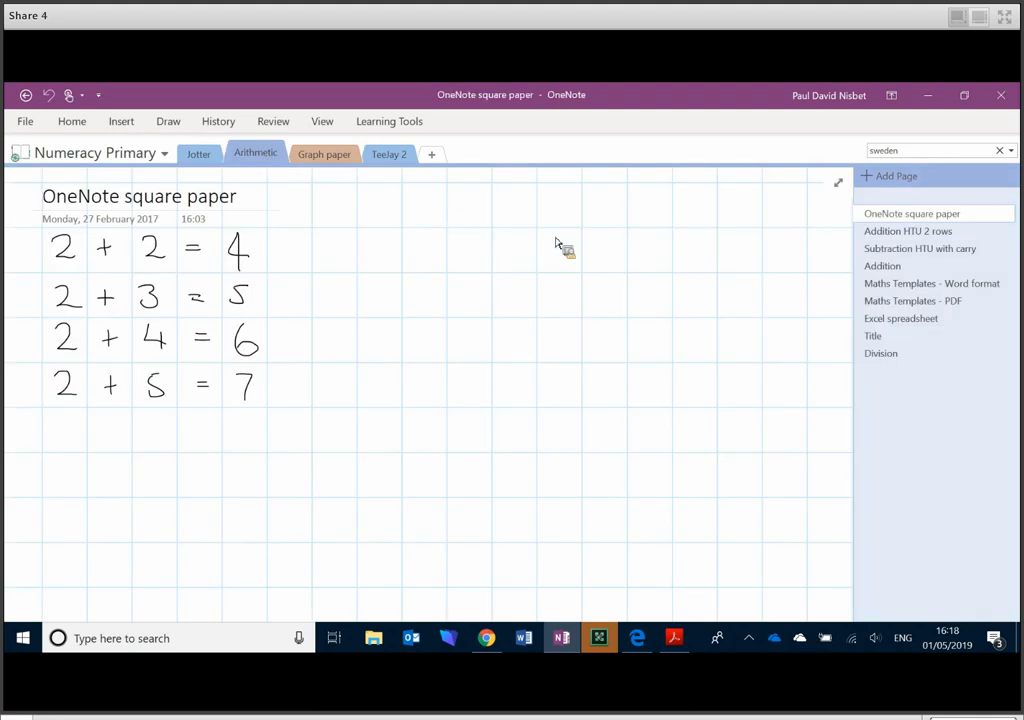
mouse_move(904, 384)
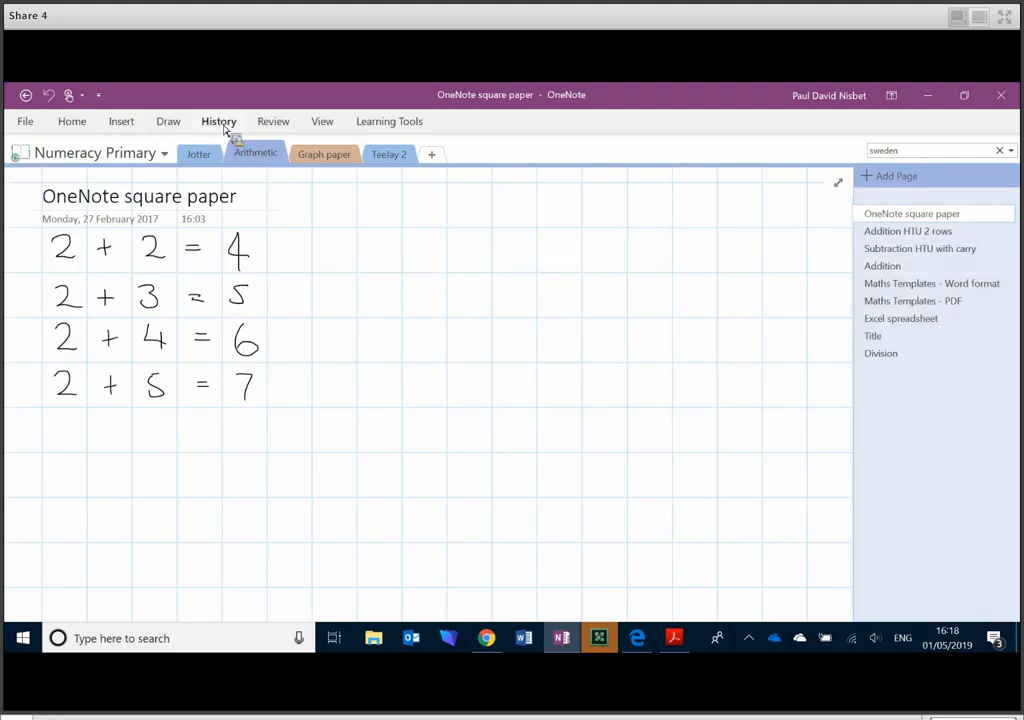
- Toggle the page's grid rule lines off and back on, then view Addition HTU 2 rows
left_click(322, 122)
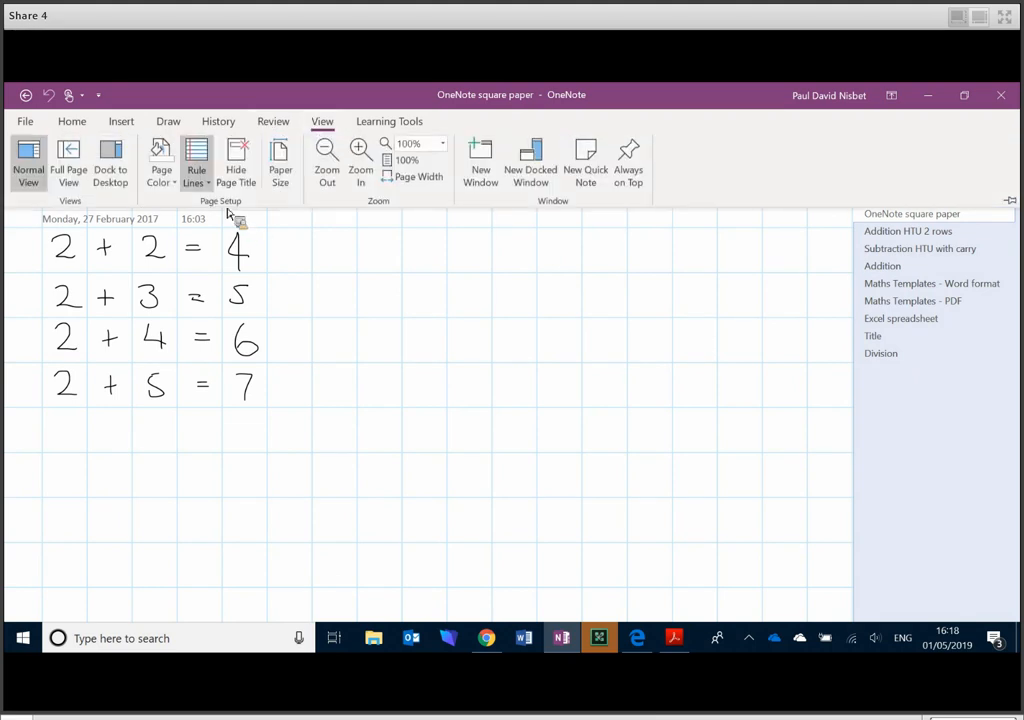
left_click(196, 160)
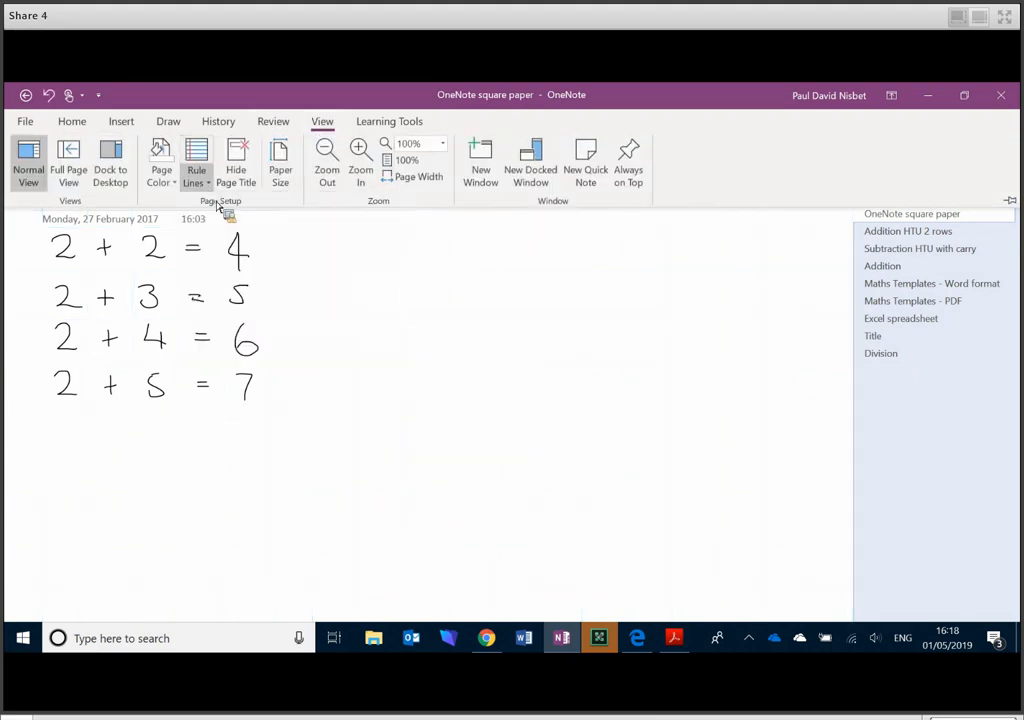
left_click(196, 160)
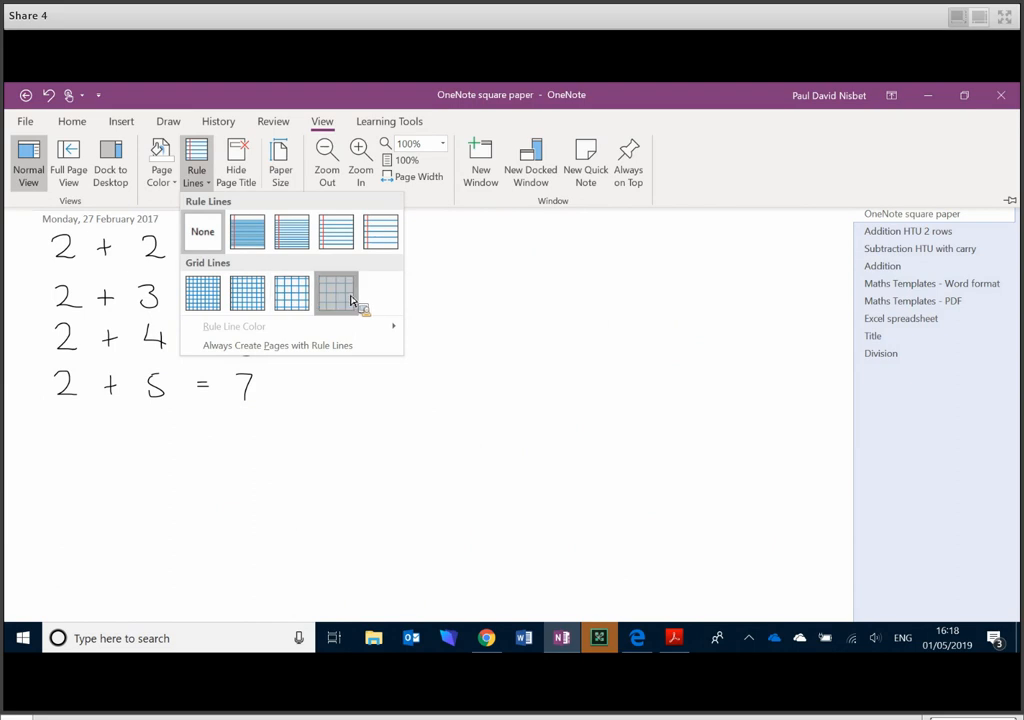
left_click(336, 292)
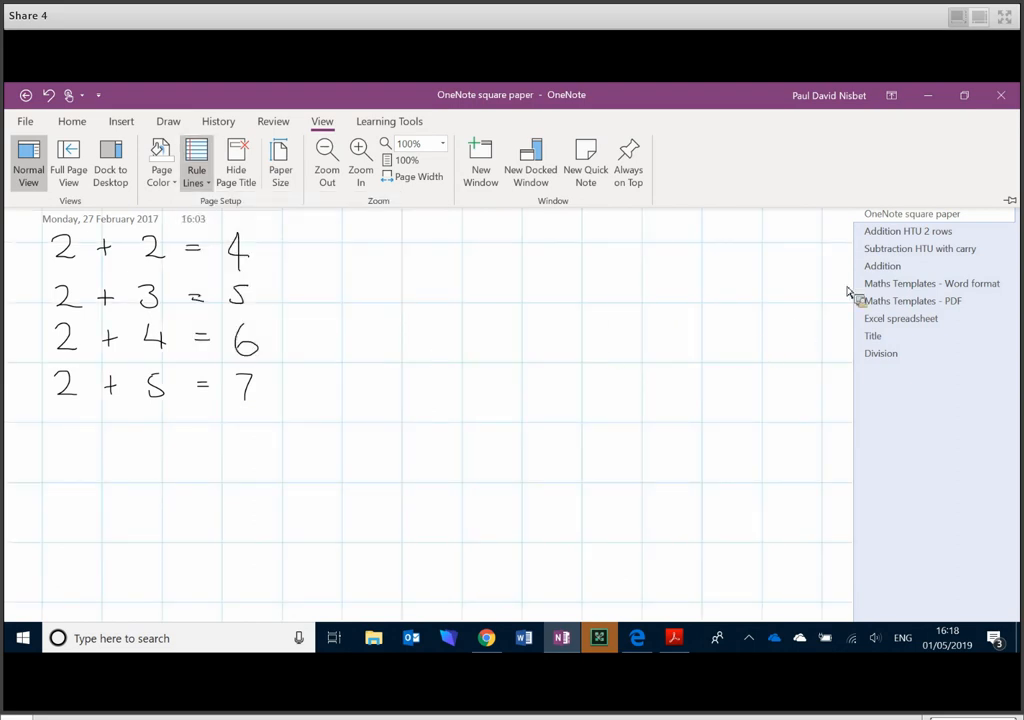
left_click(908, 232)
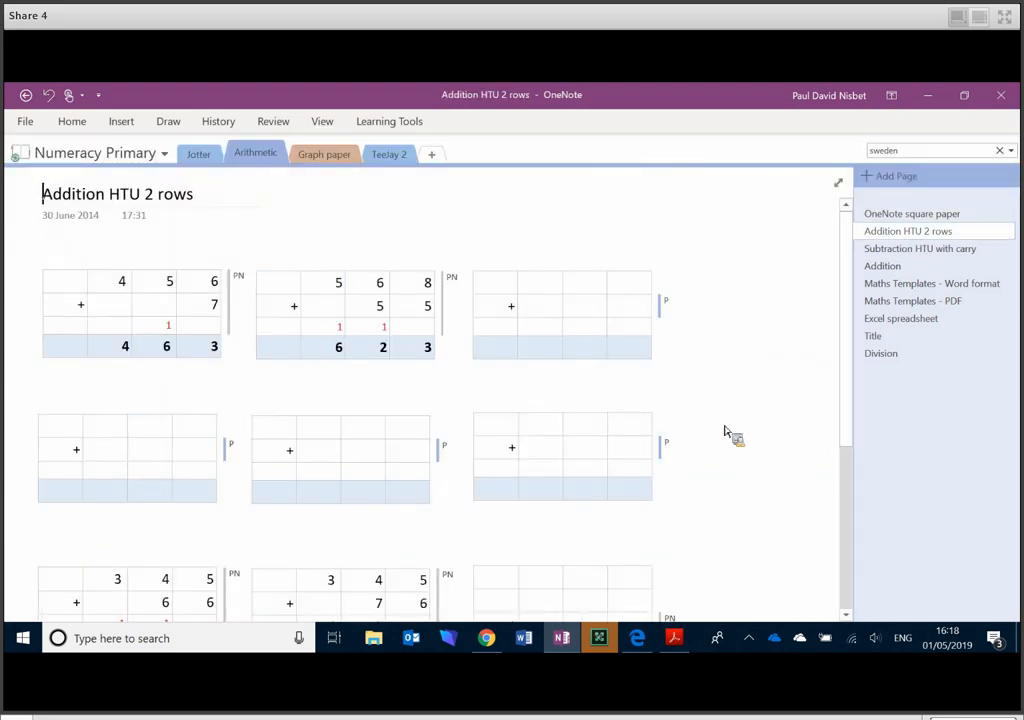
mouse_move(738, 420)
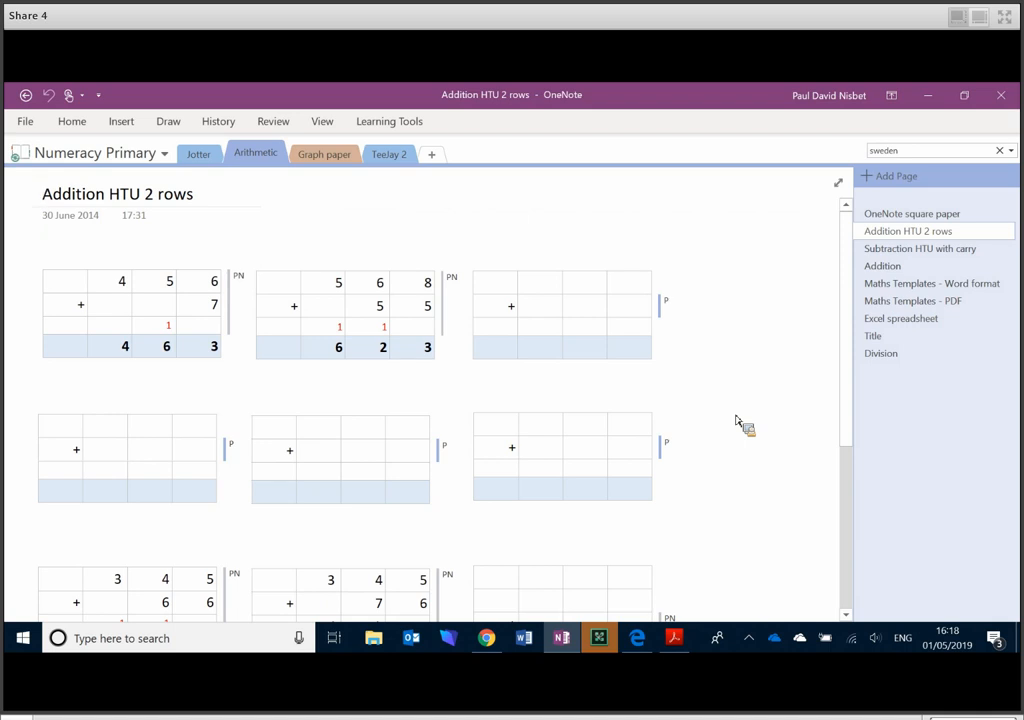
- Fill the third addition grid with 789 plus 6 giving the answer 795
left_click(560, 300)
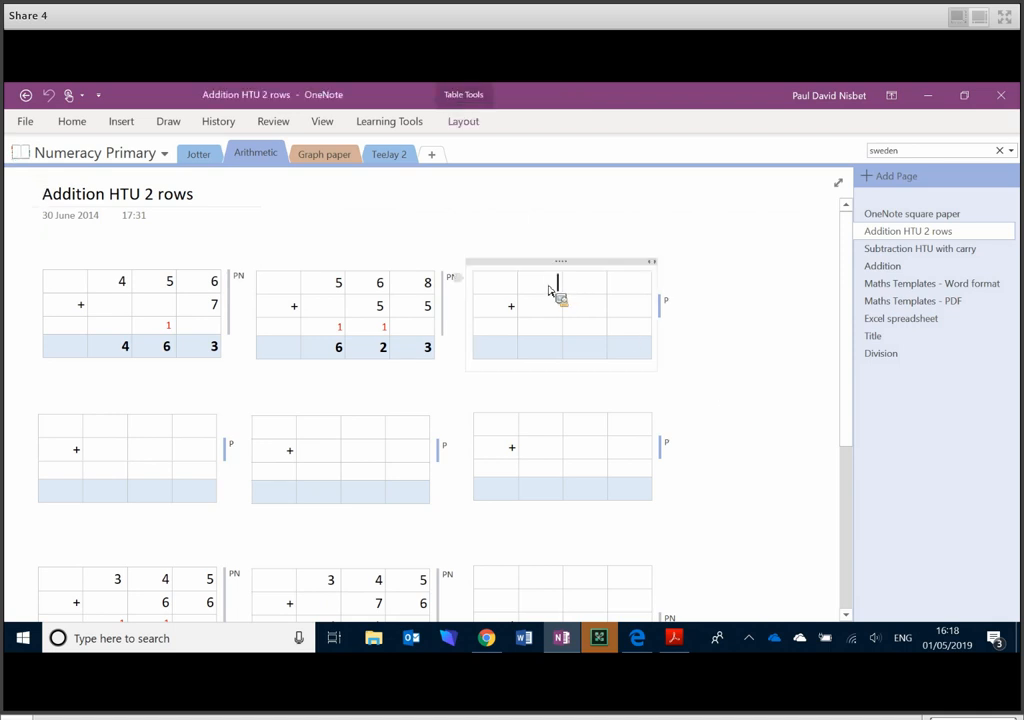
type("7")
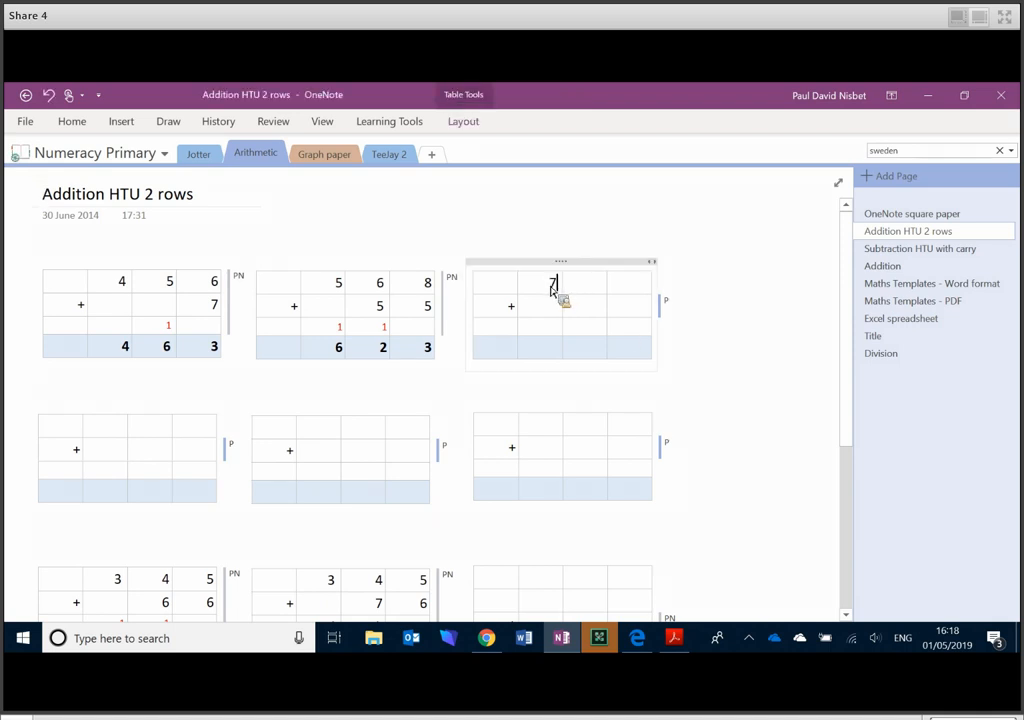
type("7")
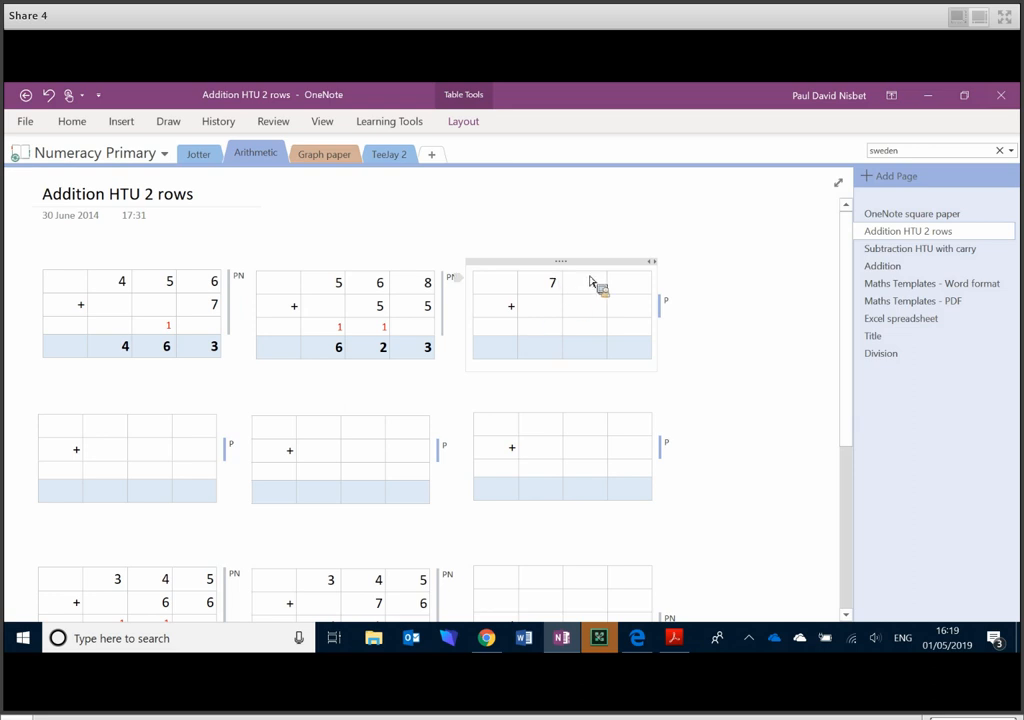
type("8")
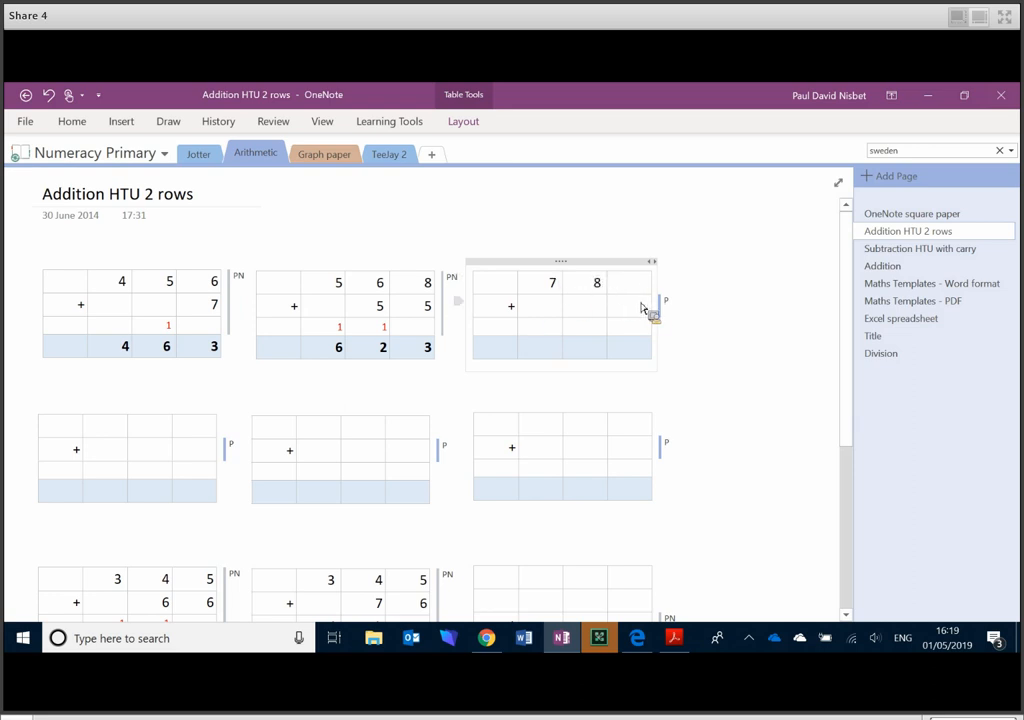
type("9")
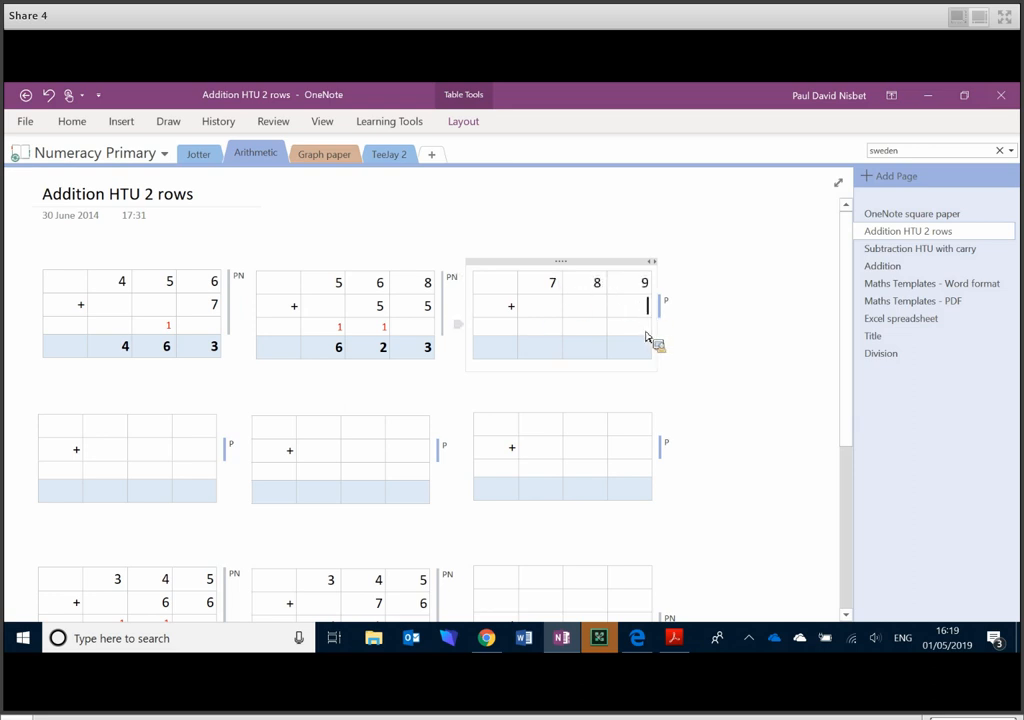
type("6")
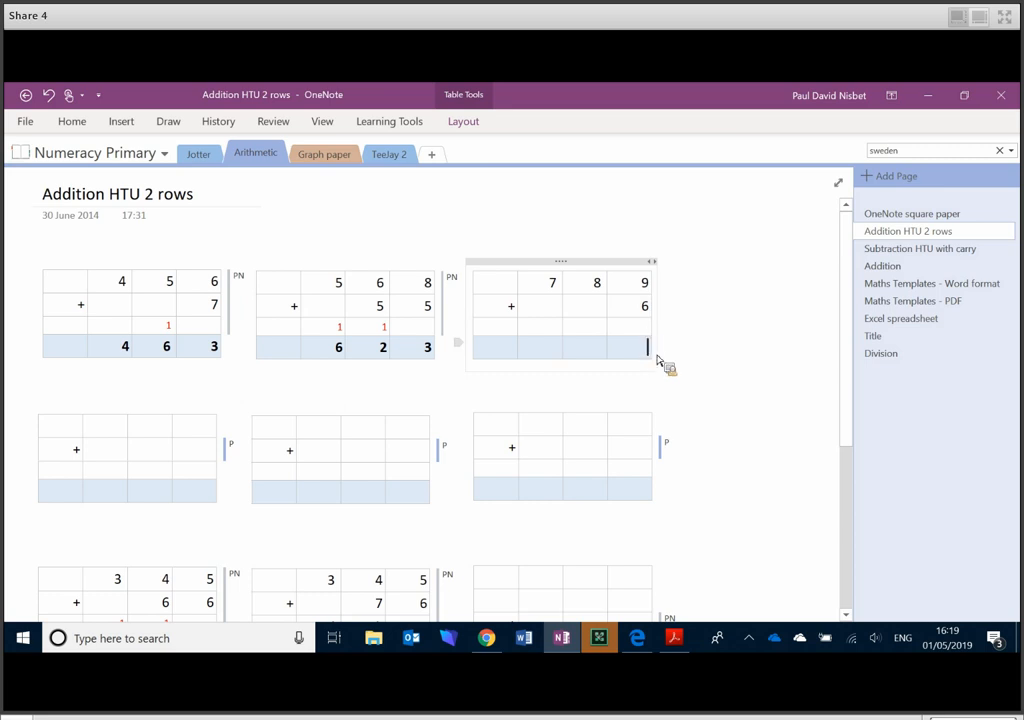
type("5")
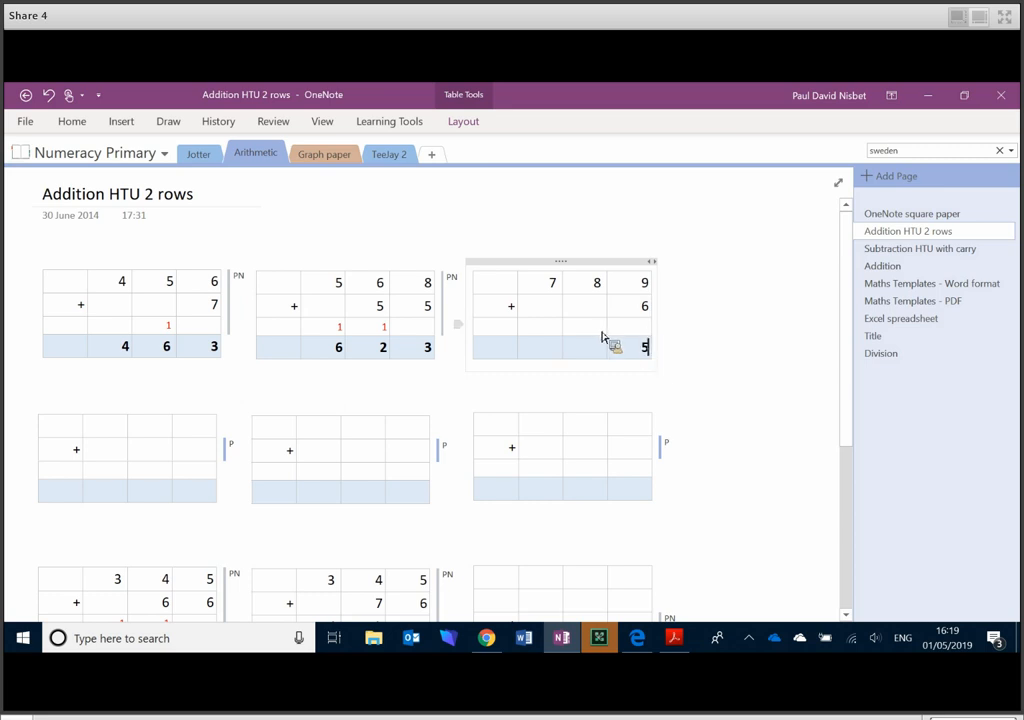
type("9")
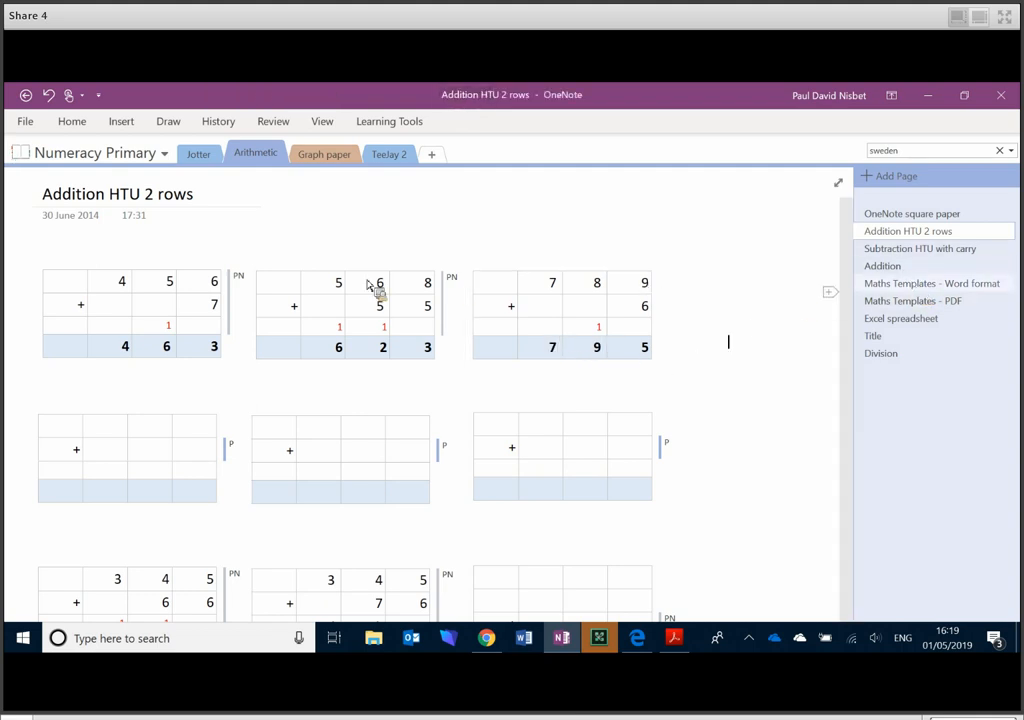
- Move through the Graph paper section to the Teejay 2 section's Book 1a page
left_click(324, 152)
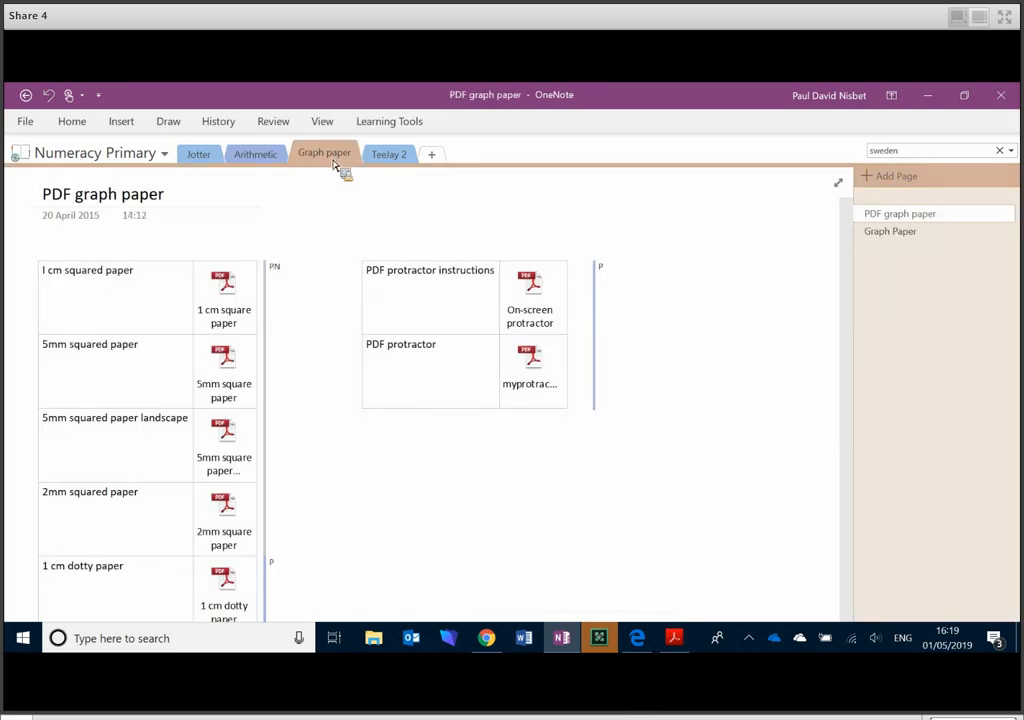
left_click(388, 152)
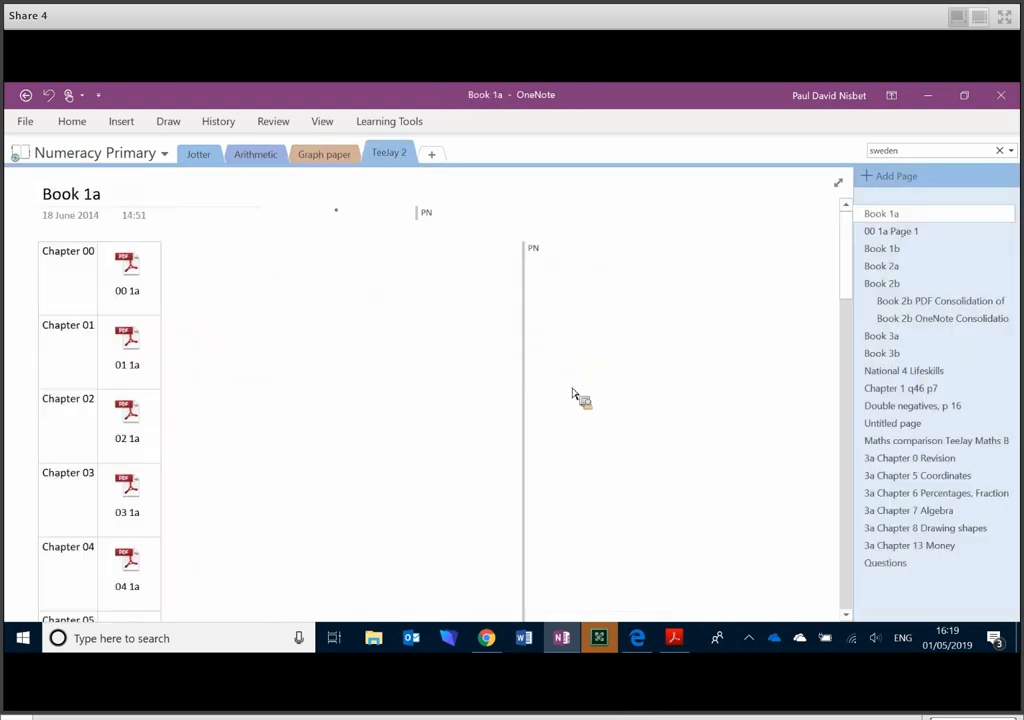
mouse_move(638, 412)
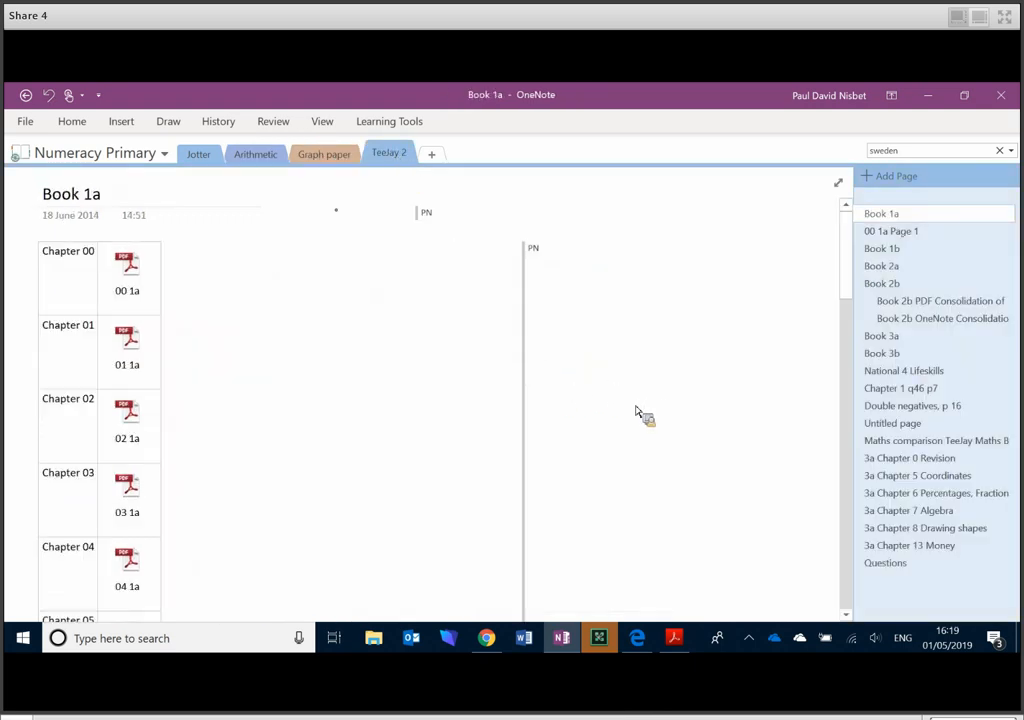
mouse_move(620, 424)
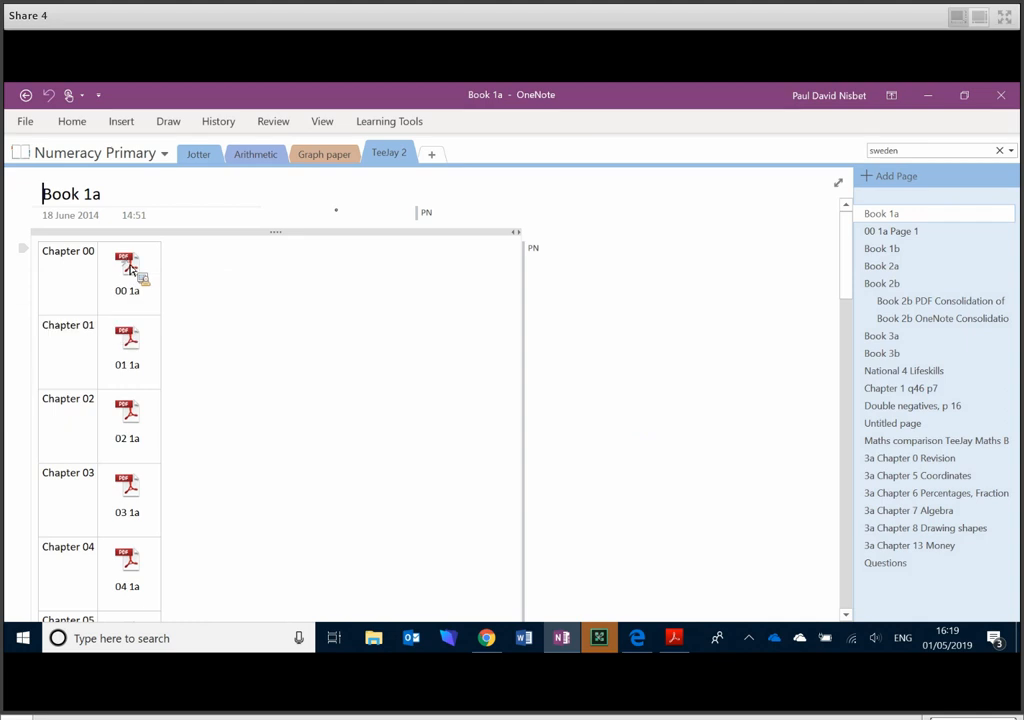
- Open the chapter 00 PDF attachment in Acrobat and answer question 2 with 'b'
double_click(124, 270)
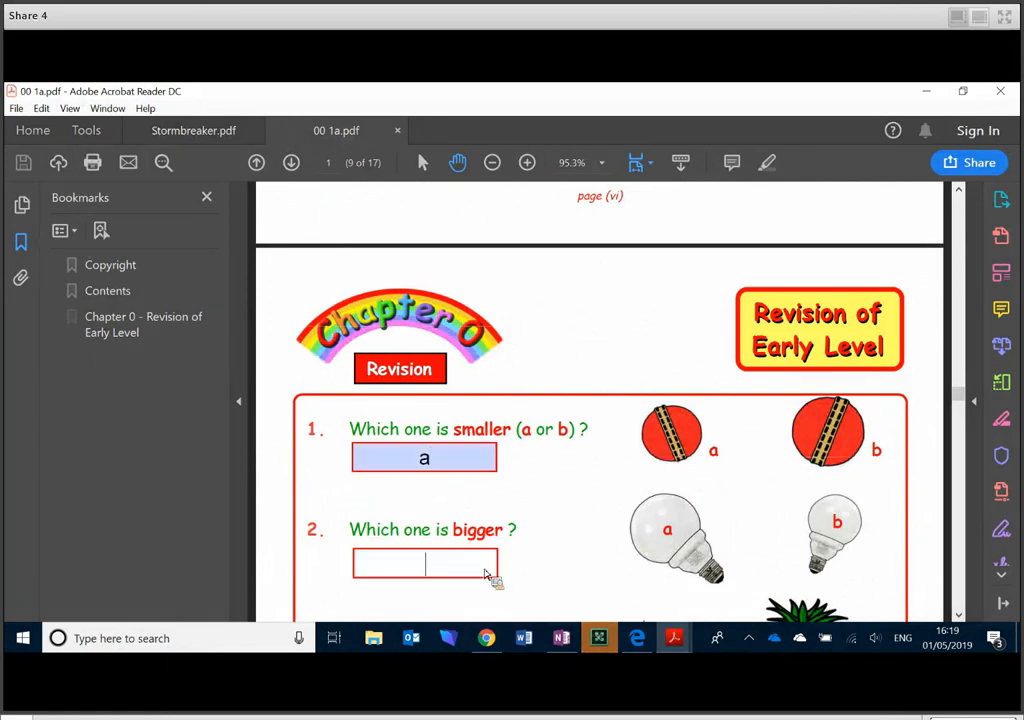
type("b")
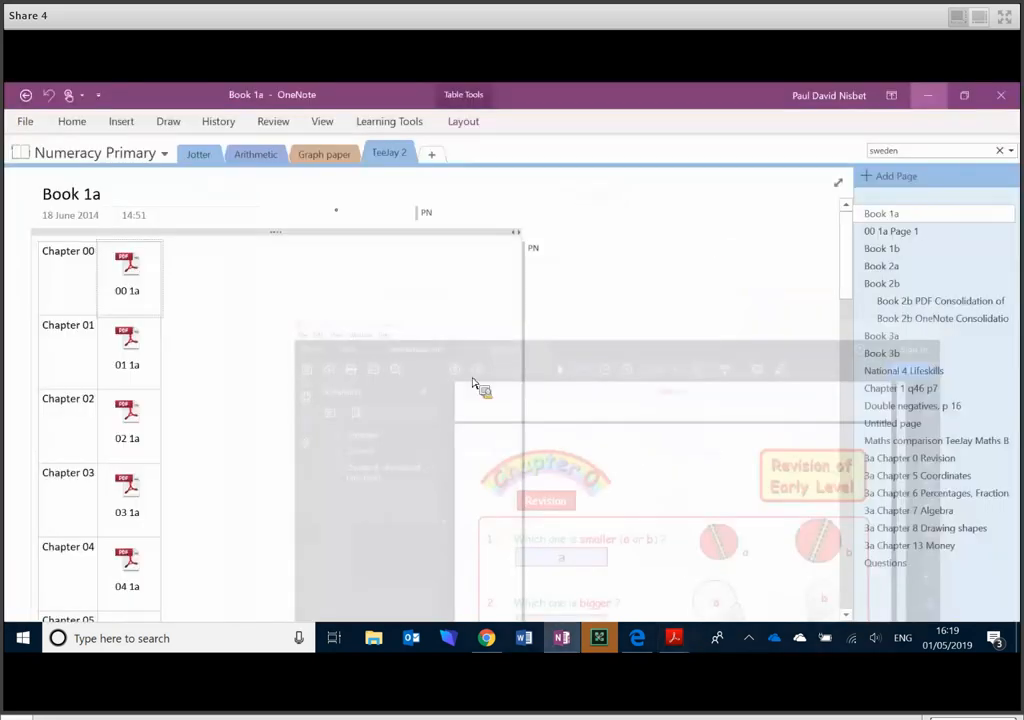
- Switch to the SL Digital Jotter notebook and view The Kelpies page
left_click(104, 152)
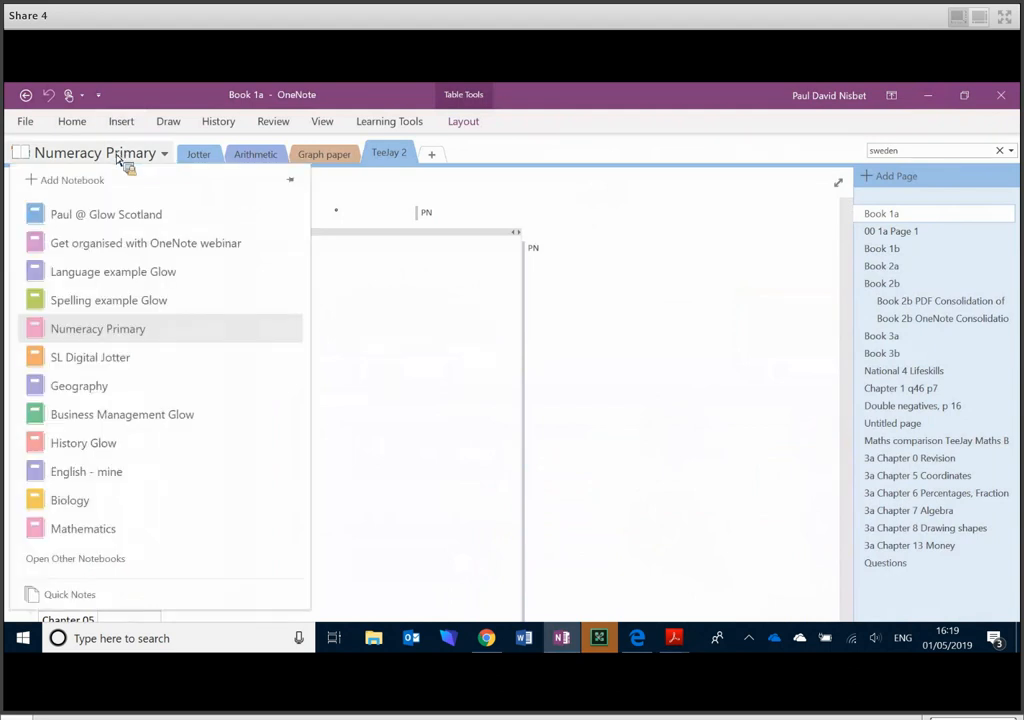
mouse_move(108, 360)
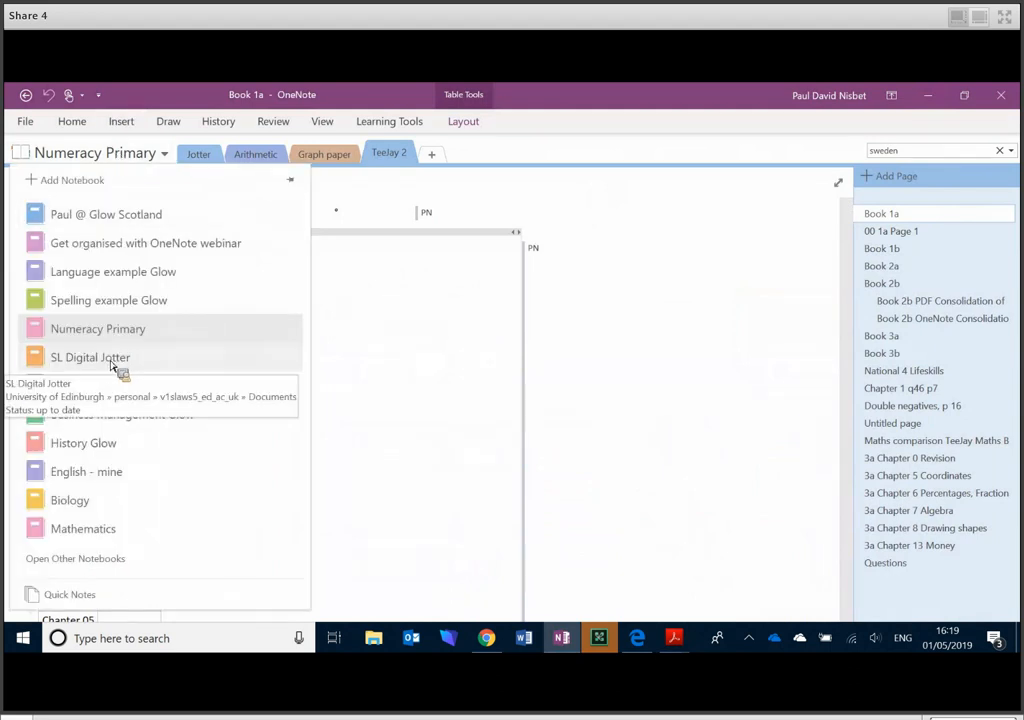
left_click(90, 356)
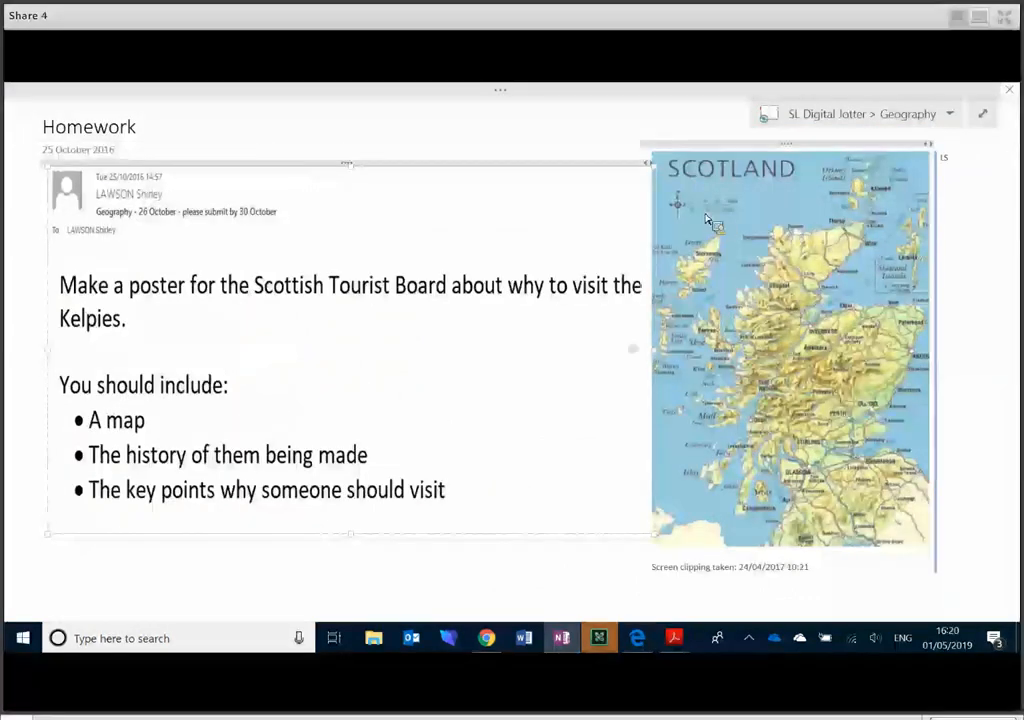
mouse_move(982, 138)
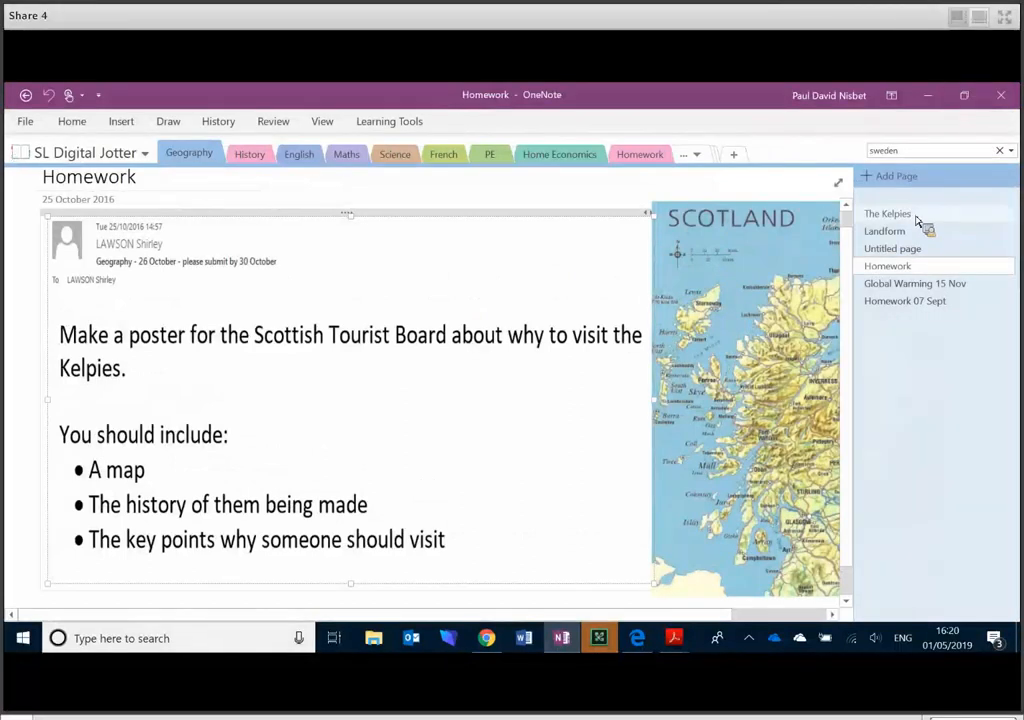
left_click(884, 212)
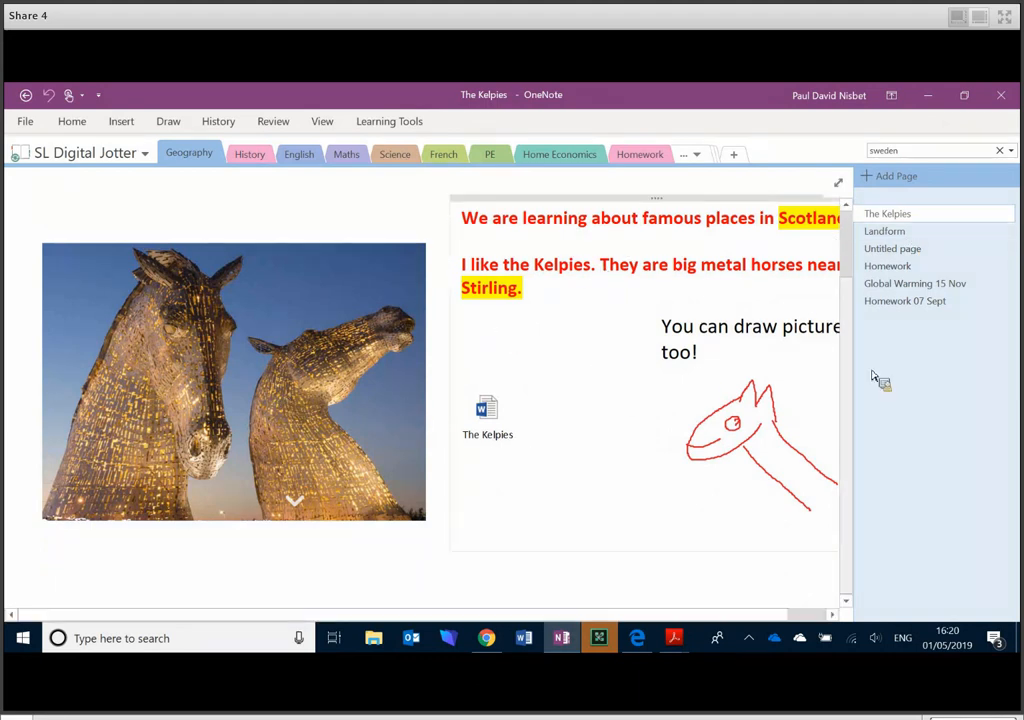
- Browse the Landform, Homework and Global Warming 15 Nov pages, then the English section's Research page
left_click(884, 232)
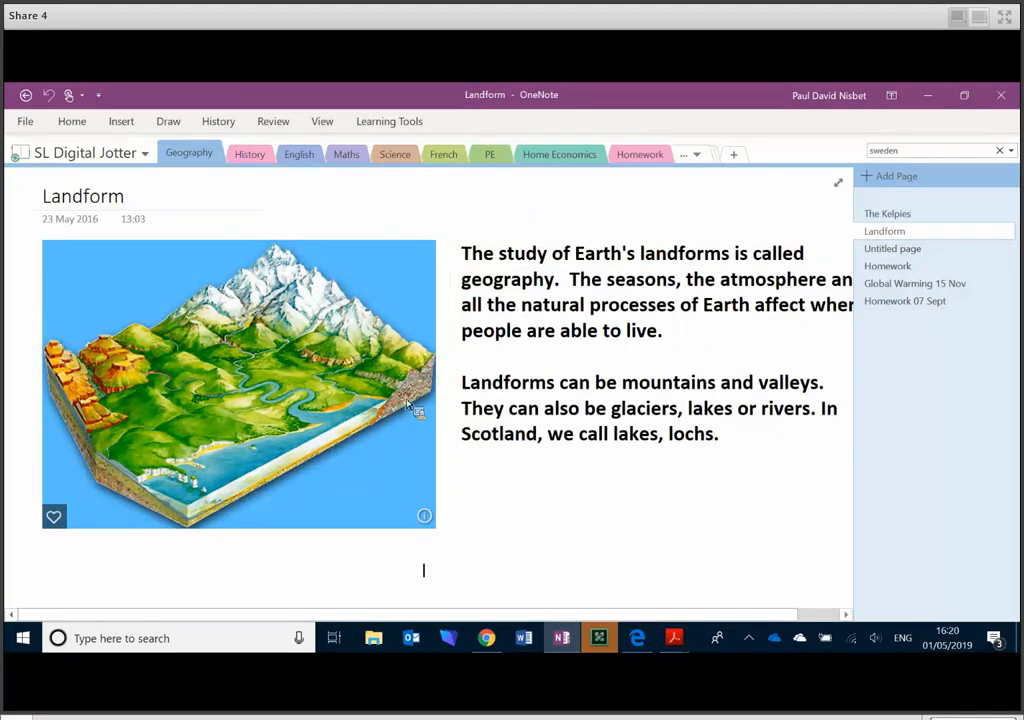
left_click(886, 264)
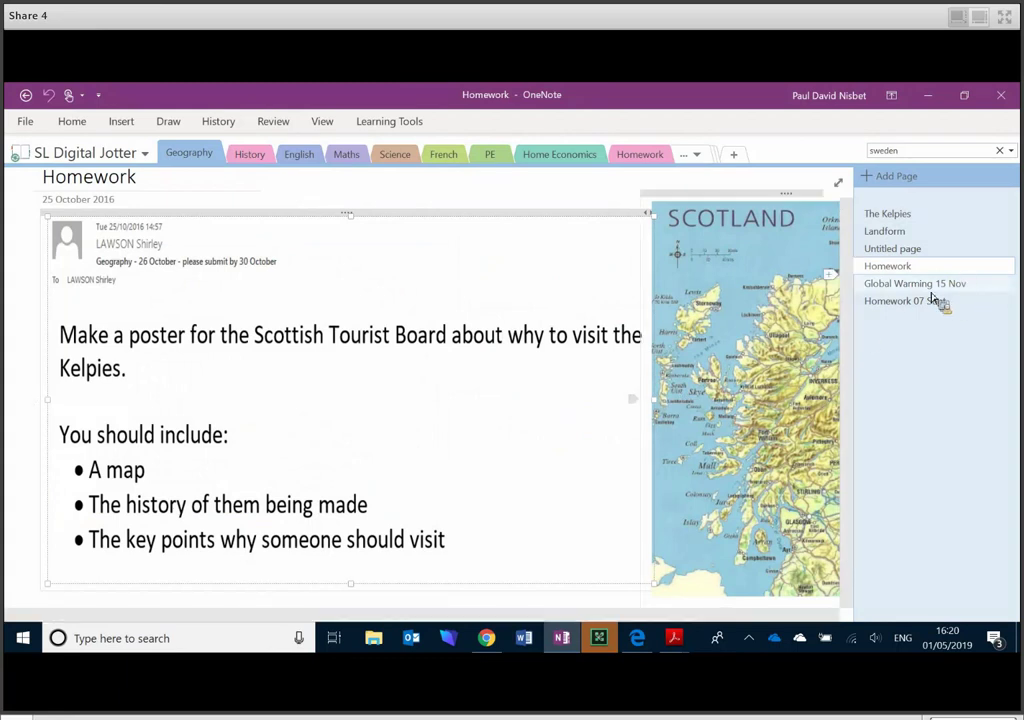
left_click(920, 284)
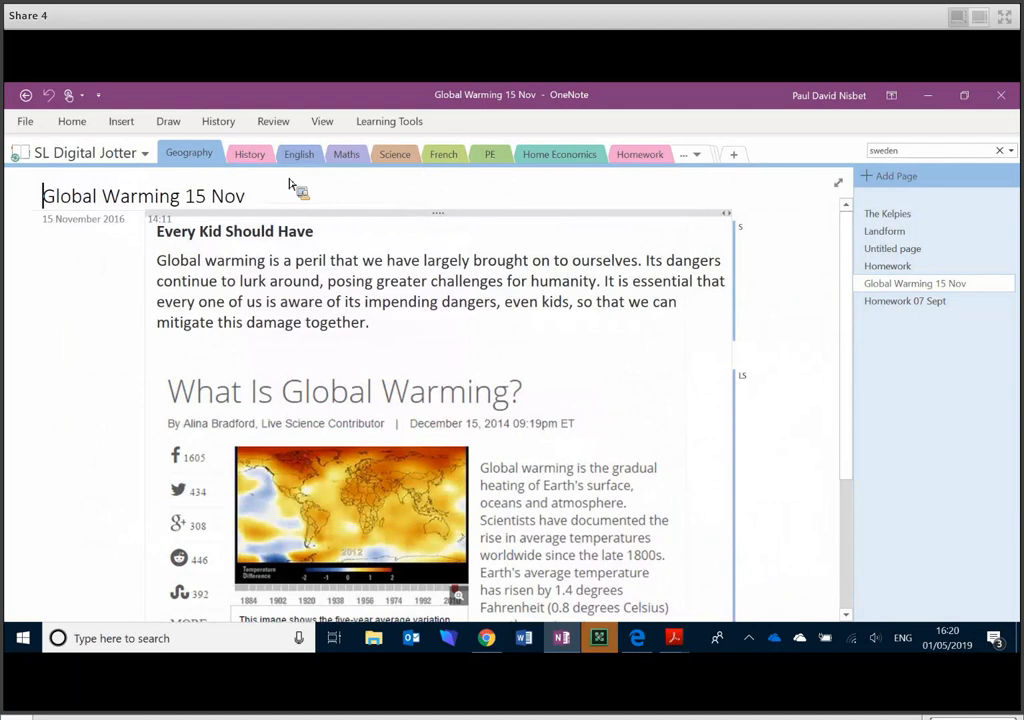
left_click(248, 154)
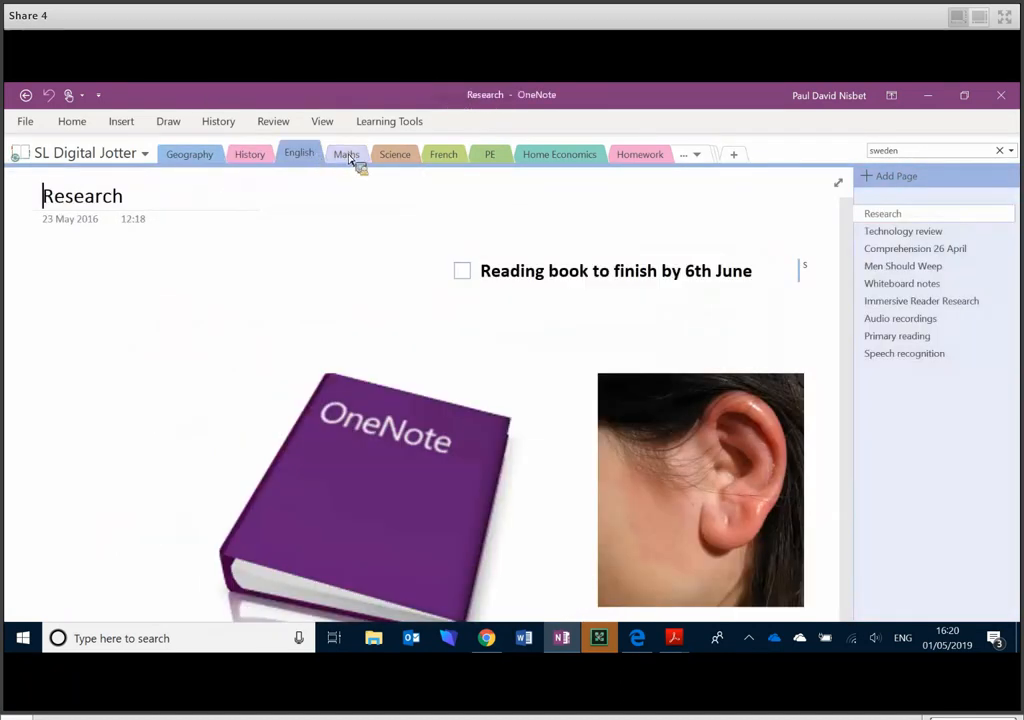
- Return to the webinar notebook's Examples section and view the Fife Technology and ASN Notebooks page
left_click(346, 154)
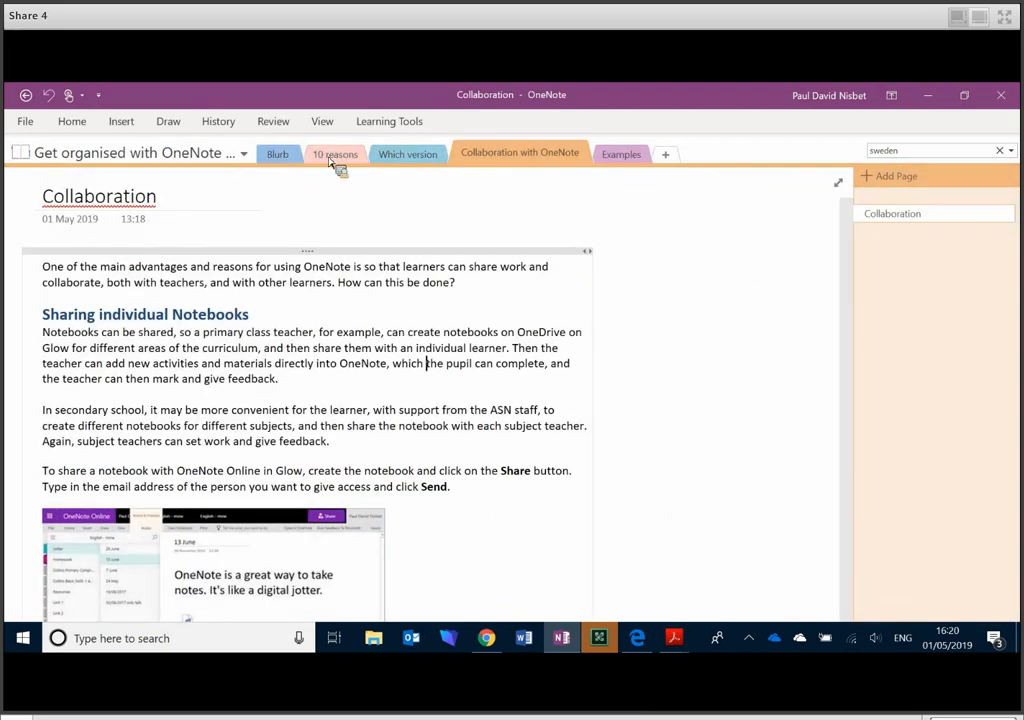
mouse_move(410, 170)
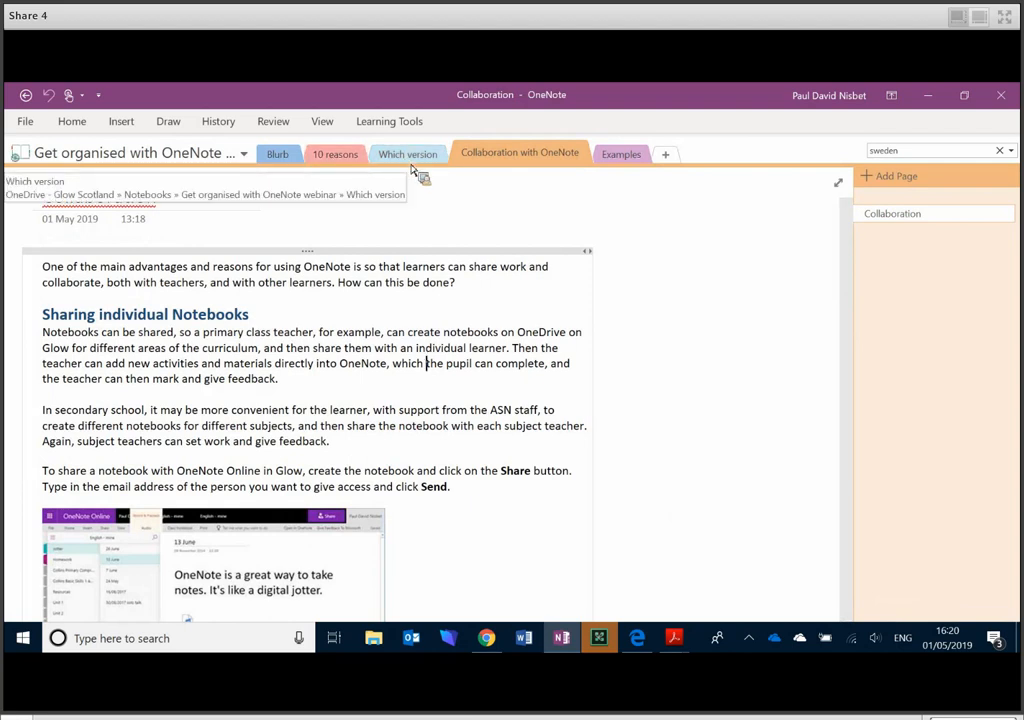
left_click(620, 152)
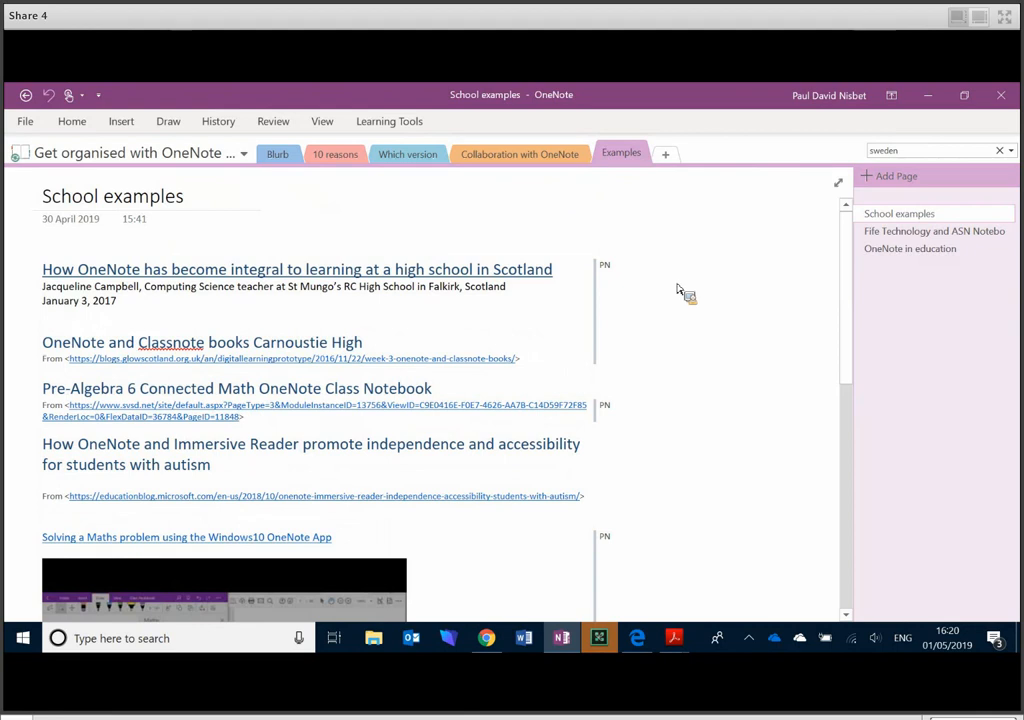
mouse_move(656, 310)
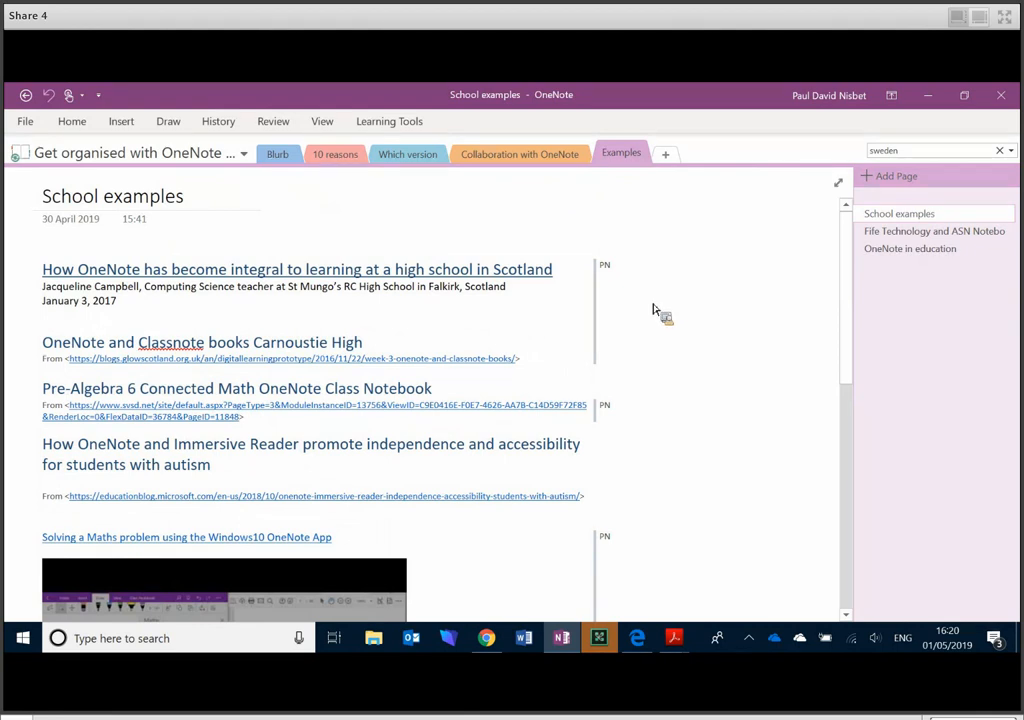
left_click(932, 230)
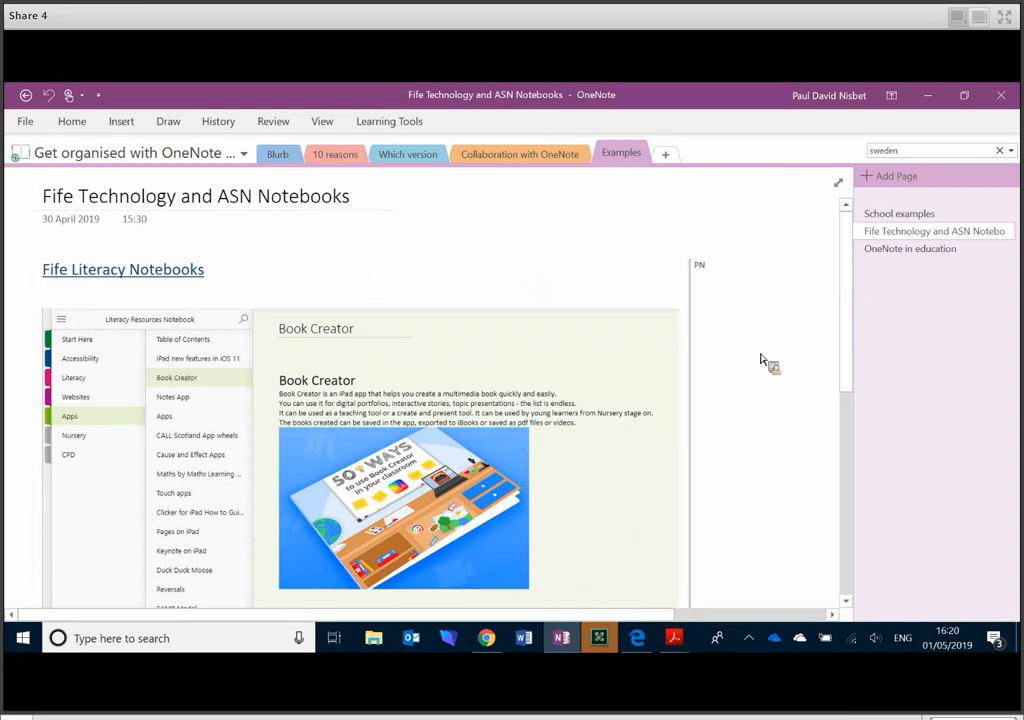
- Browse the Literacy Resources Notebook's Accessibility, Literacy and Websites tables of contents in OneNote Online
scroll("down", 3)
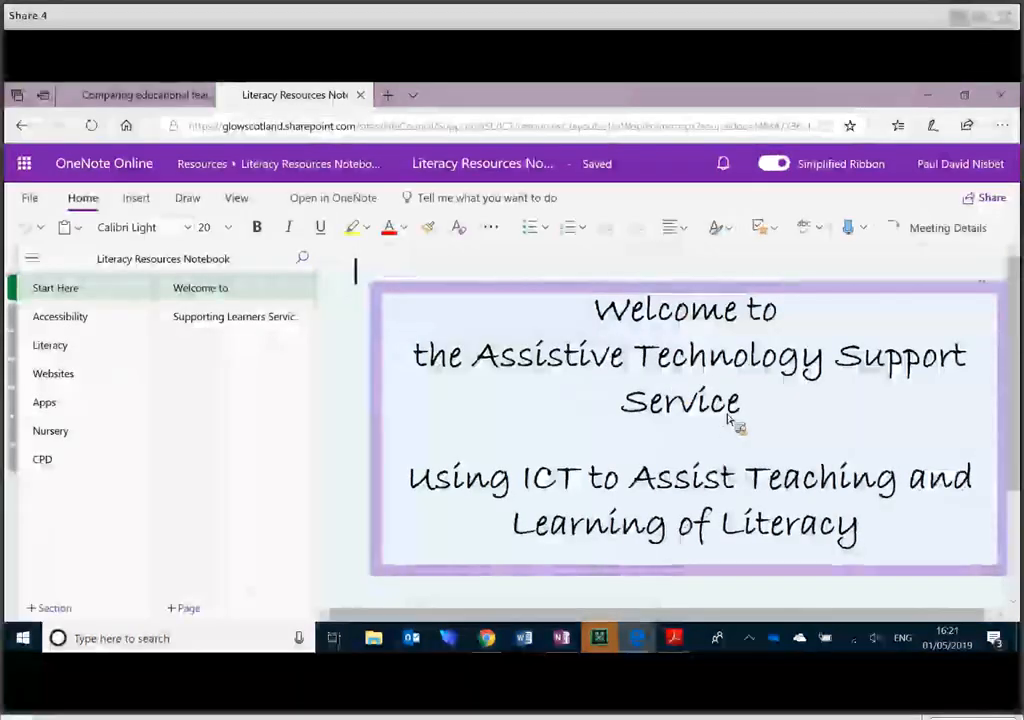
mouse_move(730, 432)
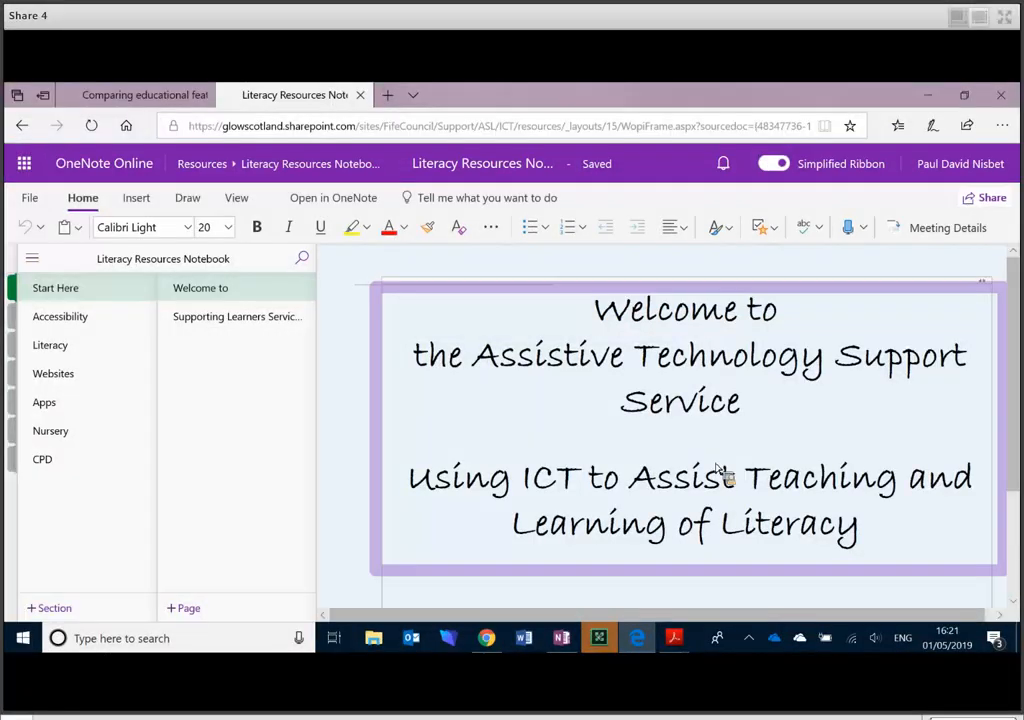
left_click(60, 316)
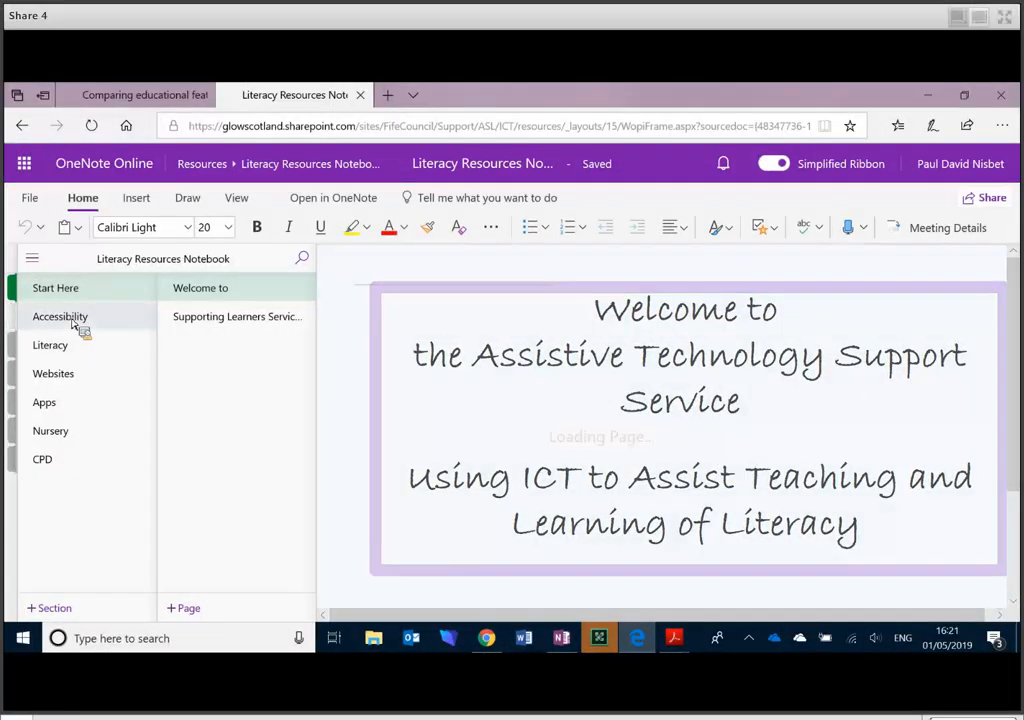
left_click(60, 316)
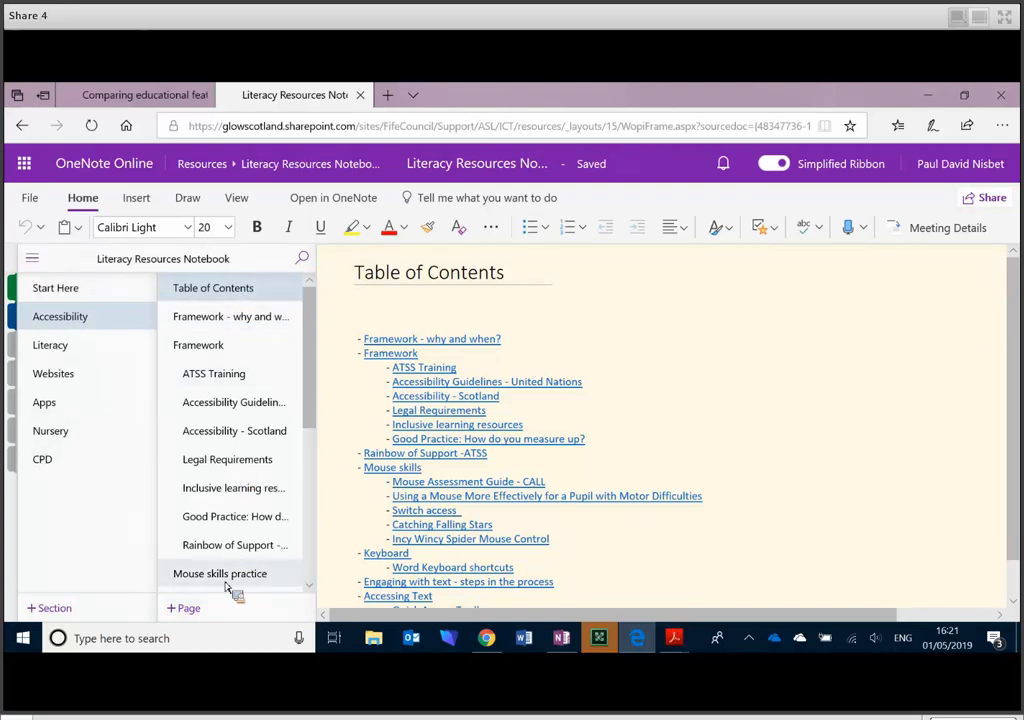
left_click(50, 344)
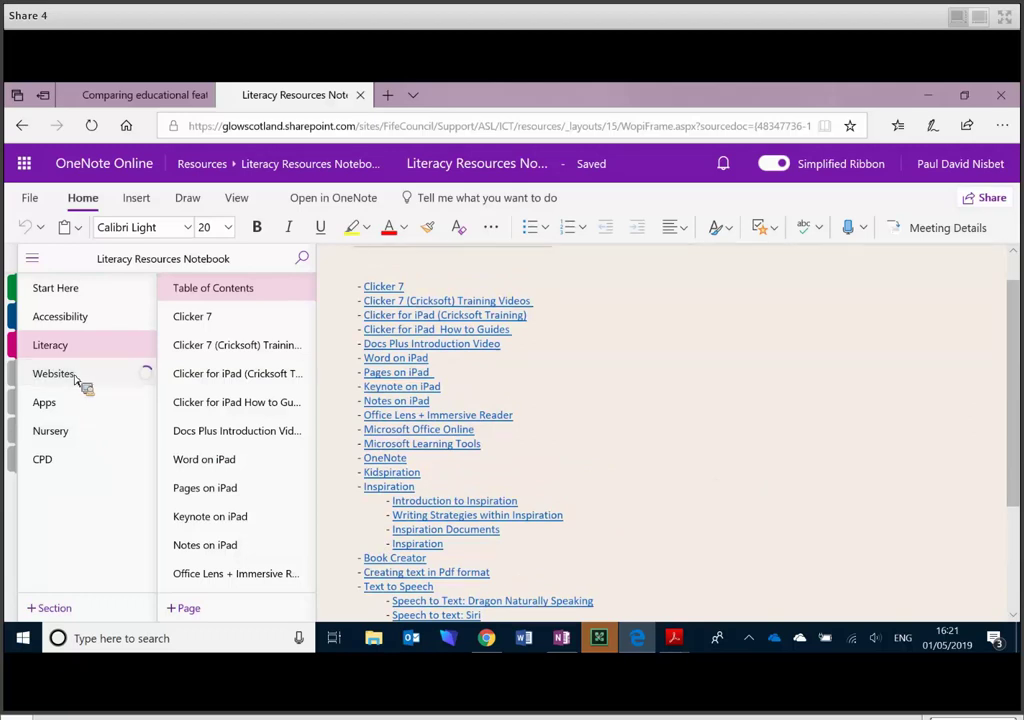
left_click(54, 374)
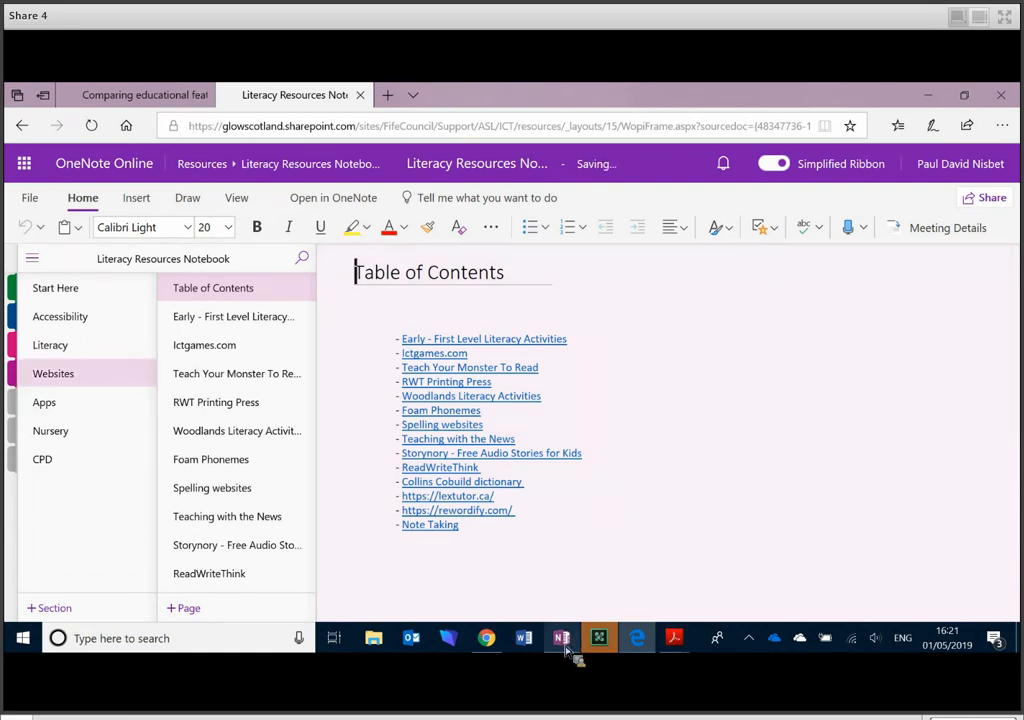
- Return to desktop OneNote and open the OneNote in education page's blog article link
left_click(560, 638)
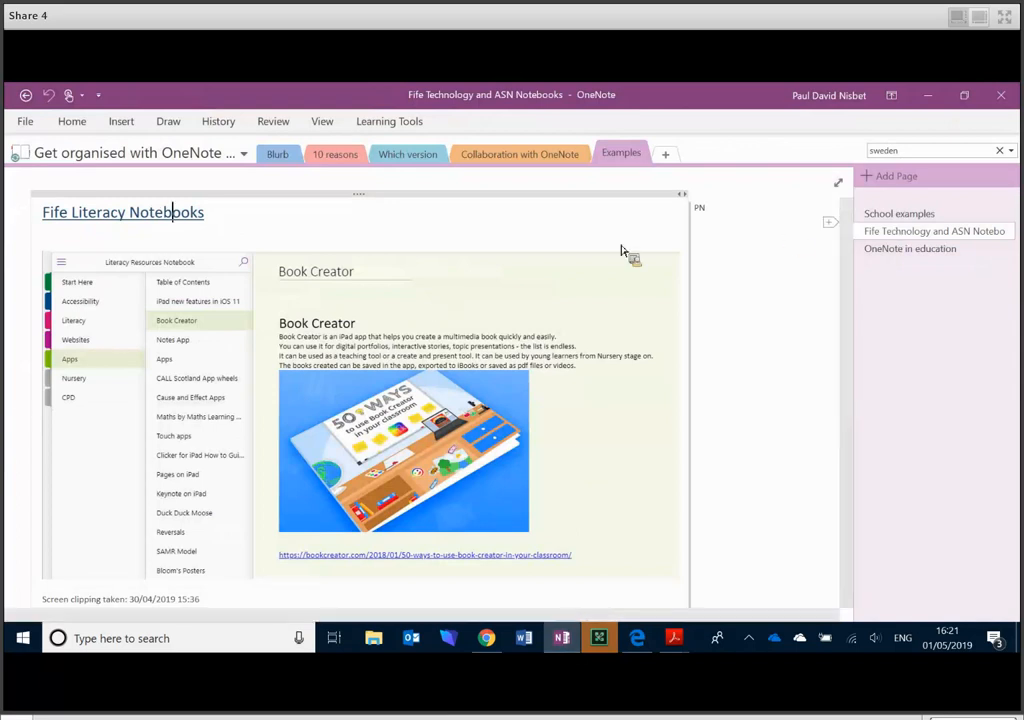
scroll("down", 3)
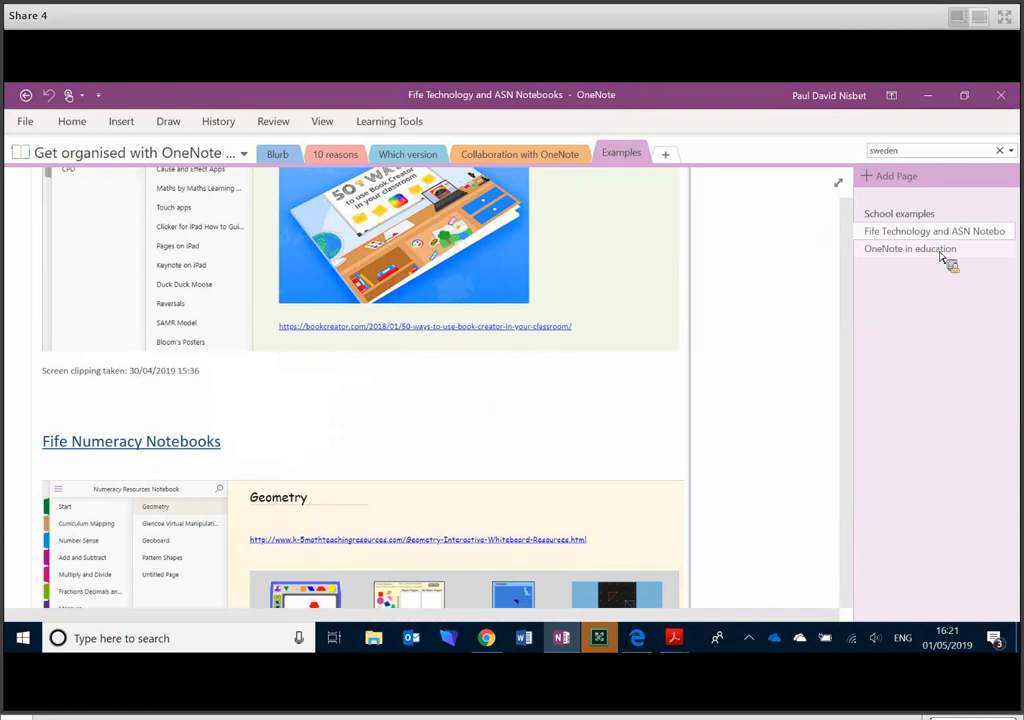
left_click(912, 248)
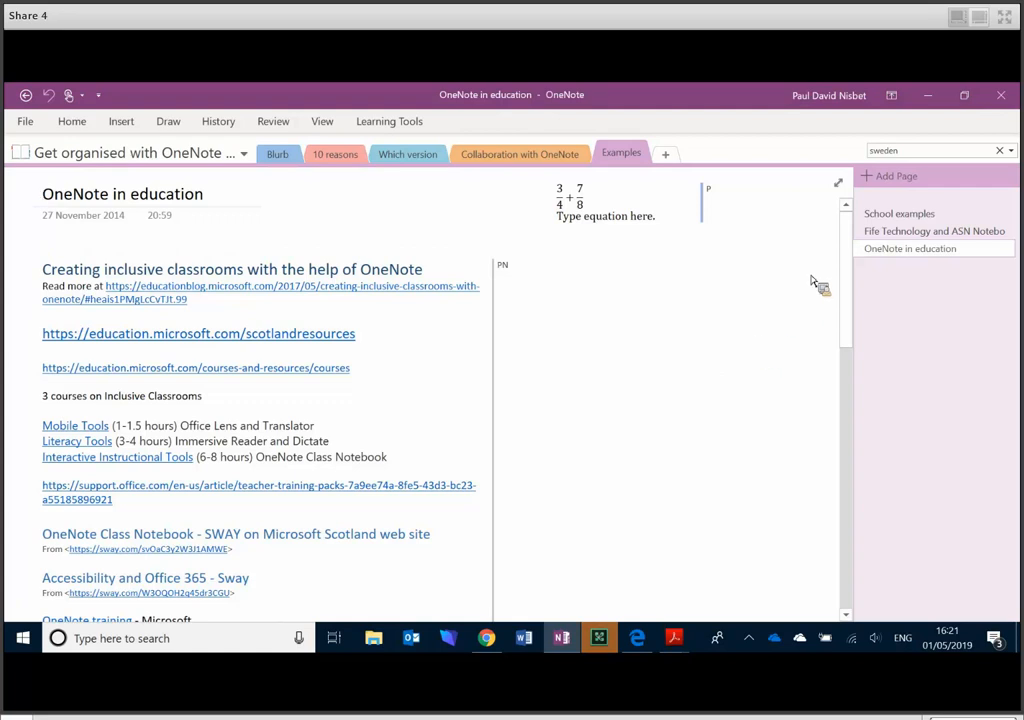
left_click(900, 212)
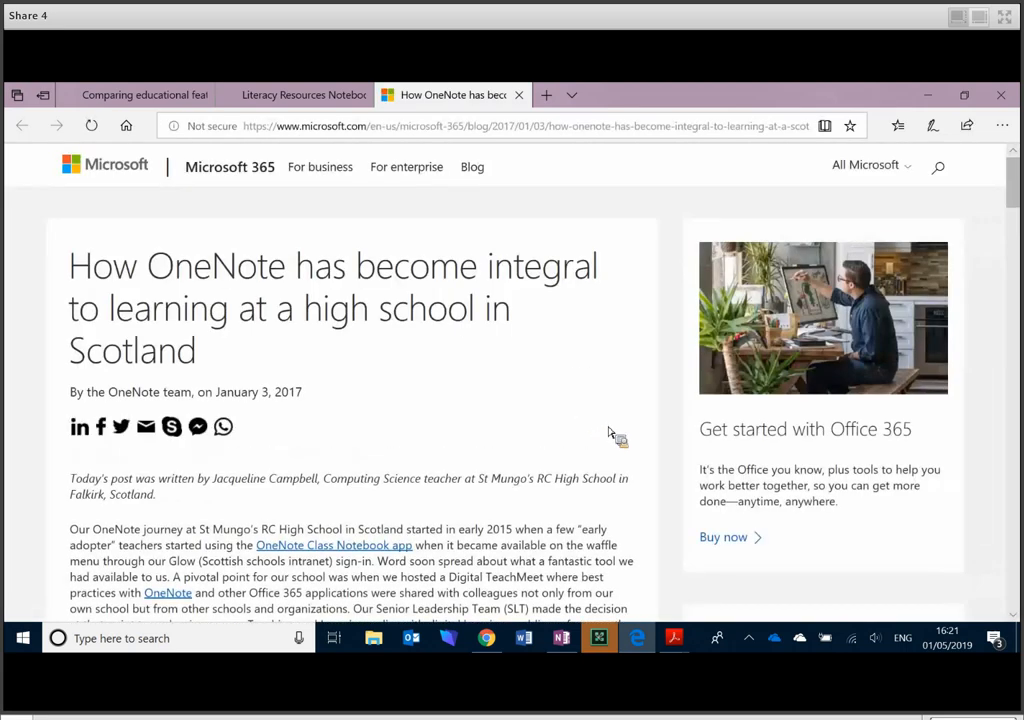
- Scroll down the Edge blog post through the St Mungo's OneNote notebook screenshots
scroll("down", 3)
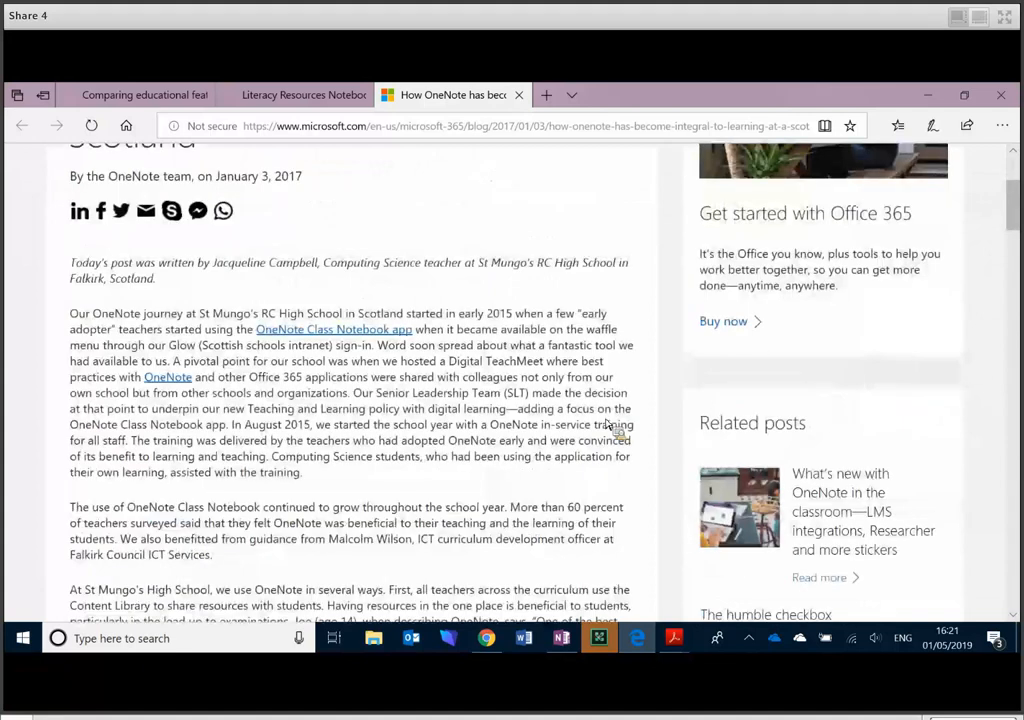
scroll("down", 3)
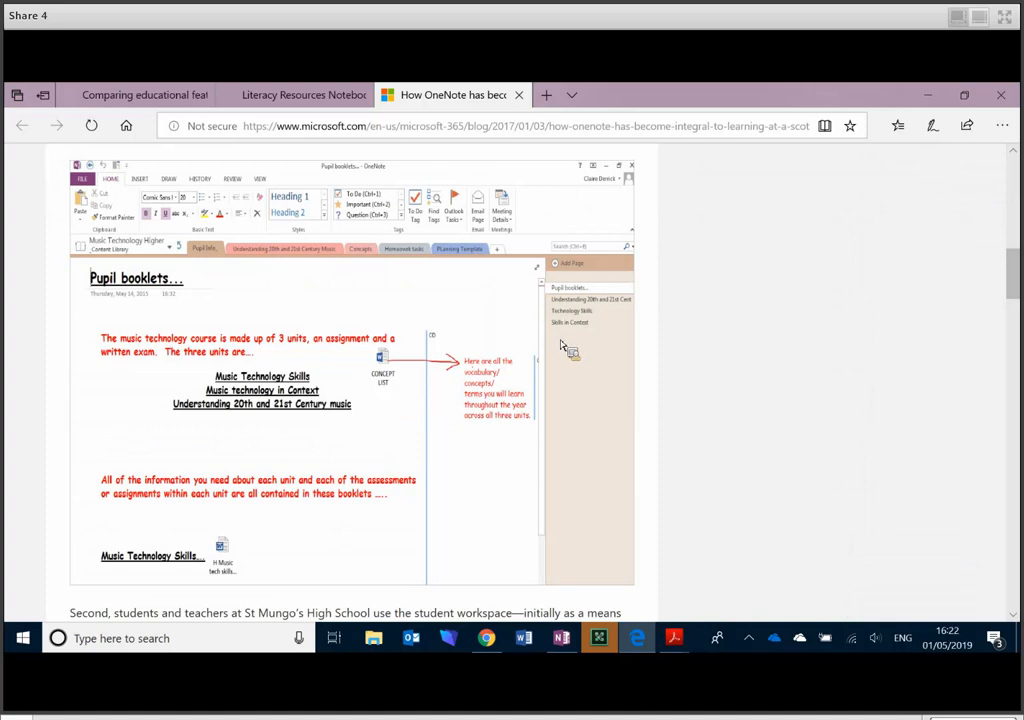
scroll("down", 3)
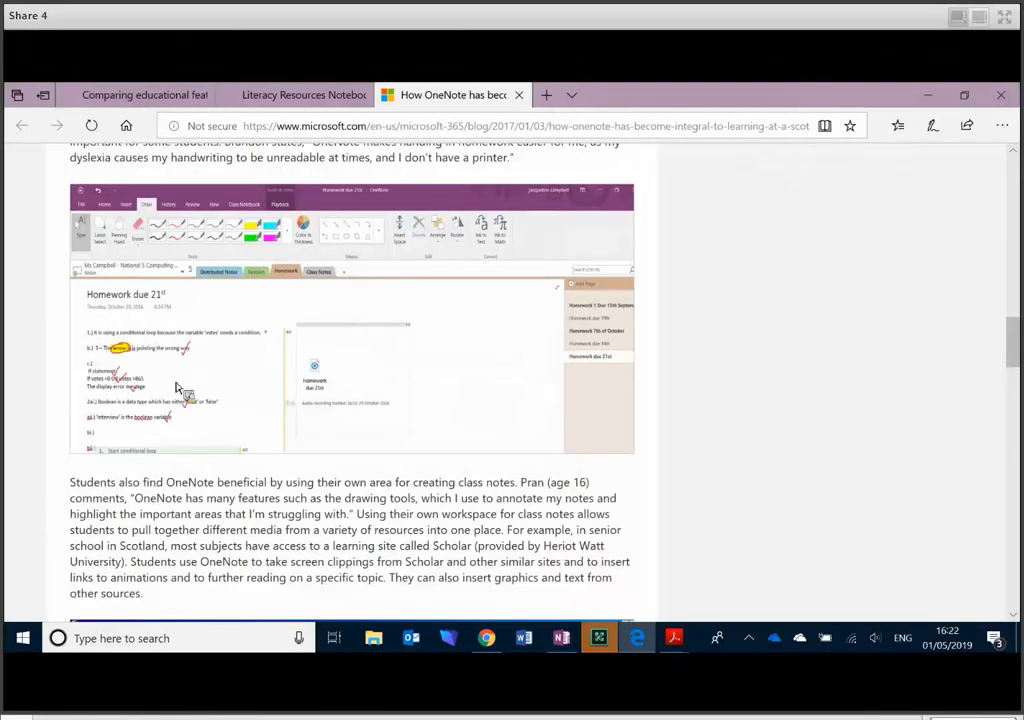
scroll("down", 3)
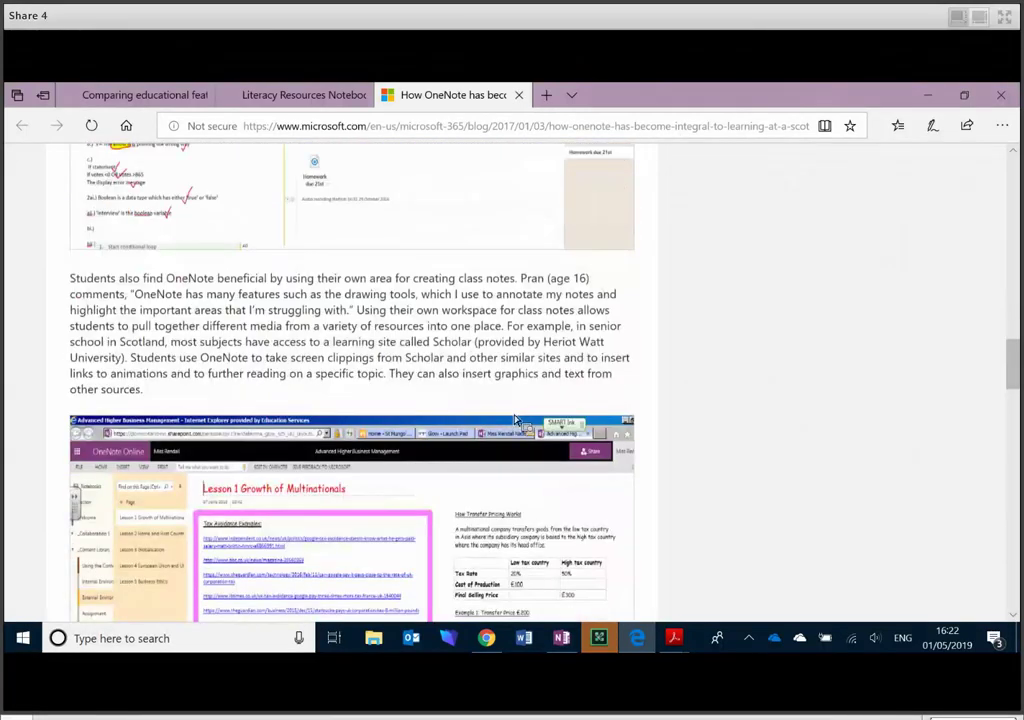
scroll("down", 3)
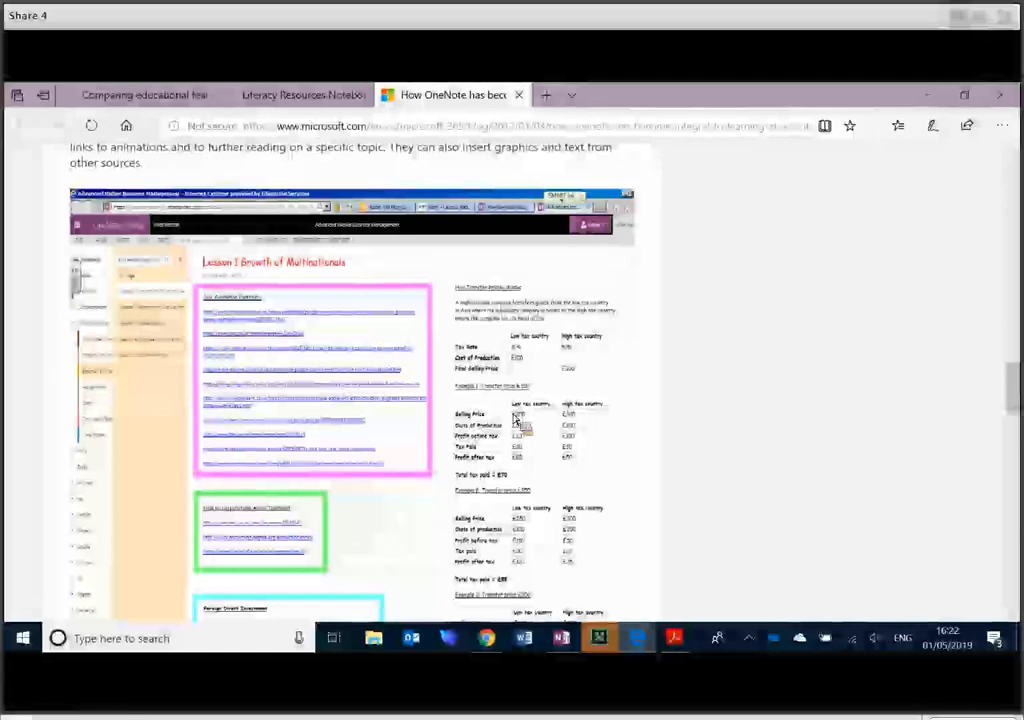
mouse_move(108, 280)
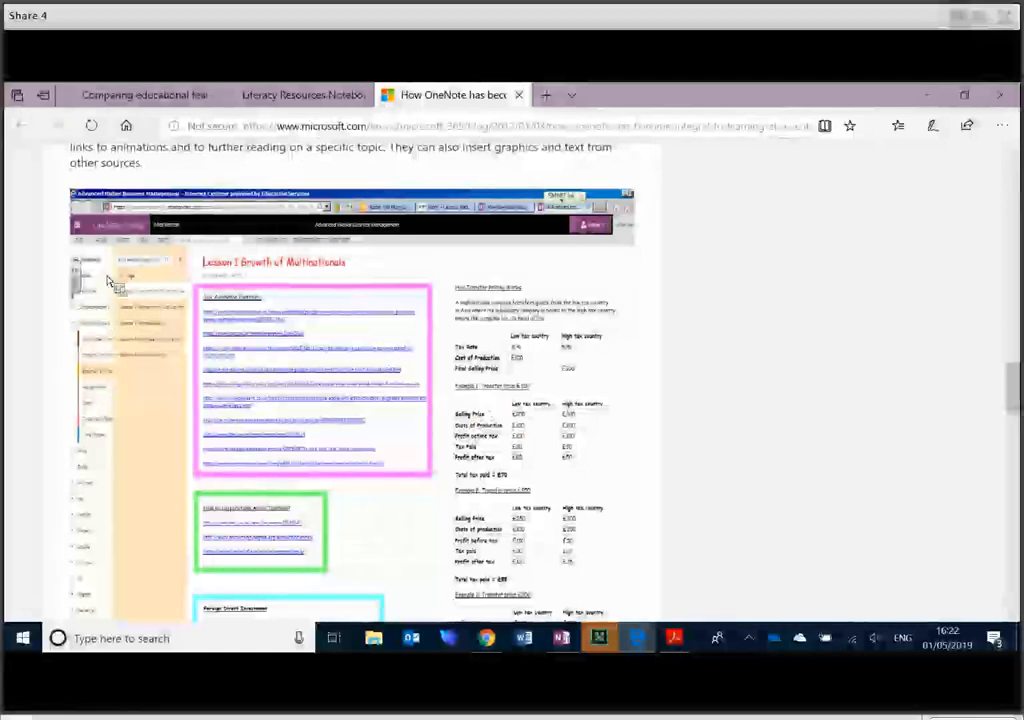
mouse_move(552, 380)
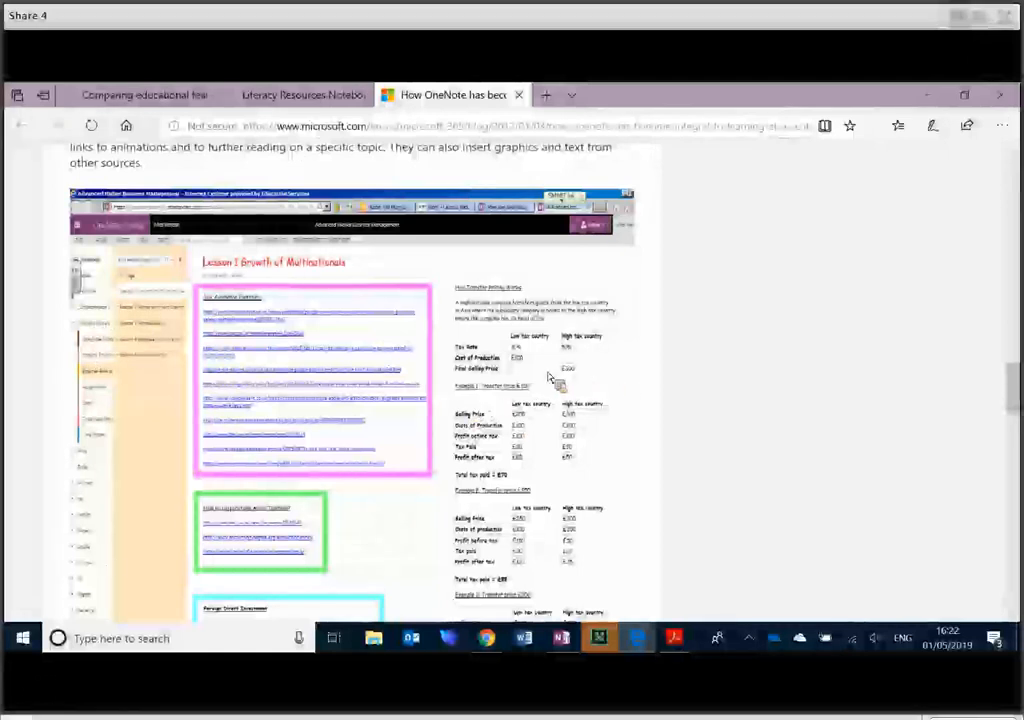
scroll("down", 3)
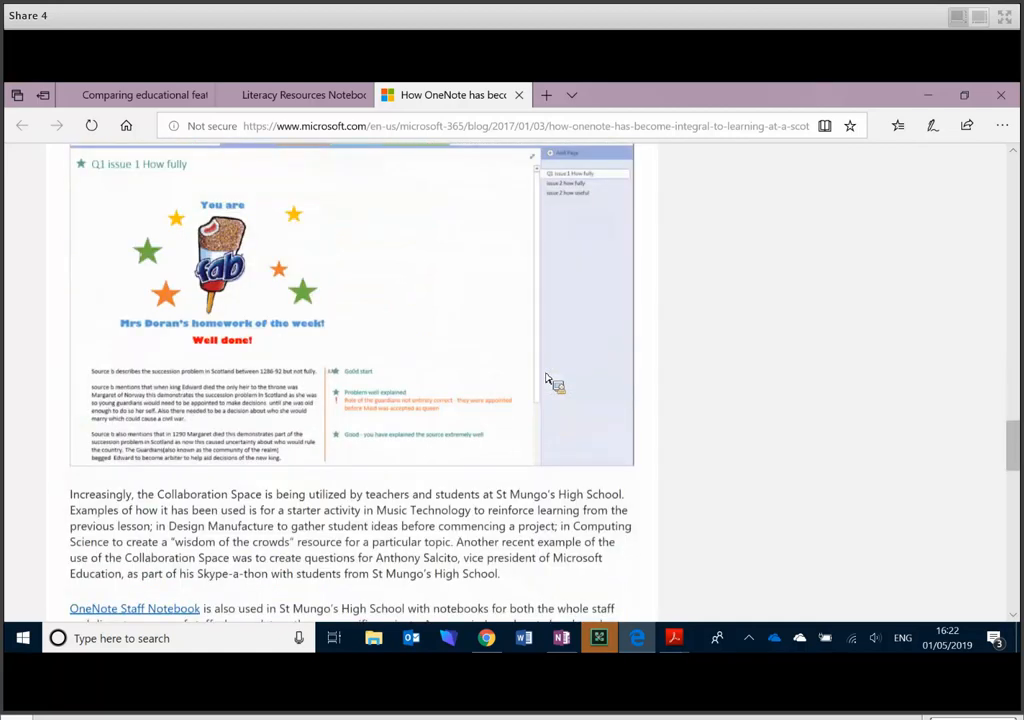
scroll("down", 3)
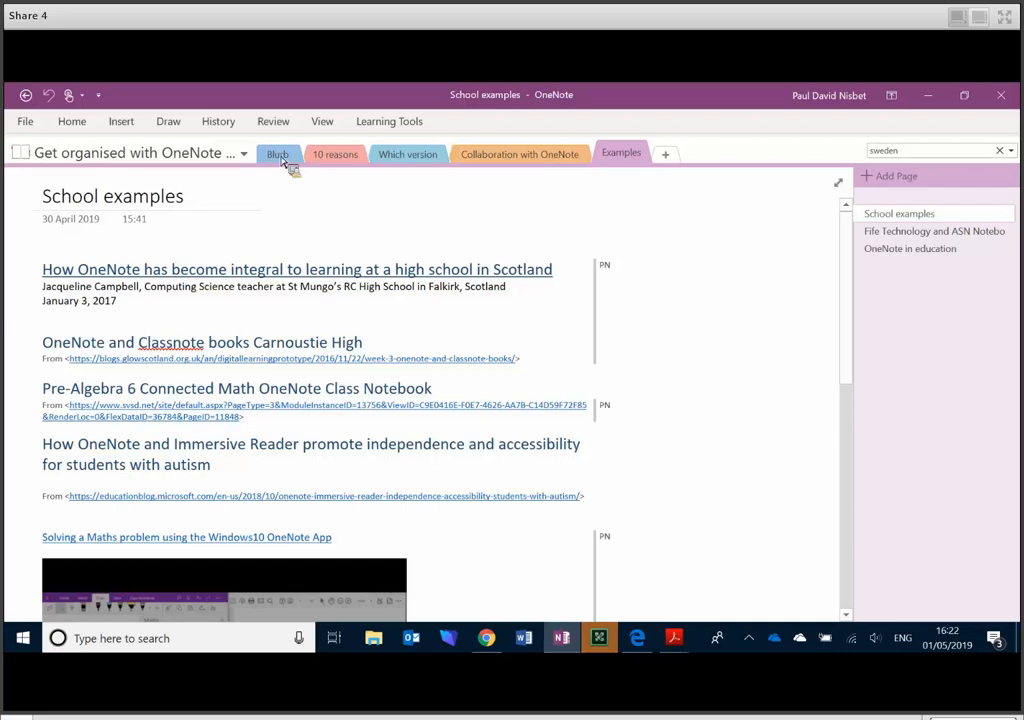
- Minimise OneNote to reveal the Windows desktop before returning to the webinar window
left_click(278, 152)
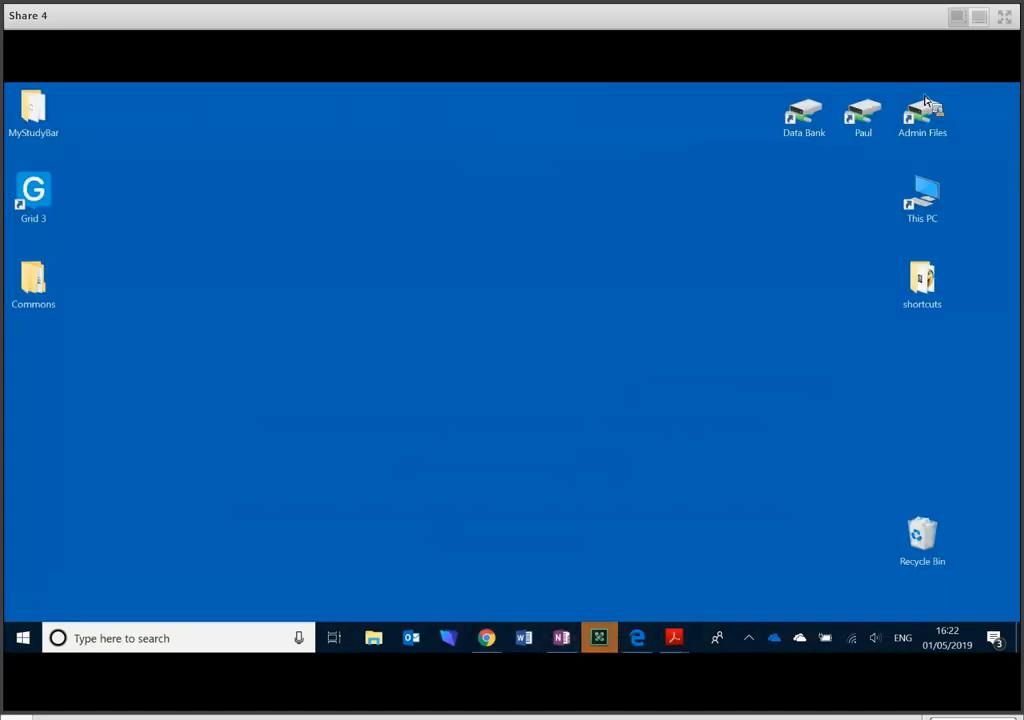
mouse_move(600, 636)
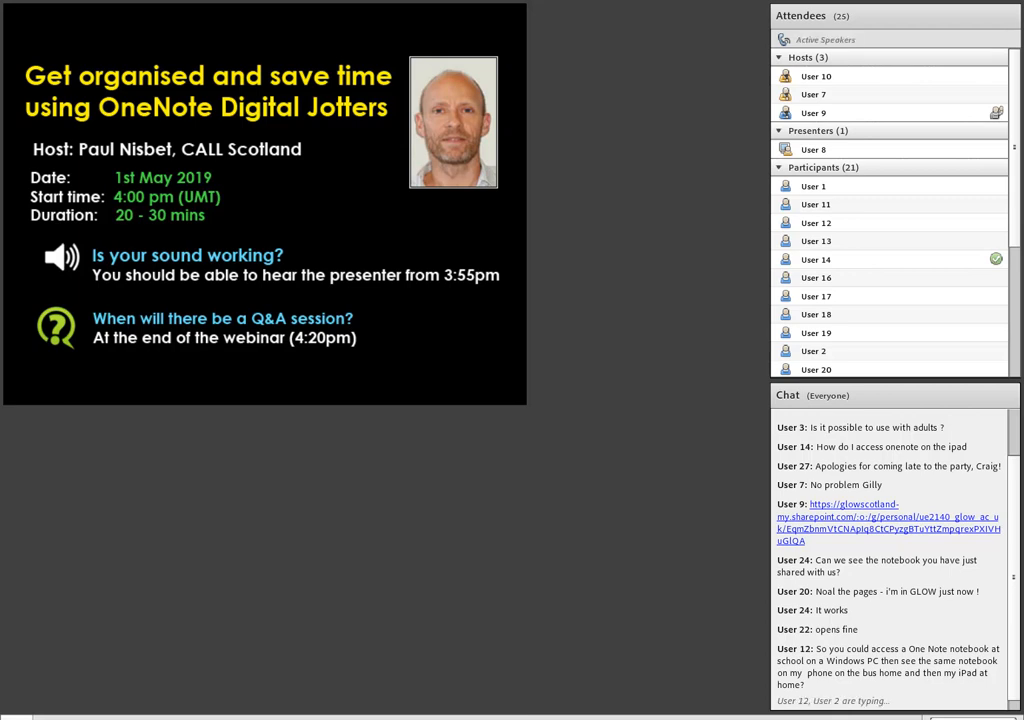
scroll("down", 3)
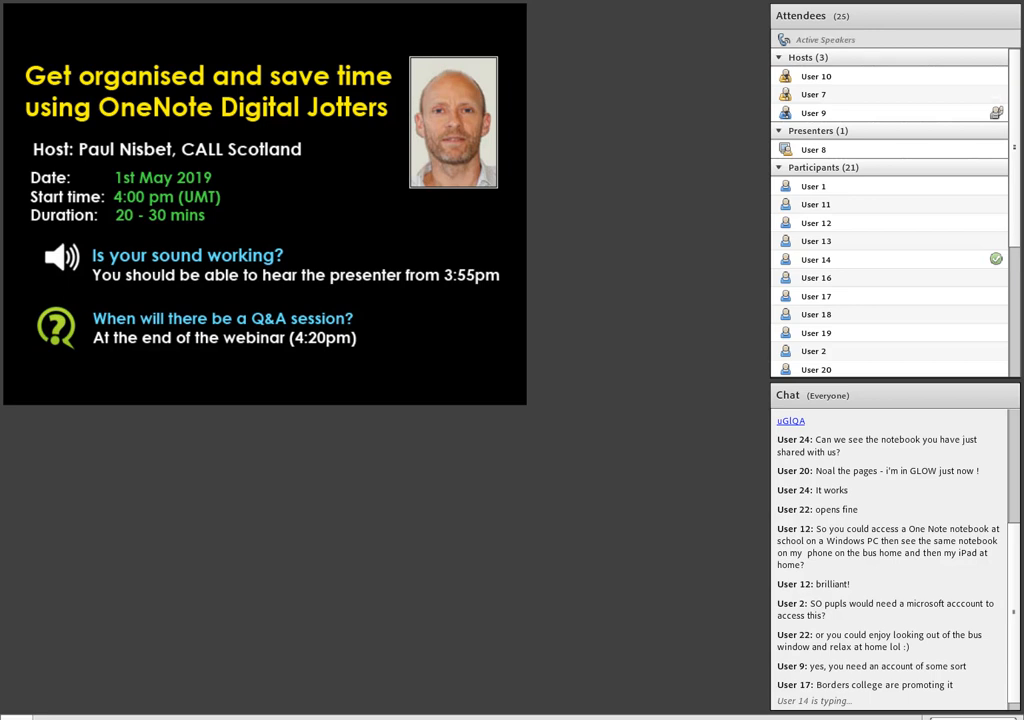
scroll("down", 3)
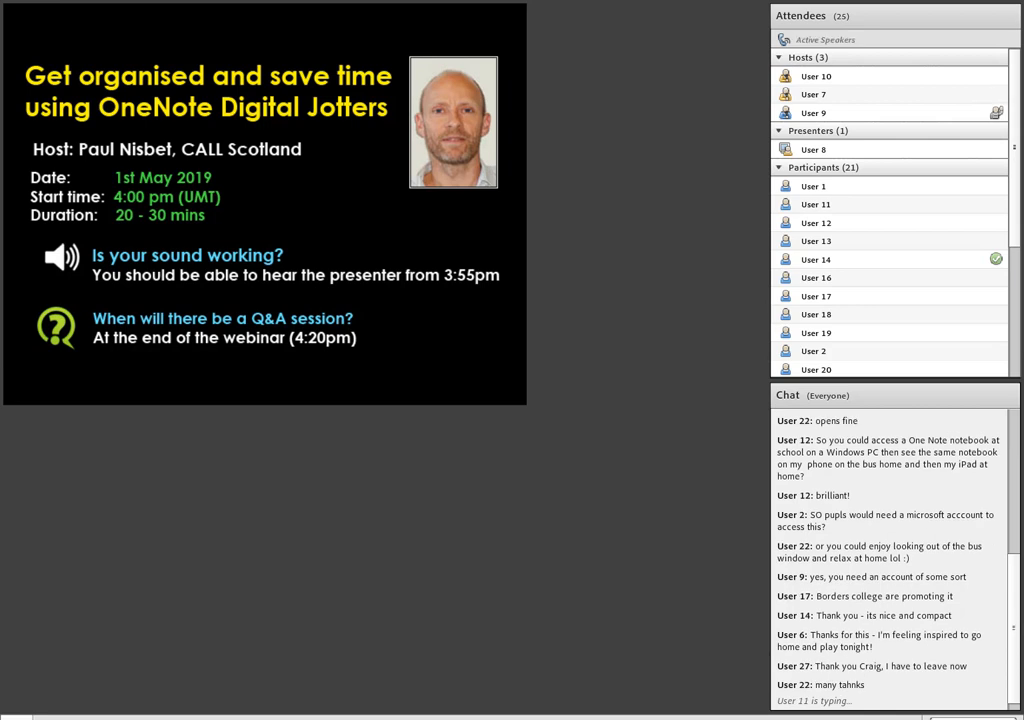
scroll("down", 3)
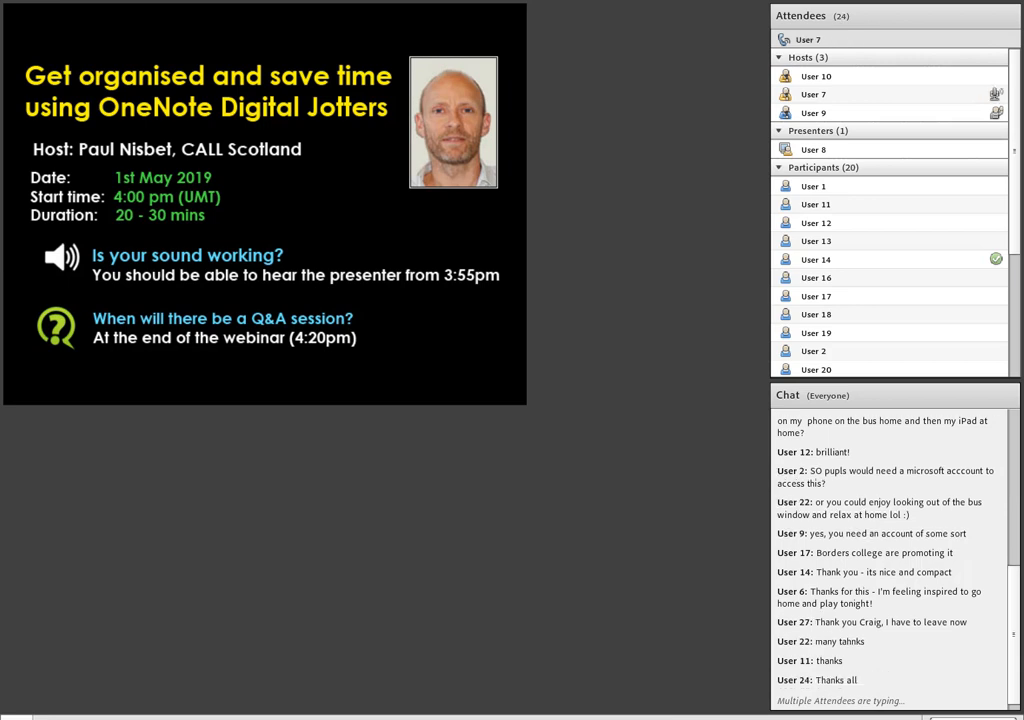
scroll("down", 3)
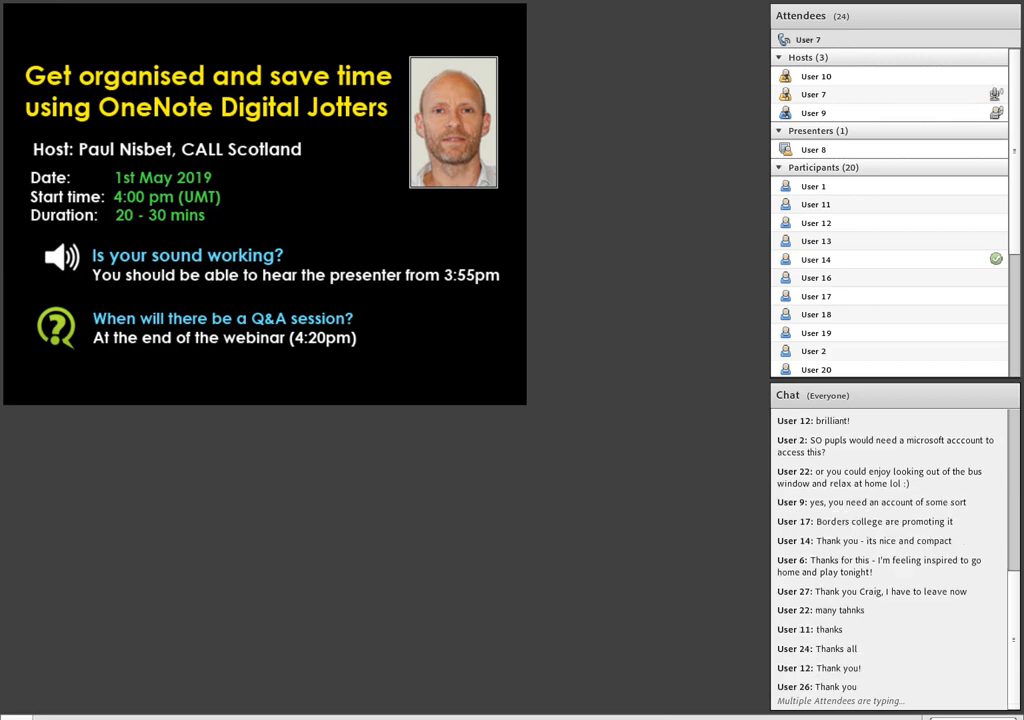